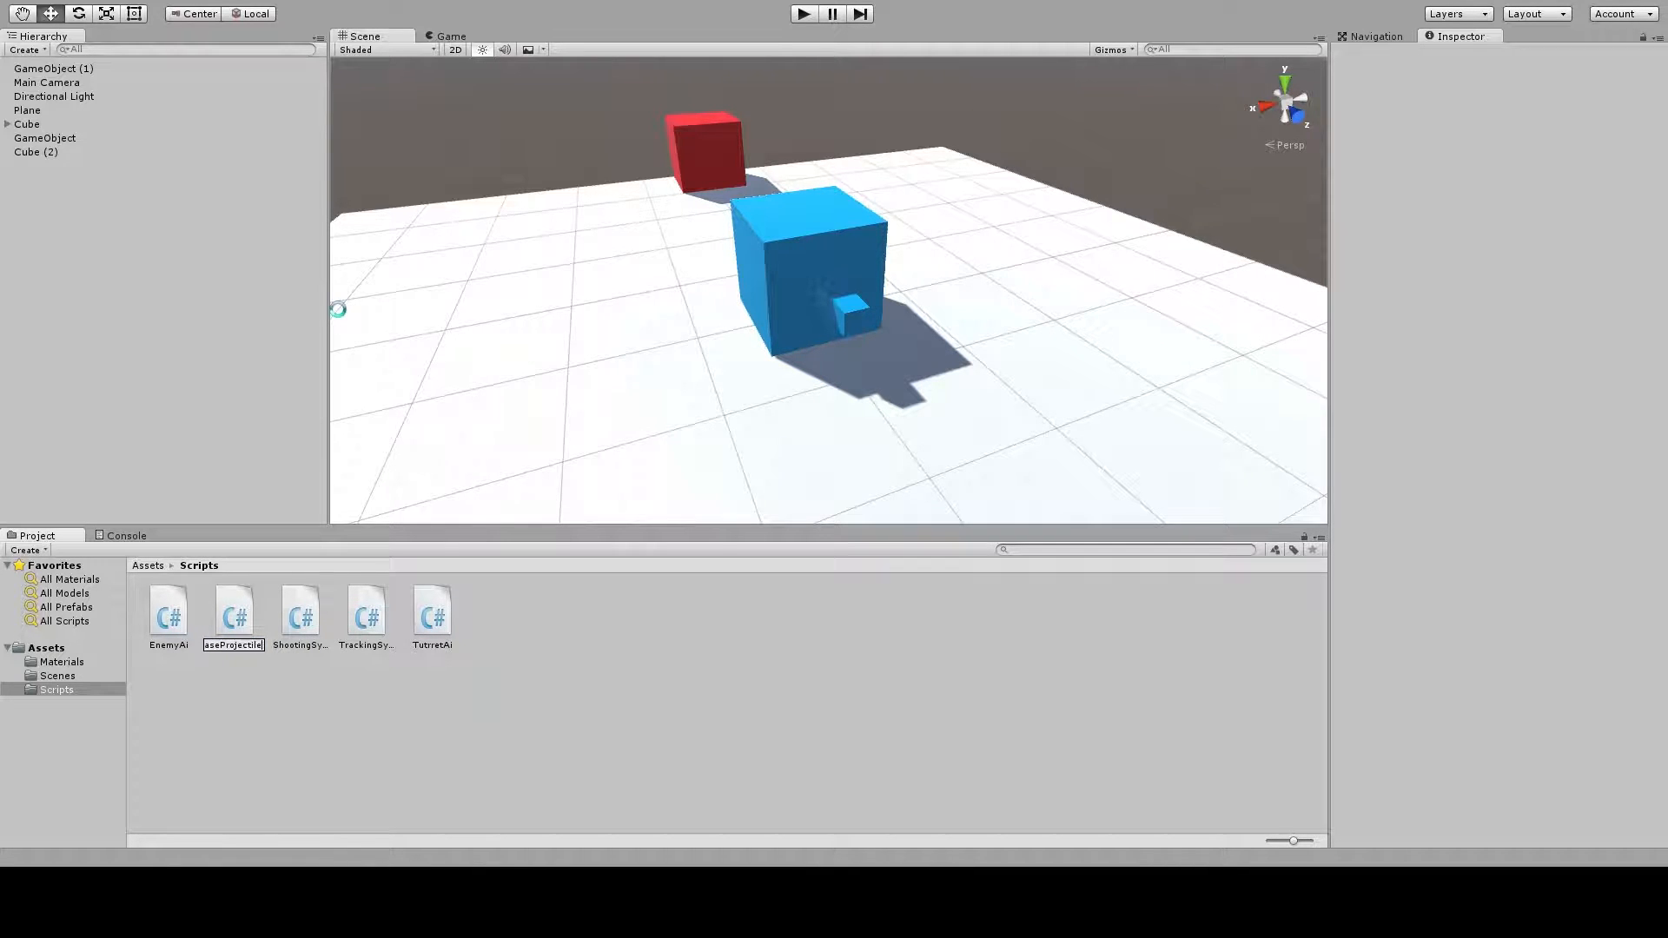
# Create the BaseProjectile, NormalProjectile, TrackingProjectile and BeamProjectile C# scripts in the Scripts folder
pyautogui.click(167, 612)
pyautogui.write('Trta')
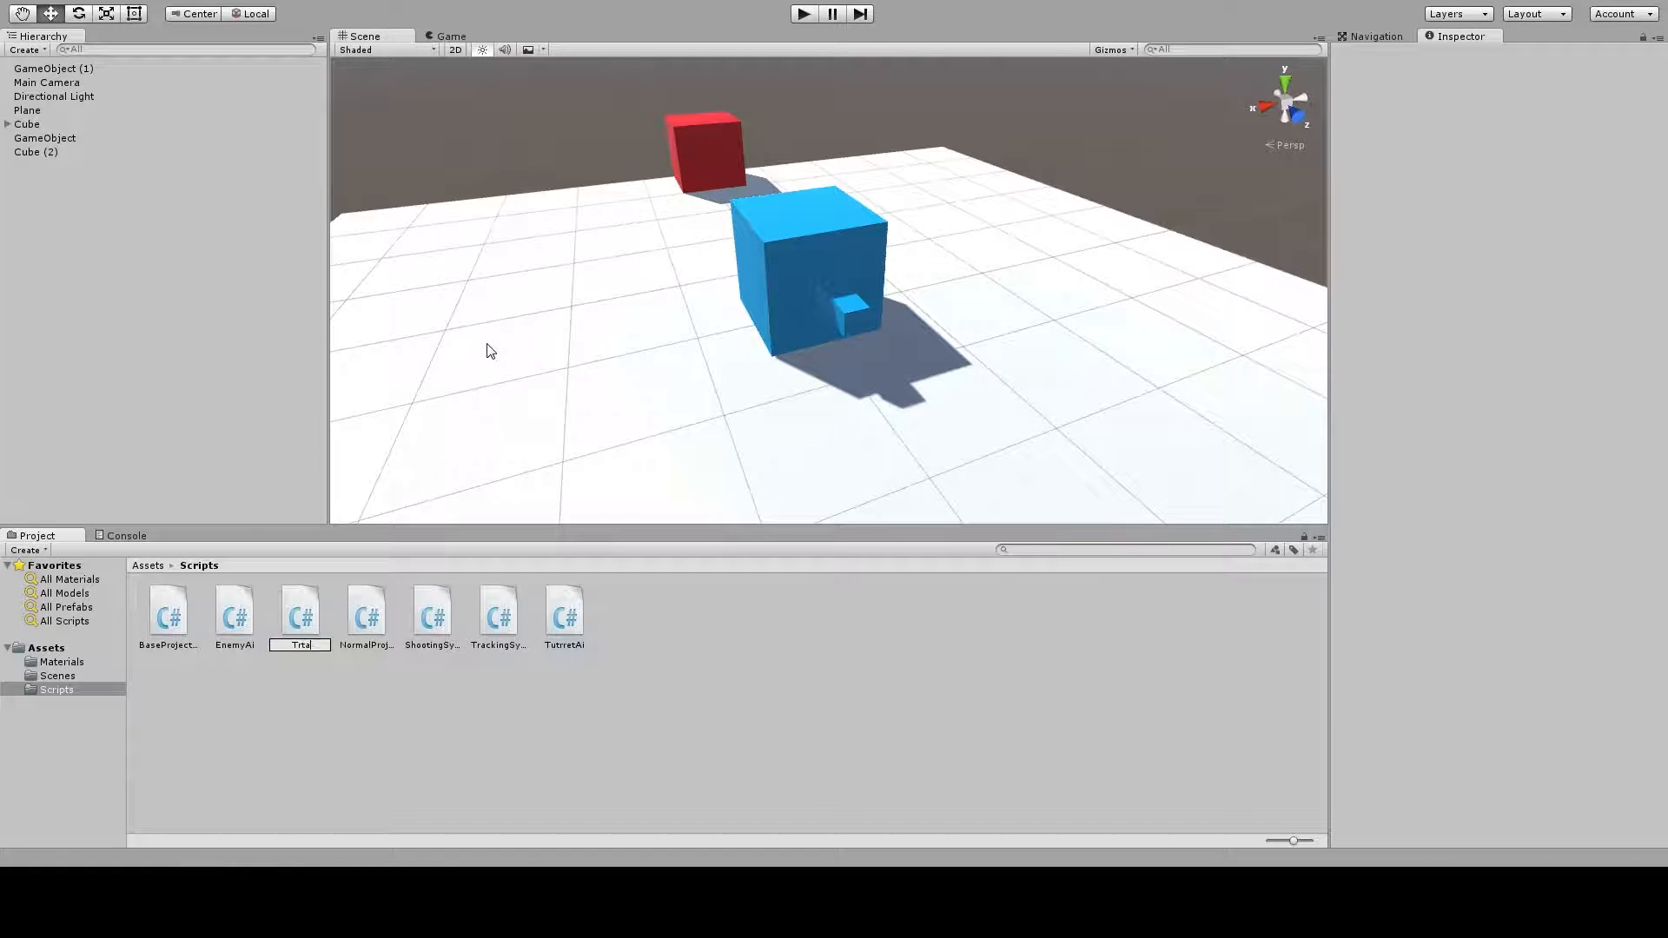
pyautogui.write('Tracking')
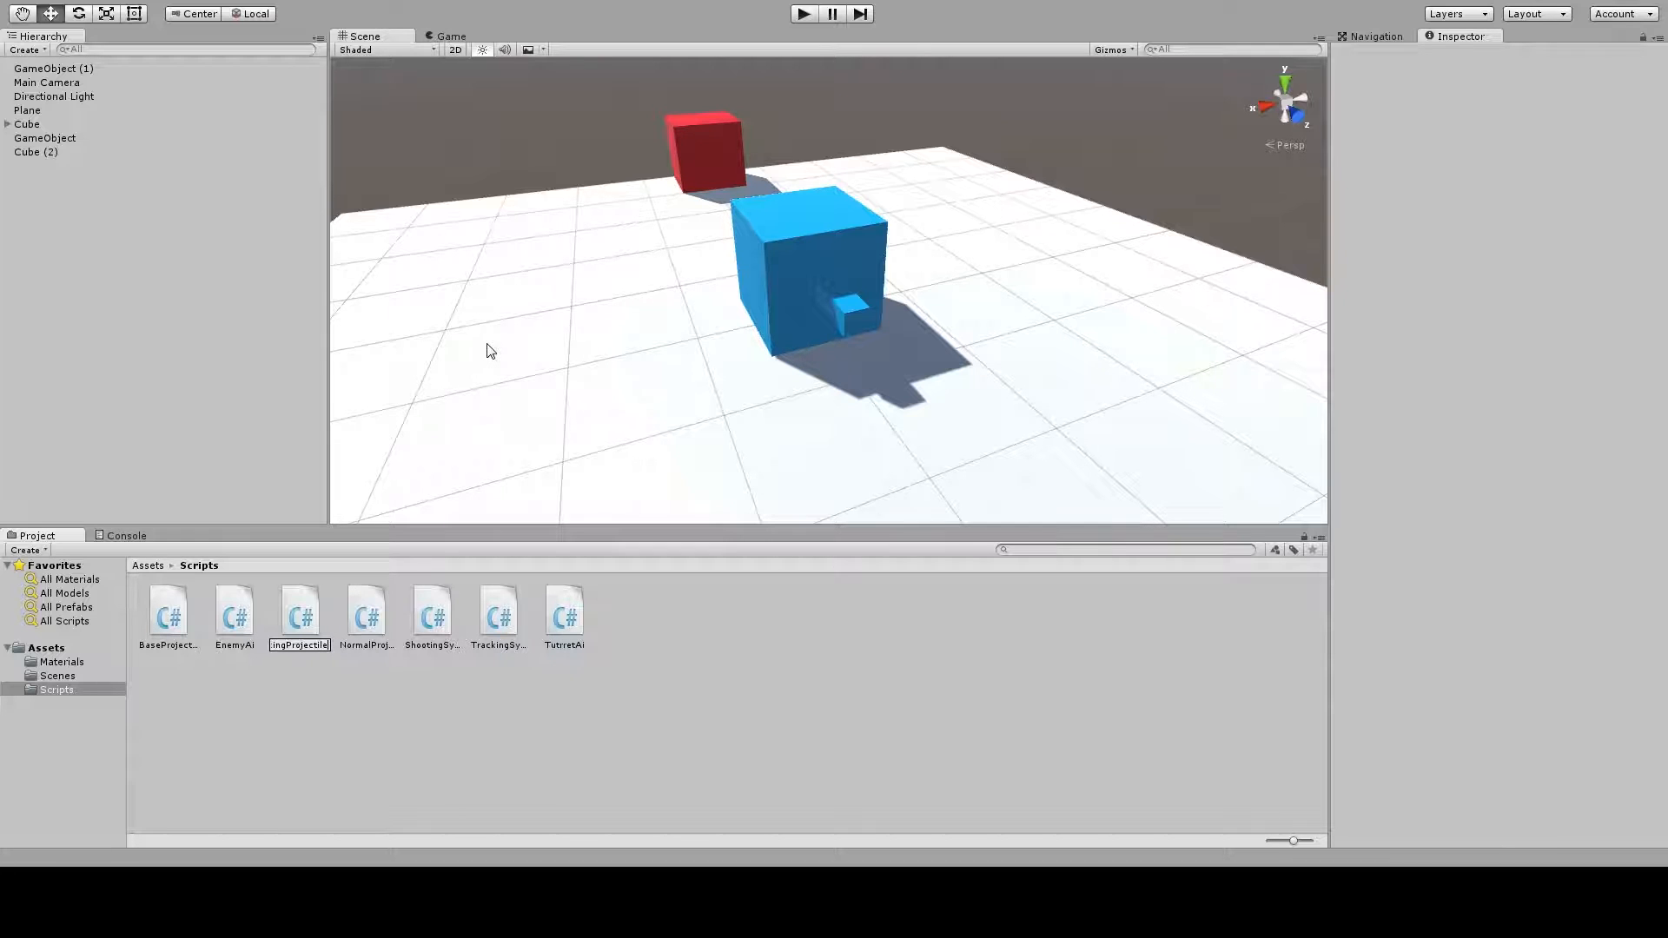
pyautogui.click(431, 617)
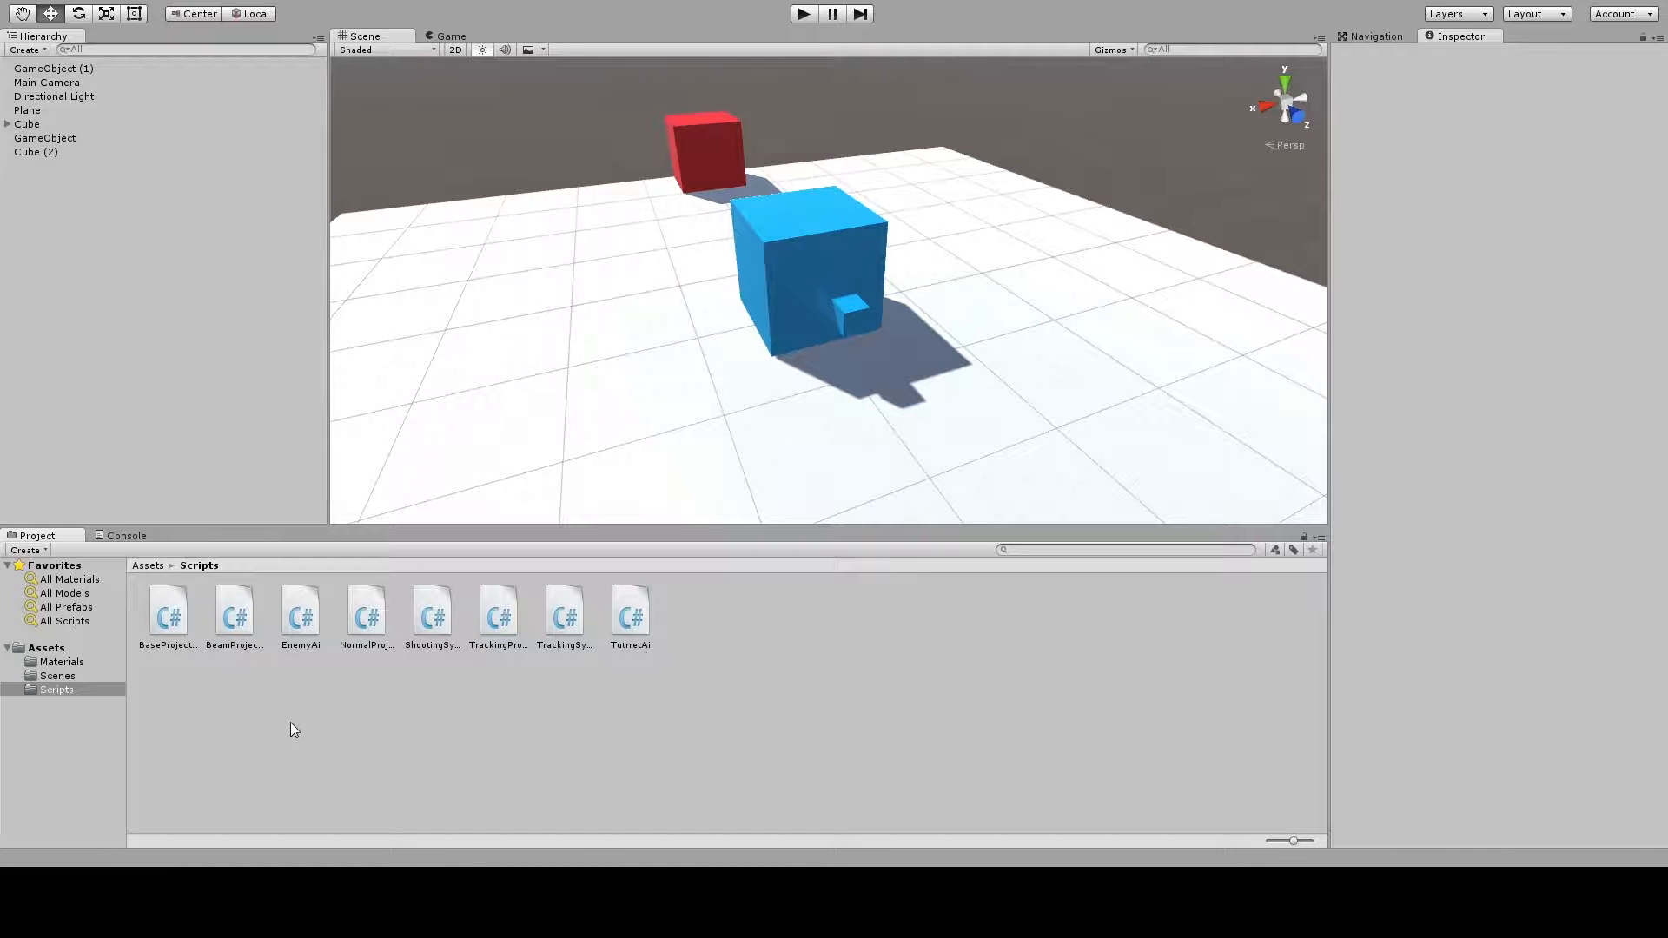
pyautogui.click(430, 615)
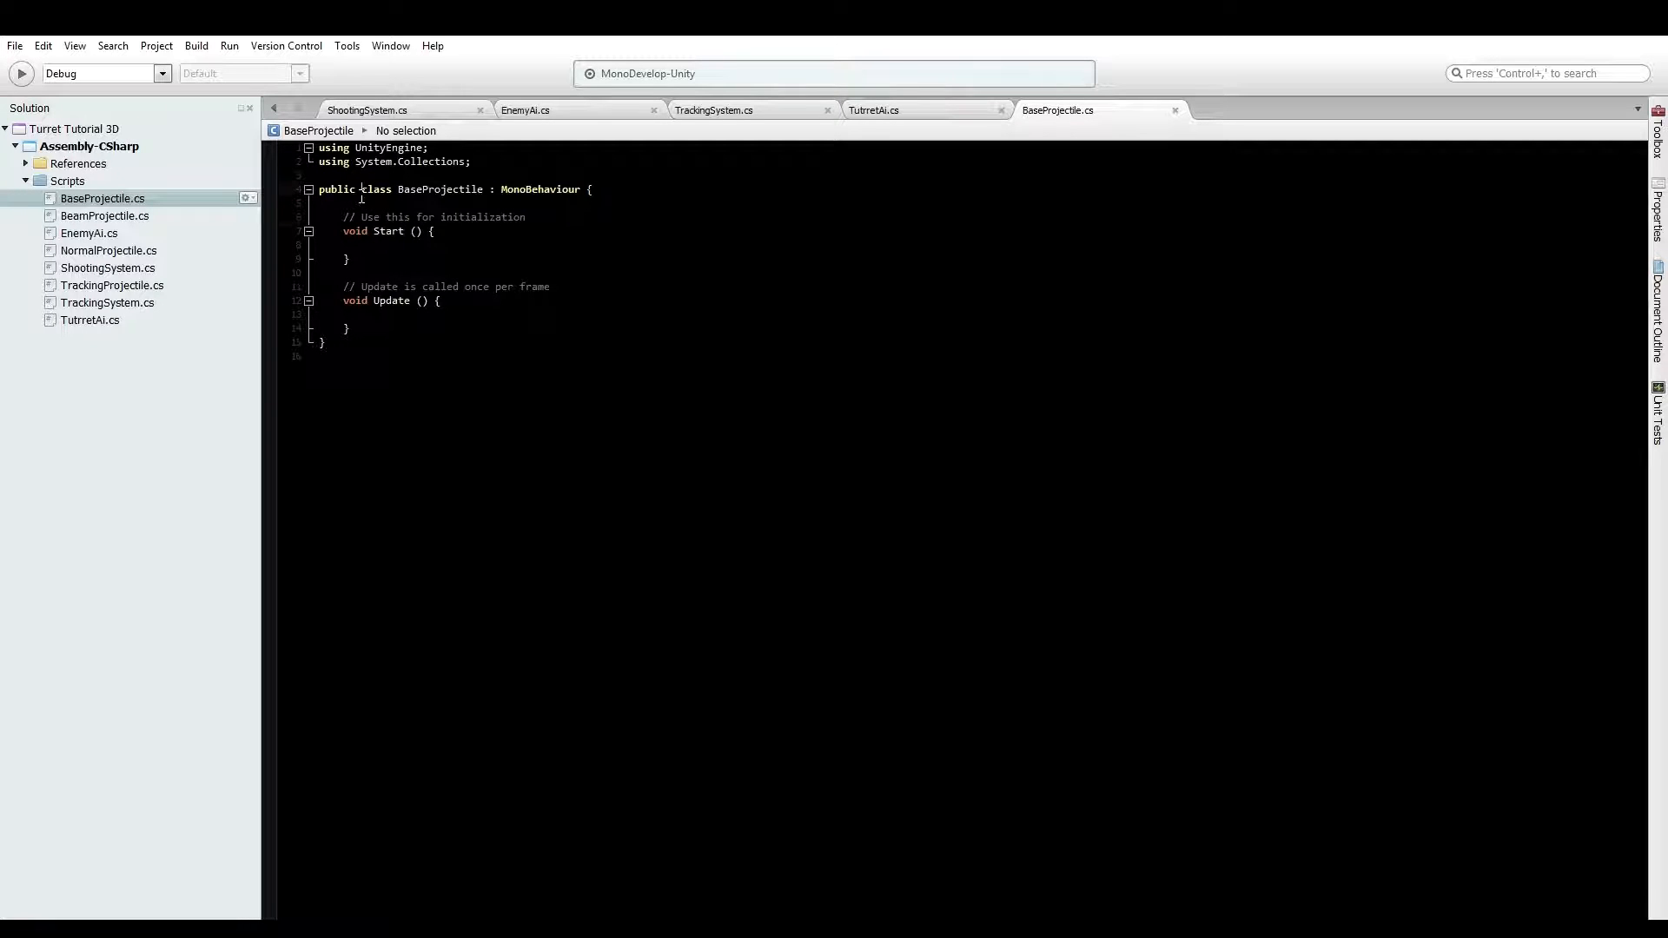
# Mark BaseProjectile abstract, remove Start/Update, and add 'public float speed = 5.0f;'
pyautogui.write('abst')
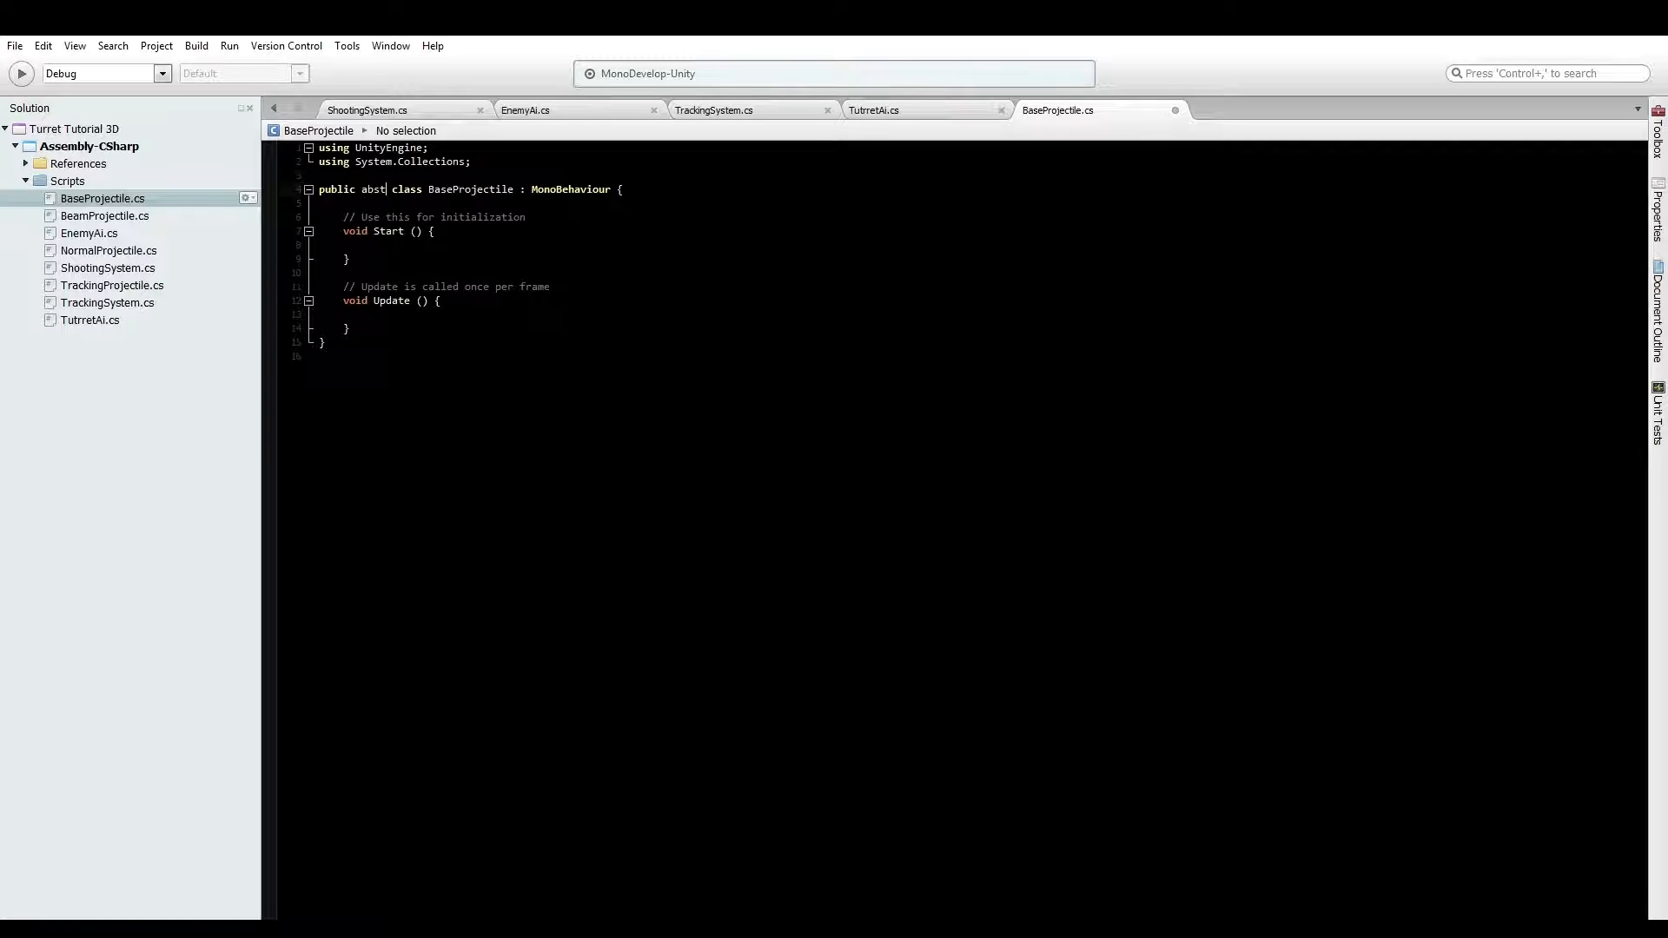
pyautogui.write('ract')
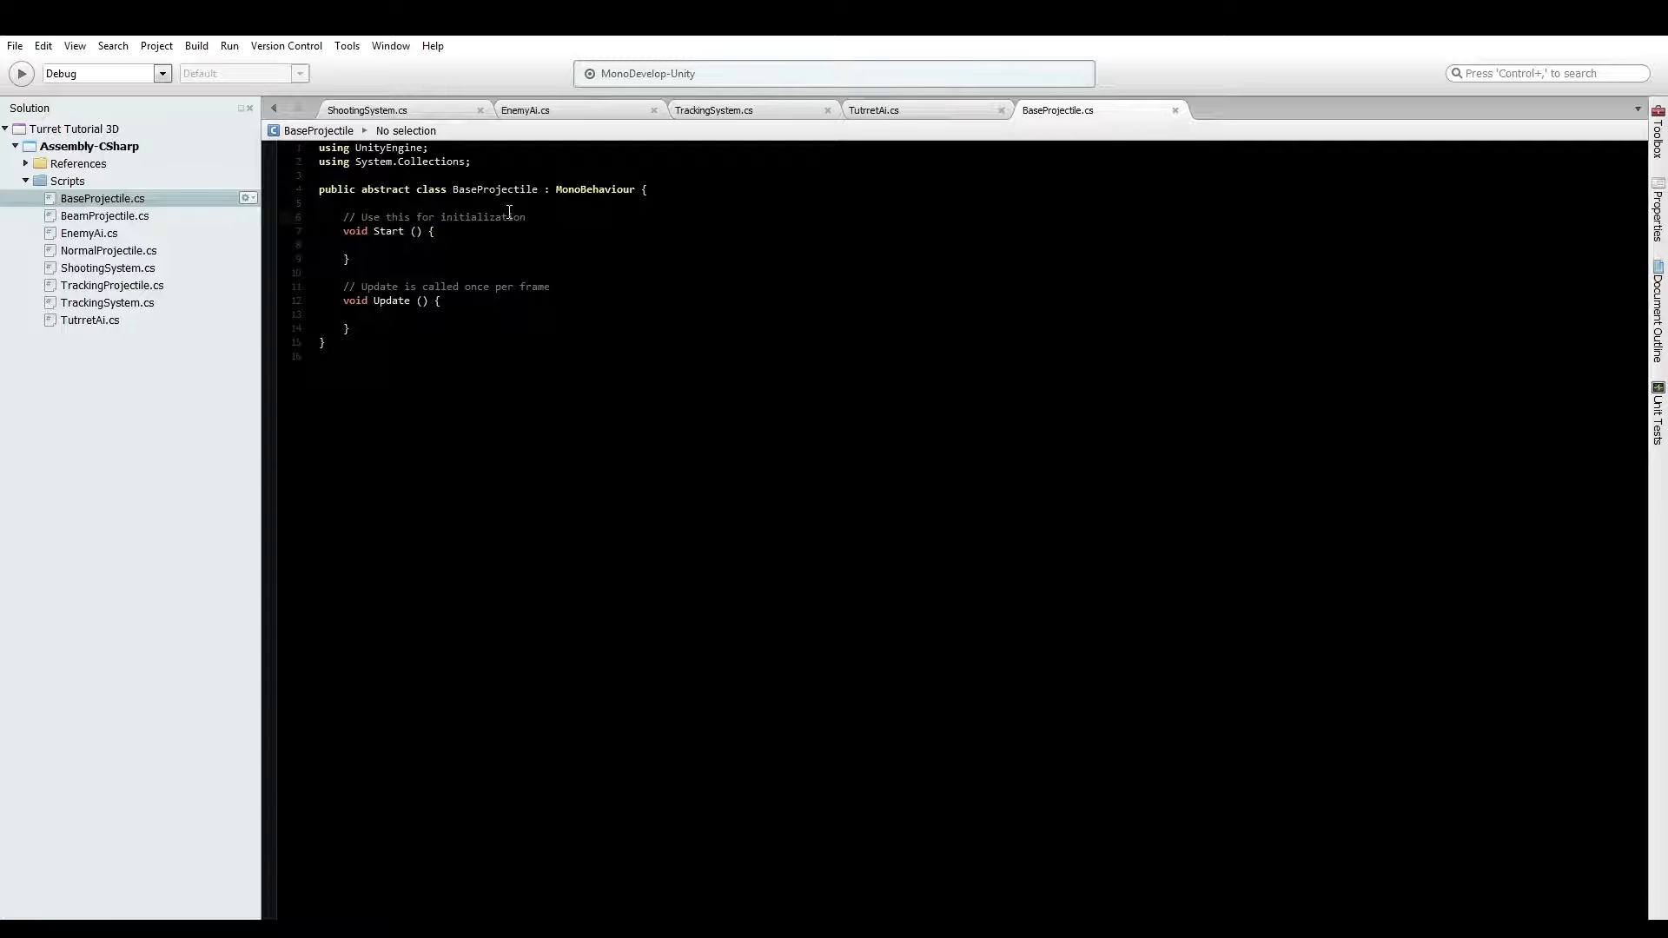
pyautogui.moveTo(1638, 266)
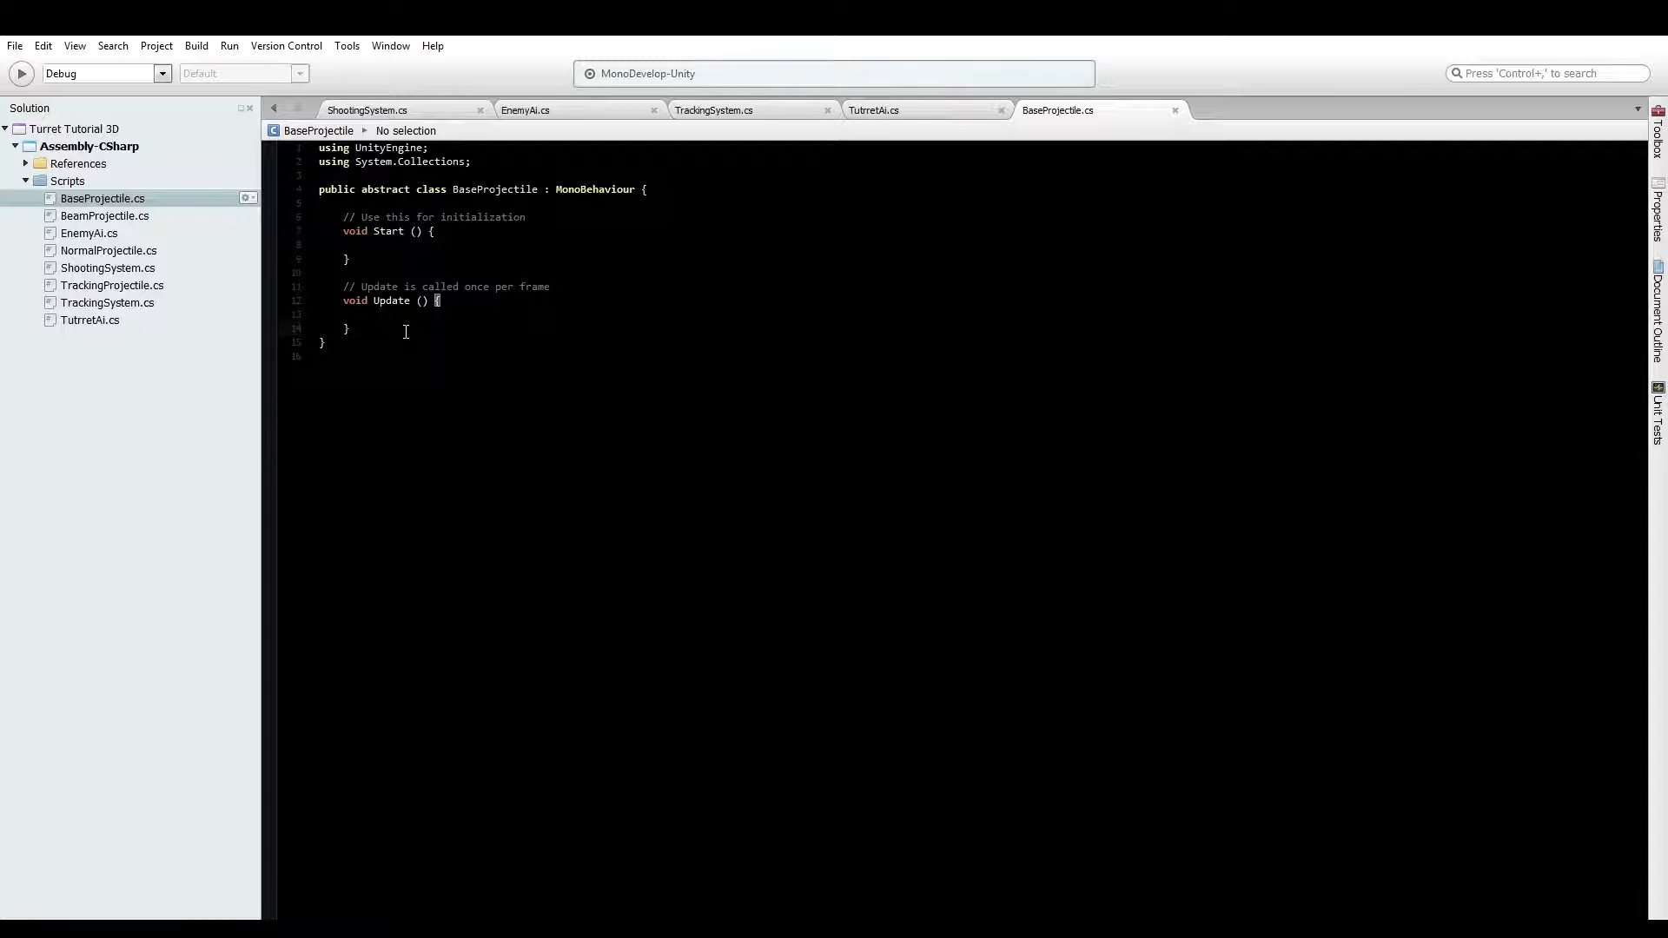
pyautogui.moveTo(336, 217); pyautogui.dragTo(349, 328)
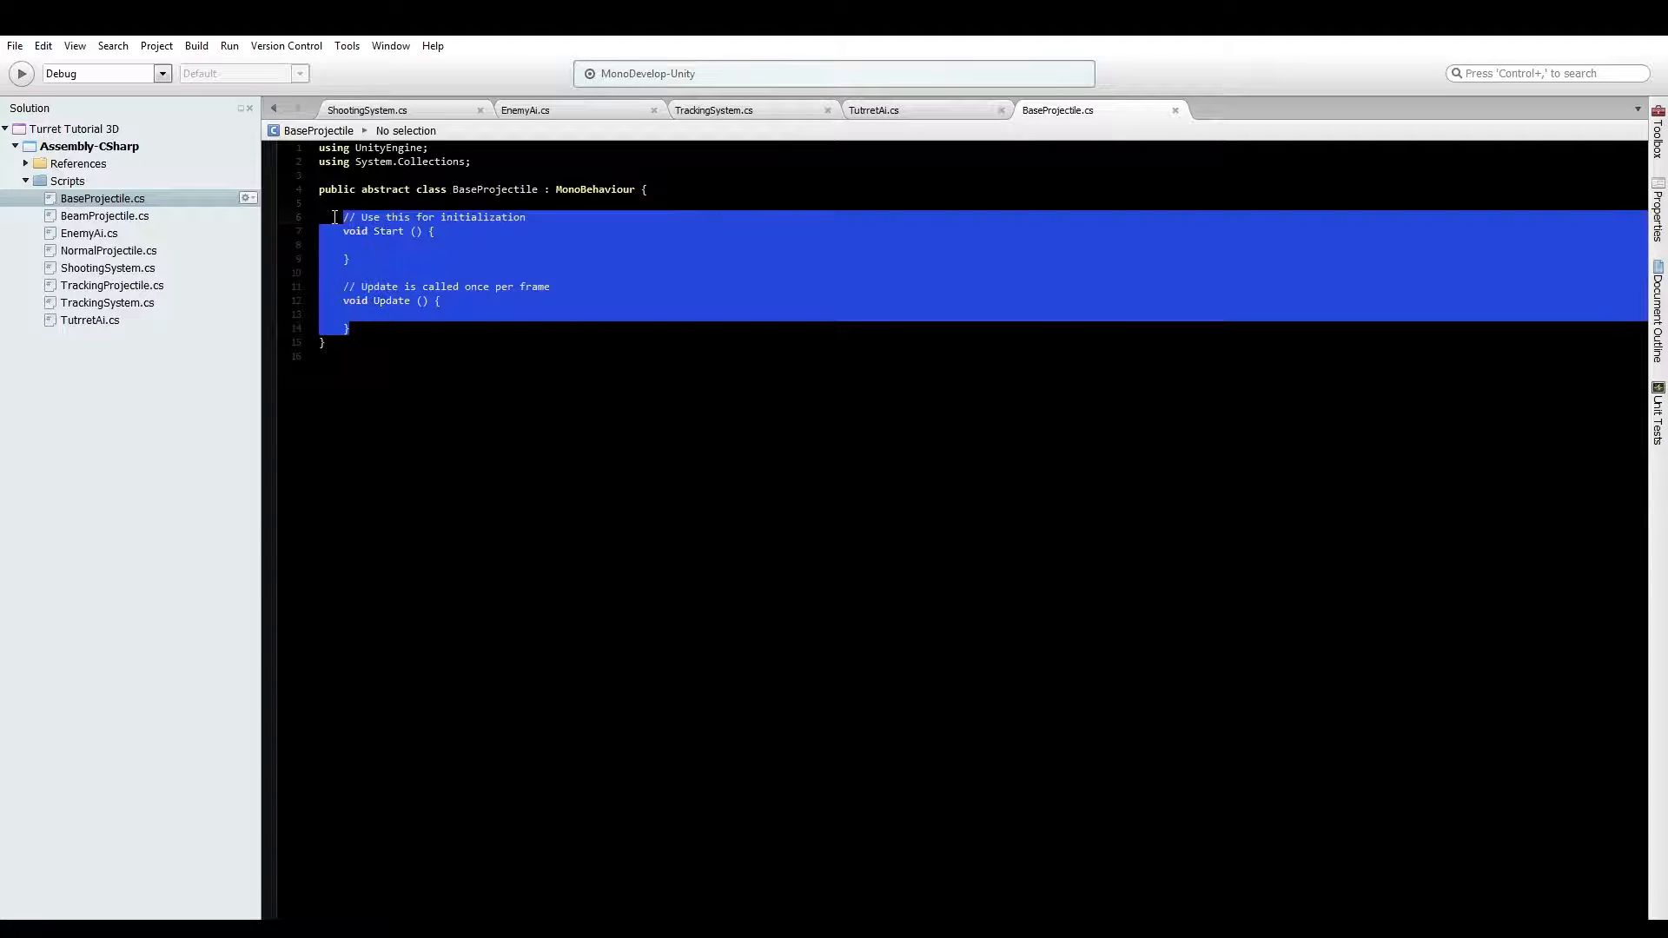
pyautogui.press('Delete')
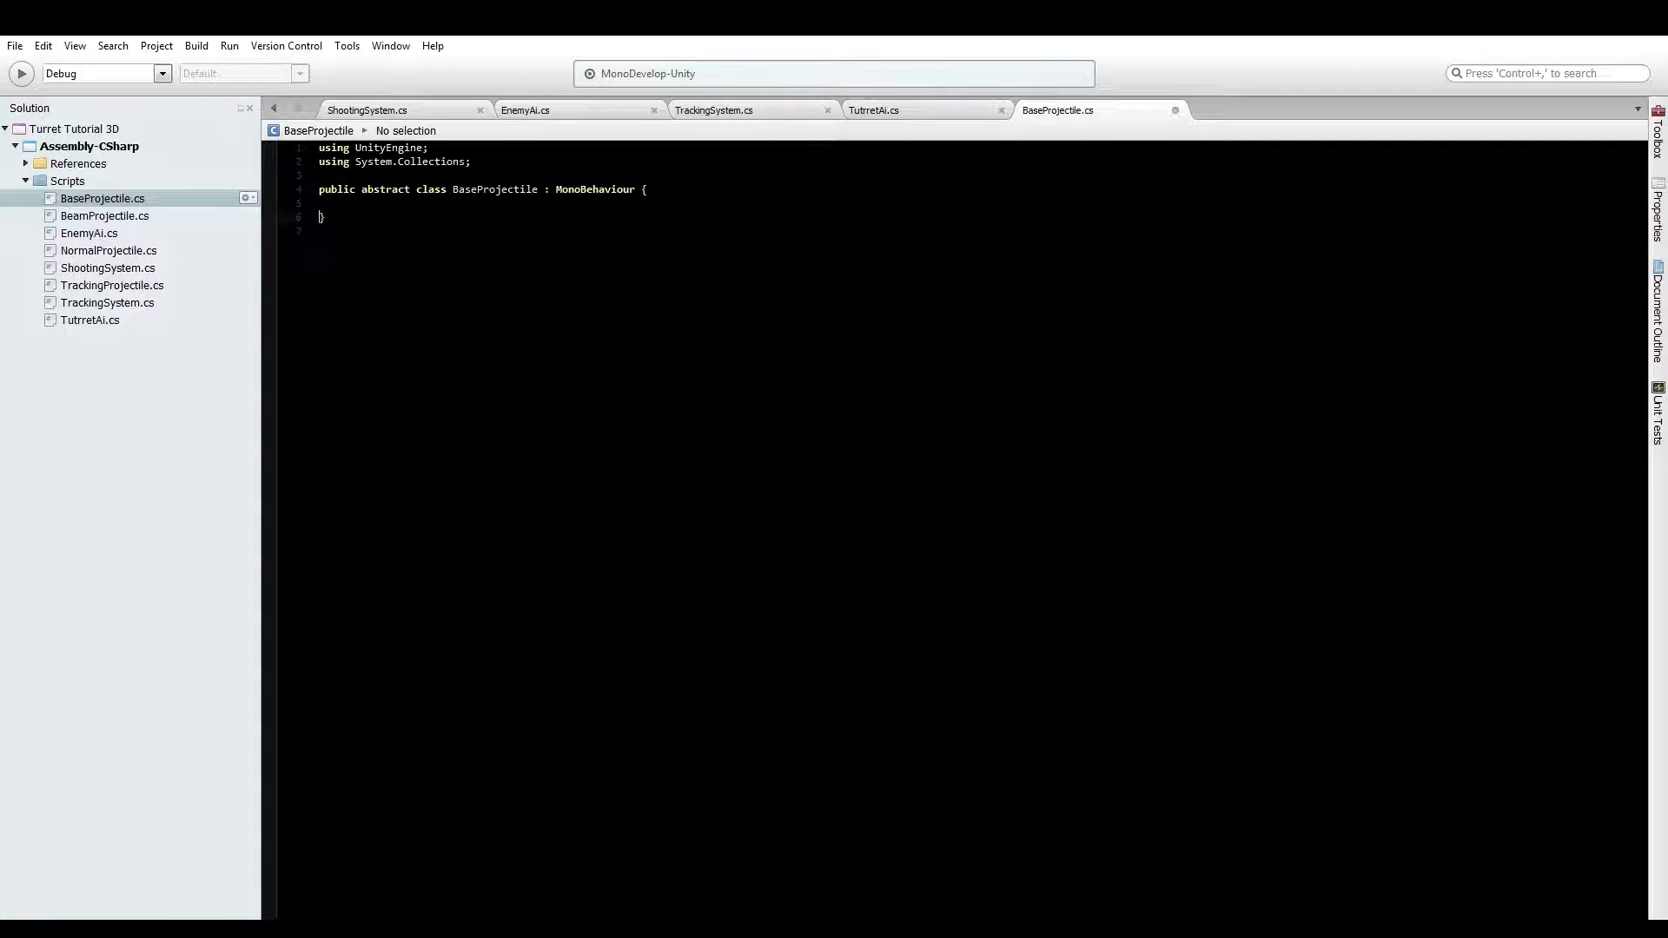
pyautogui.write('p')
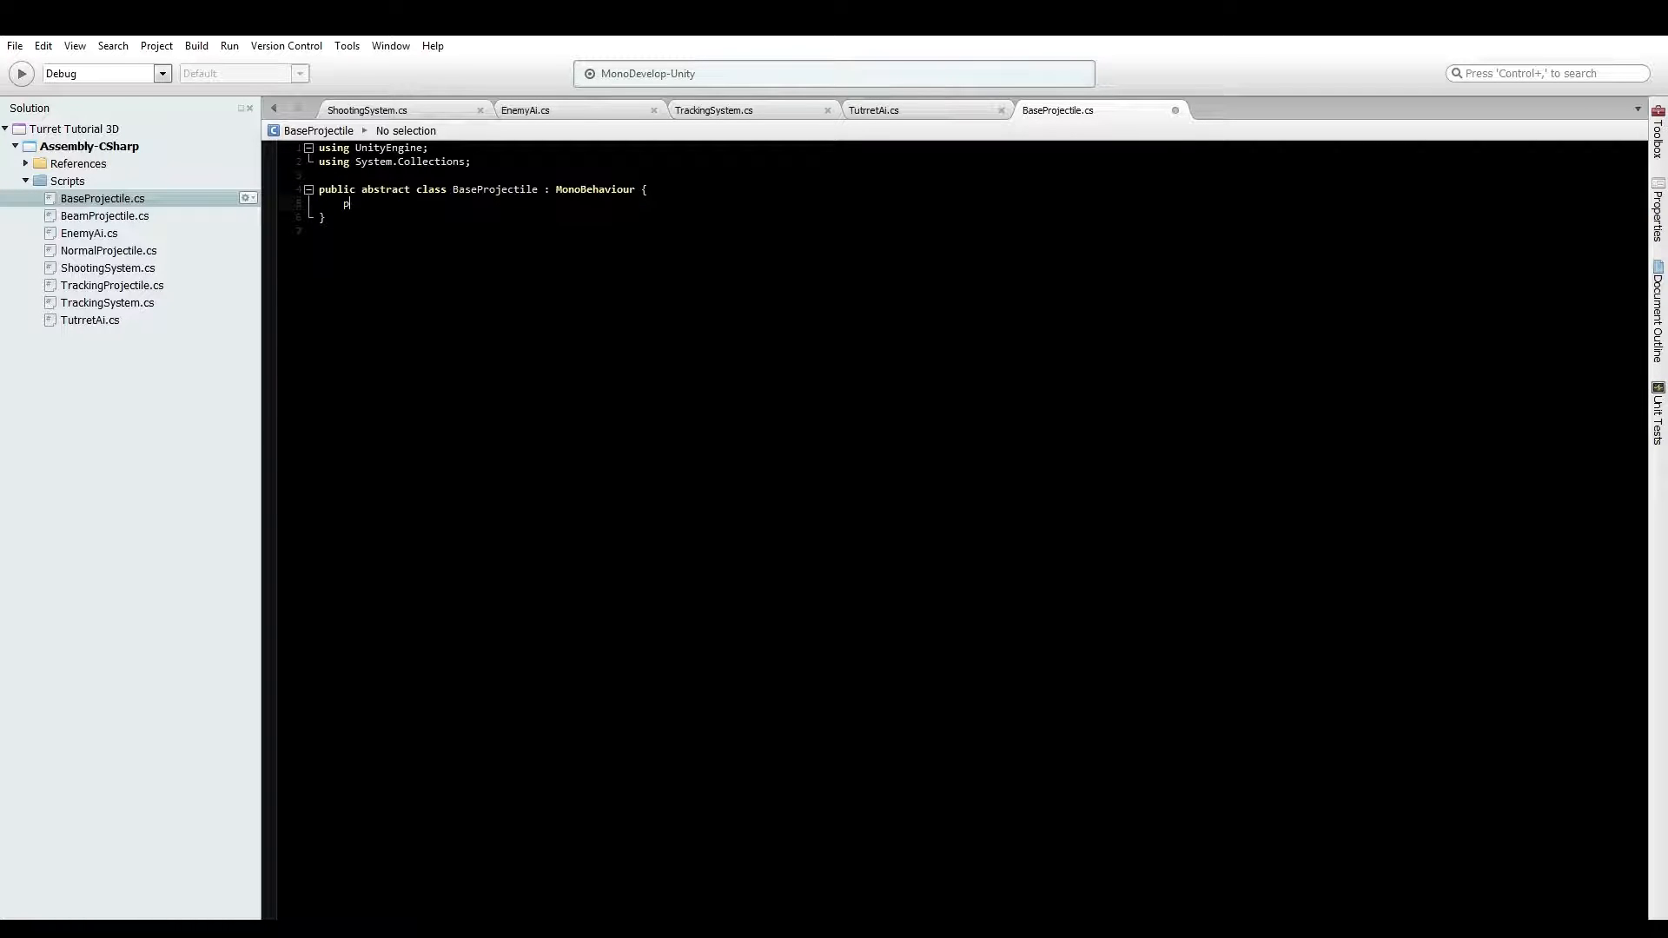
pyautogui.write('ublic float s')
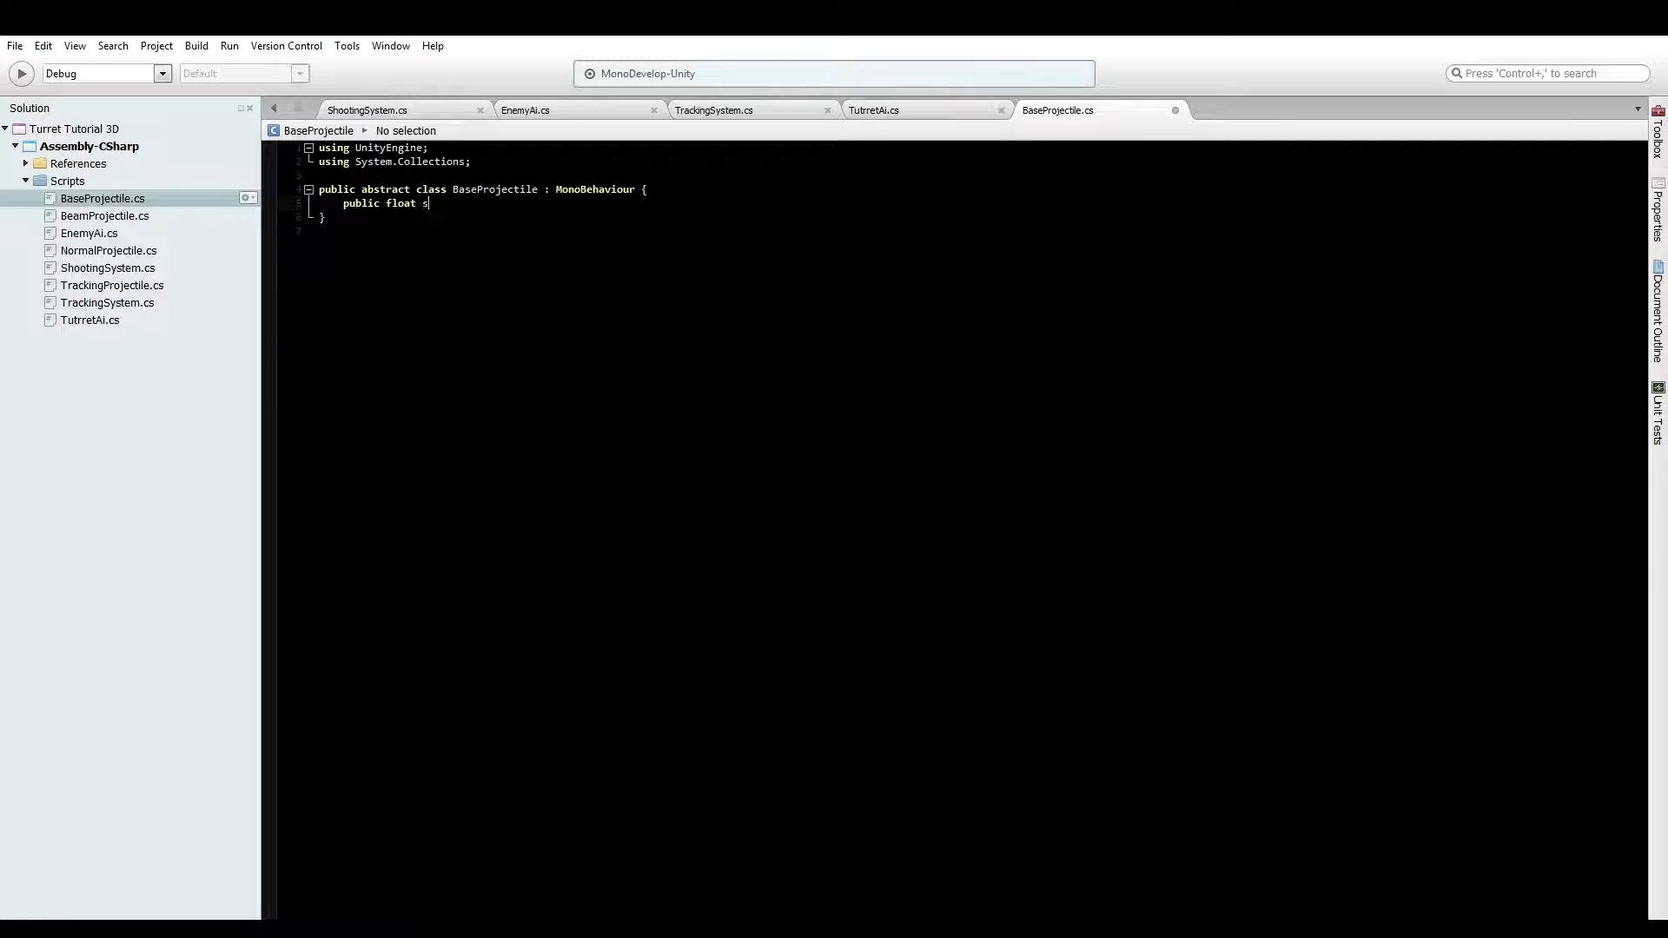
pyautogui.write('peed =')
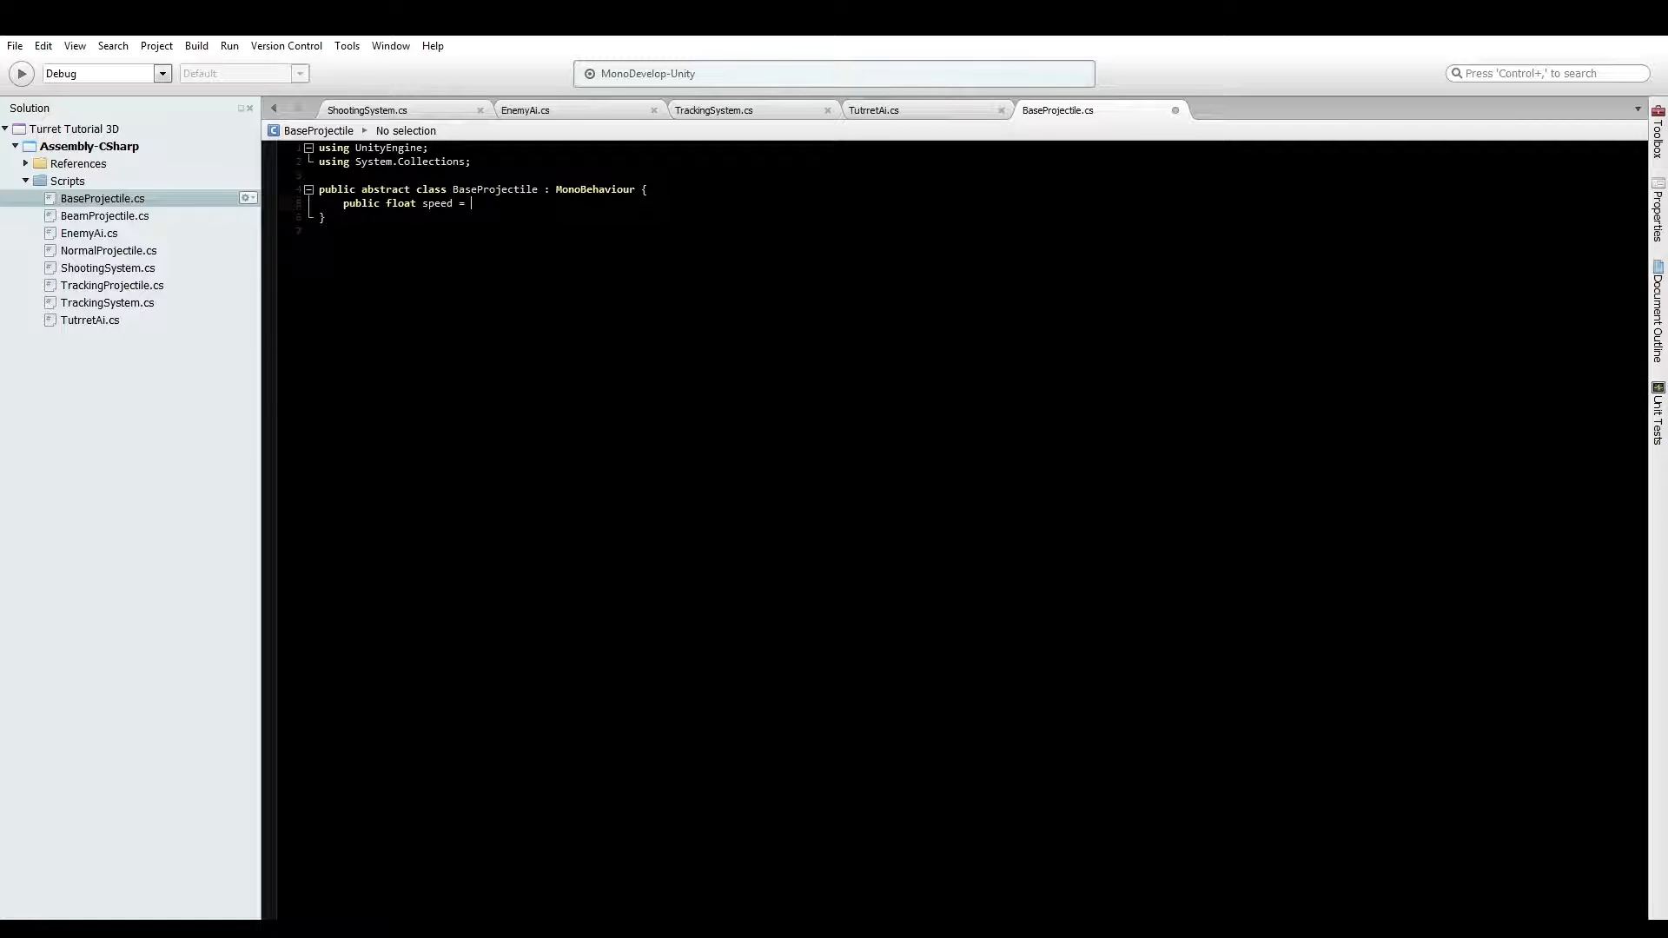
pyautogui.write('5.0f;')
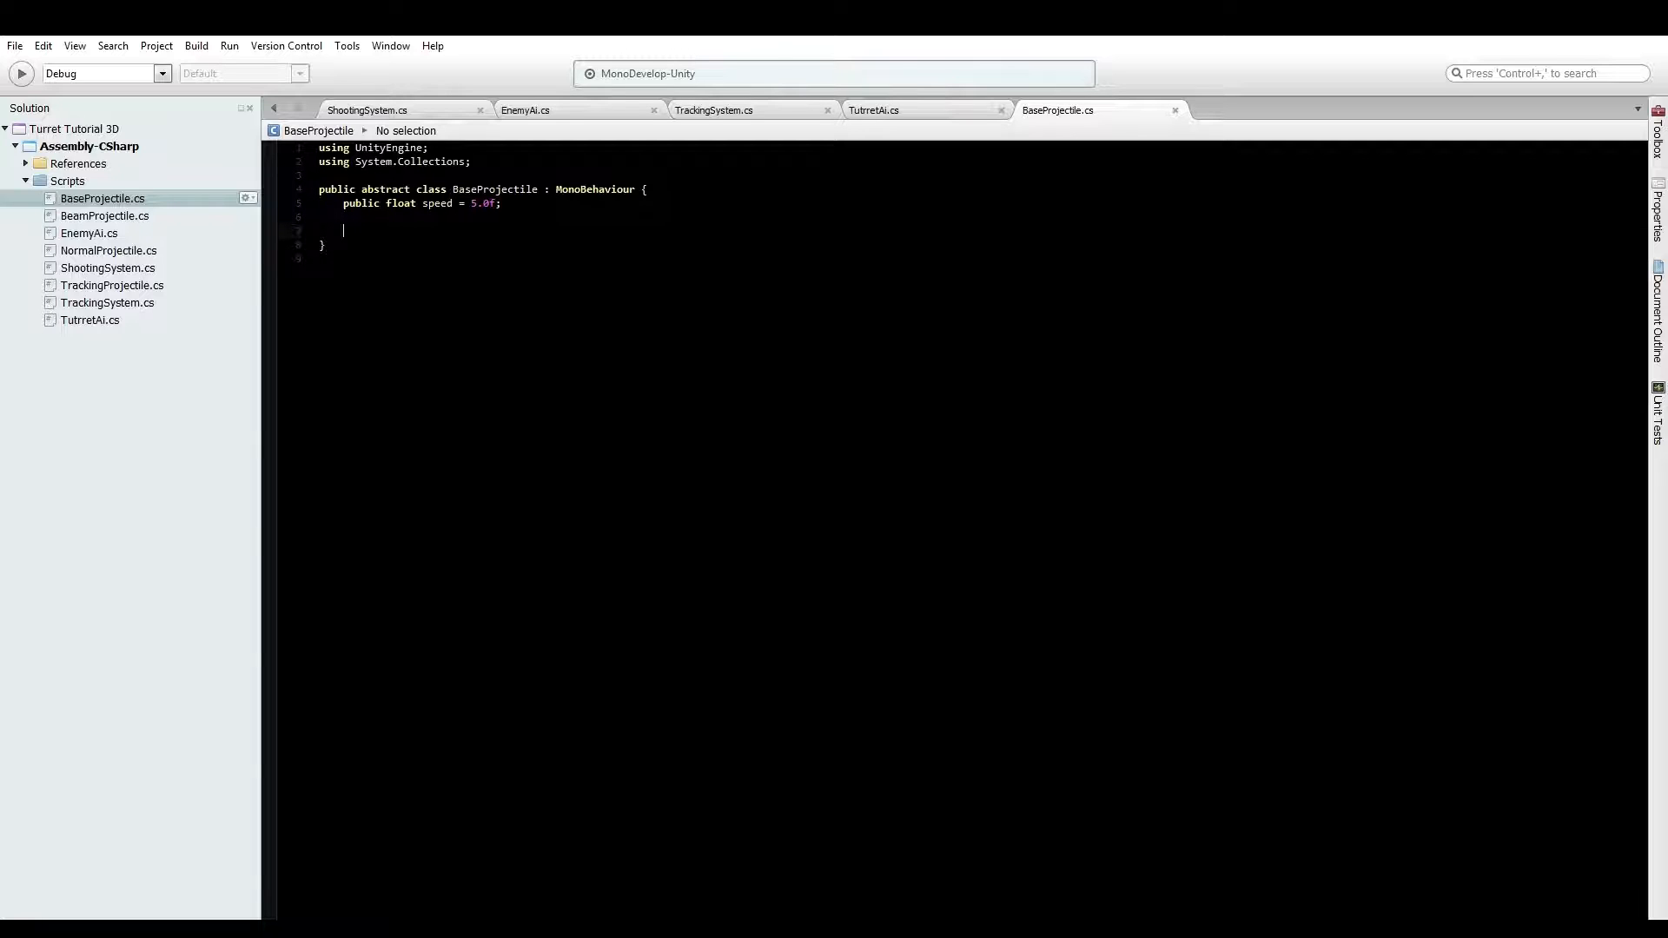
# Declare 'public abstract void FireProjectile(GameObject launcher, GameObject target, int damage);'
pyautogui.write('public')
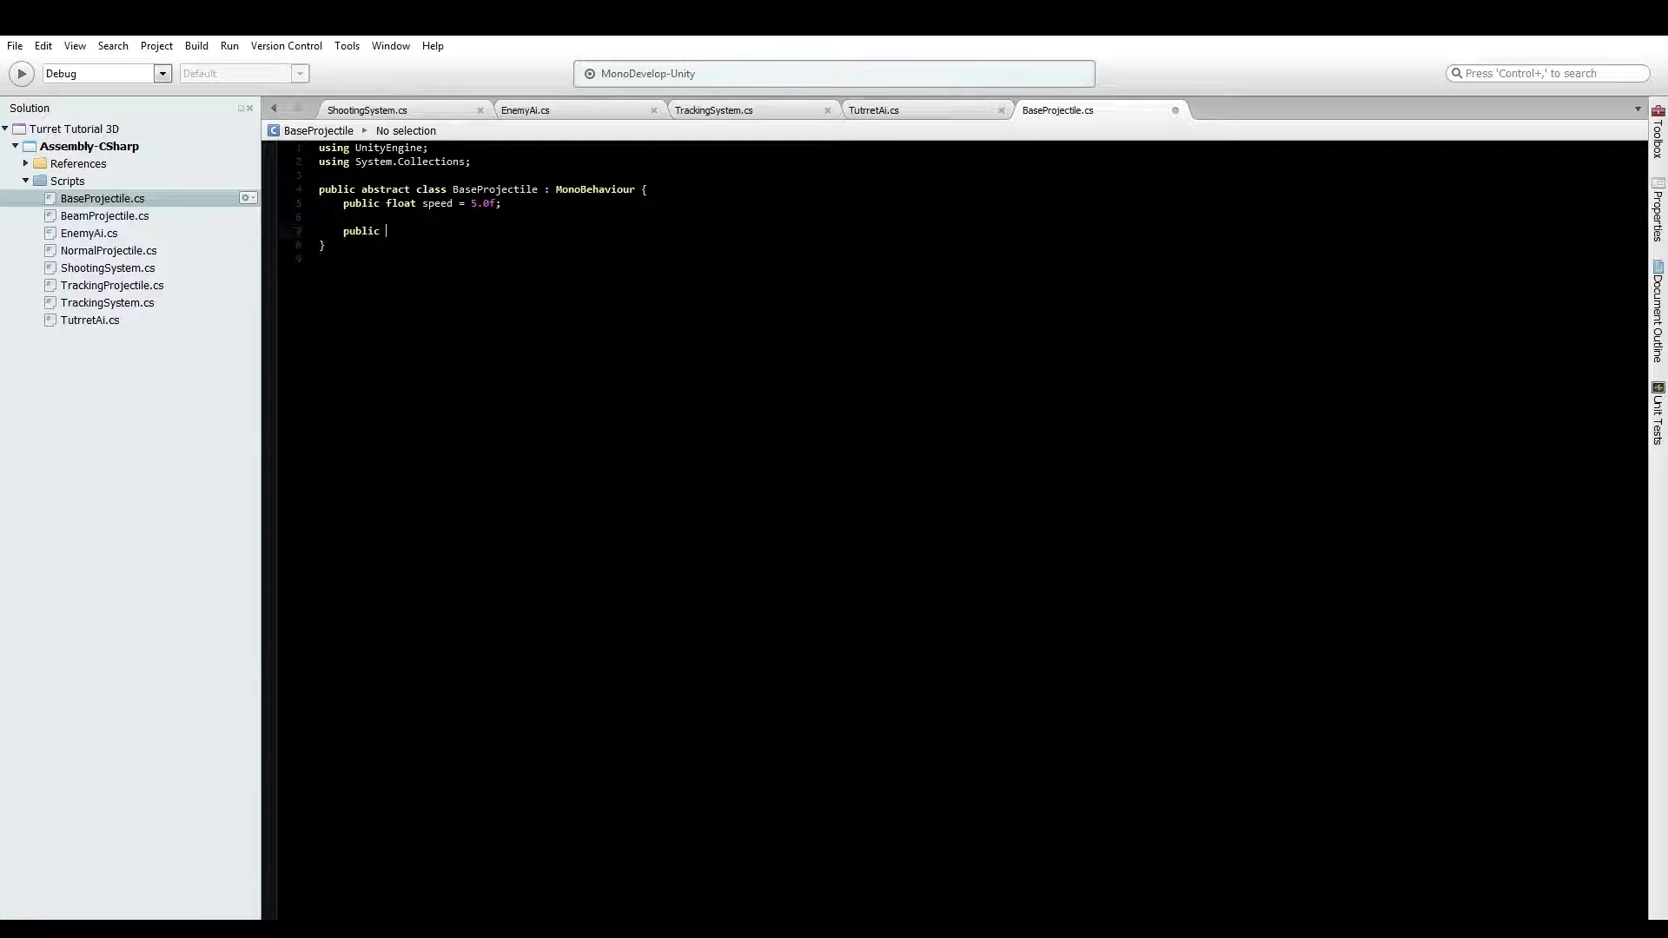
pyautogui.write('abstract vo')
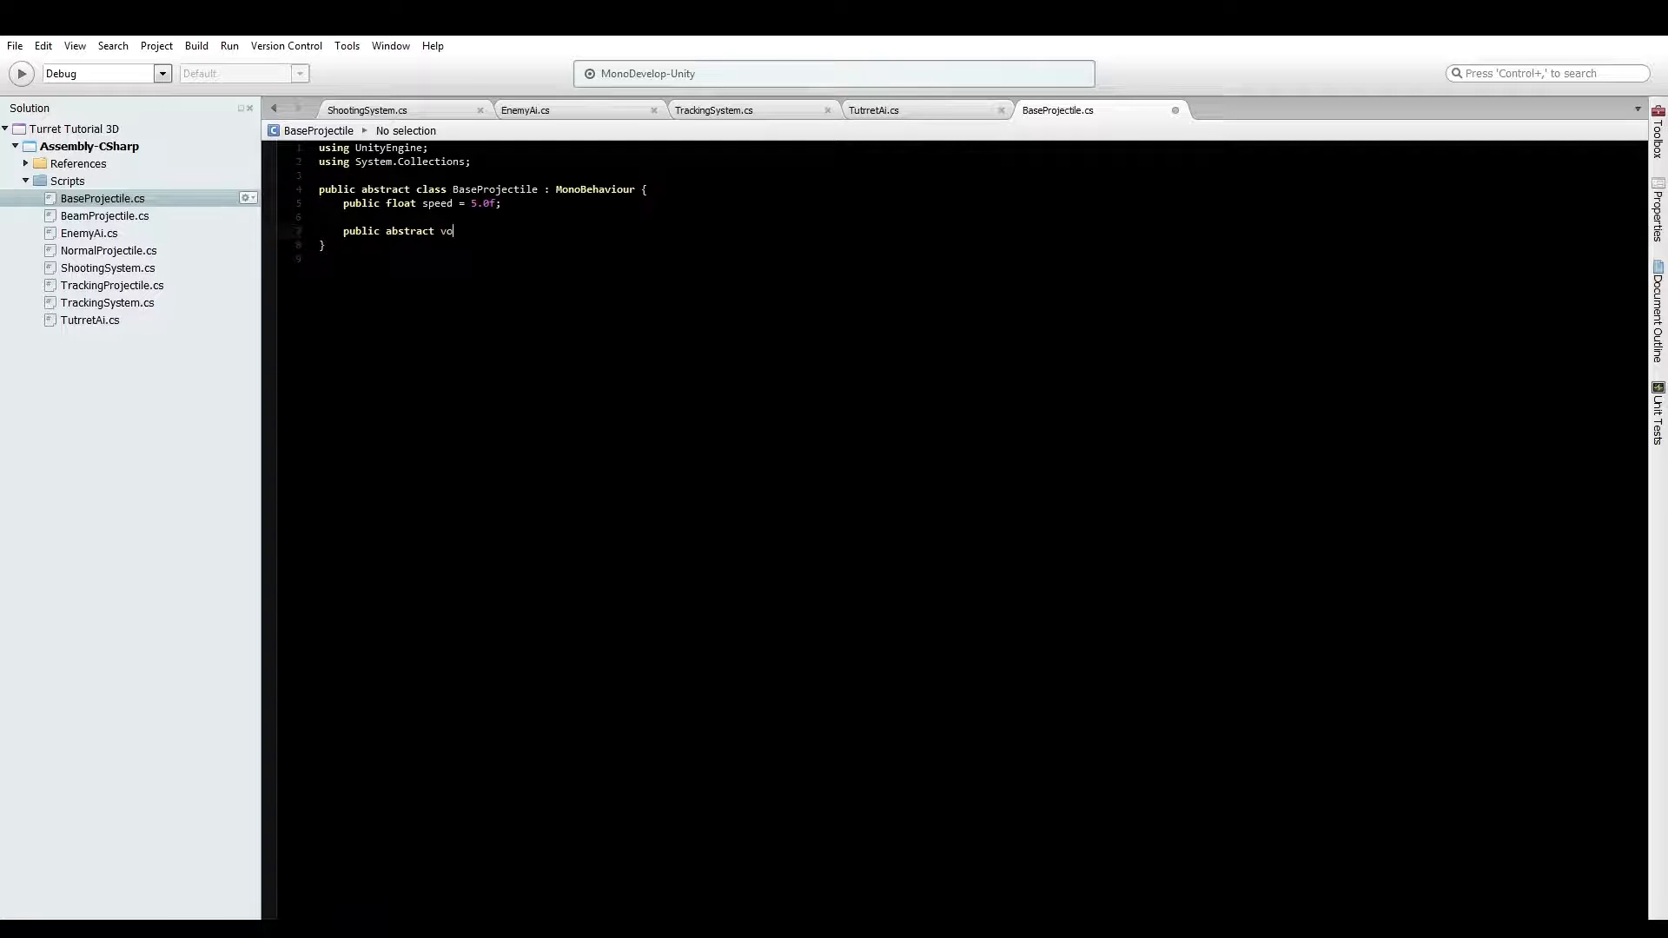
pyautogui.write('id')
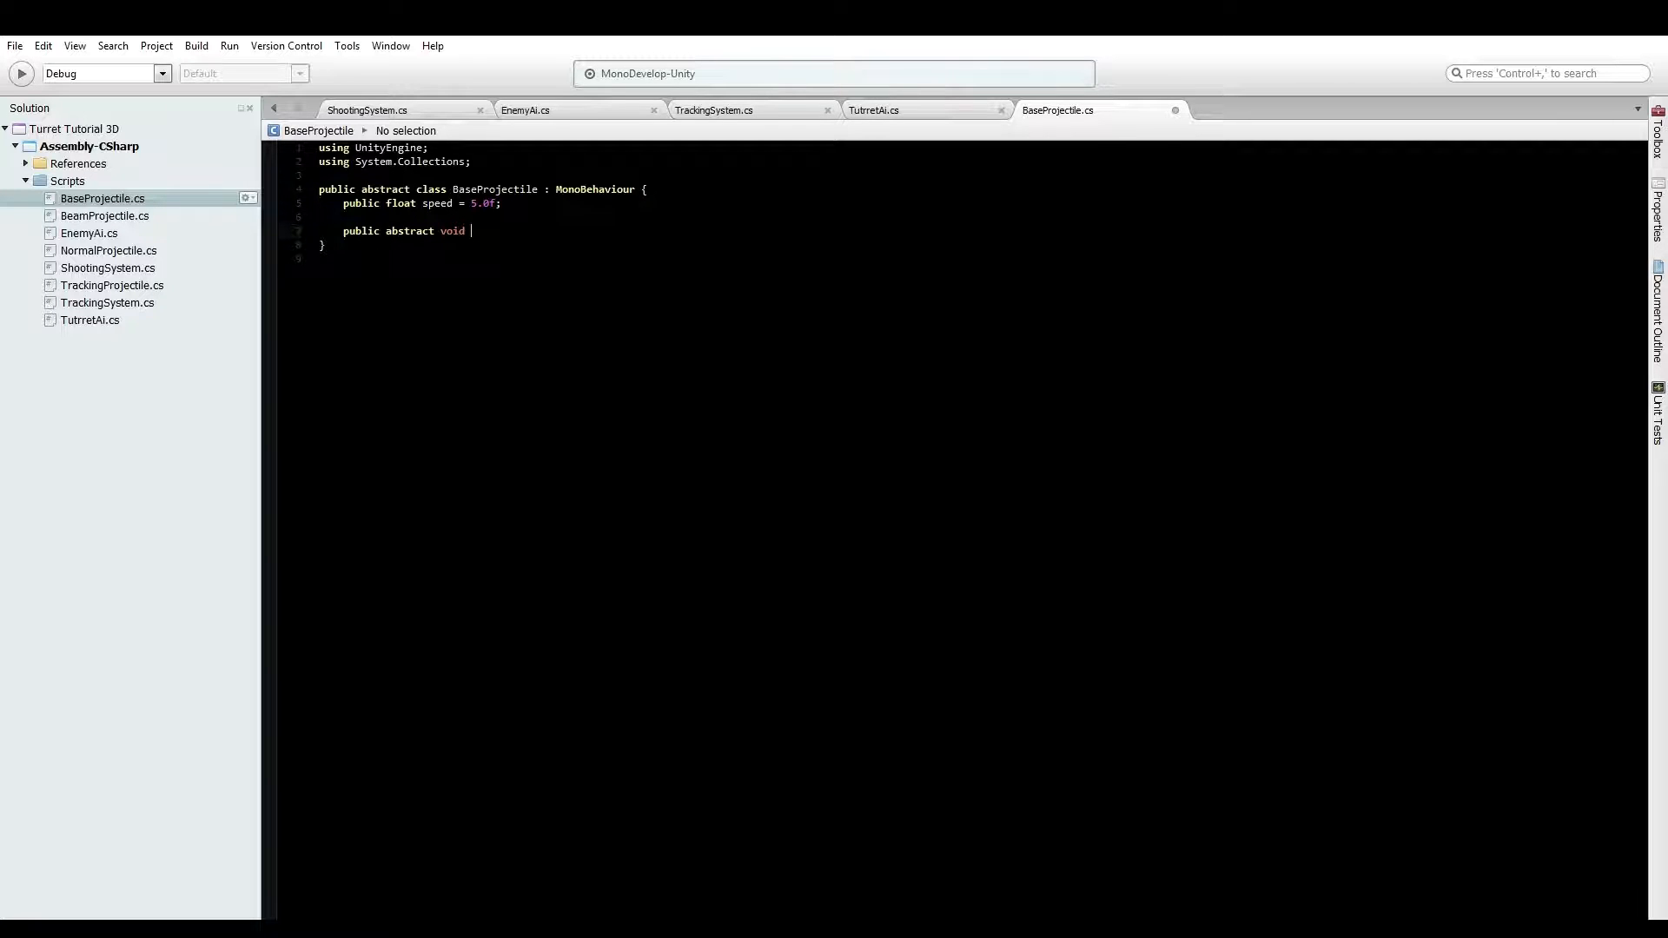
pyautogui.write('FirePr')
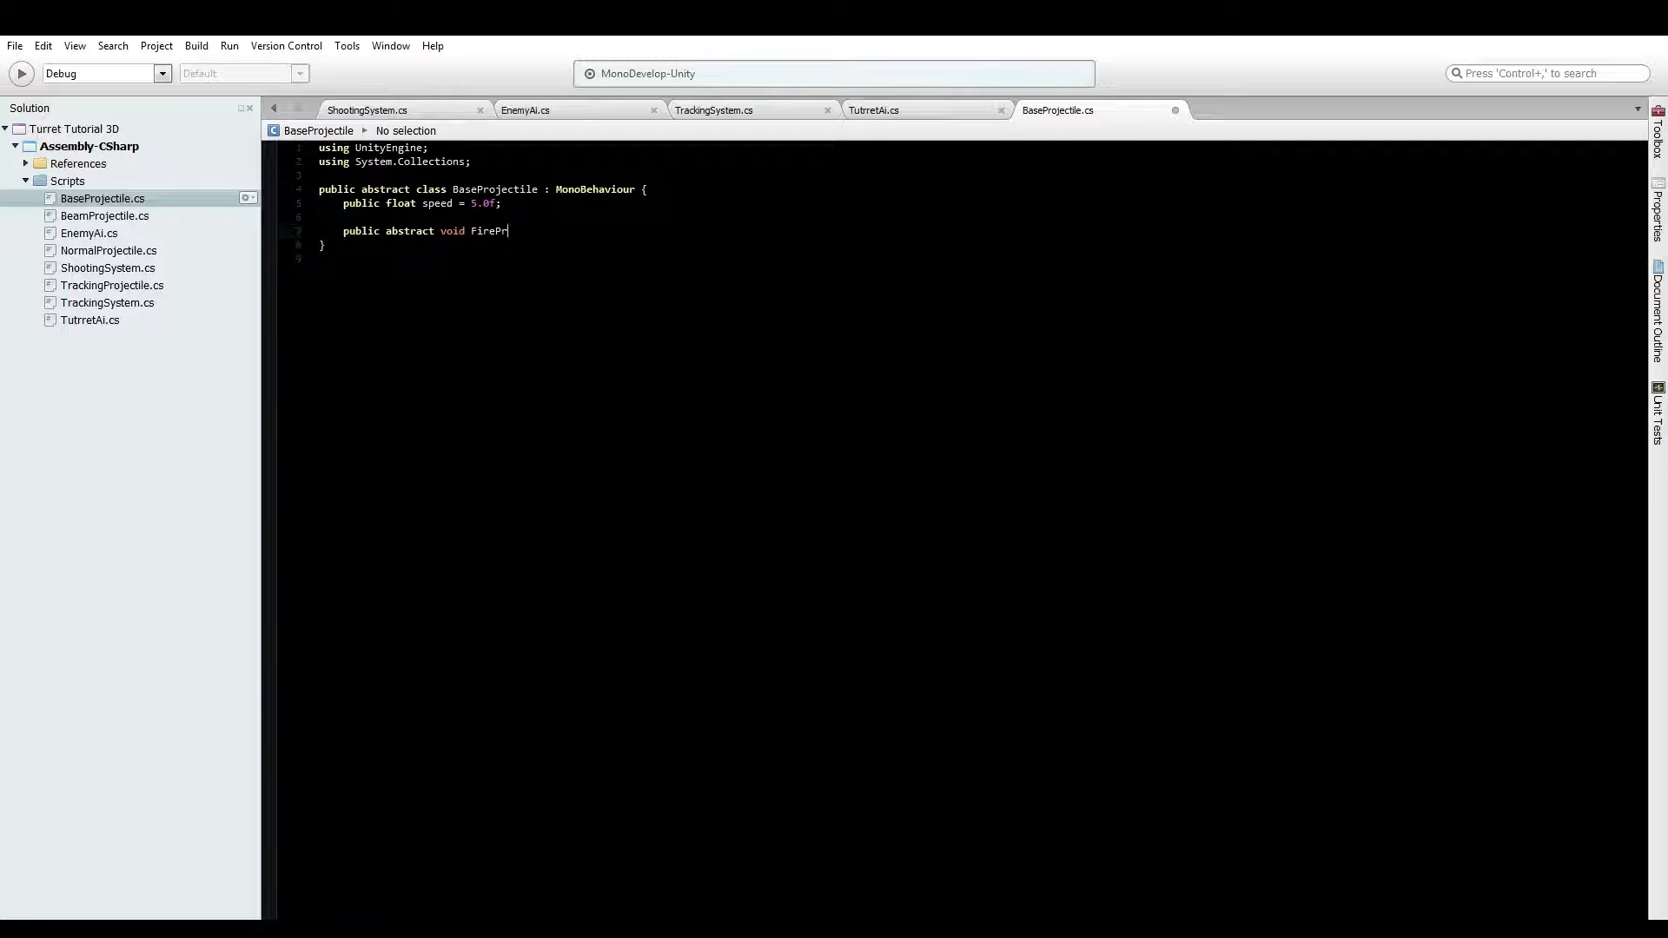
pyautogui.write('ojectile(')
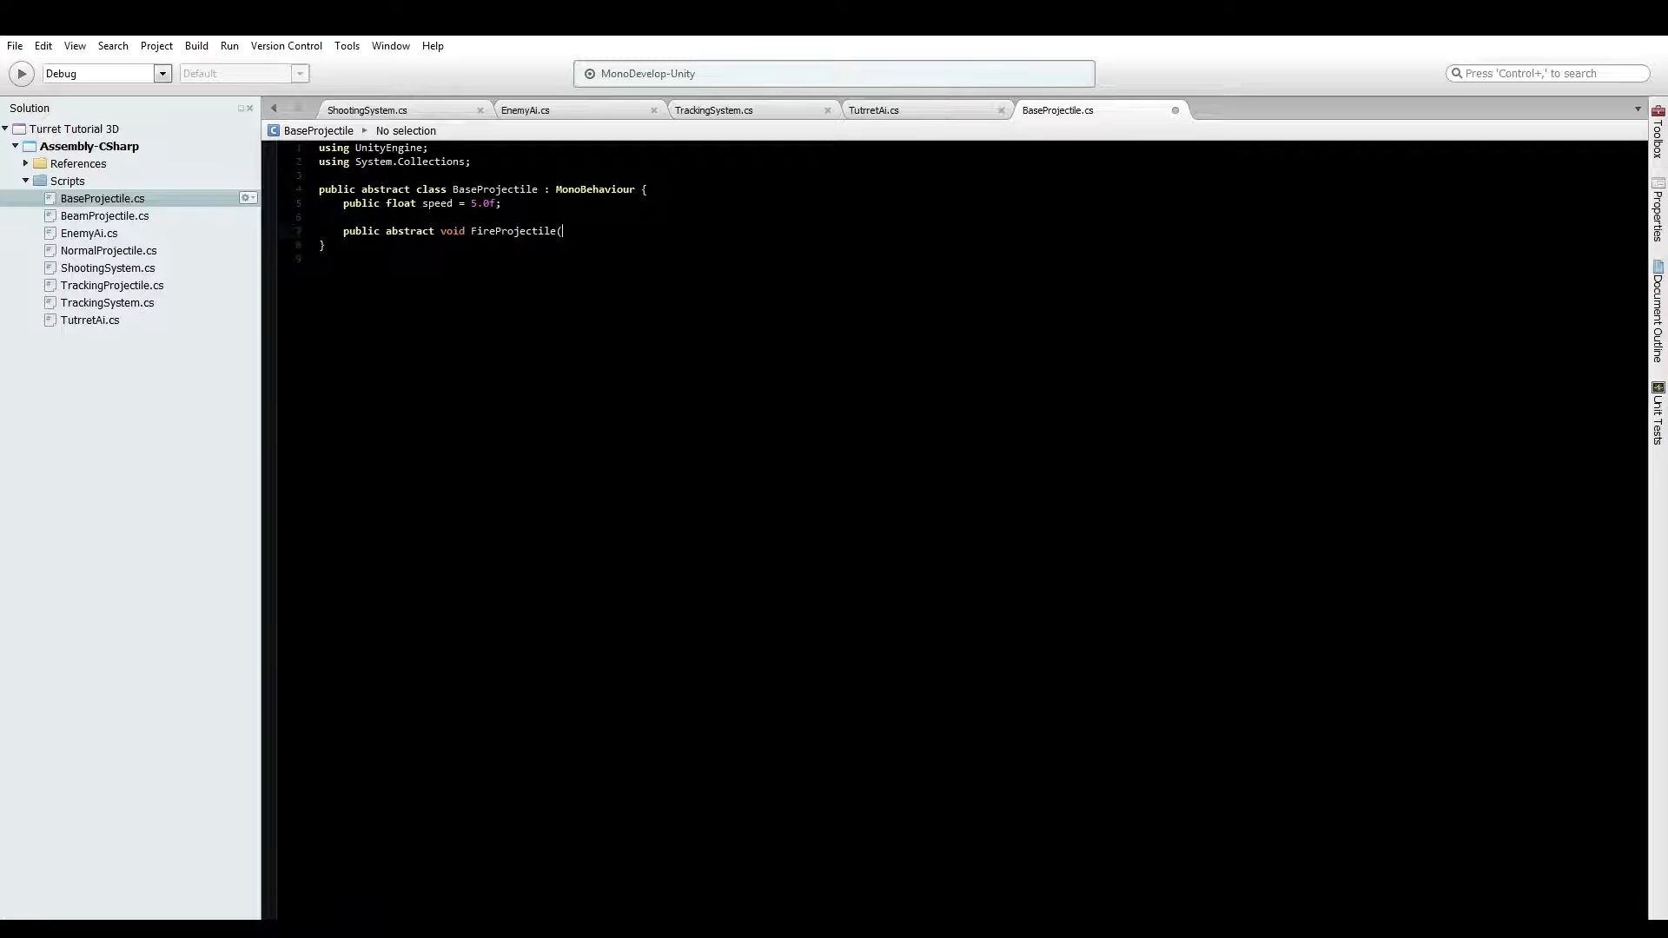
pyautogui.write('GameObject')
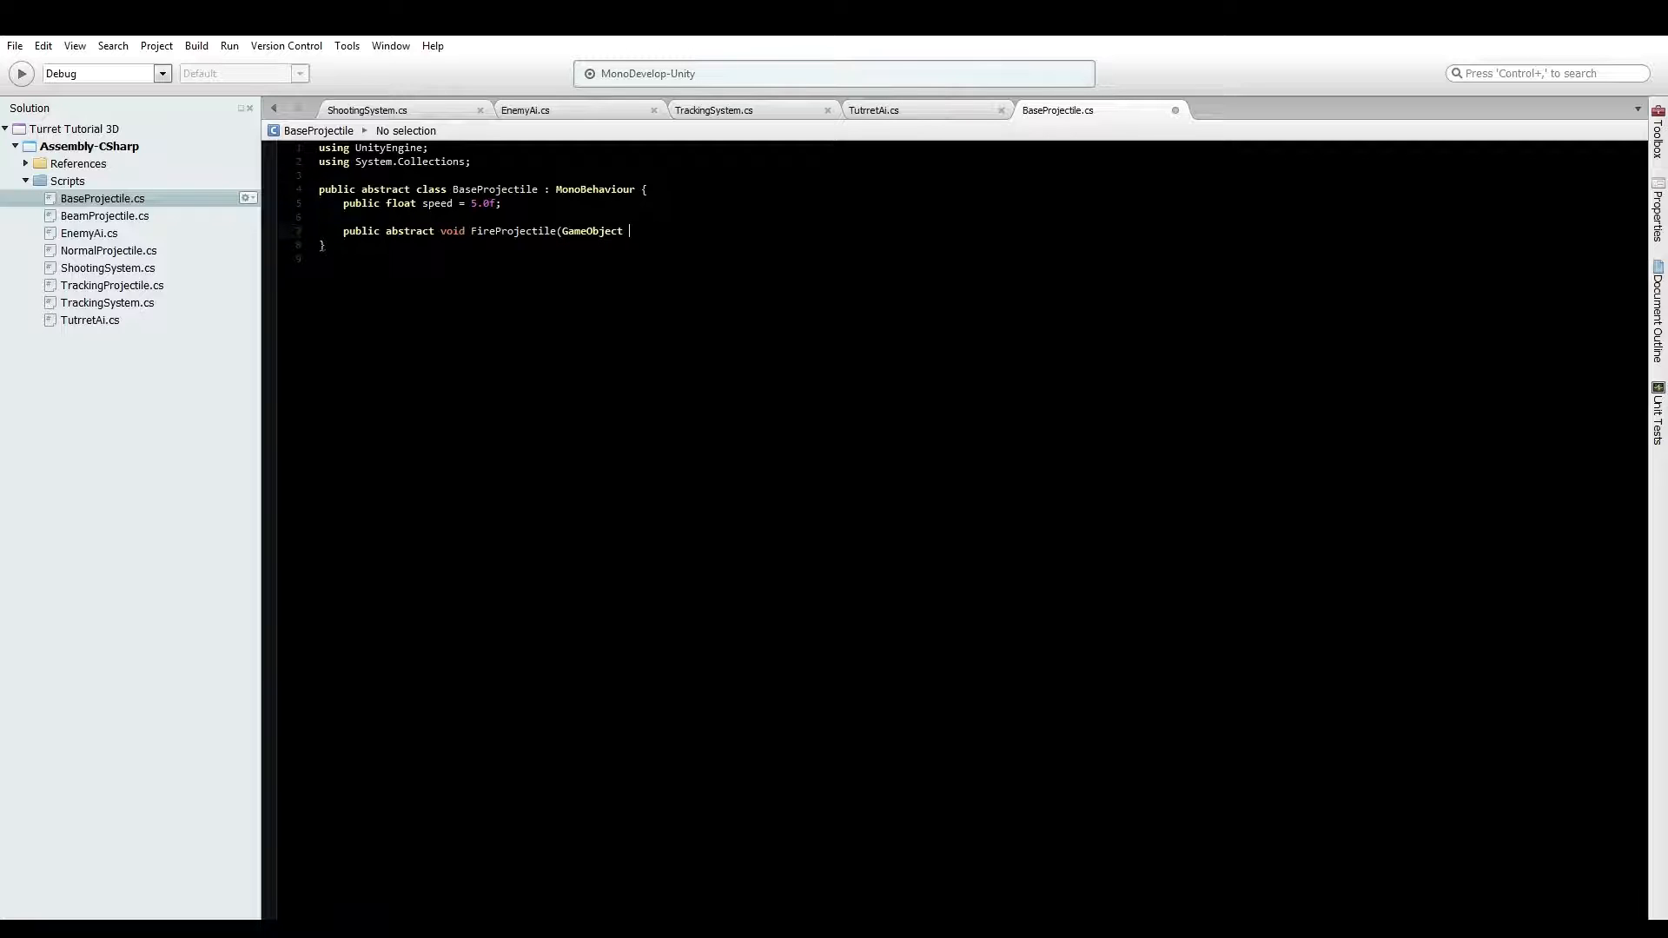
pyautogui.write('launcher,')
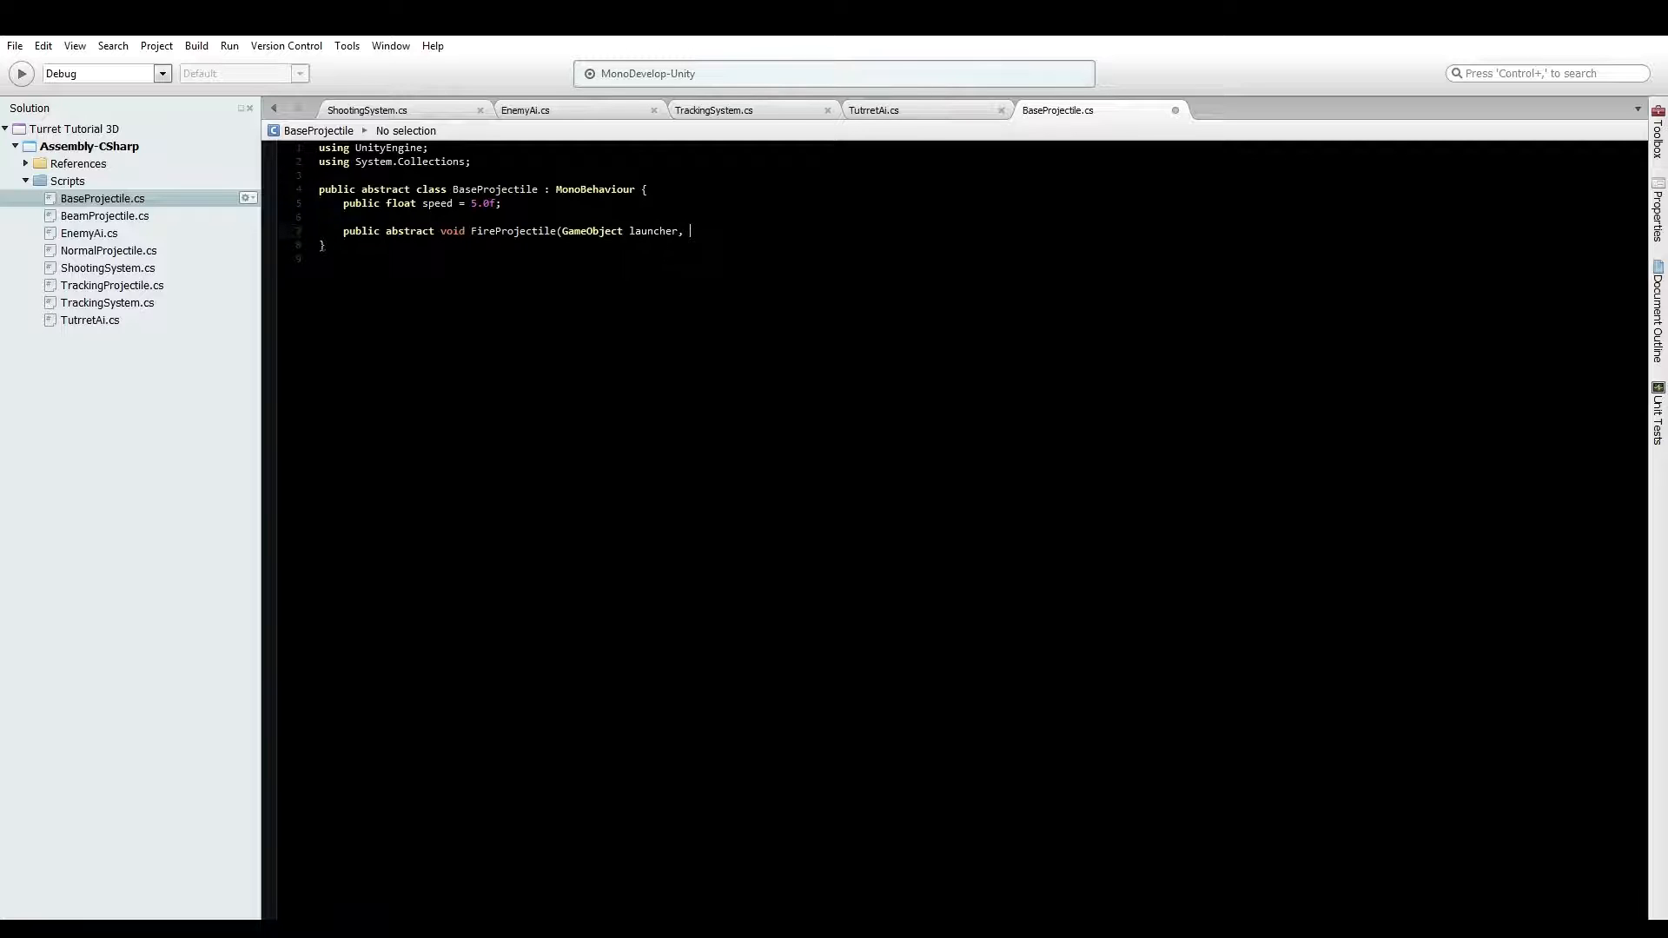
pyautogui.write('GameObject targe')
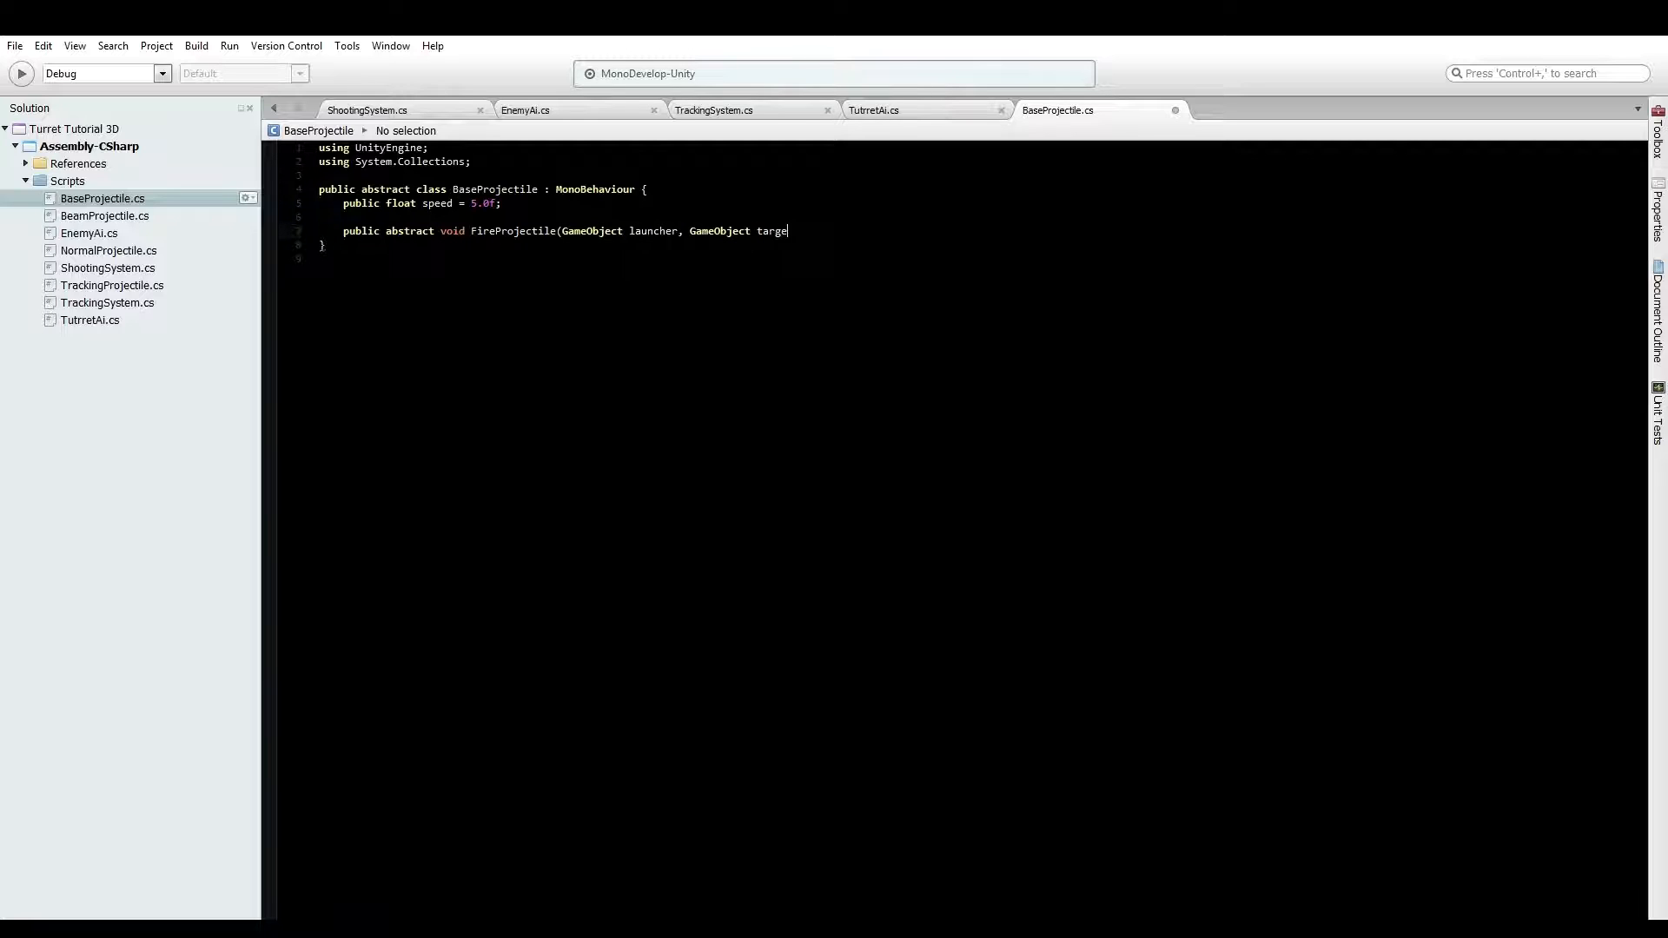
pyautogui.write(', int')
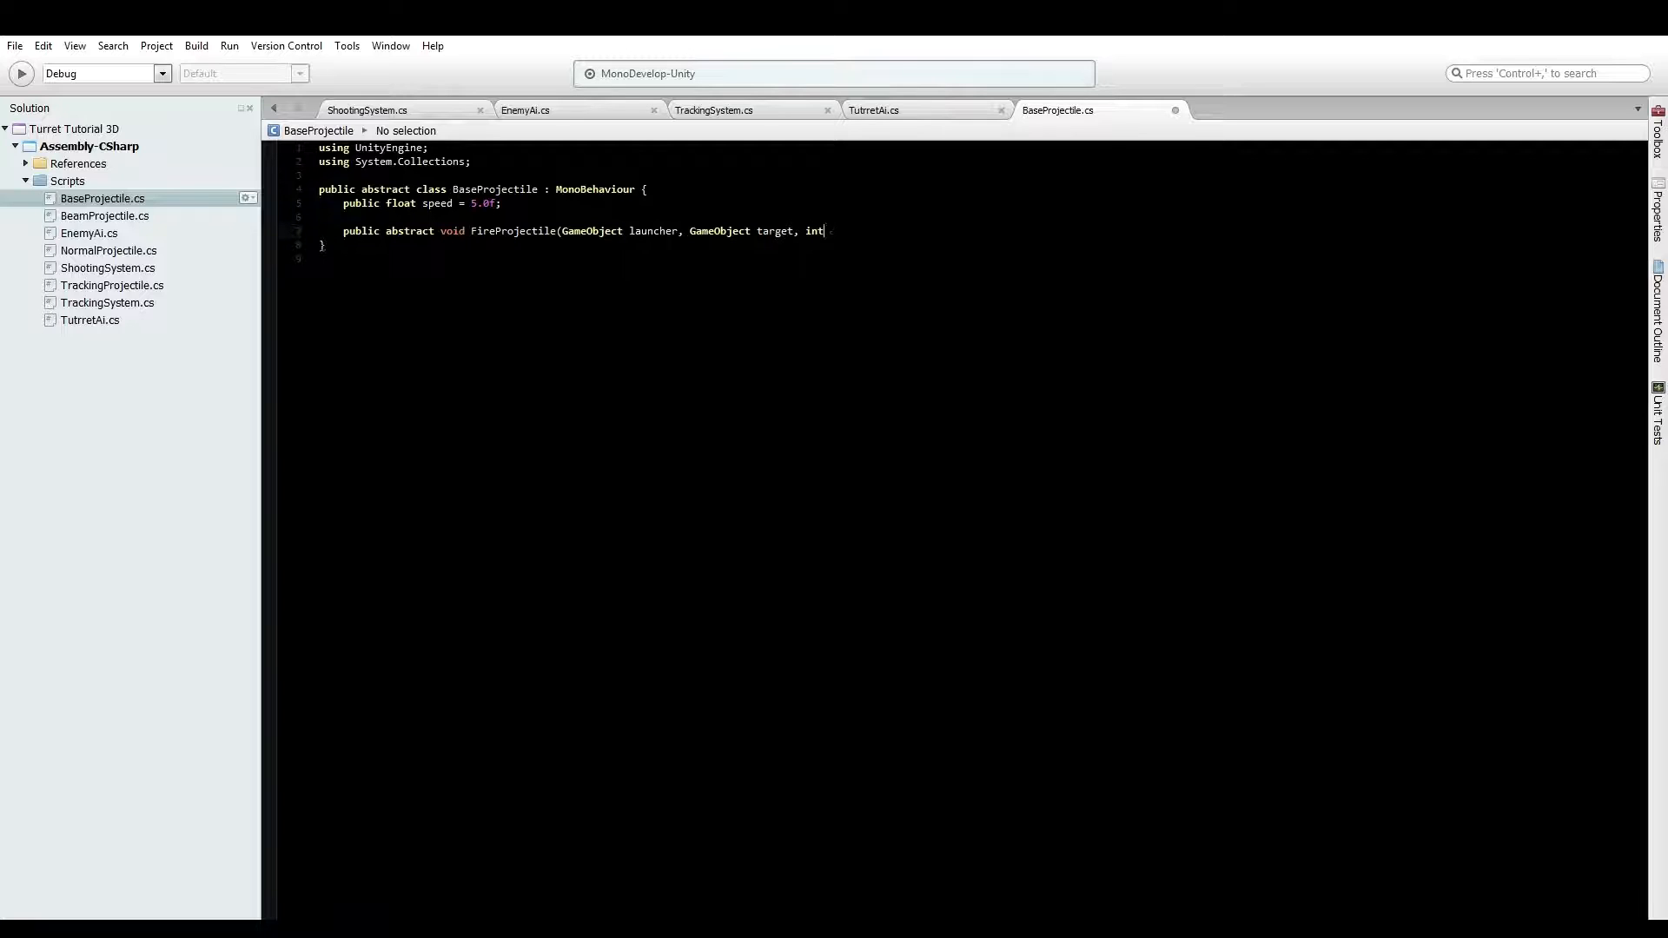
pyautogui.write('damage')
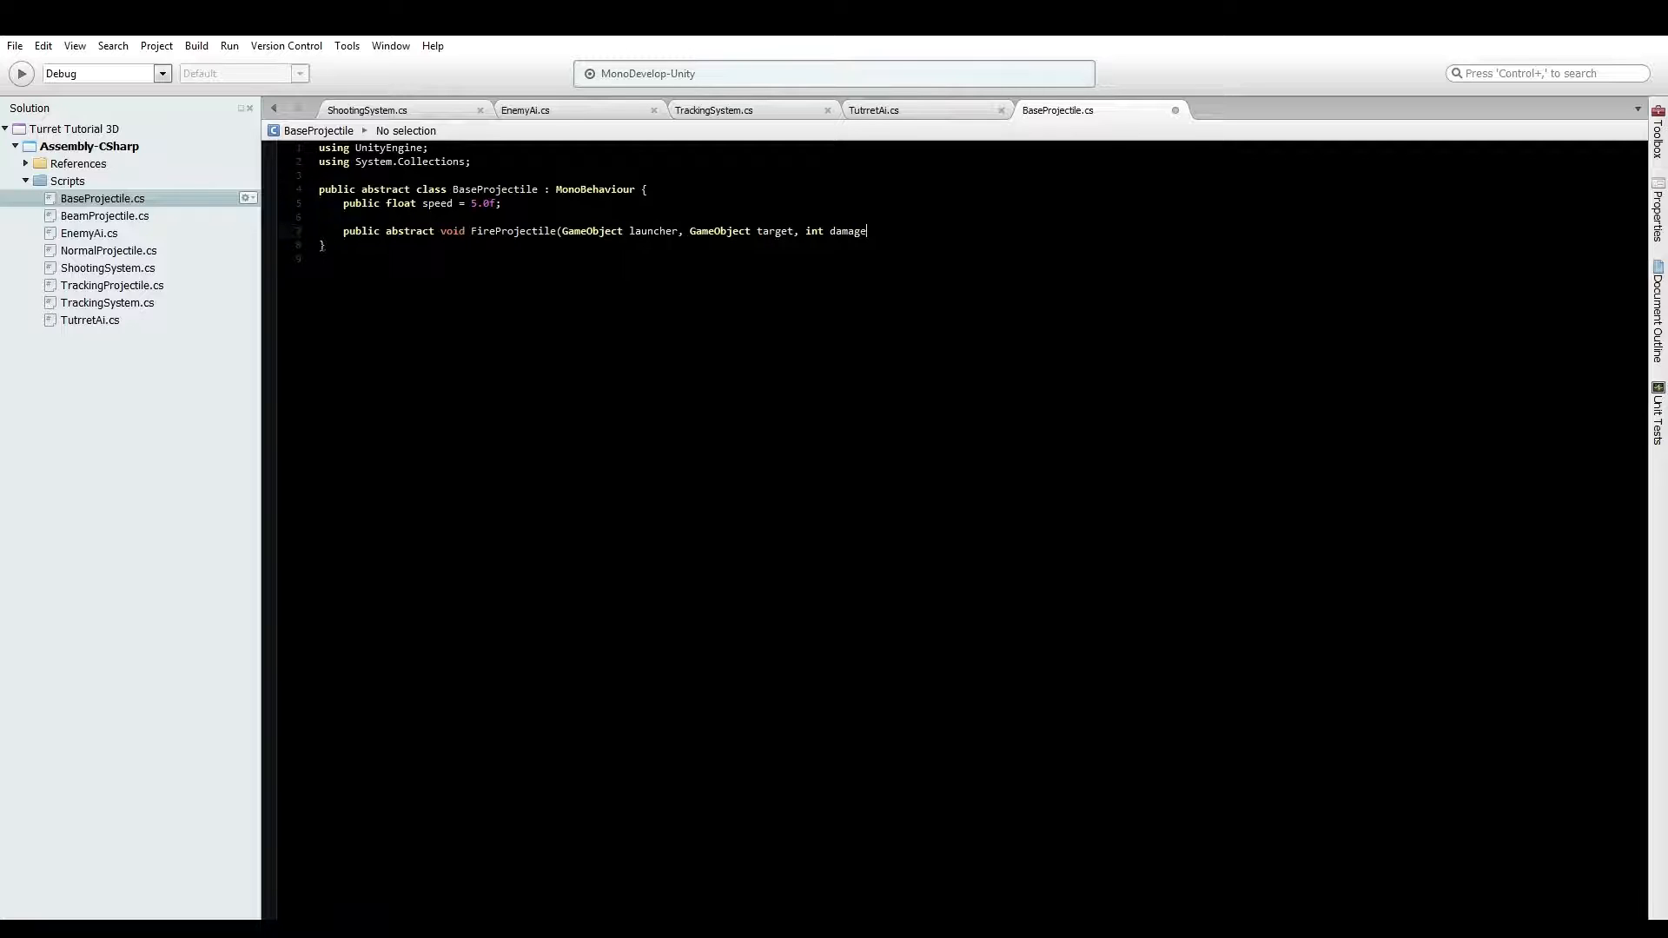
pyautogui.write(');')
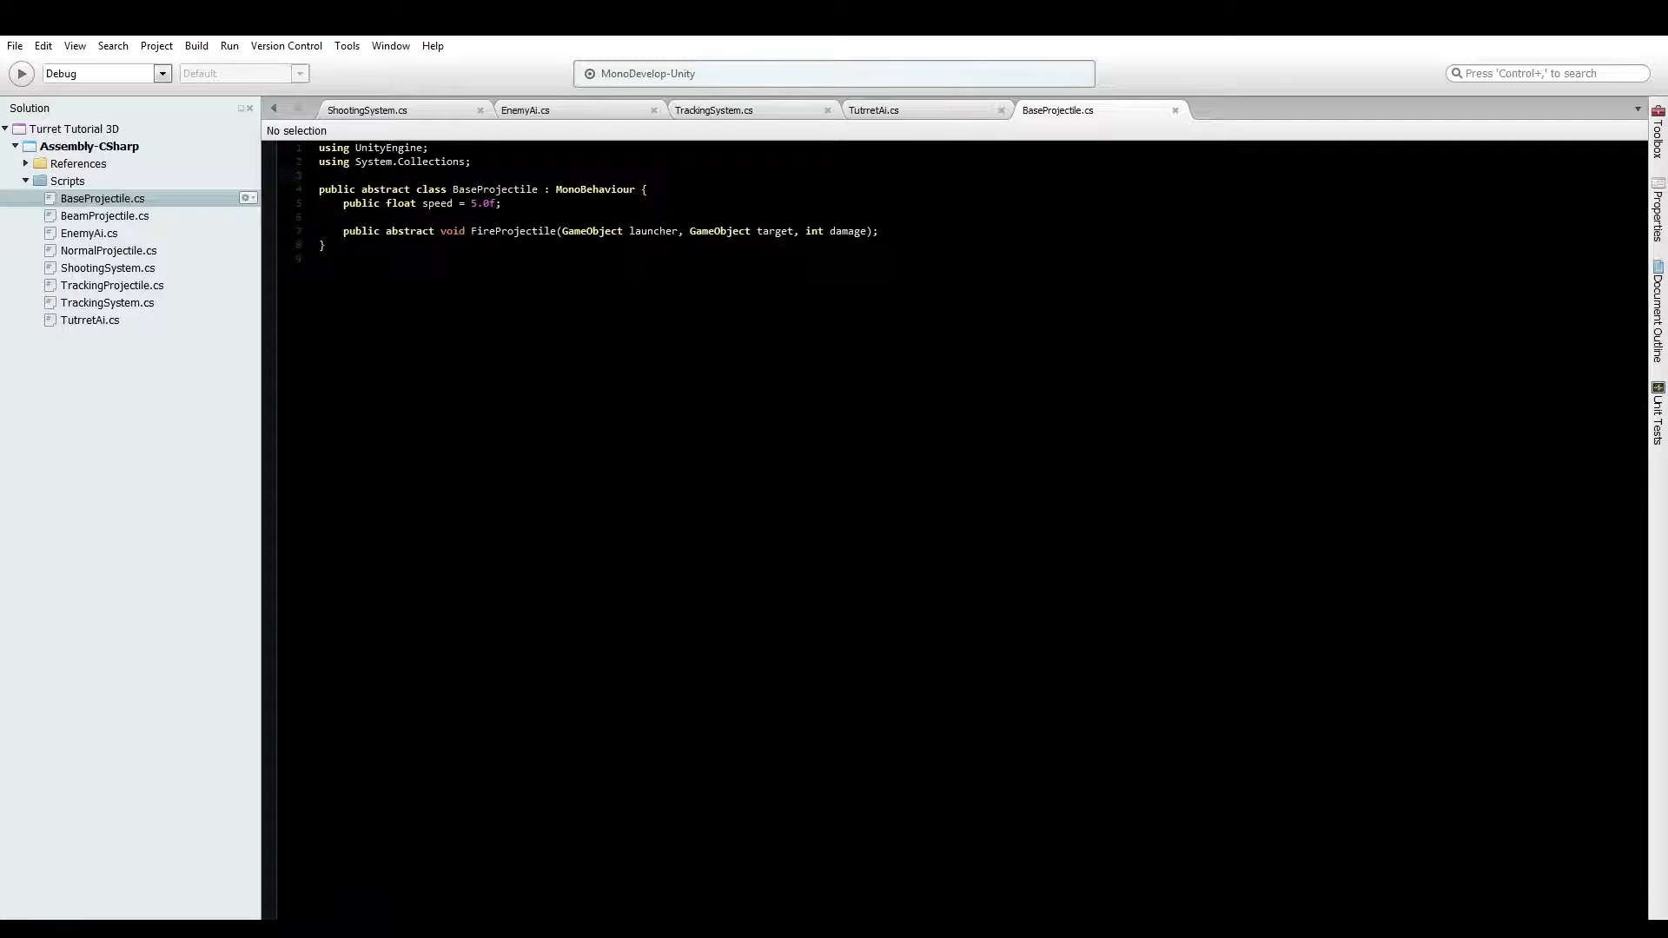
# Make NormalProjectile extend BaseProjectile, remove Start, and declare the bool m_fired field
pyautogui.doubleClick(107, 251)
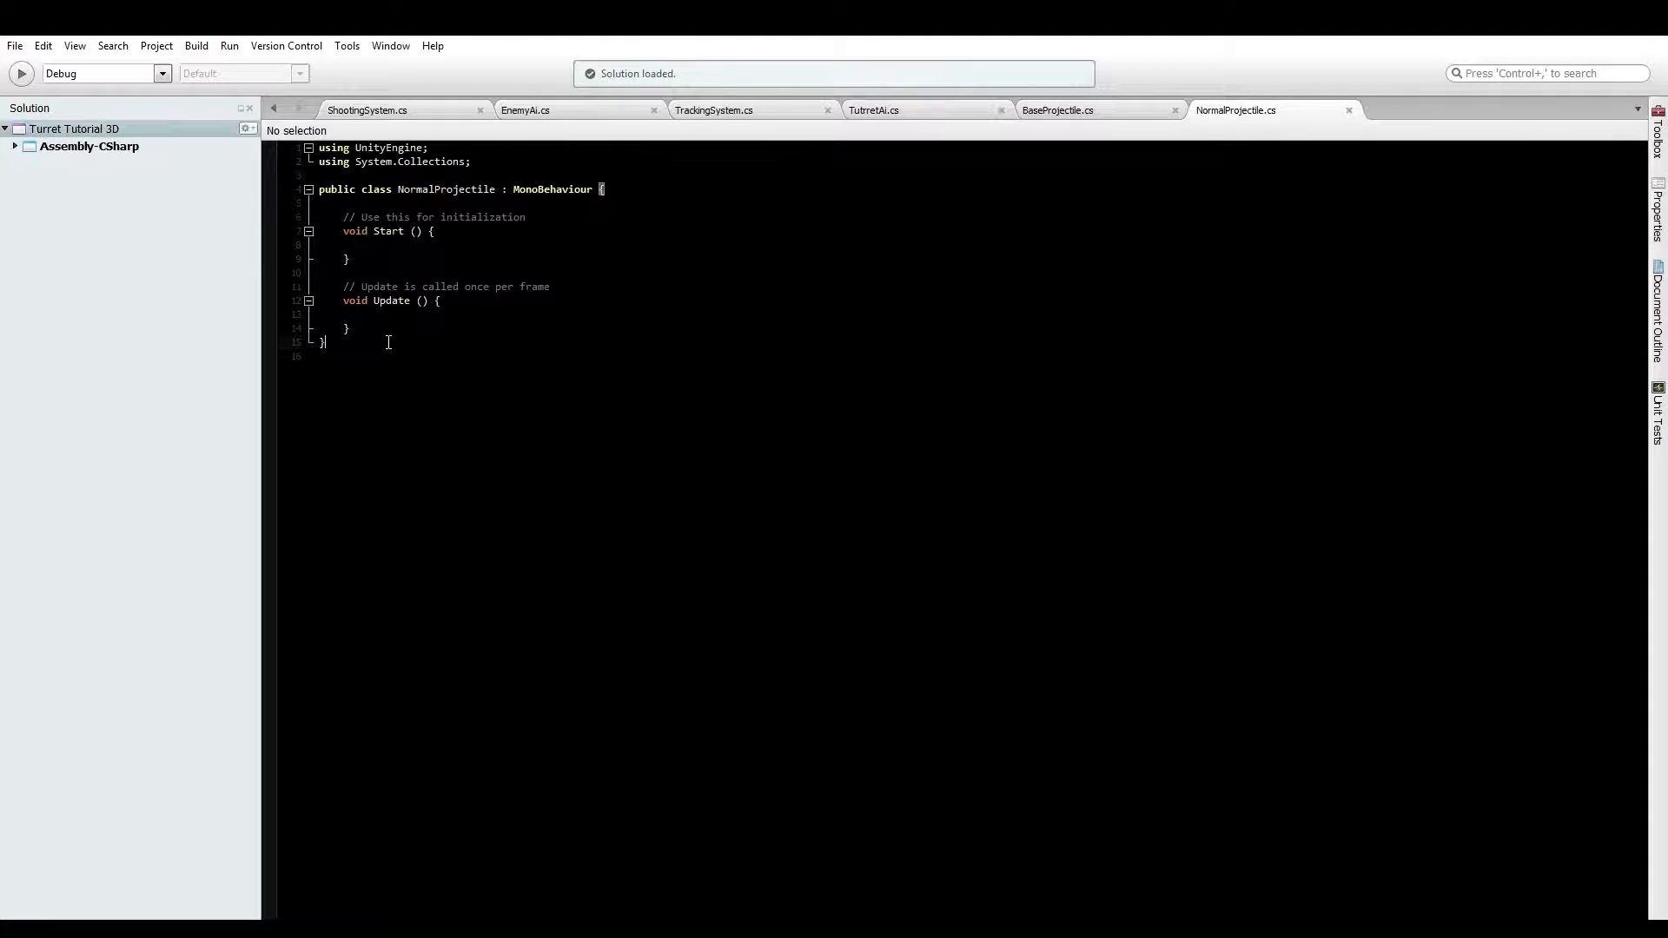
pyautogui.doubleClick(553, 188)
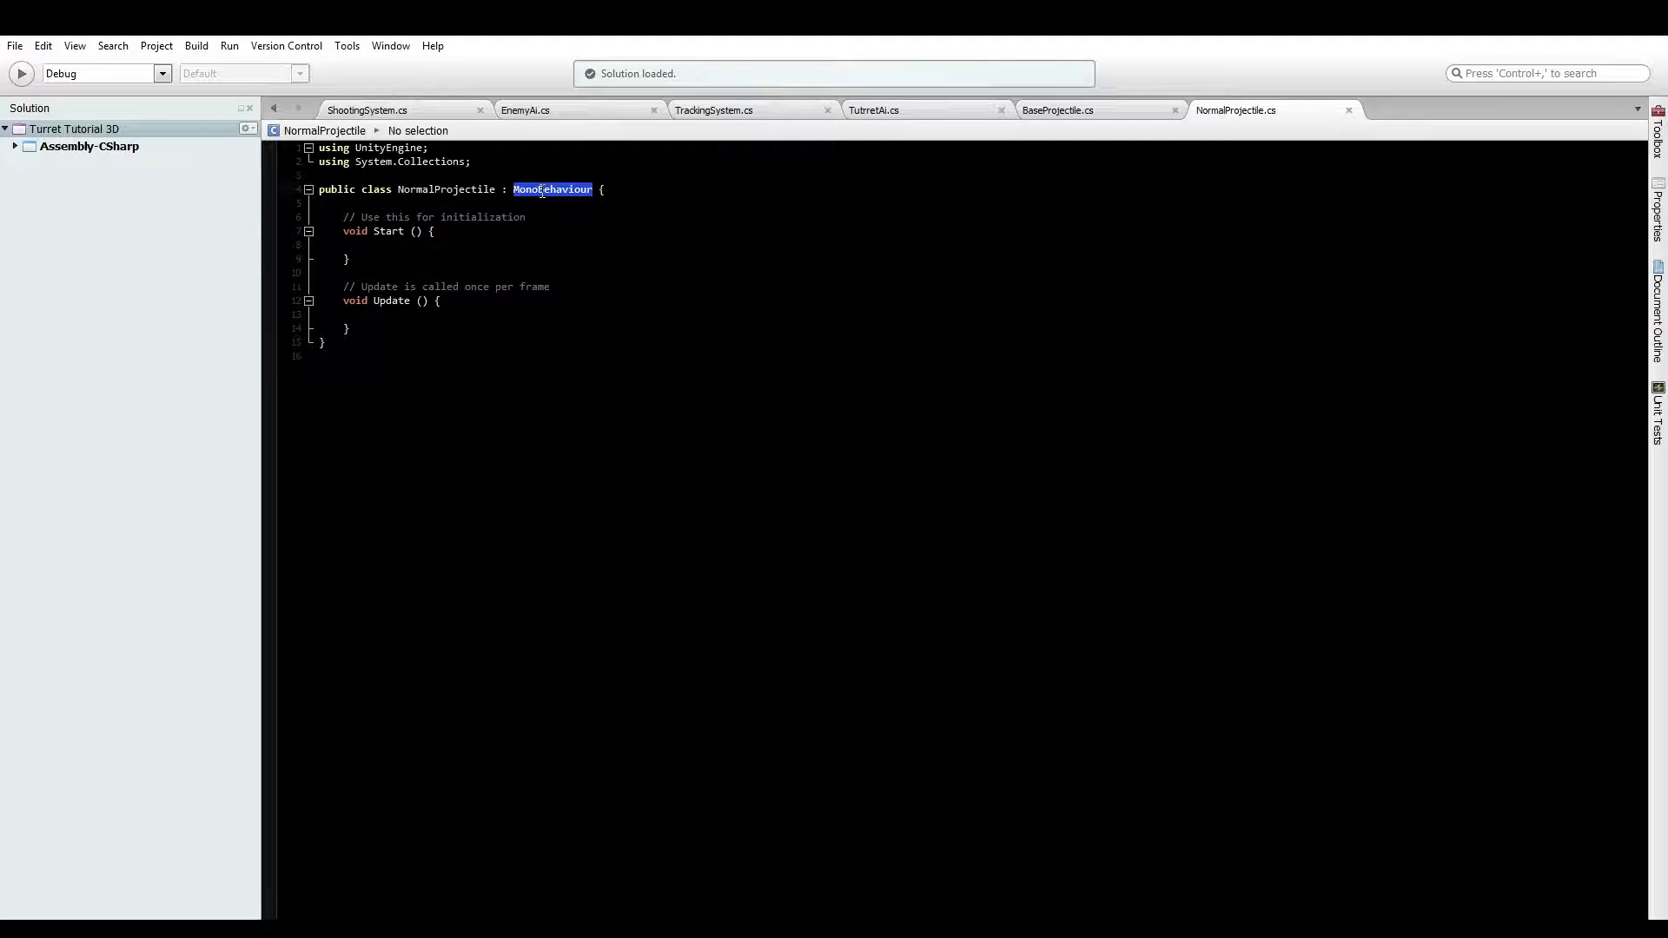
pyautogui.write('BaseProjectile')
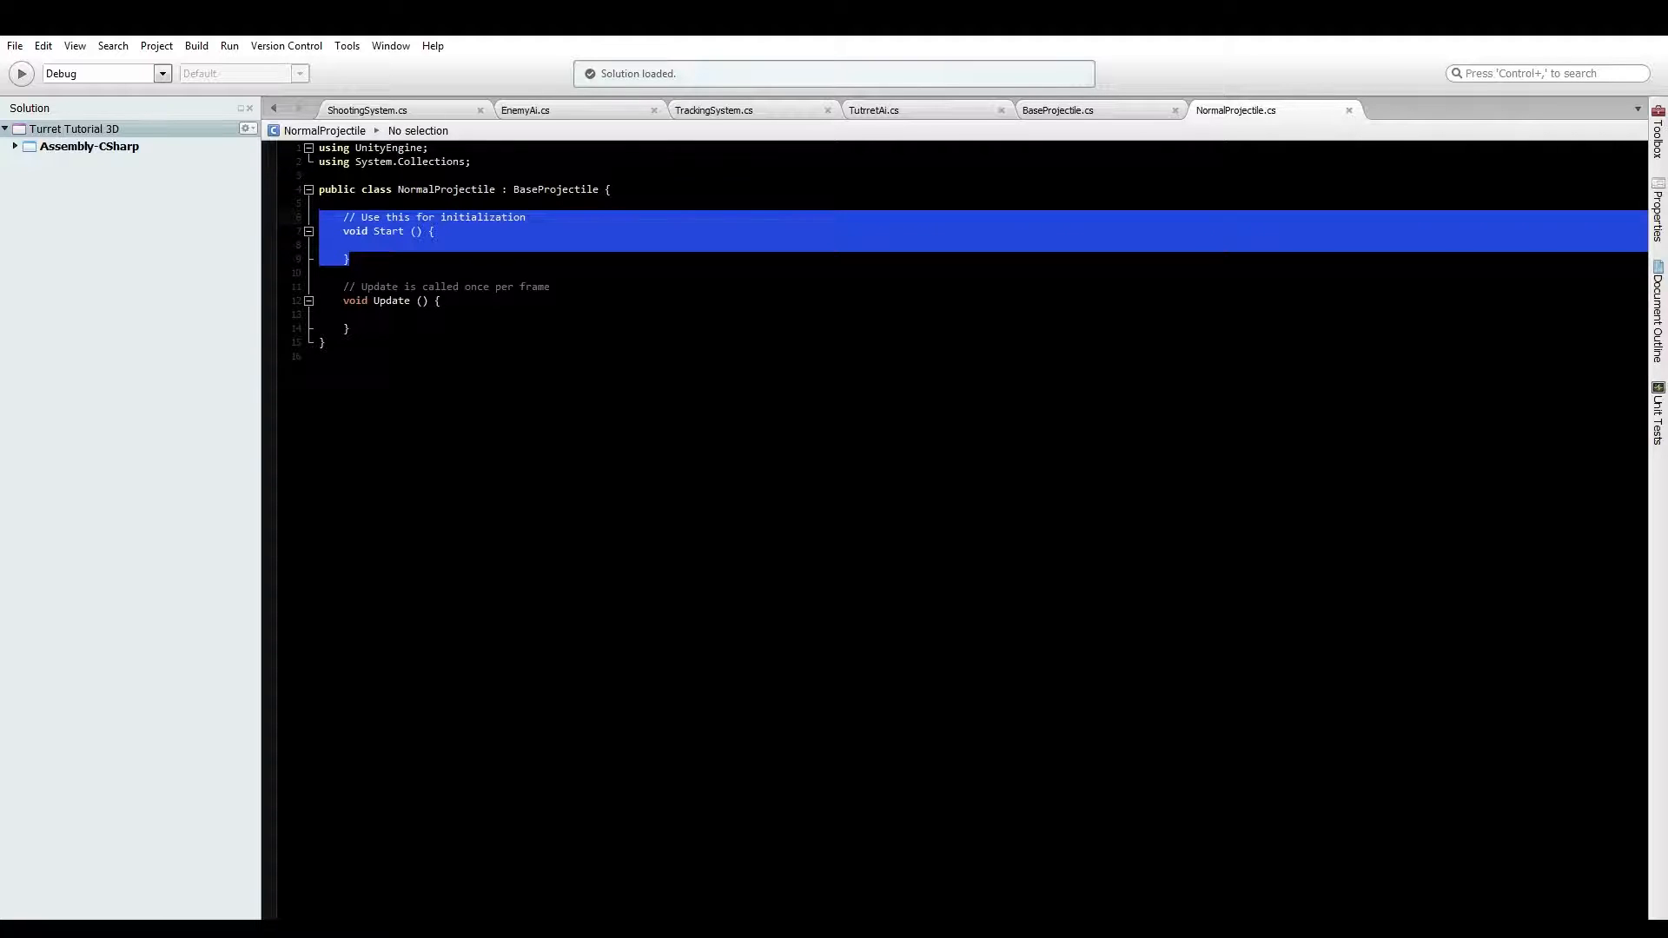
pyautogui.press('Delete')
pyautogui.write('Vector3 m_direction;')
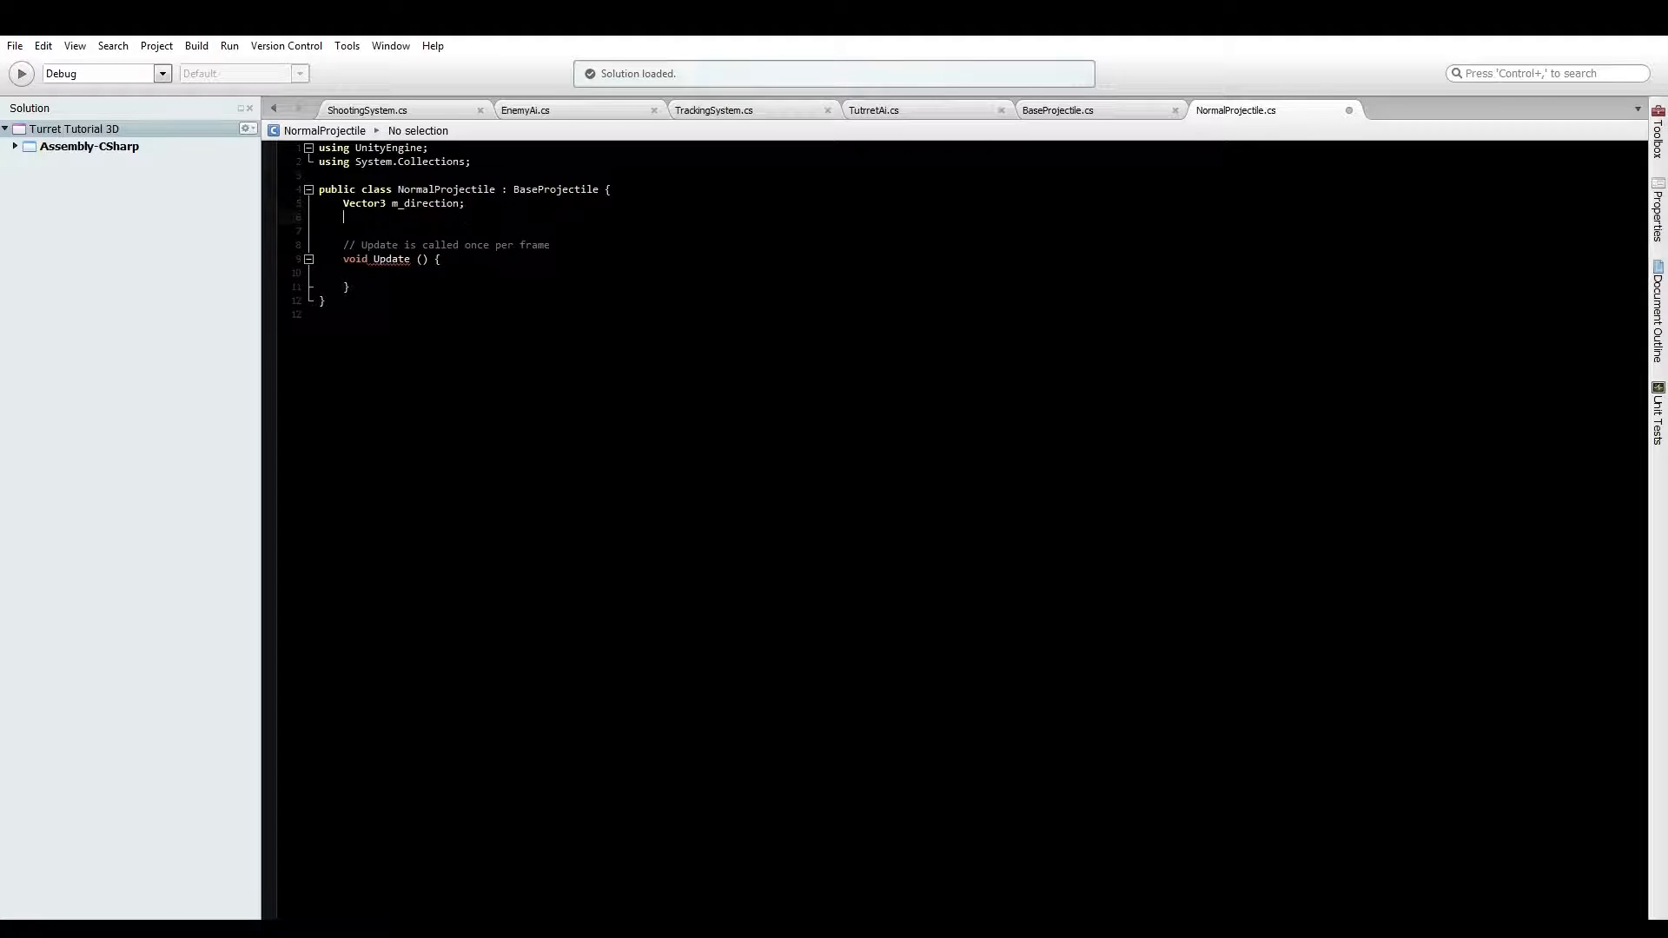
pyautogui.write('bool')
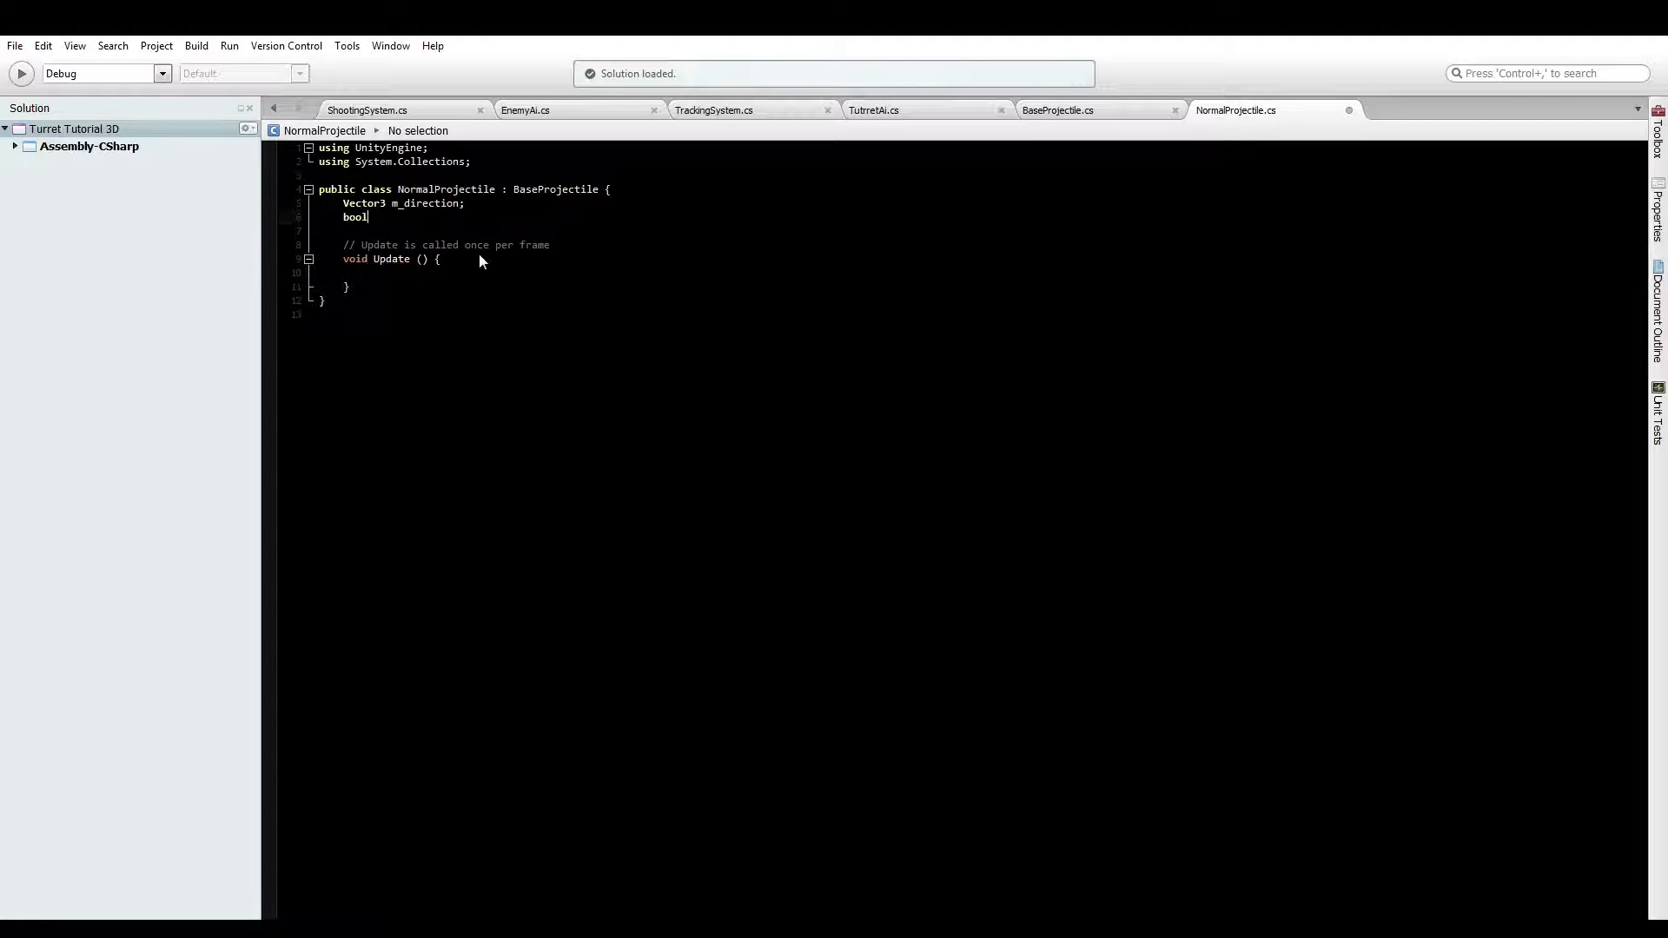
pyautogui.write('m_')
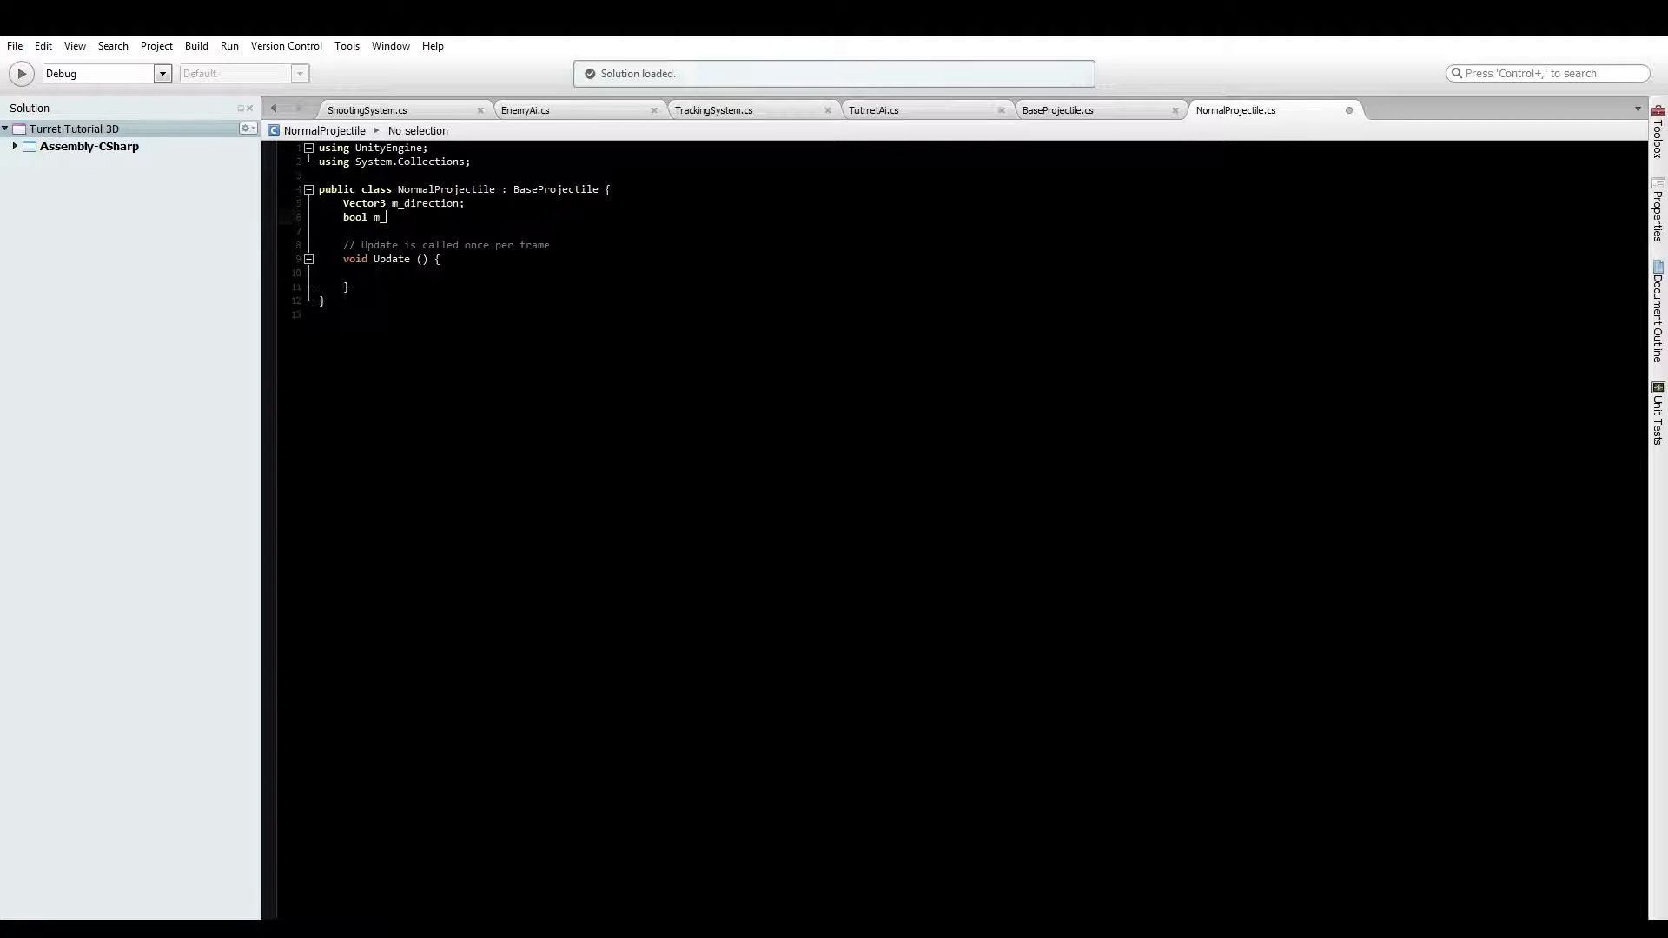
pyautogui.write('fired;')
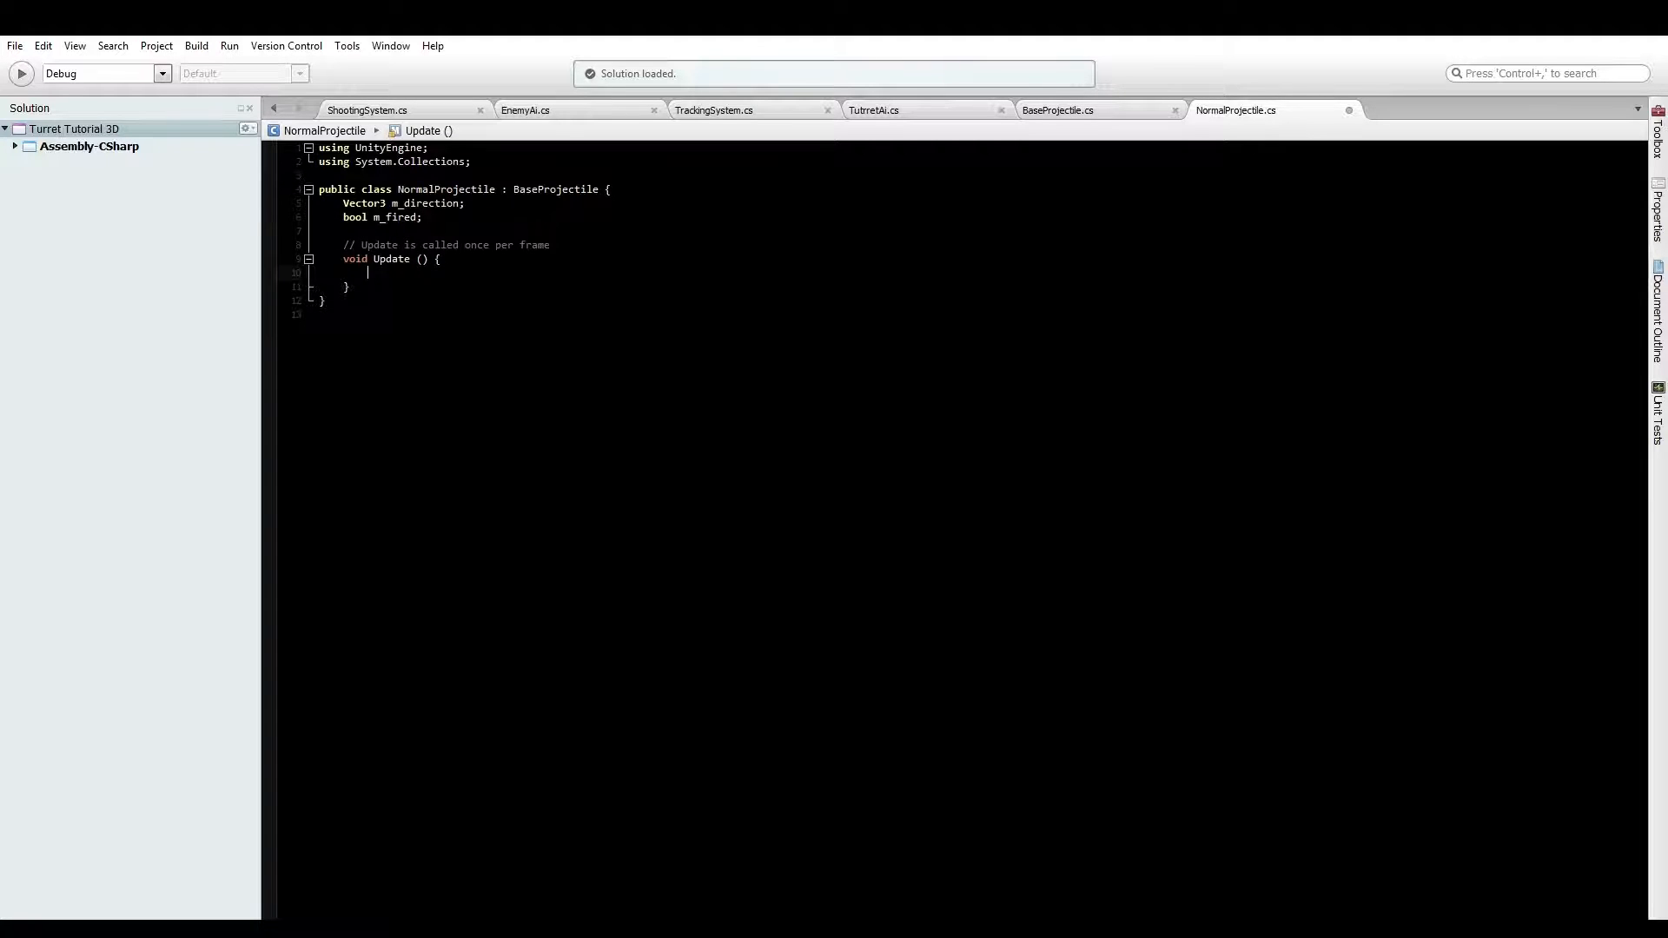
# In Update, begin 'if(m_fired){ transform.position +=' for the fired check
pyautogui.write('if(m_fired')
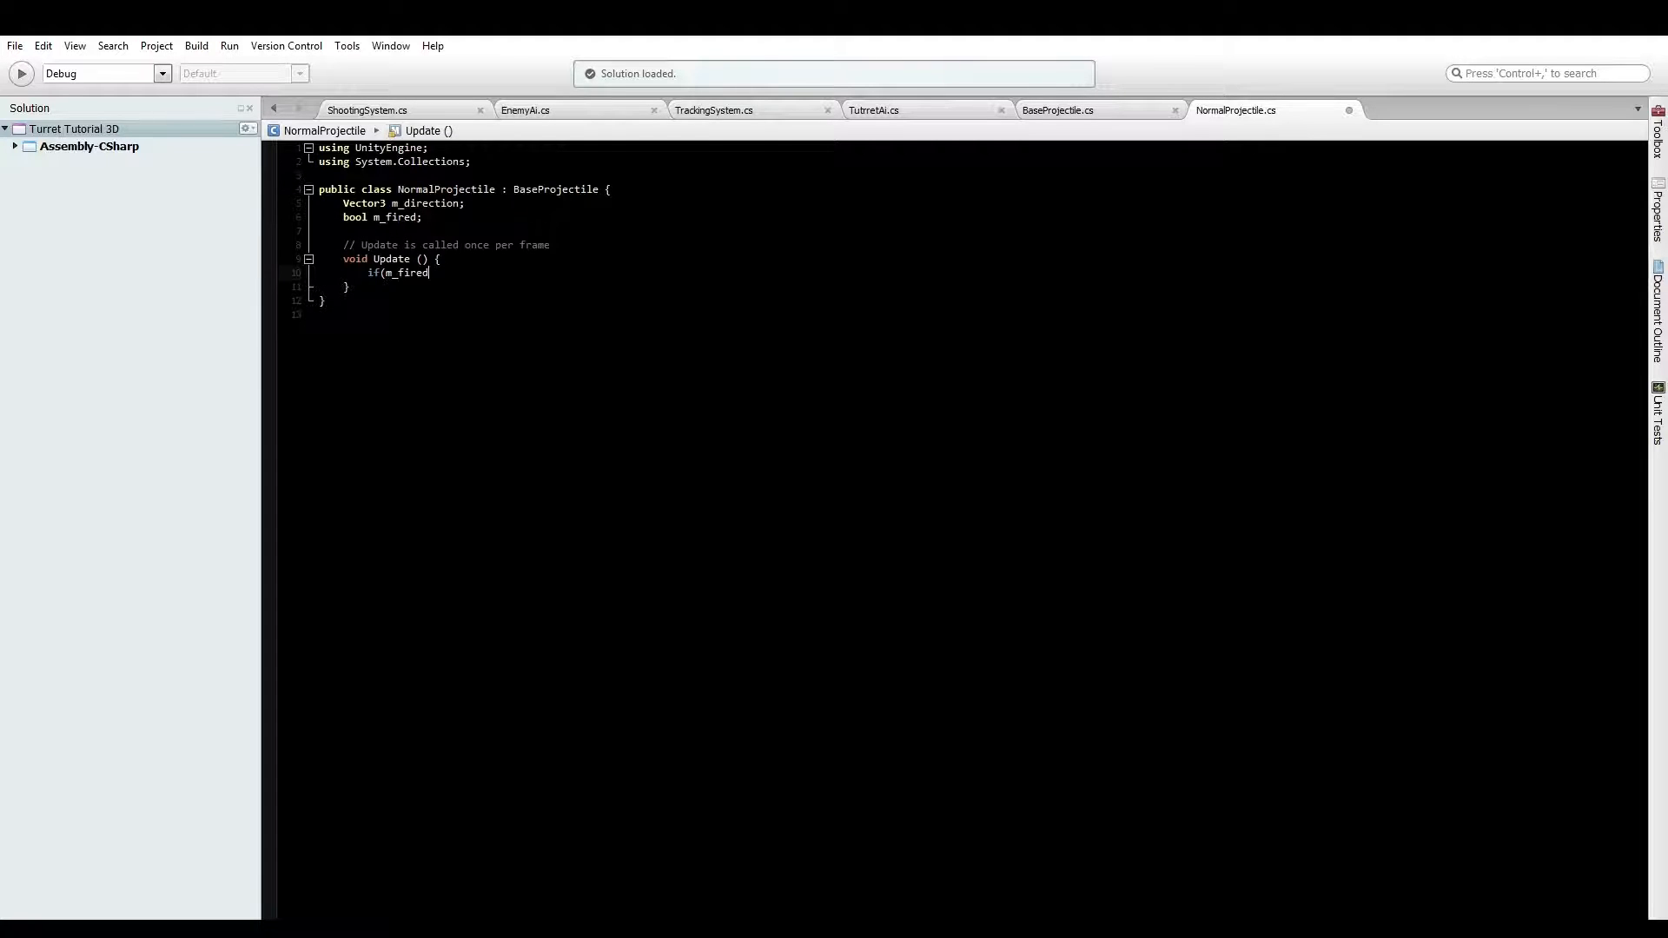
pyautogui.write('){')
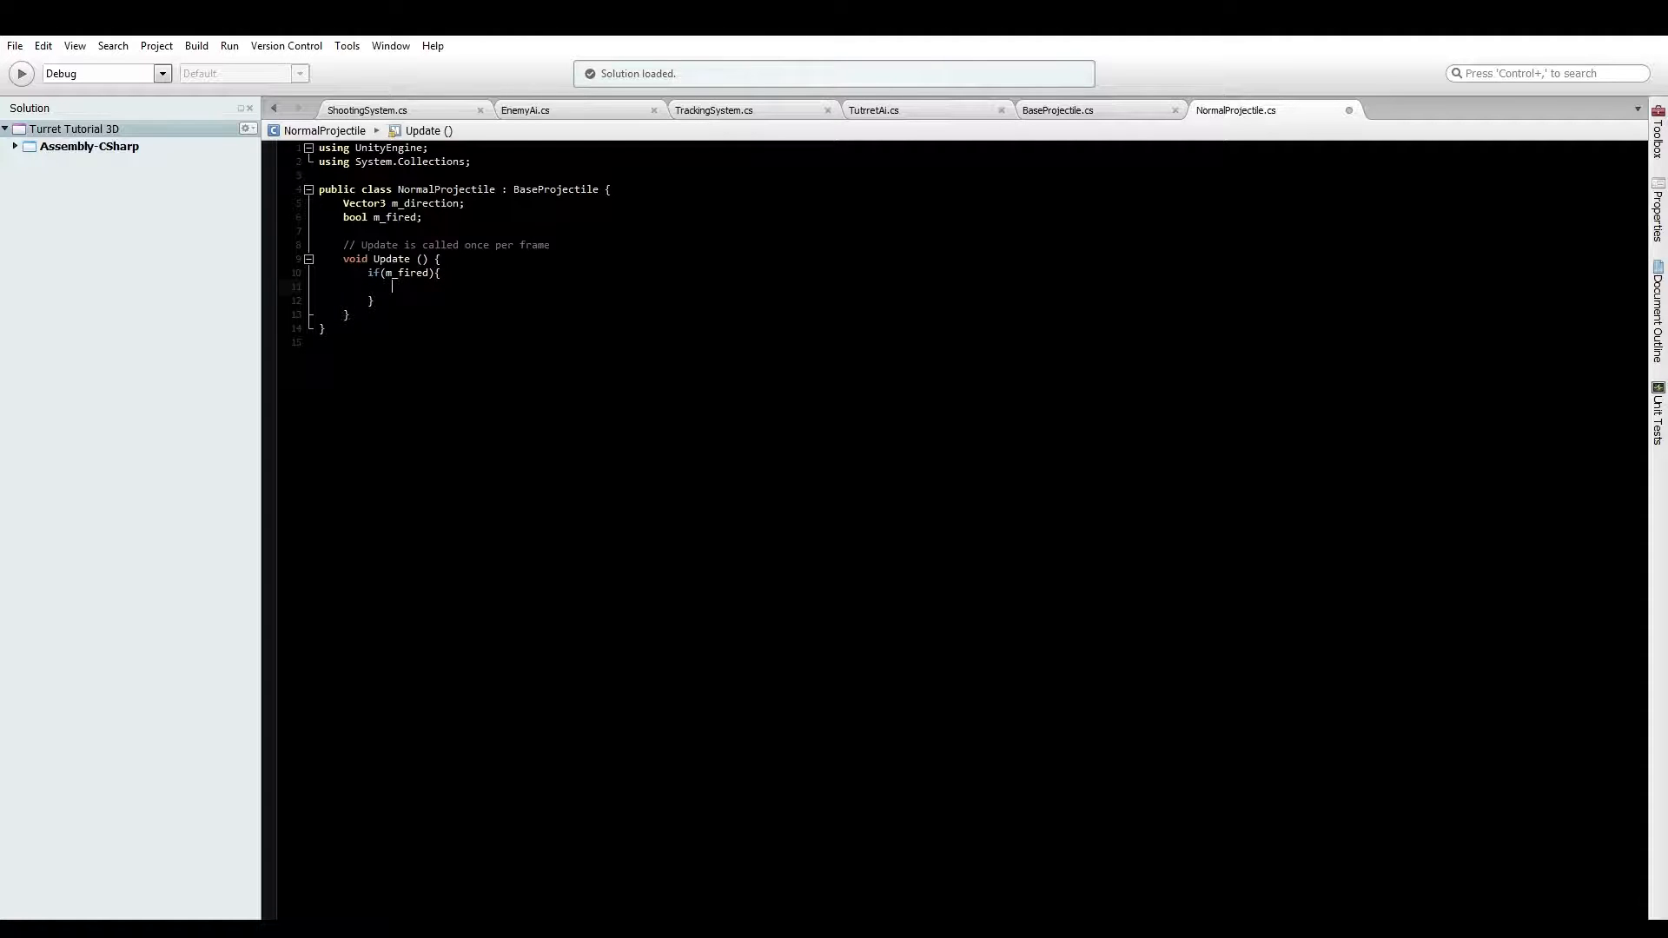
pyautogui.write('transform.pos')
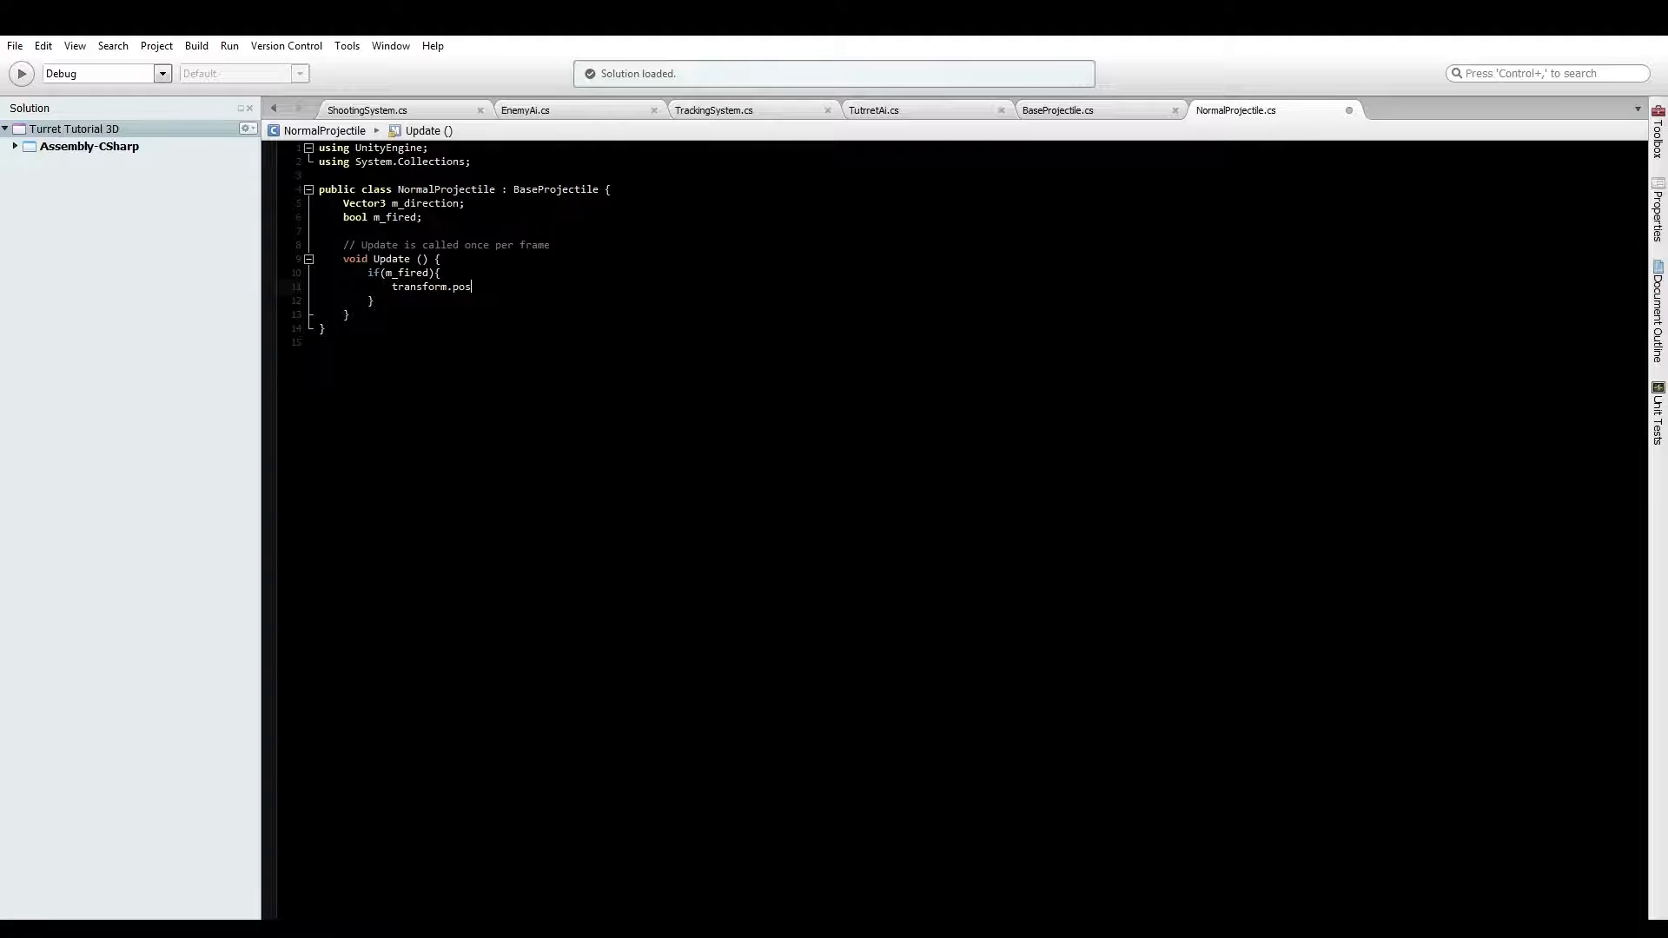
pyautogui.write('ition +=')
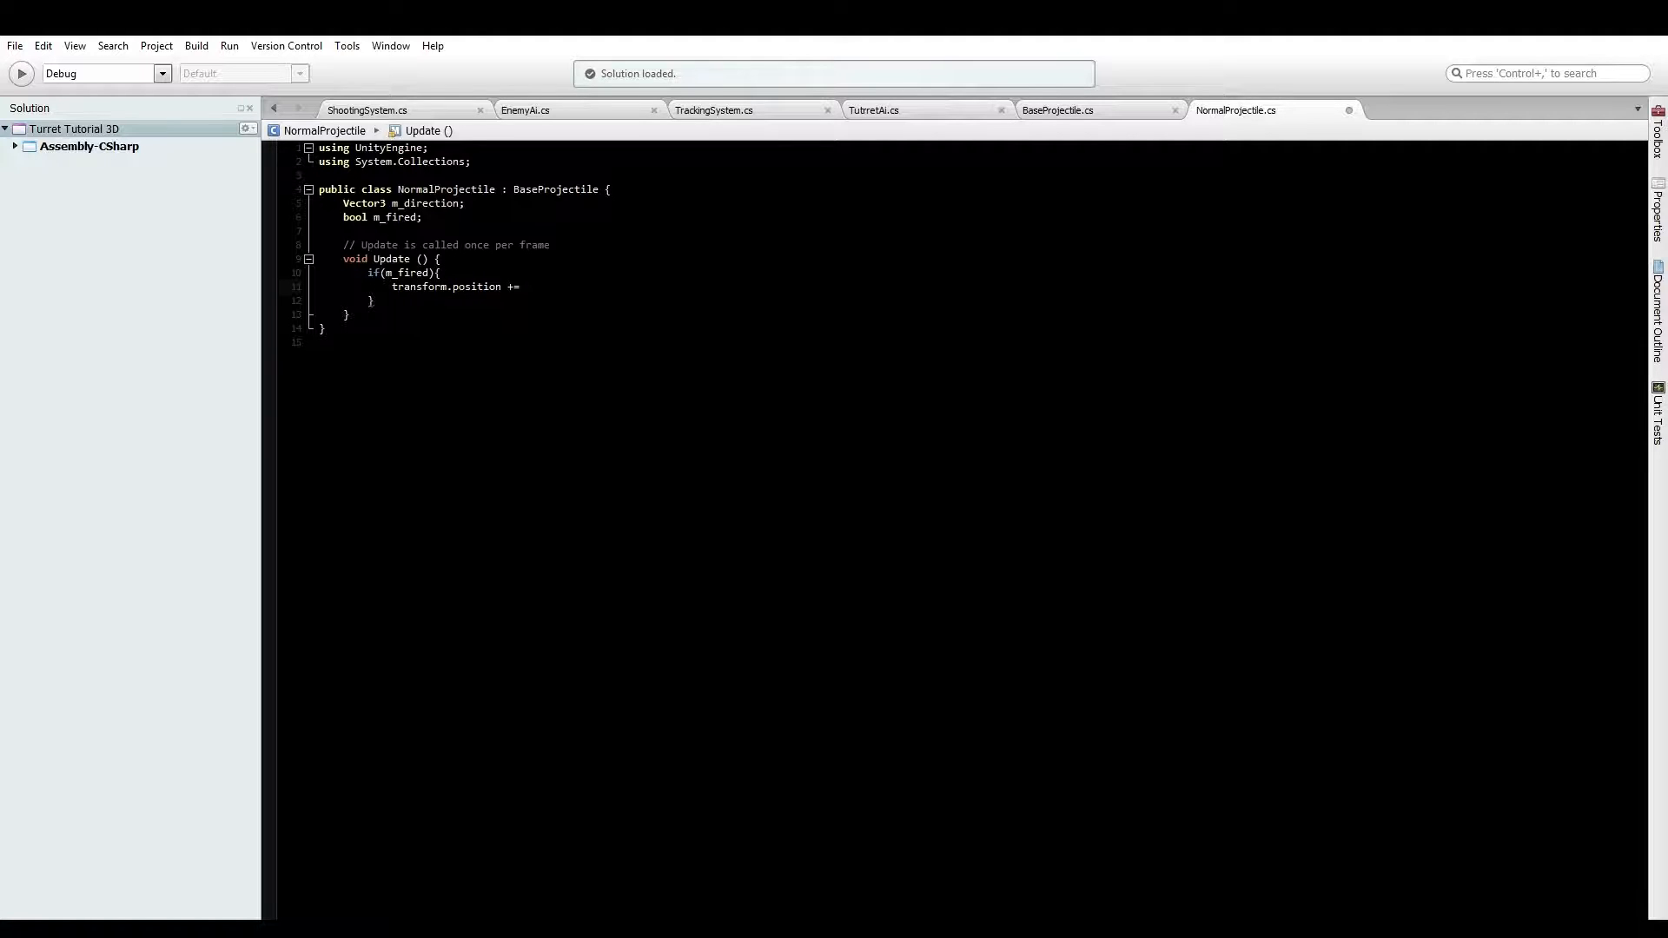
# Complete the line as 'transform.position += m_direction * (speed * Time.deltaTime);'
pyautogui.click(525, 287)
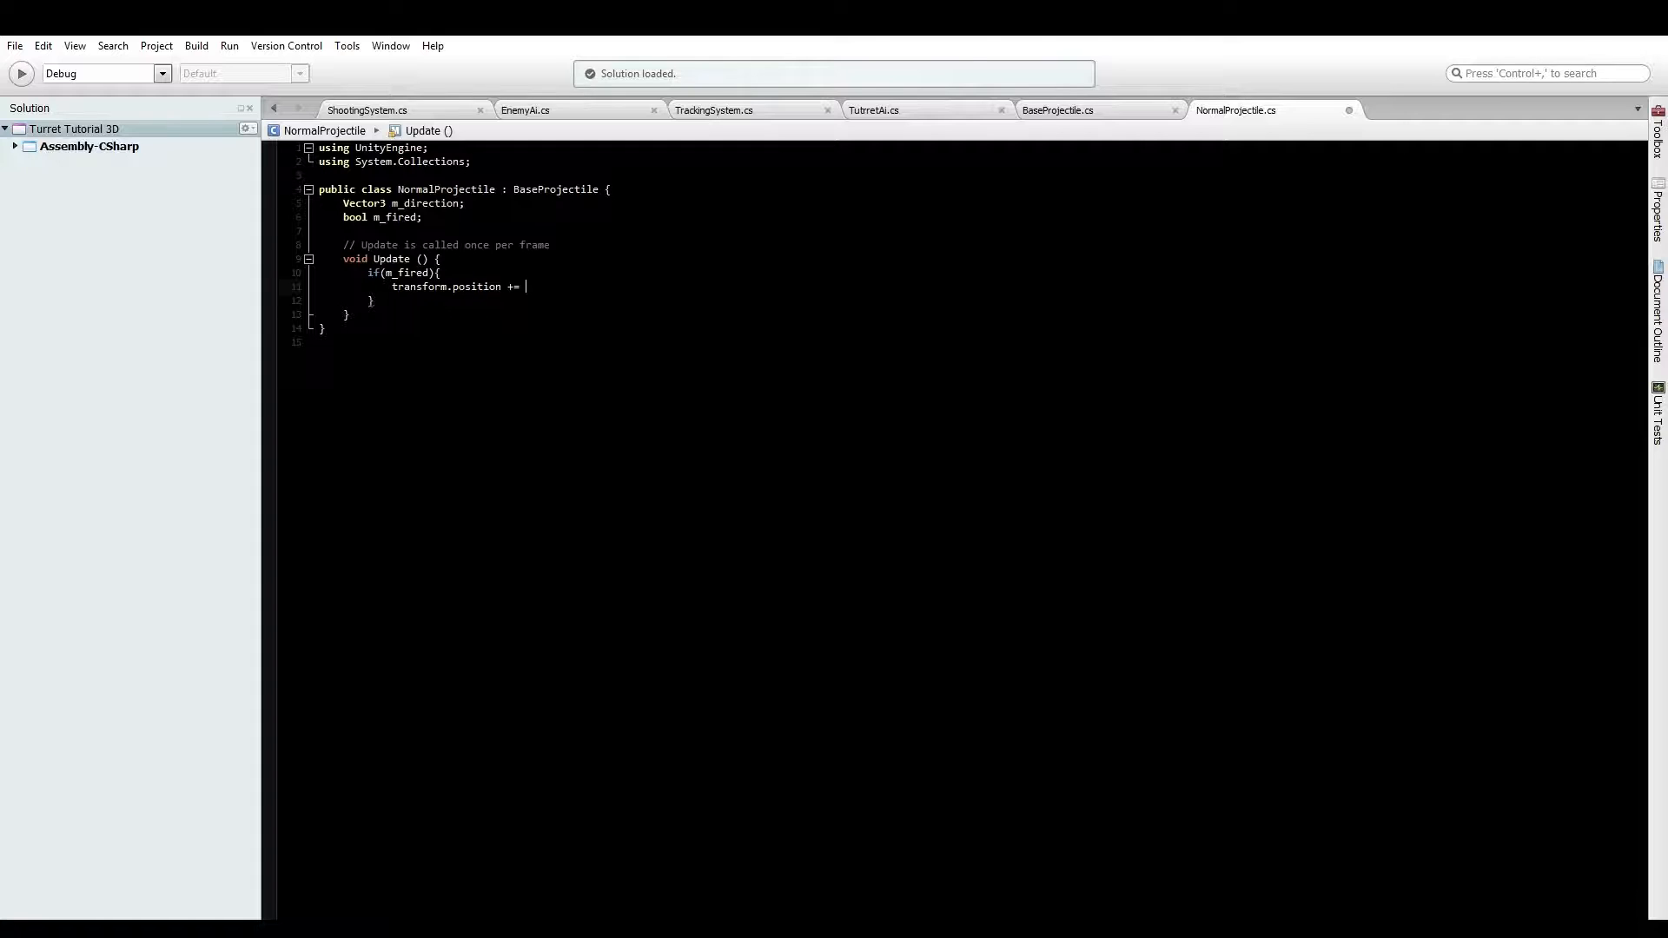
pyautogui.write('m_direction')
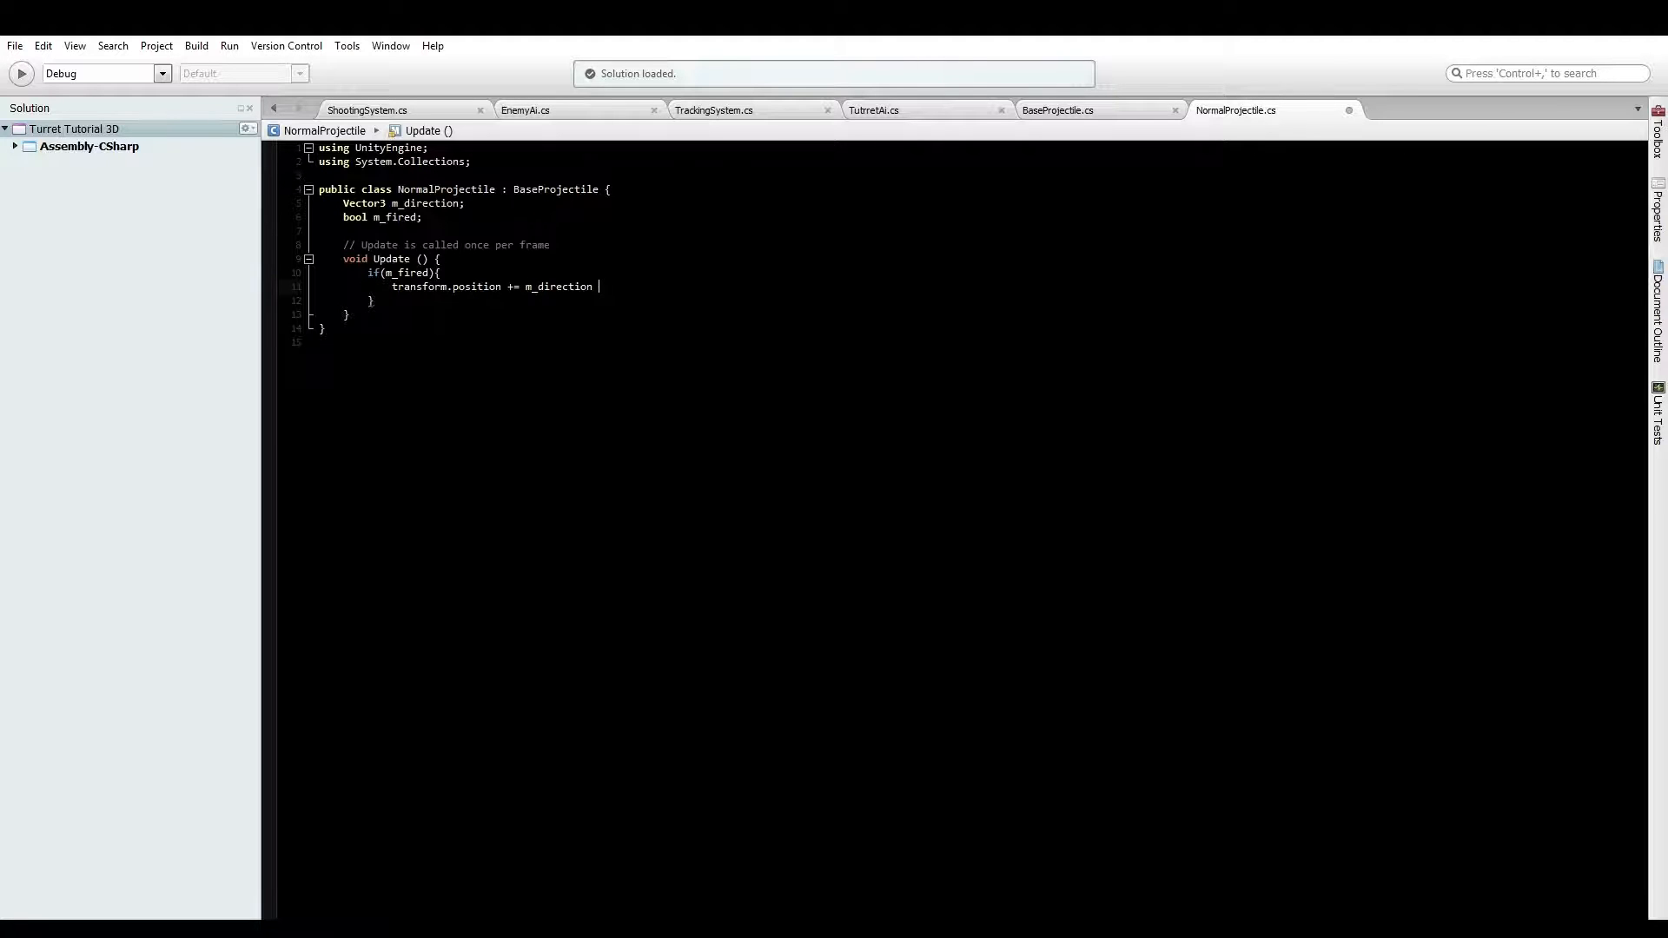
pyautogui.write('* (s')
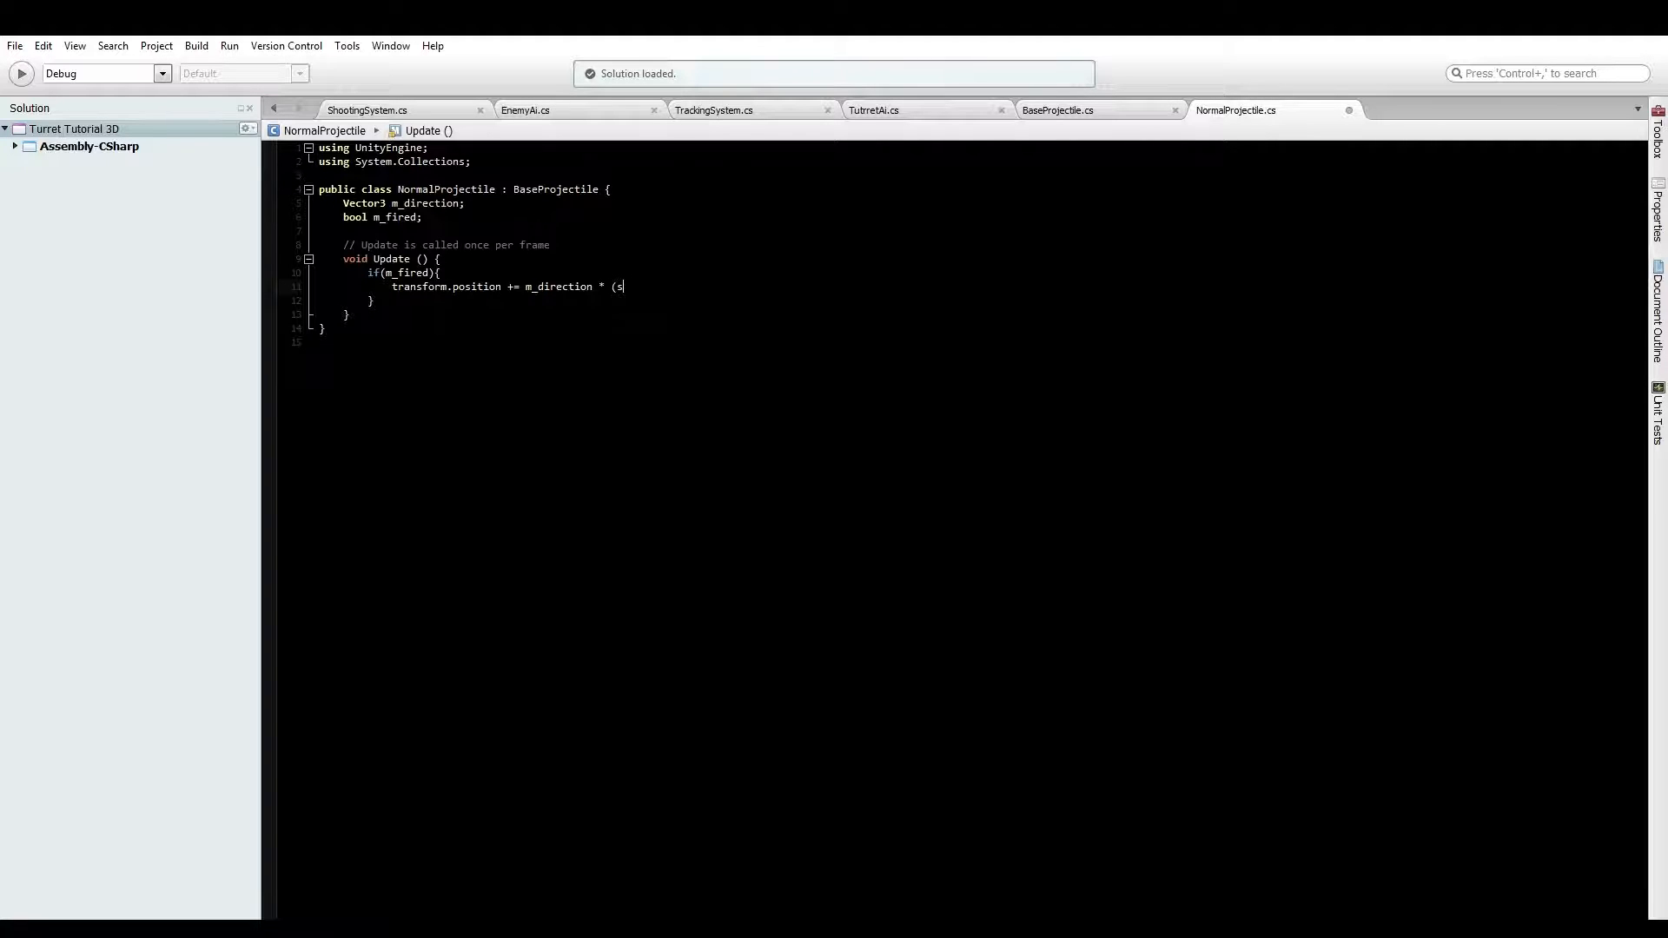
pyautogui.write('peed * ti')
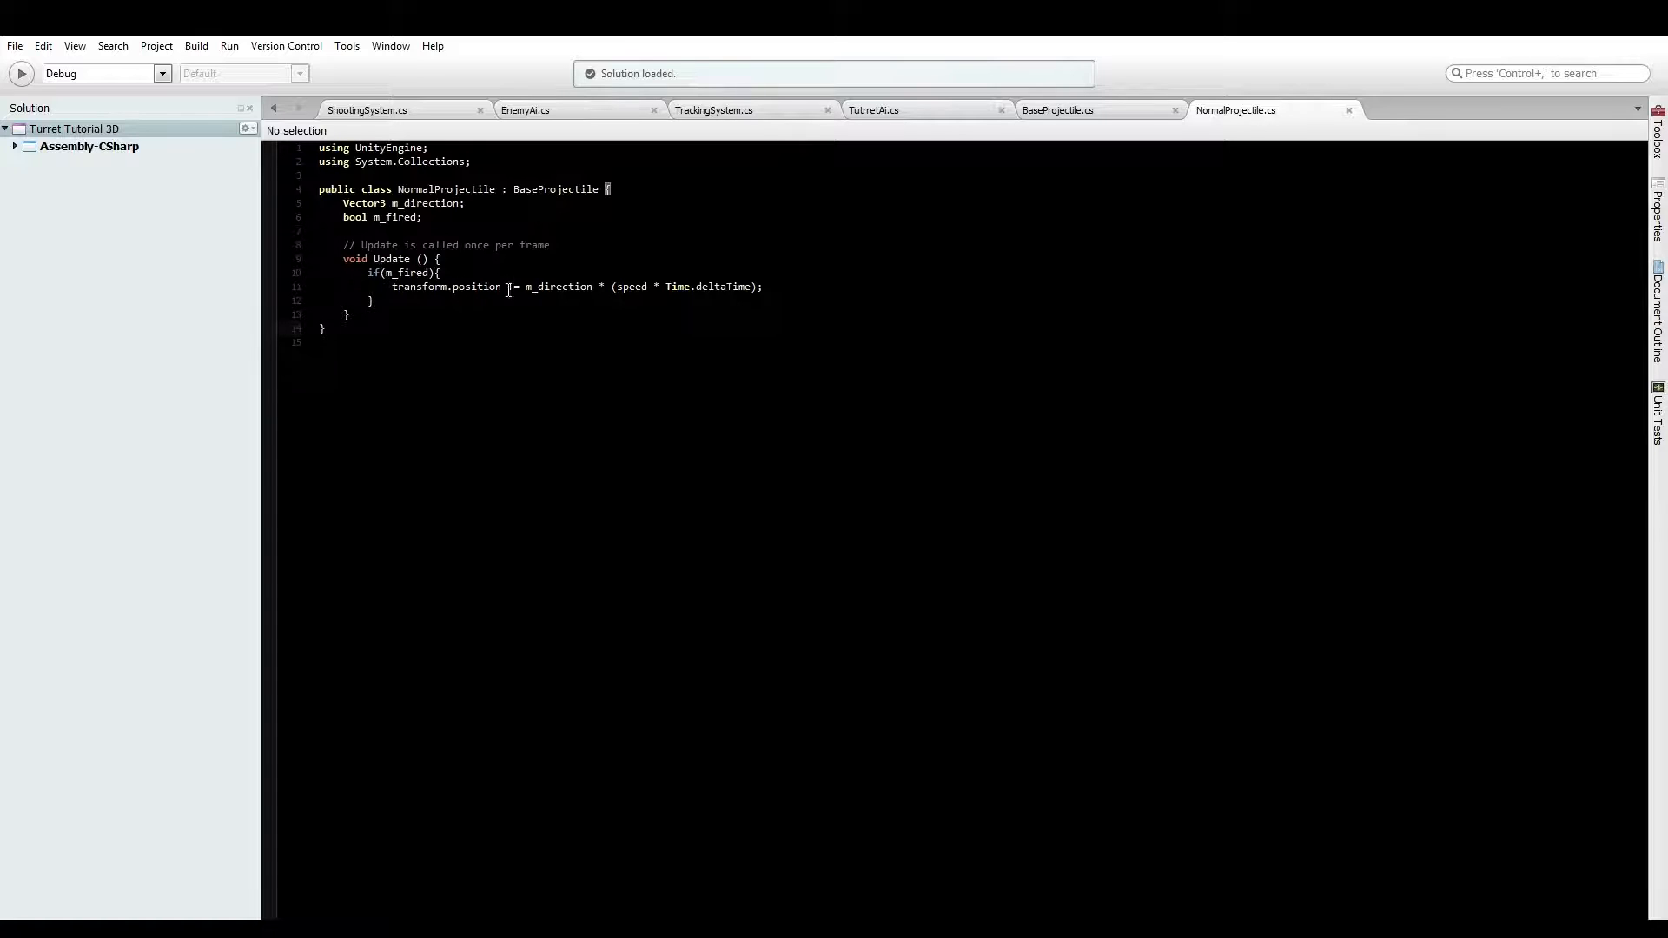
pyautogui.doubleClick(557, 287)
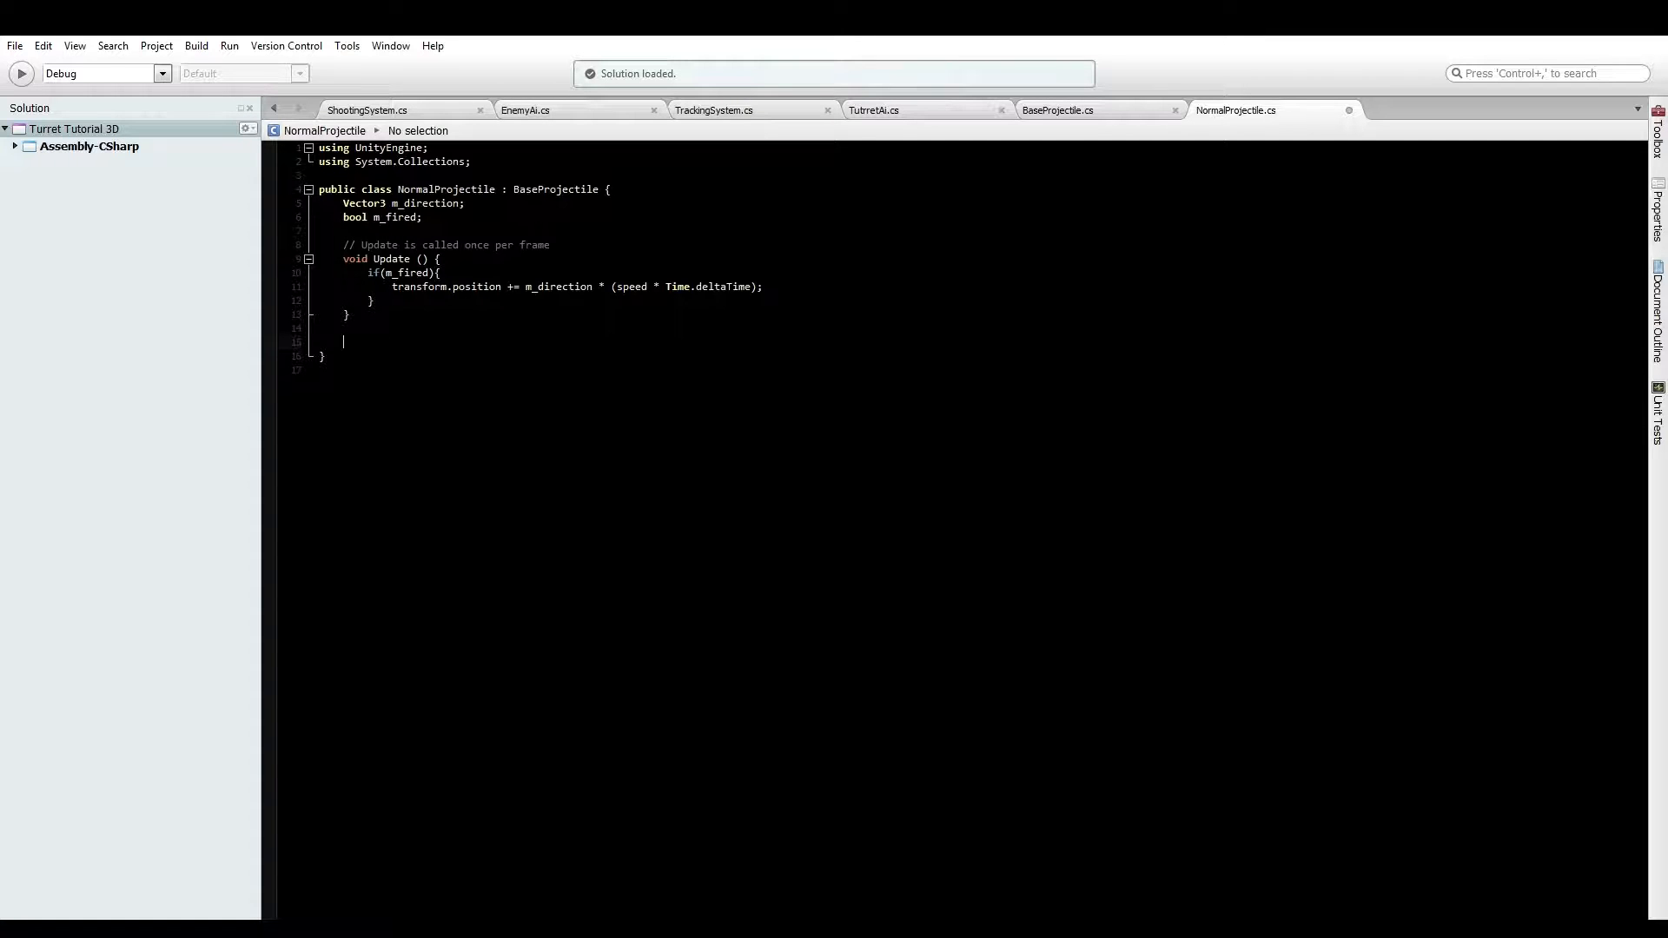
# Add 'public override void FireProjectile(GameObject launcher, GameObject target, int damage){' using the base signature
pyautogui.write('override')
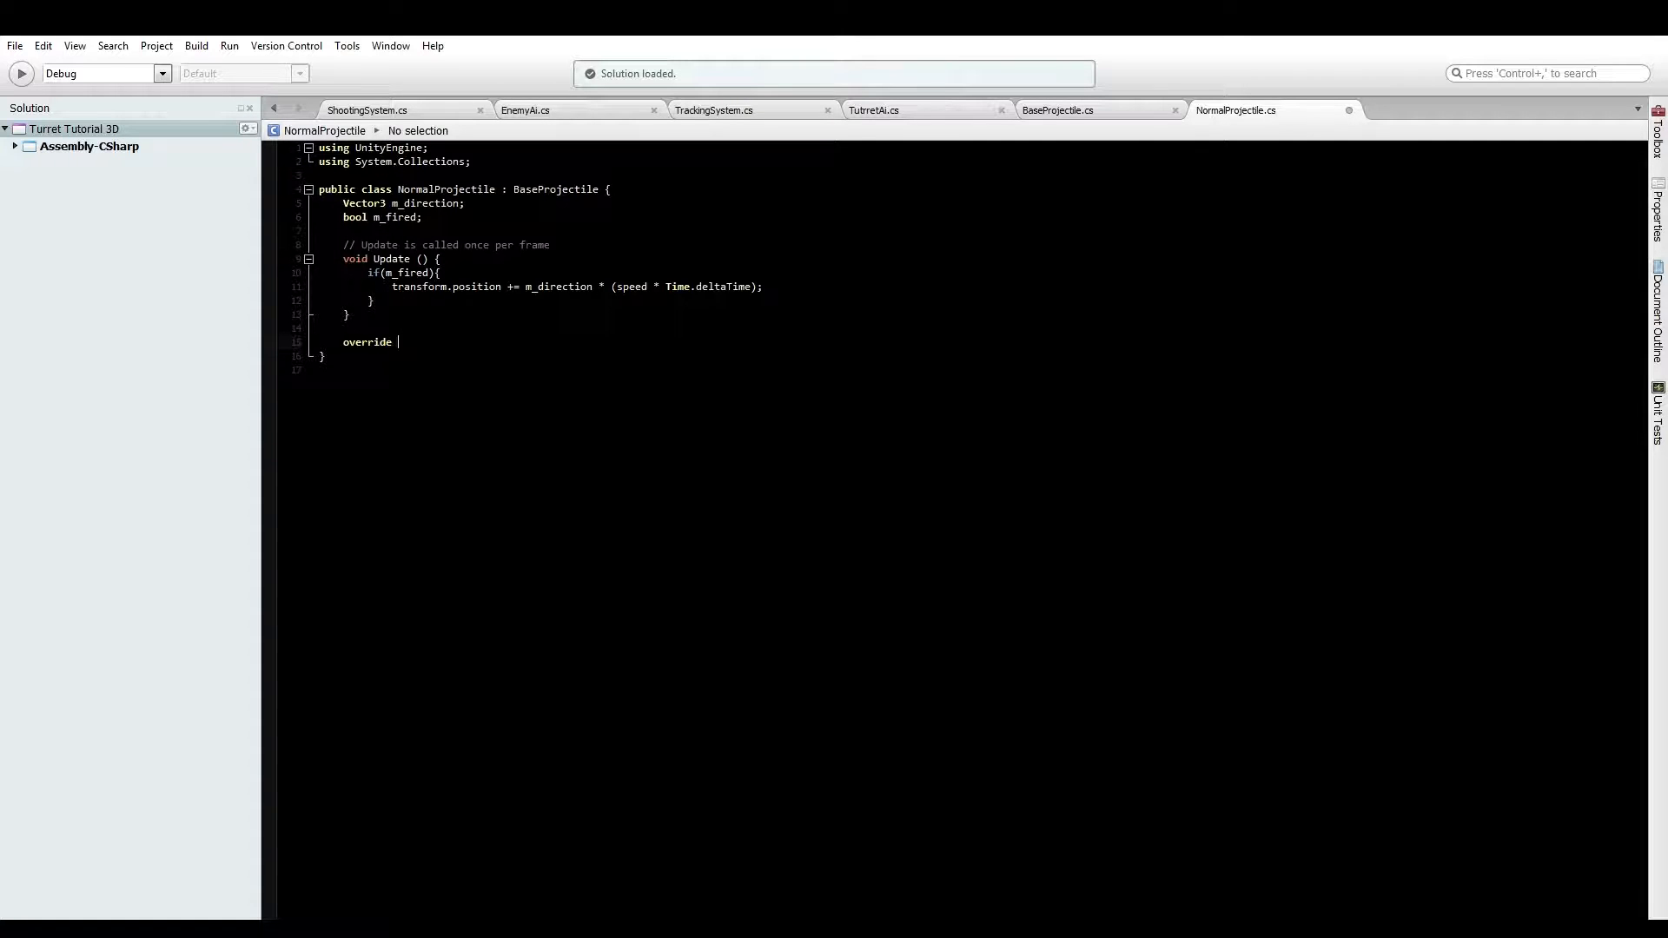
pyautogui.write('void')
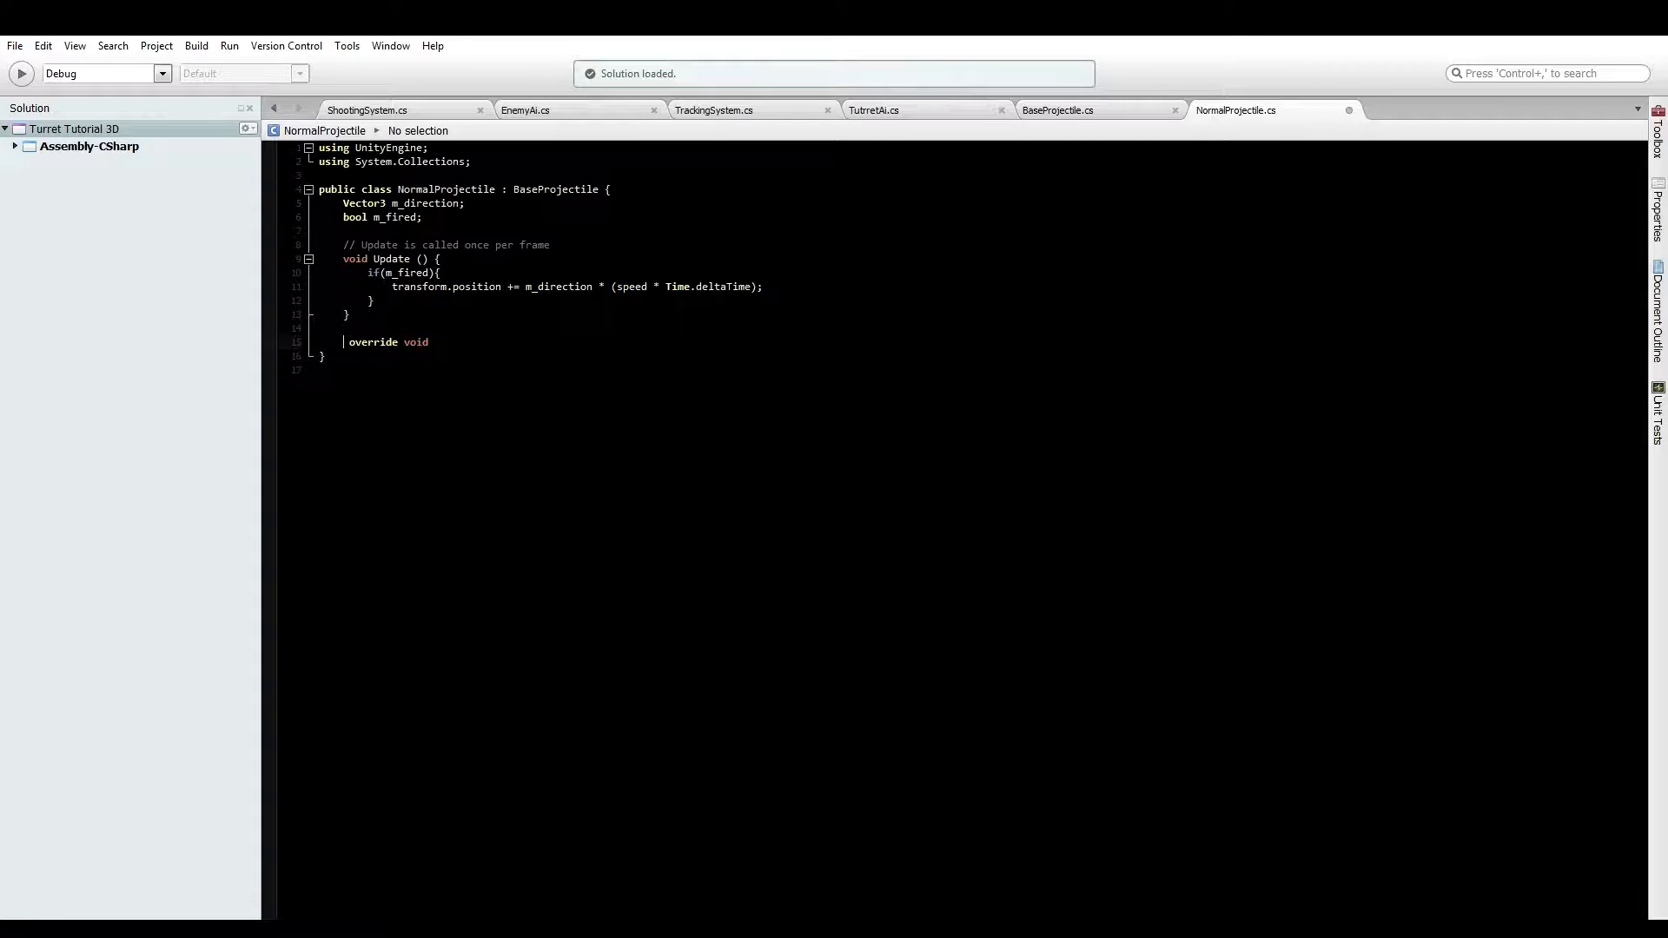
pyautogui.write('public')
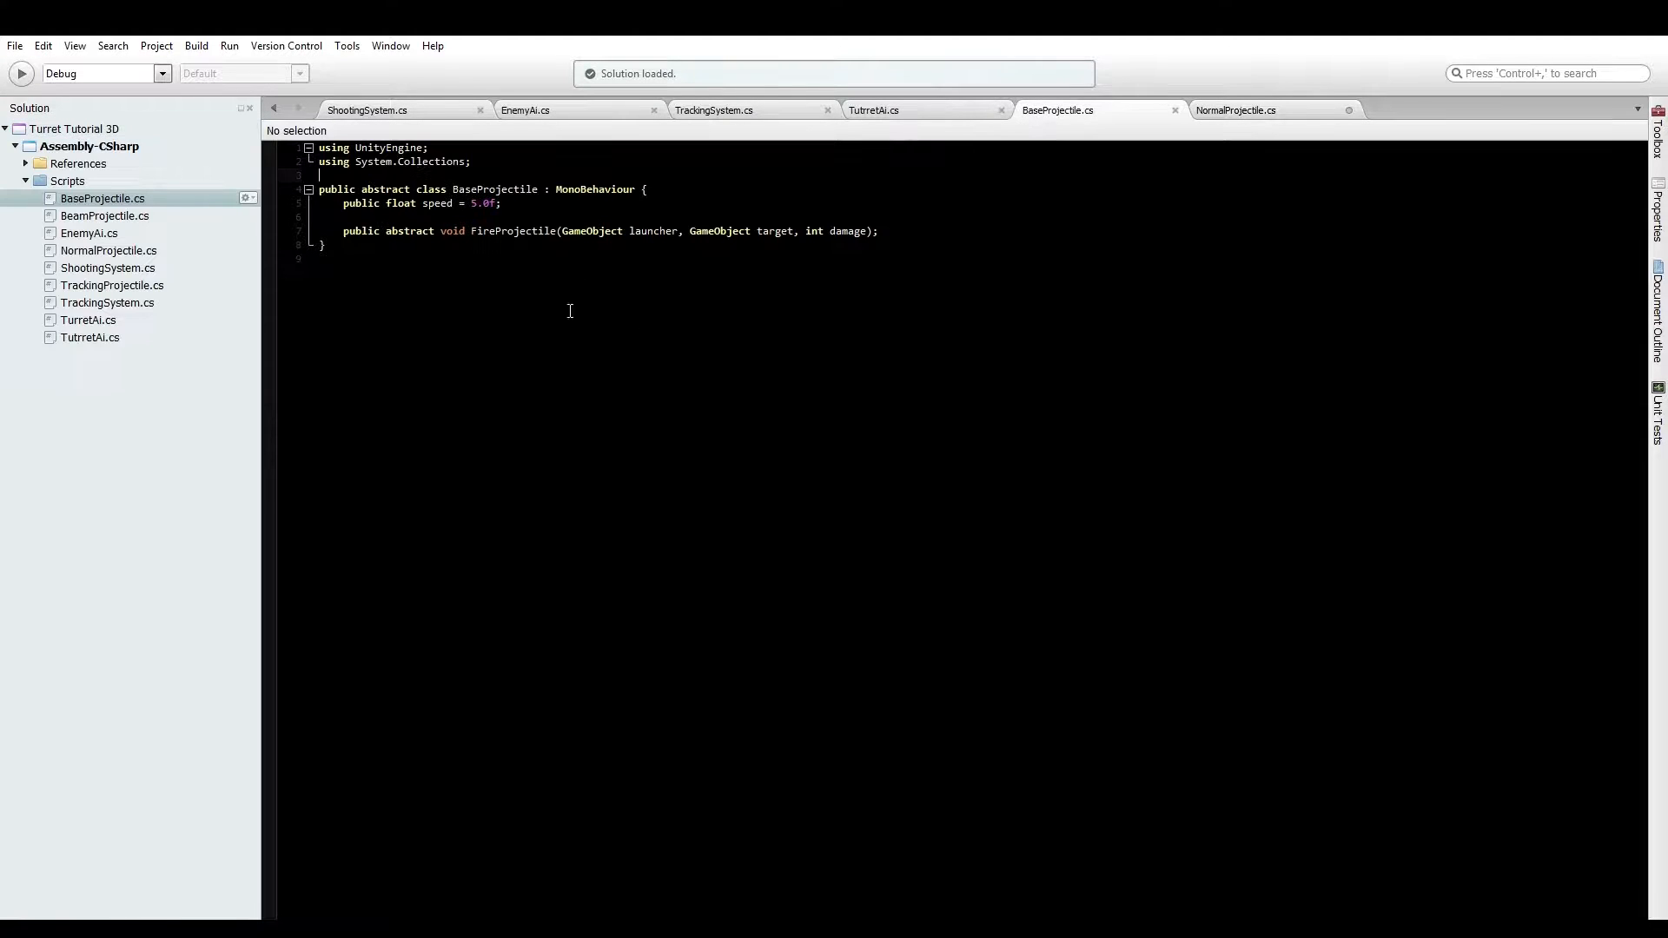
pyautogui.doubleClick(511, 231)
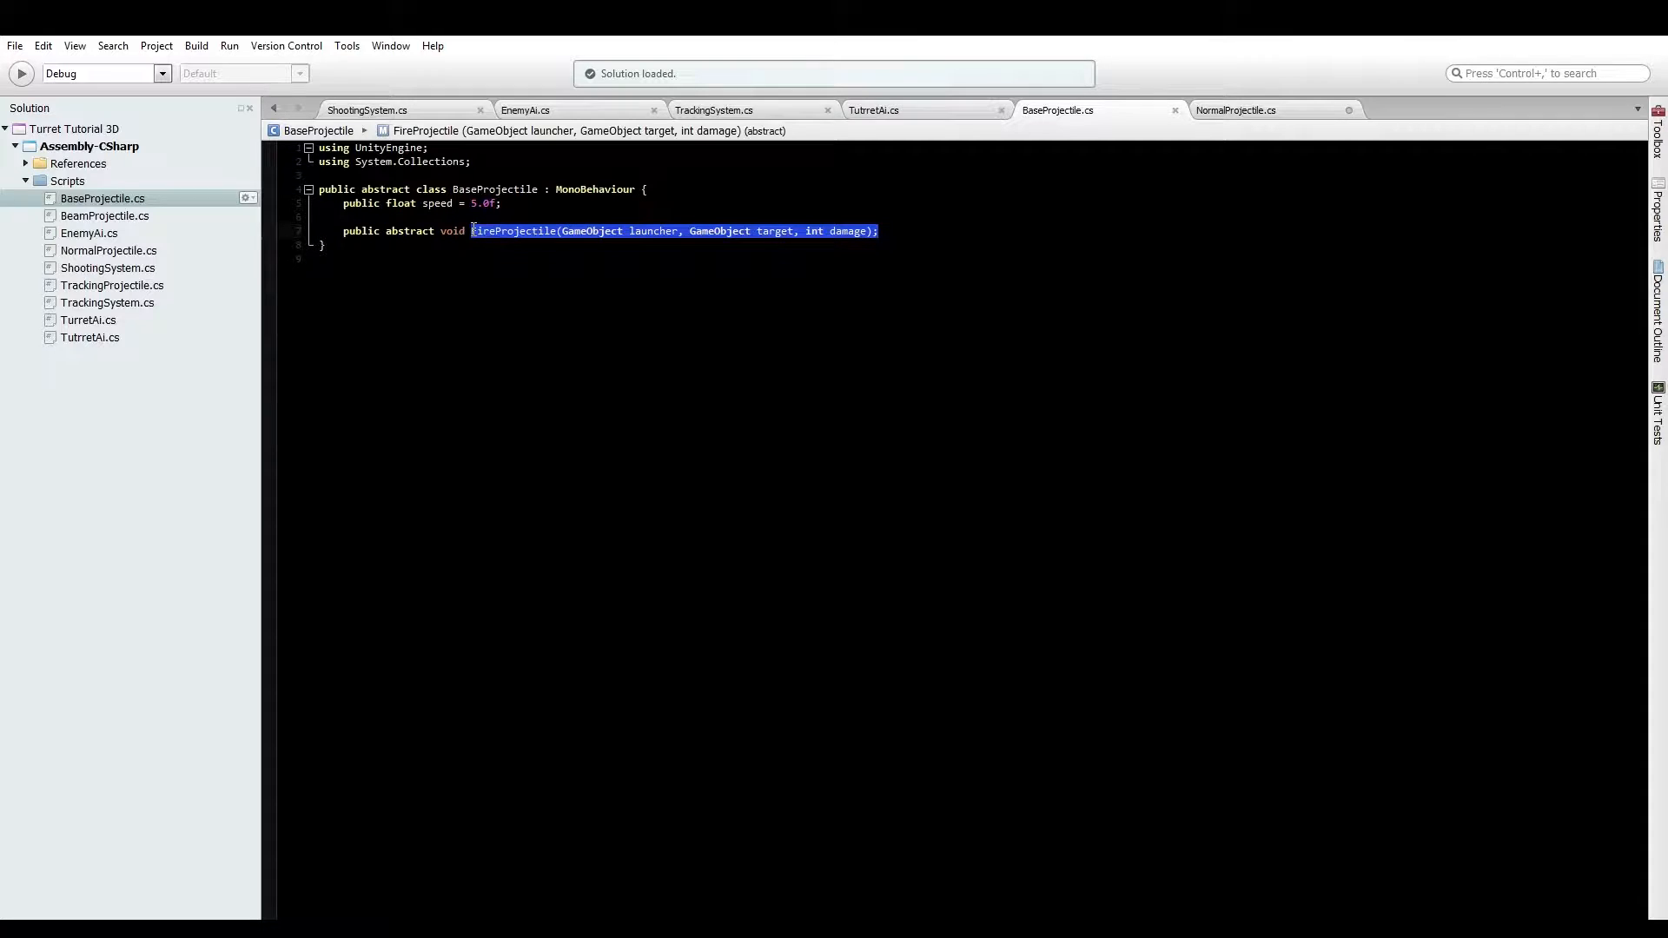
pyautogui.click(1235, 110)
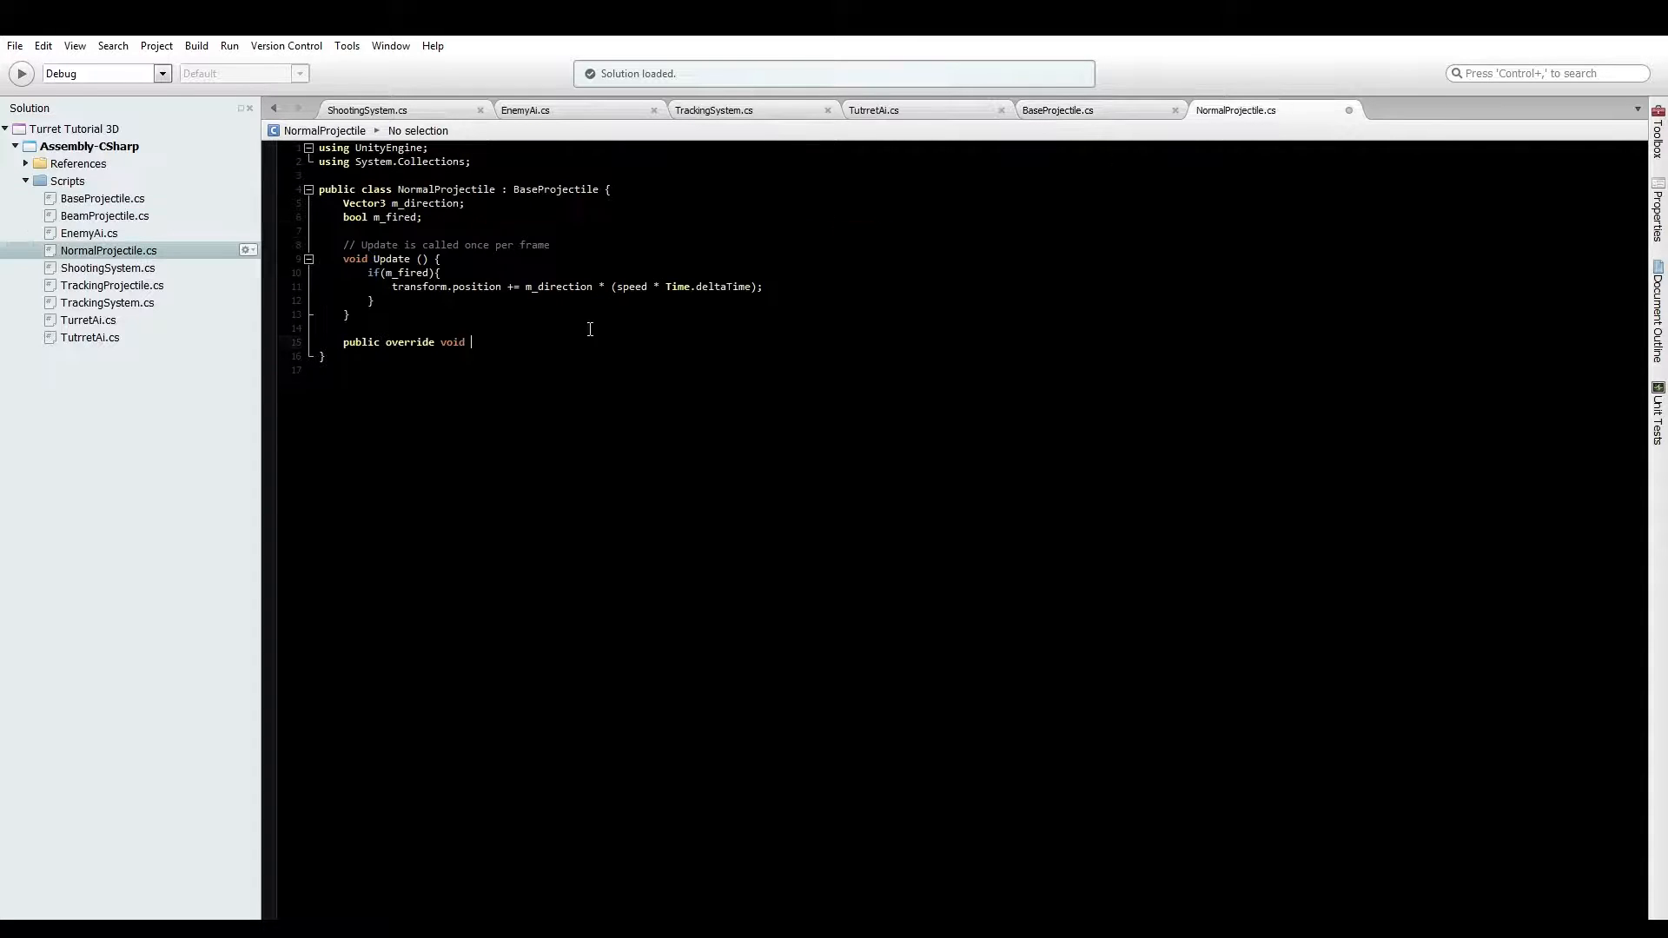
pyautogui.write('FireProjectile(GameObject launcher, GameObject target, int damage){')
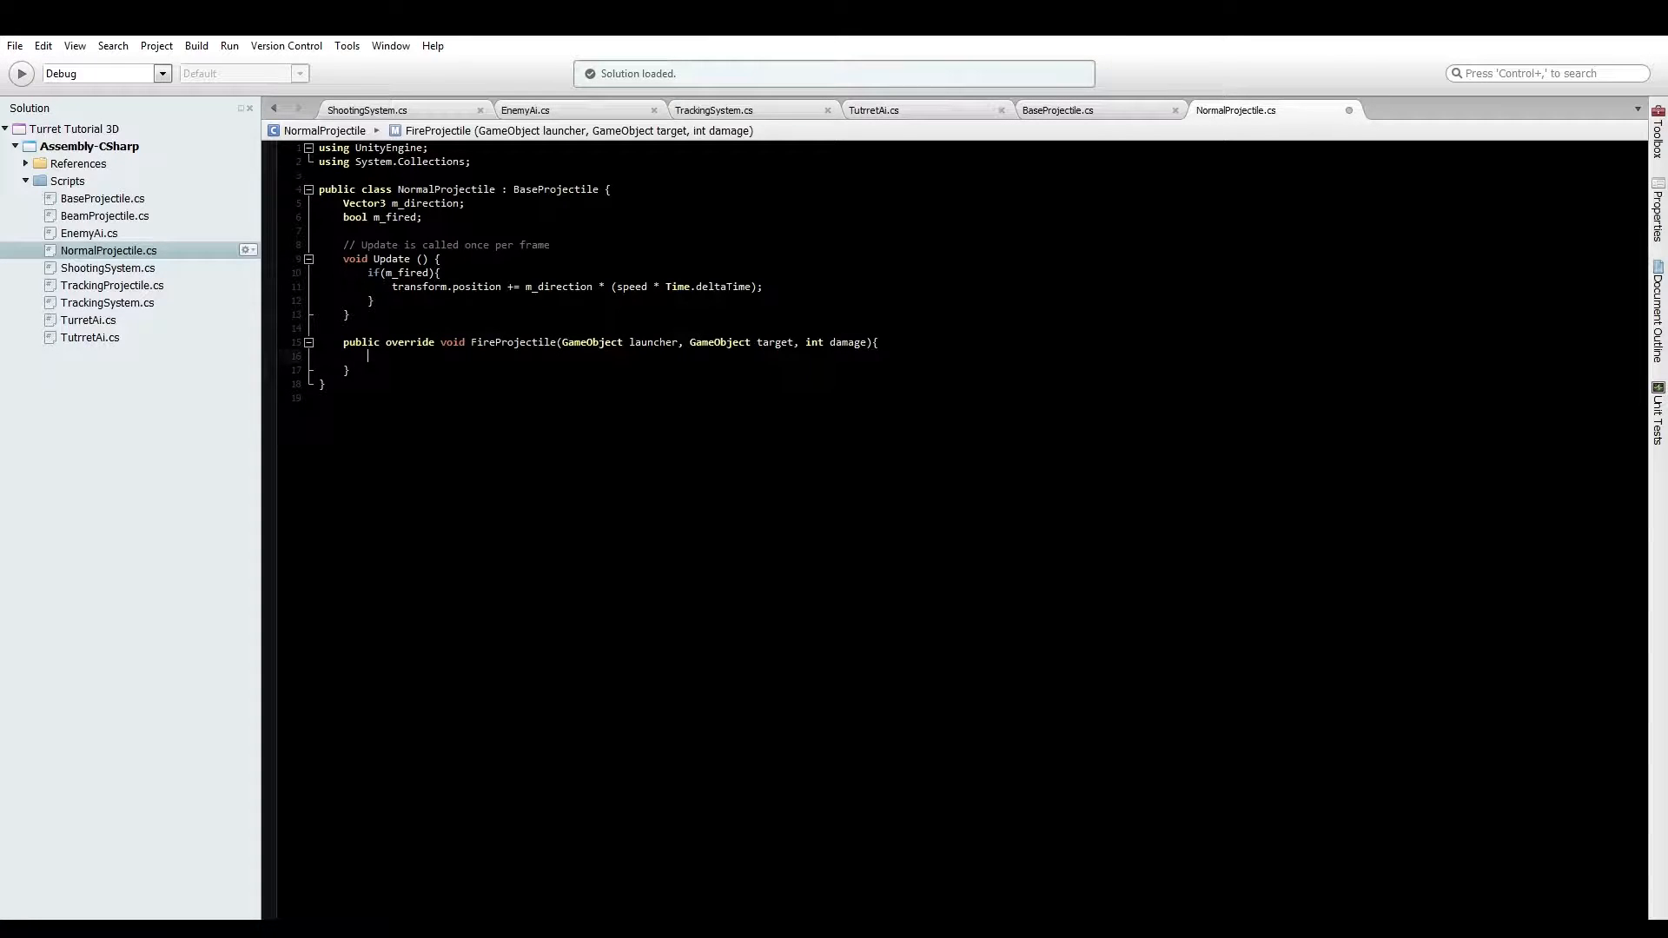
# Add an 'if(launcher && target)' guard inside FireProjectile
pyautogui.write('if')
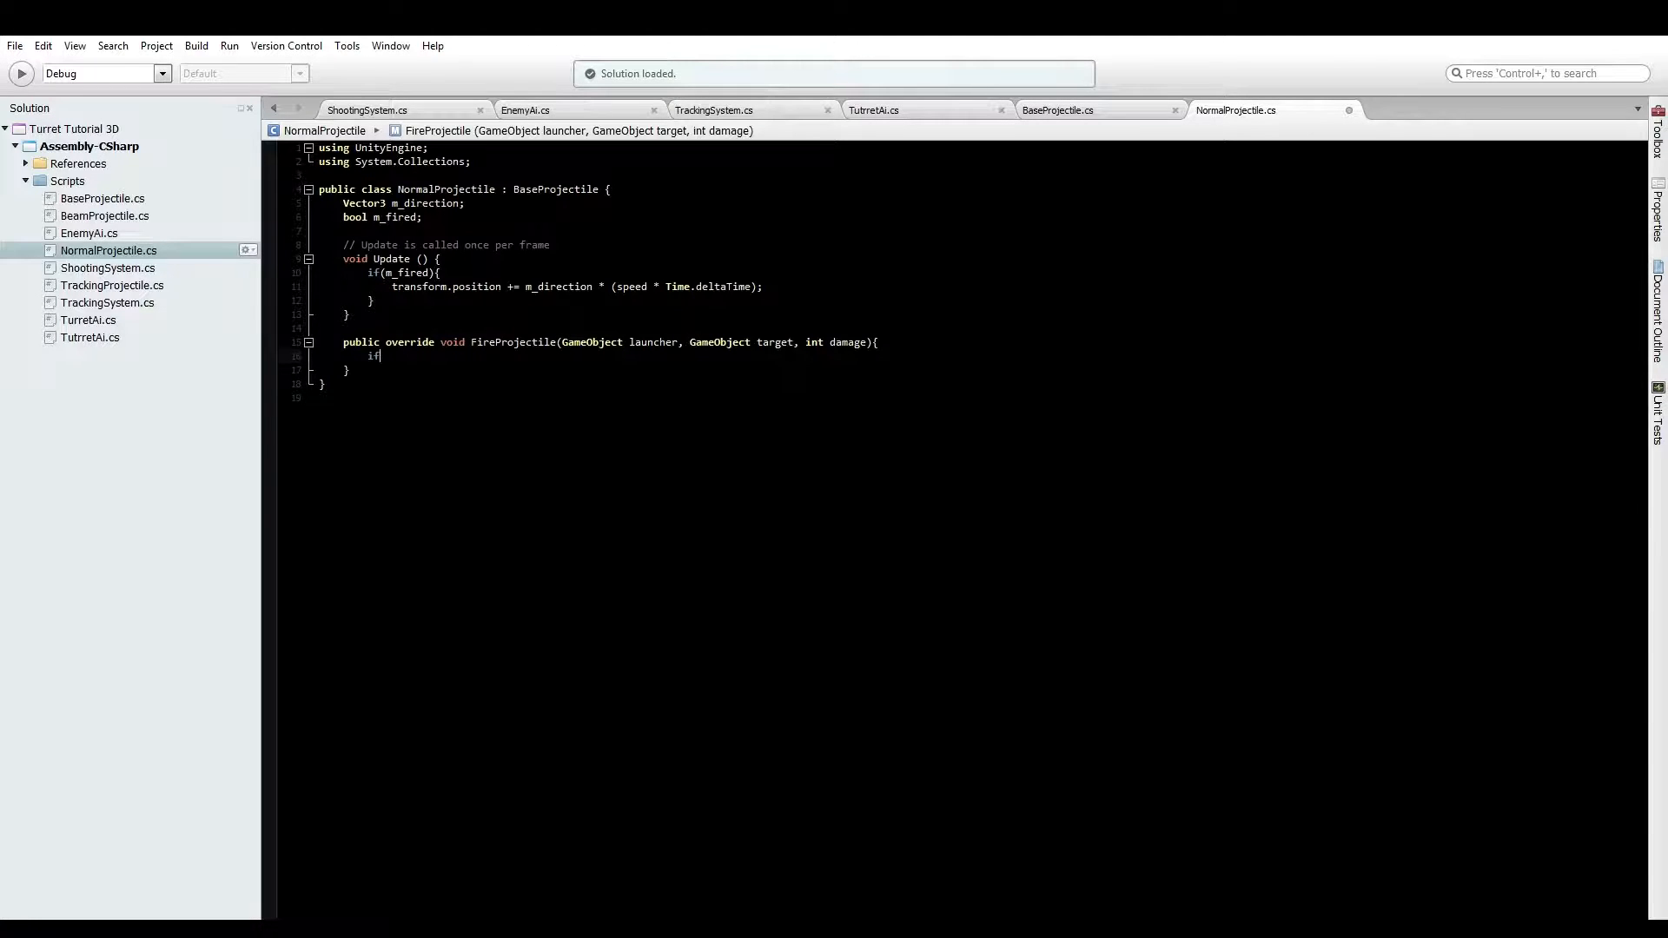
pyautogui.write('(')
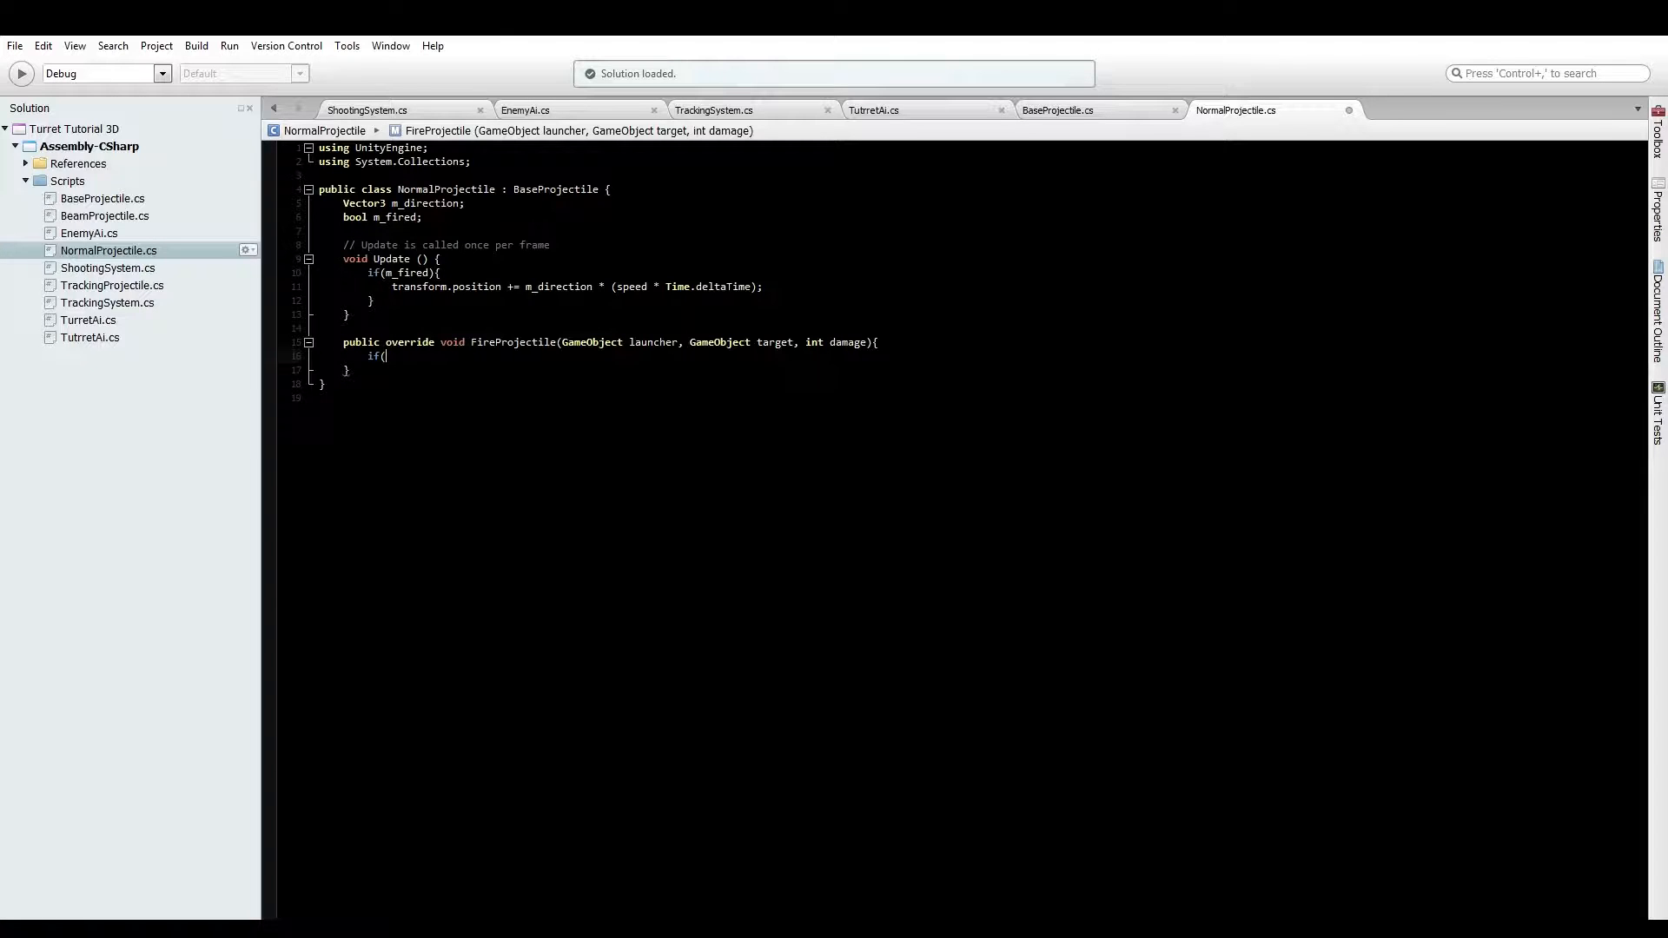
pyautogui.write('tar')
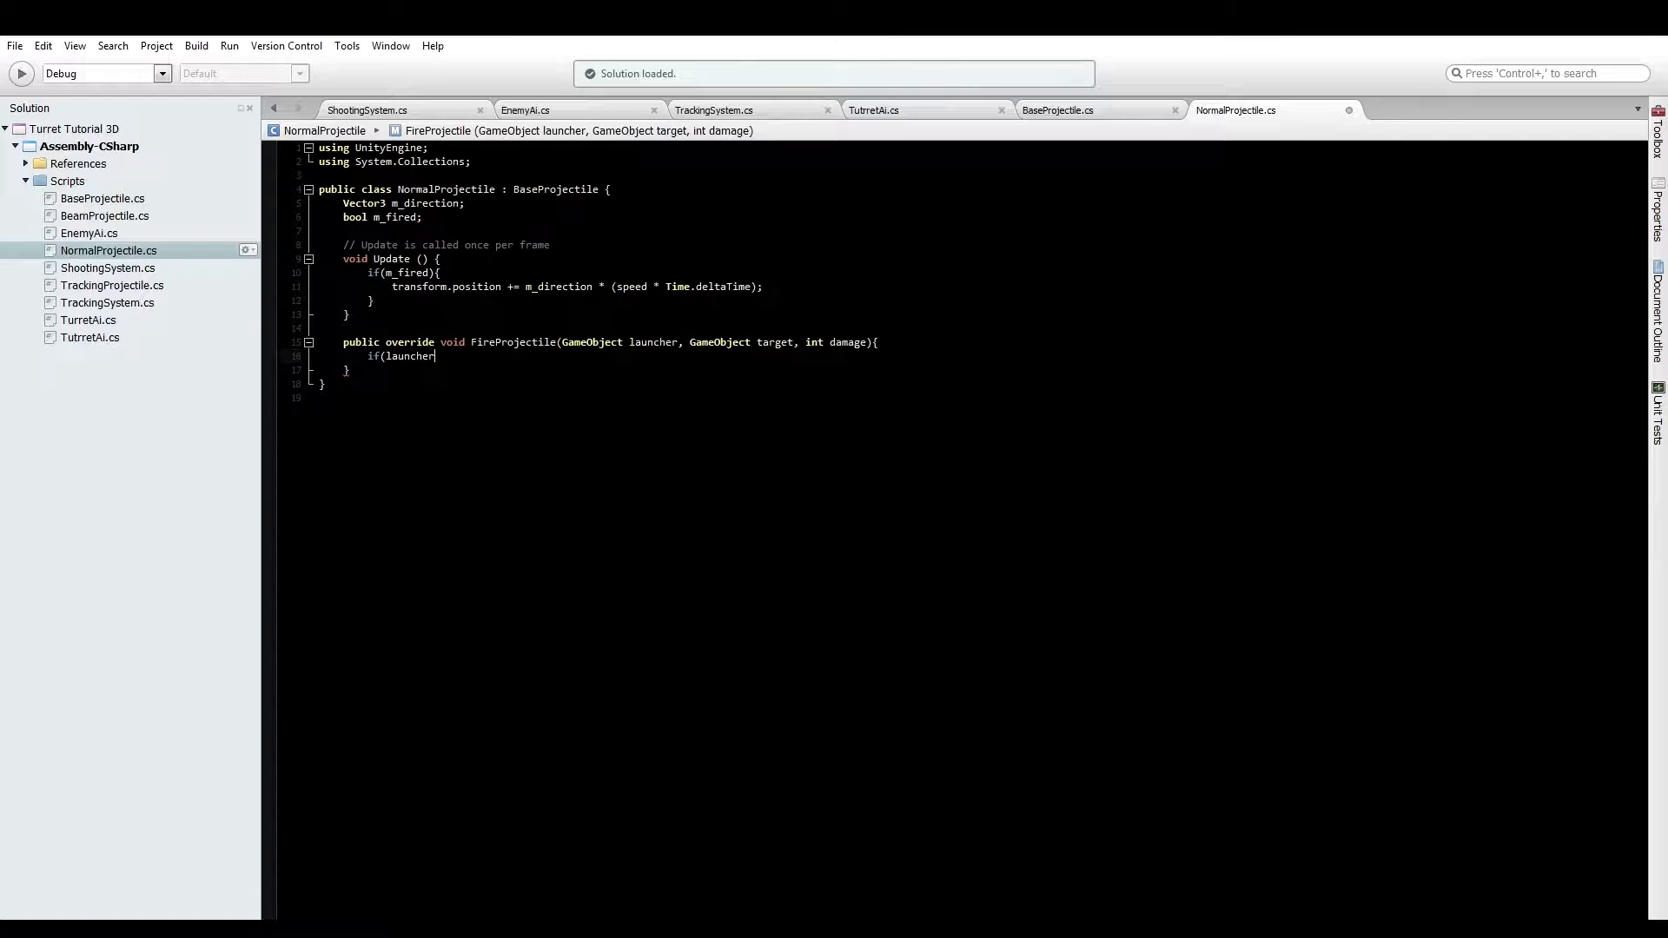
pyautogui.write('&& target){')
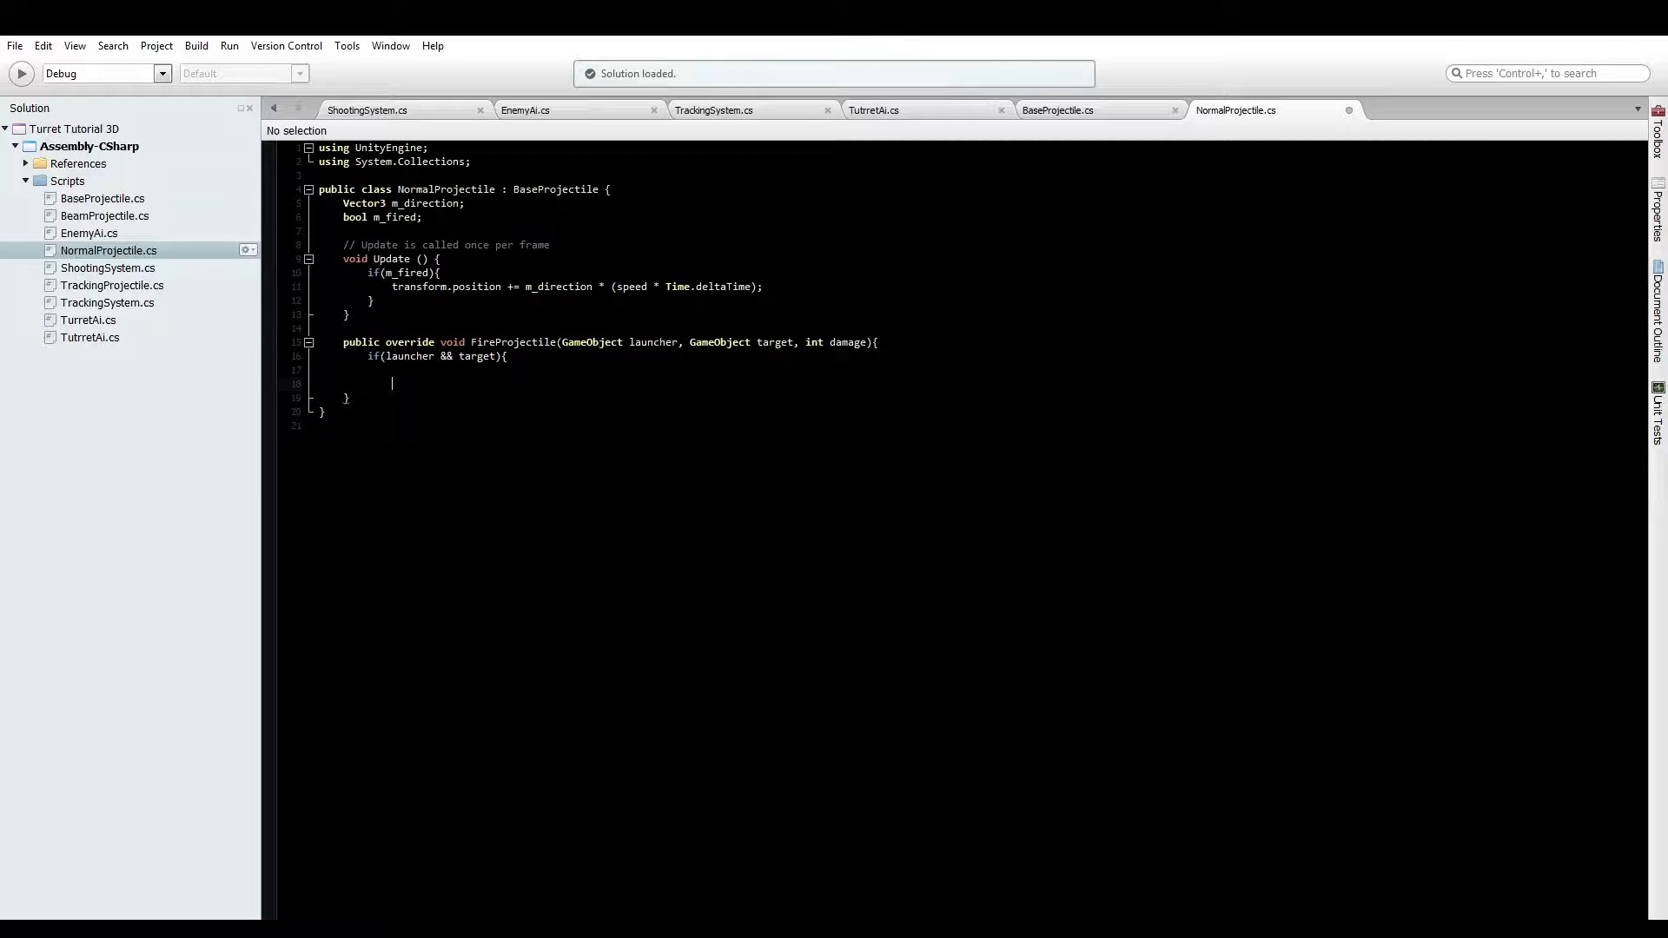
# Set 'm_direction = (target.transform.position - launcher.transform.position).normalized;'
pyautogui.write('m')
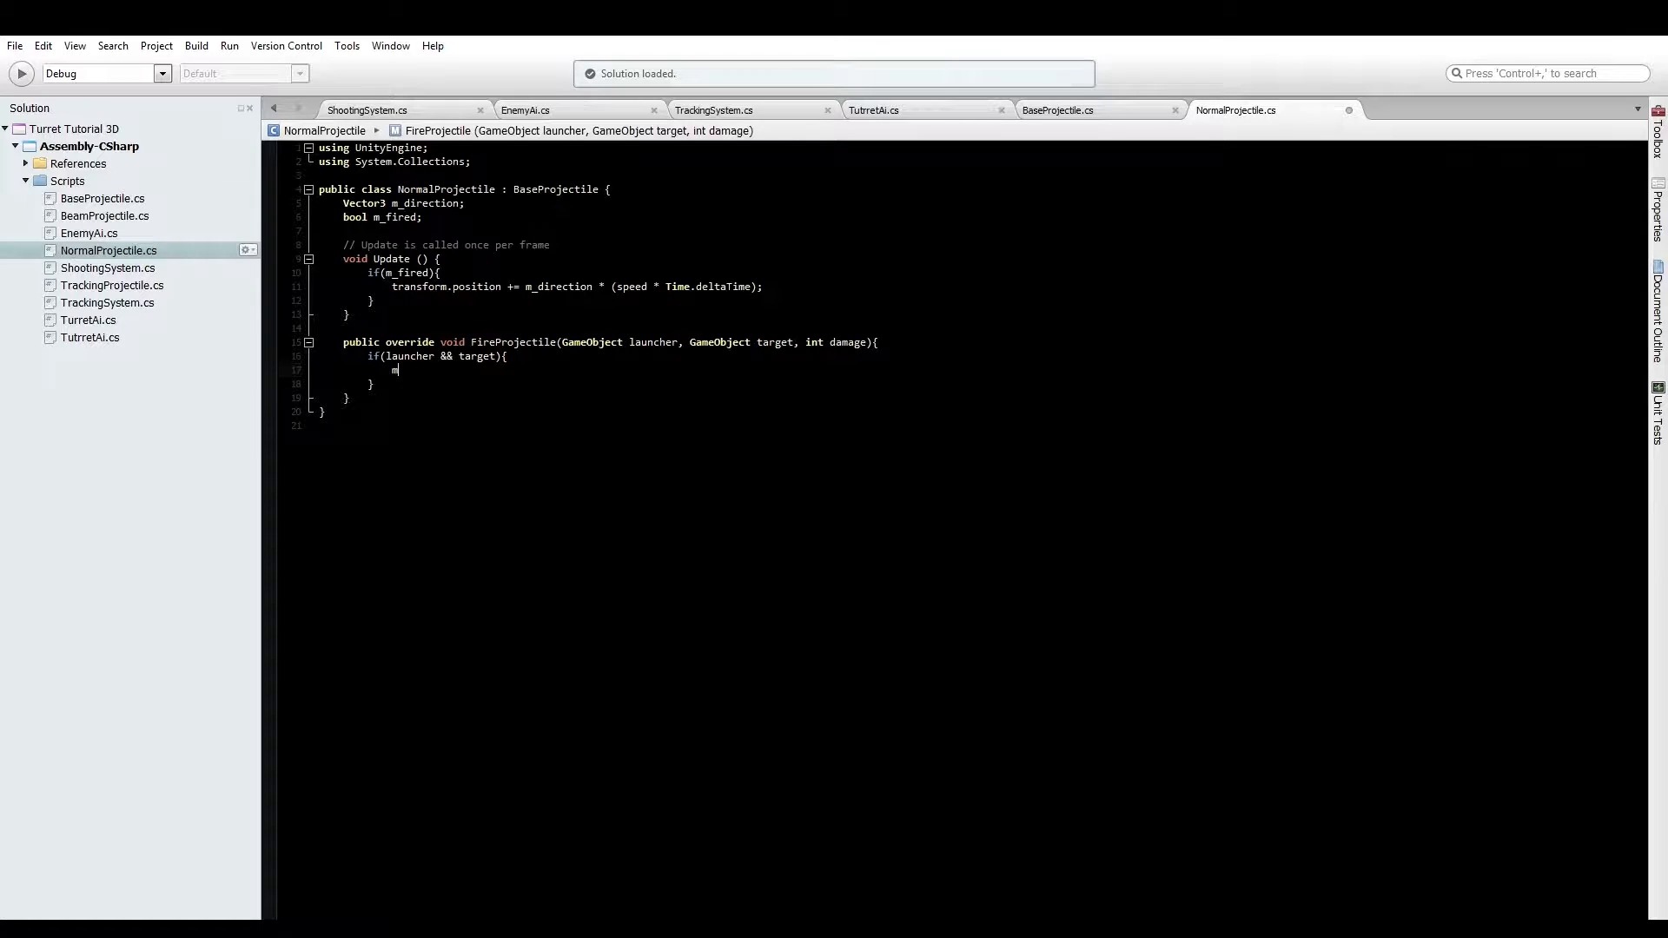
pyautogui.write('_direction =')
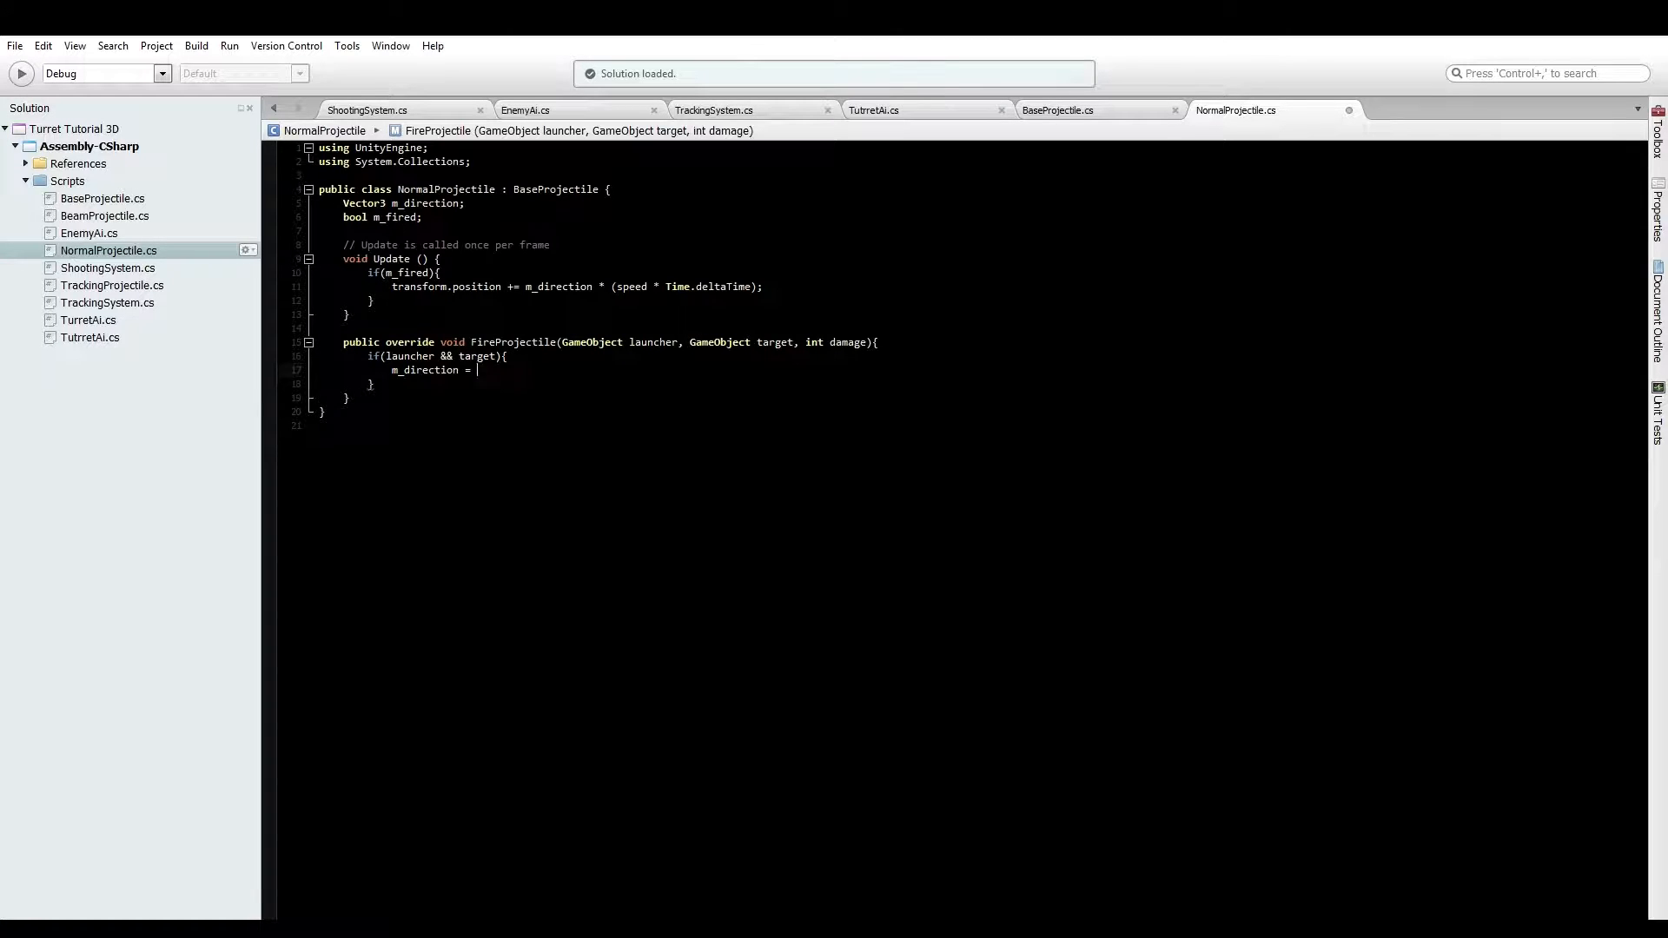
pyautogui.write('target.transform')
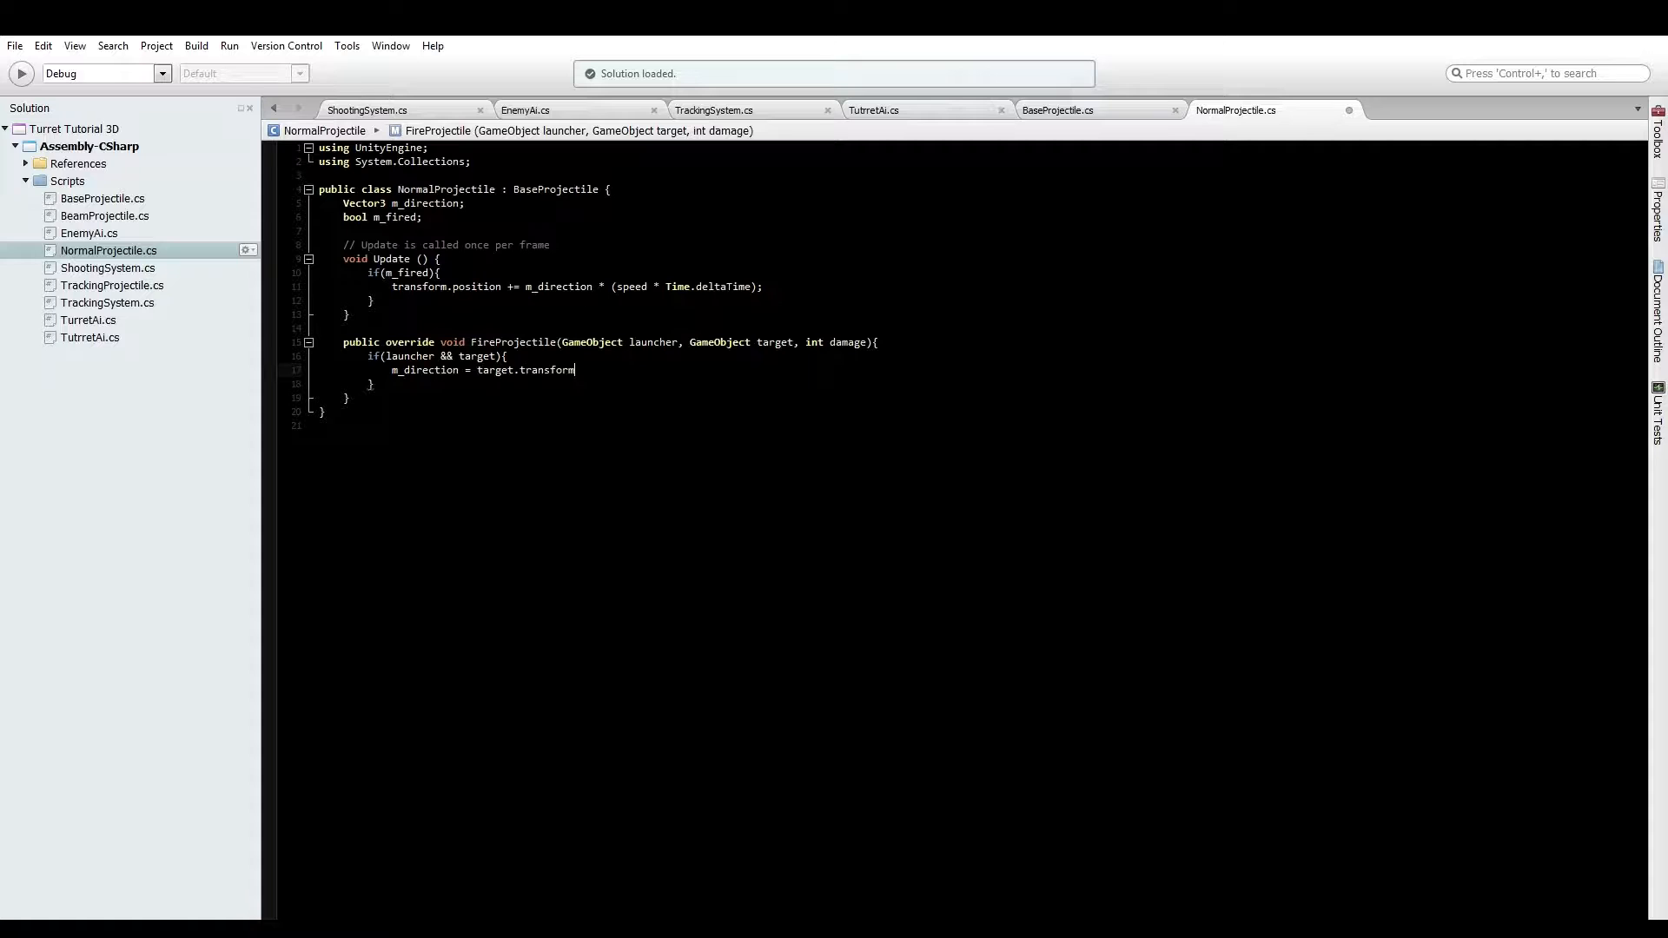
pyautogui.write('.position -')
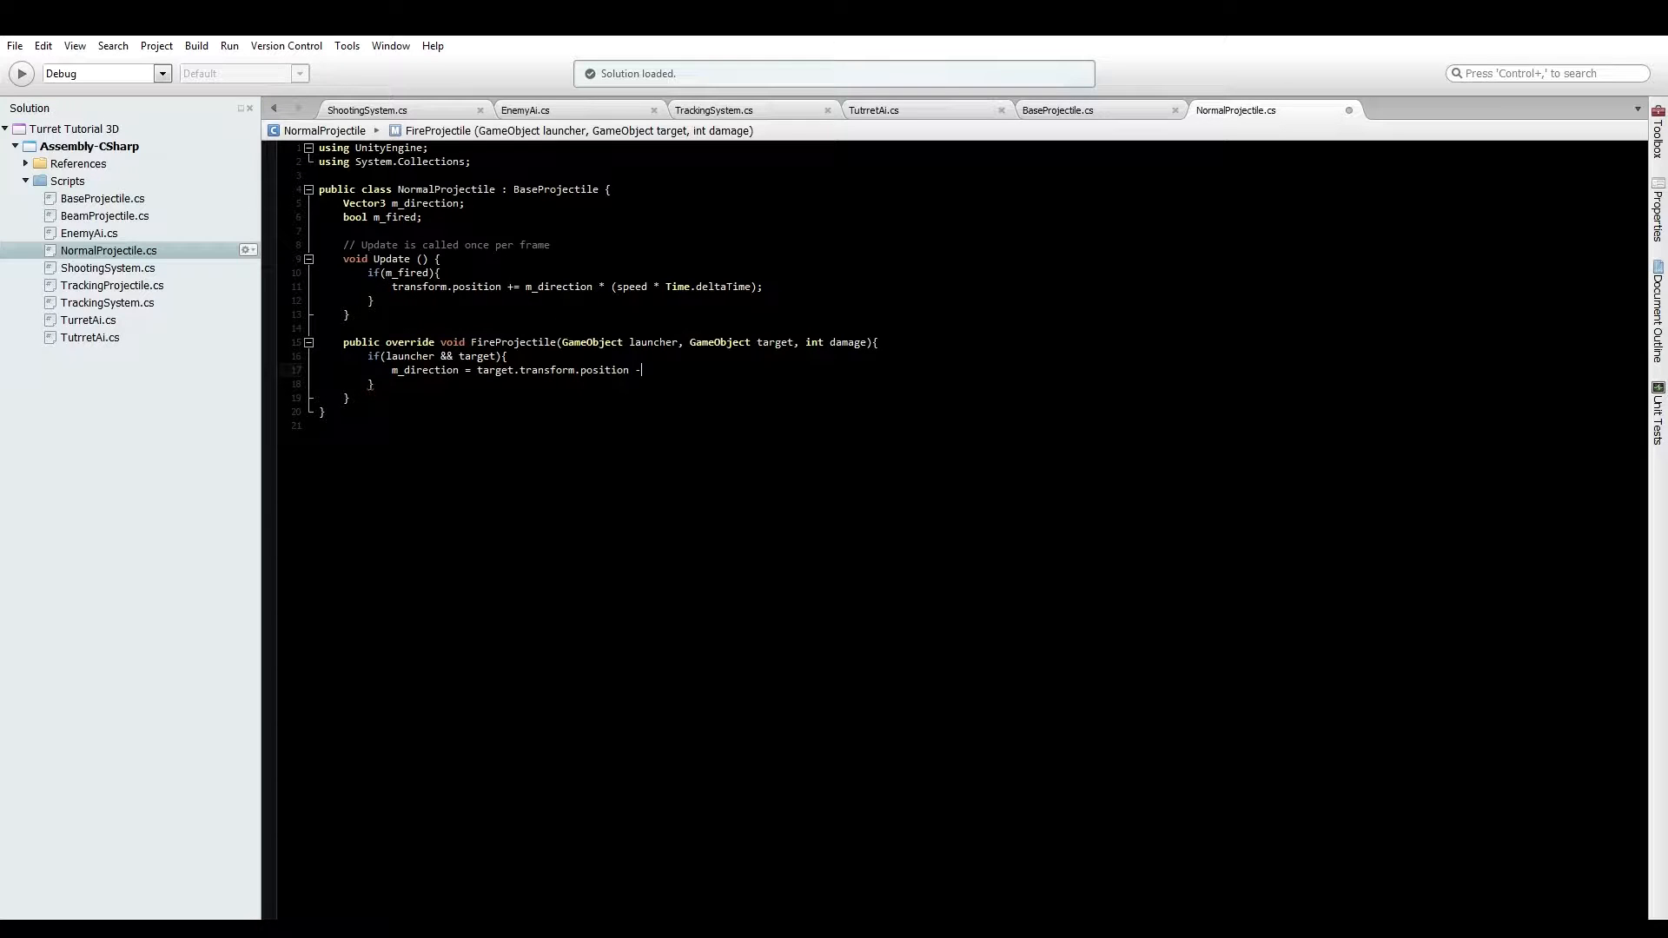
pyautogui.write('launcher.transform')
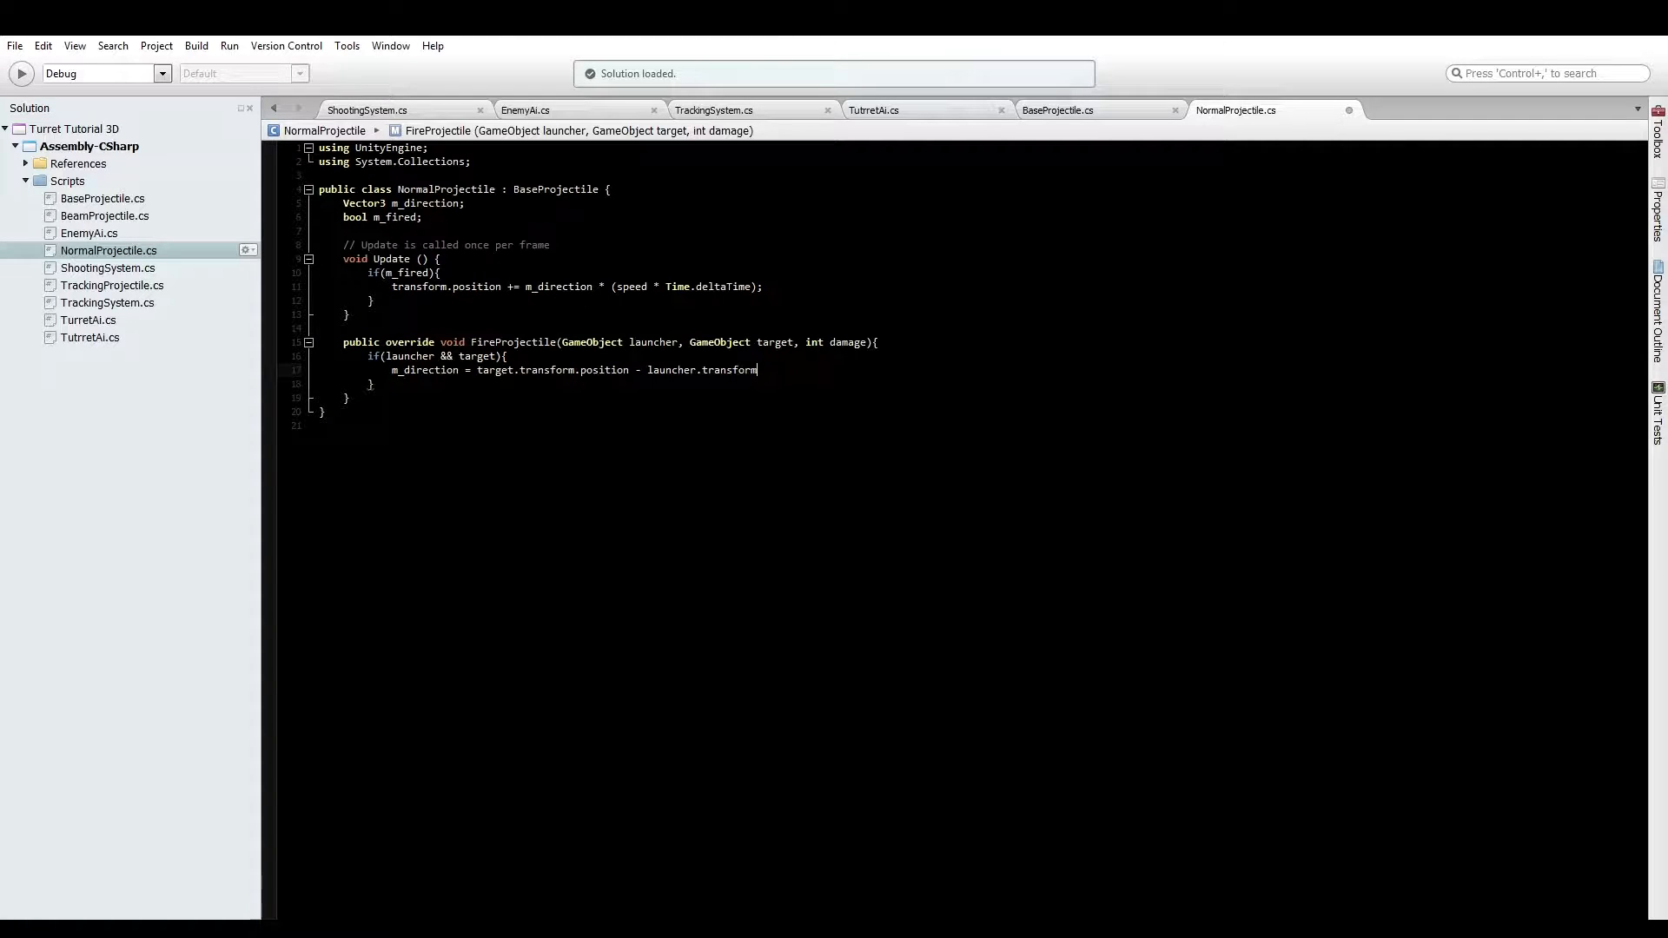
pyautogui.write('.position)')
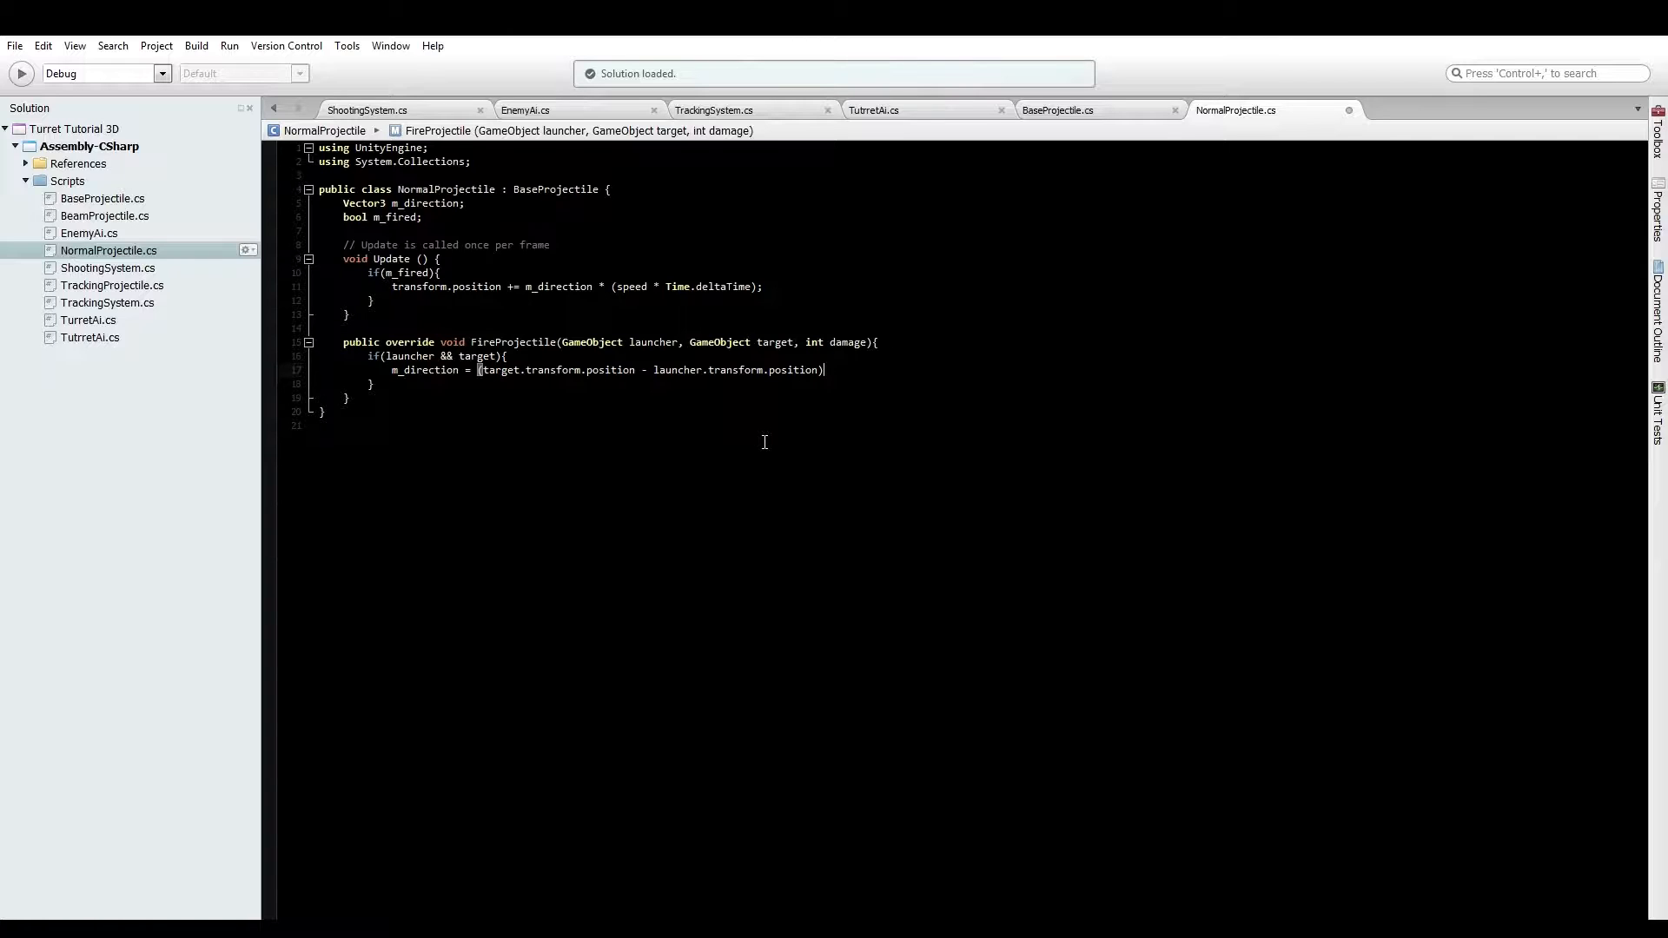
pyautogui.write('.')
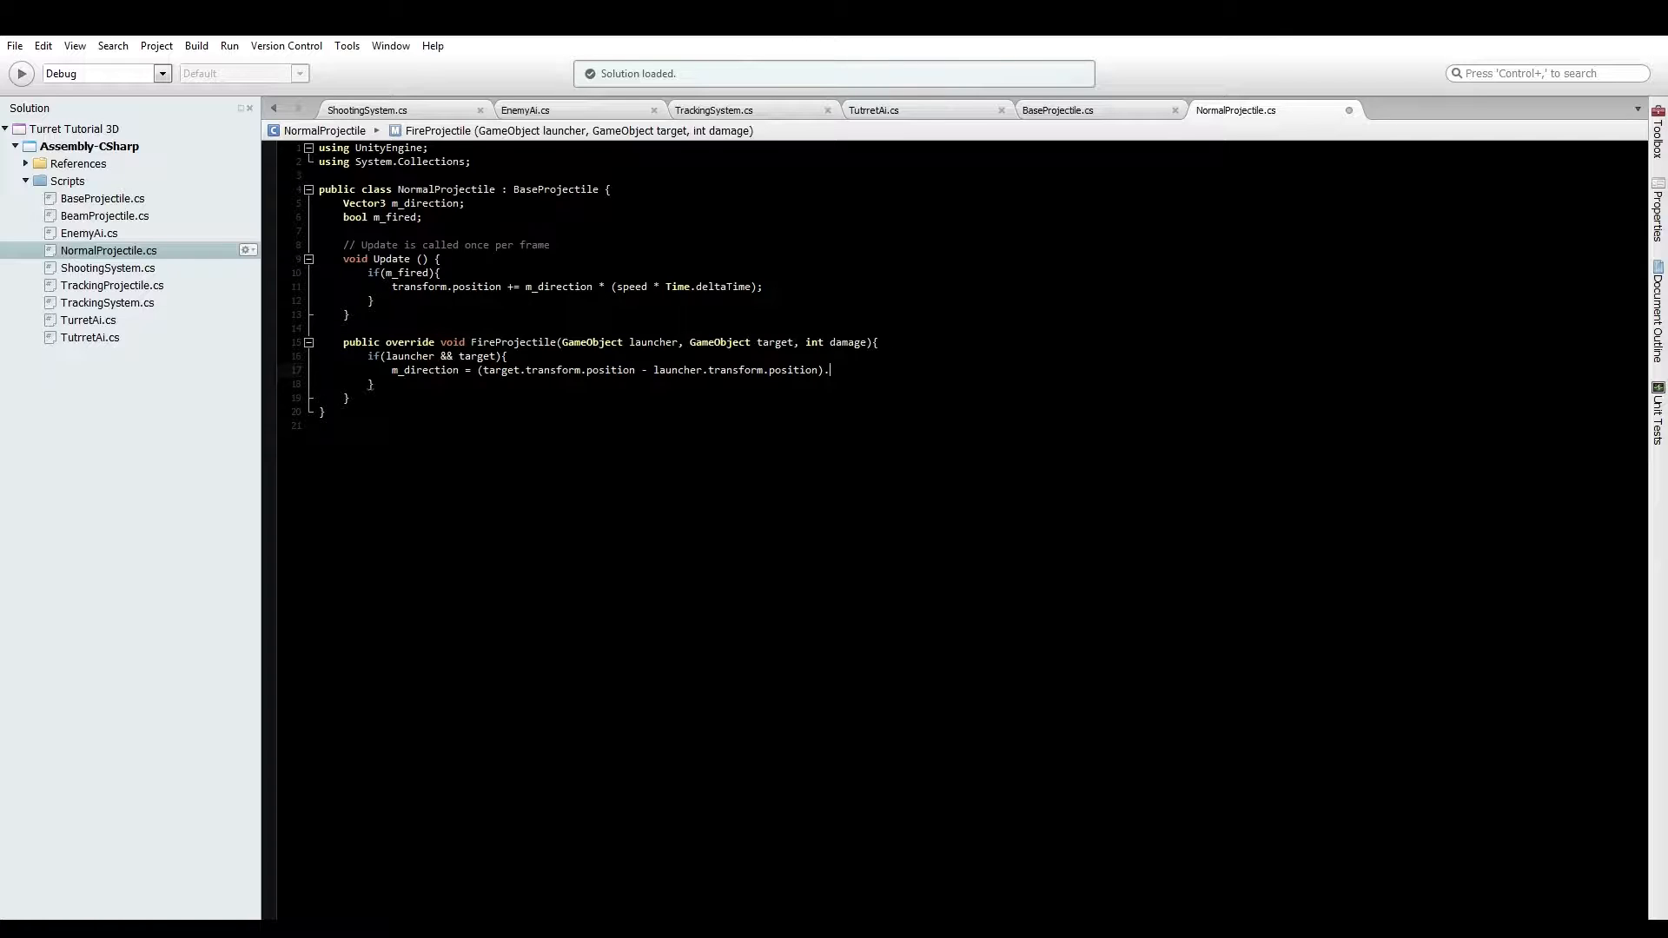
pyautogui.write('nor')
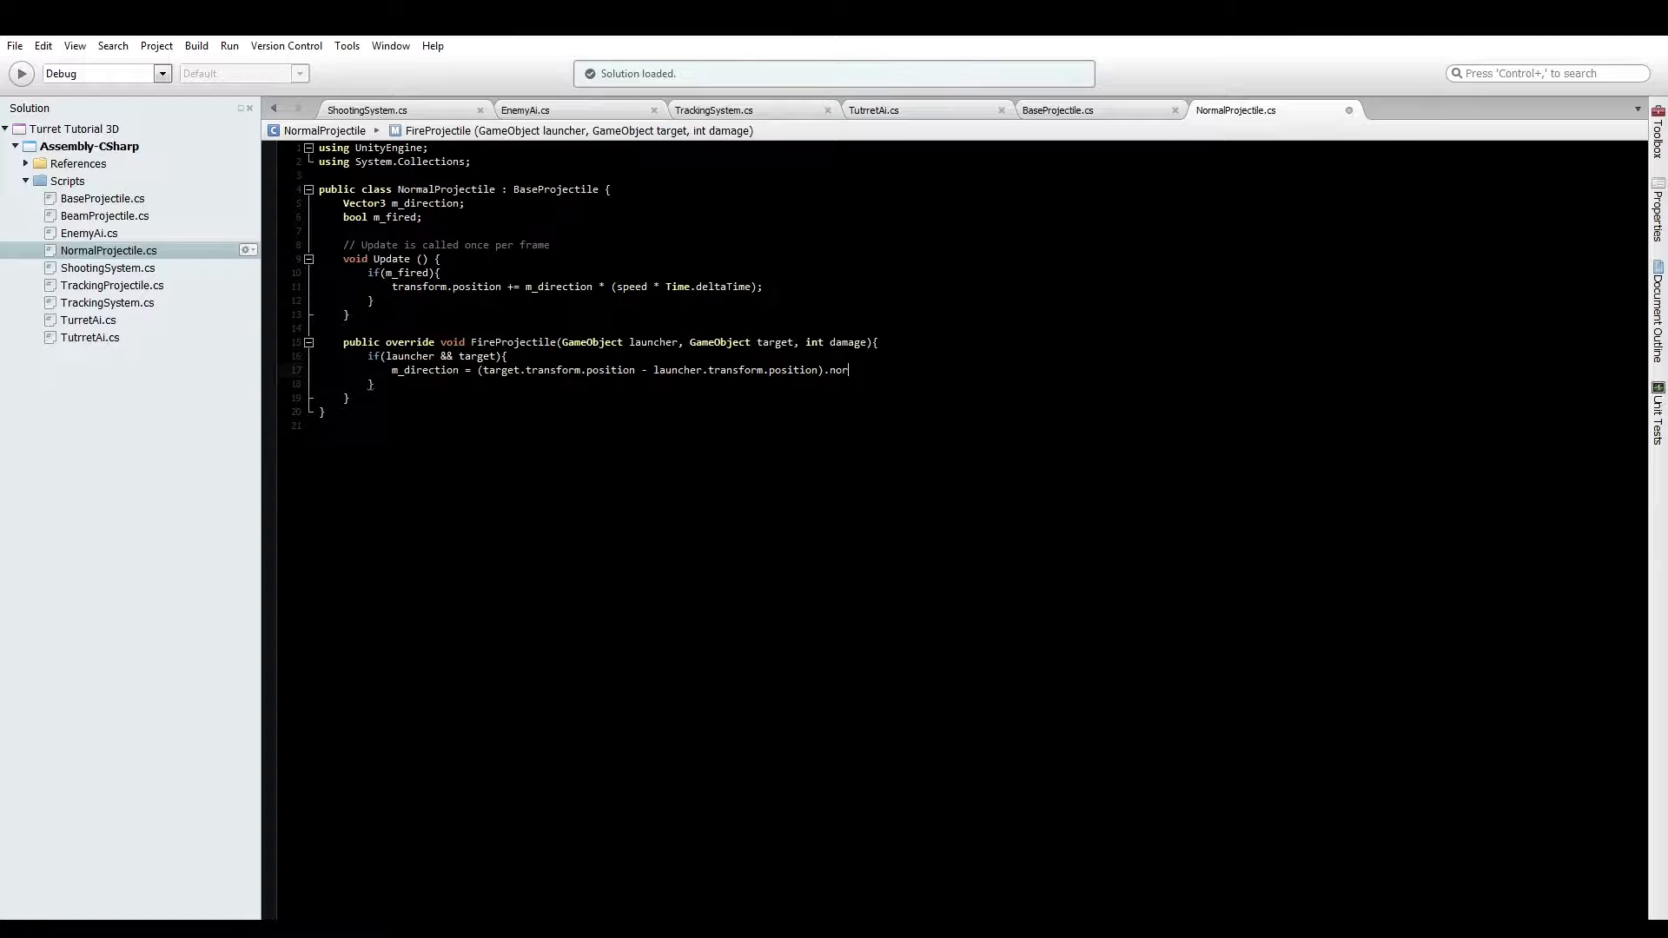
pyautogui.write('m')
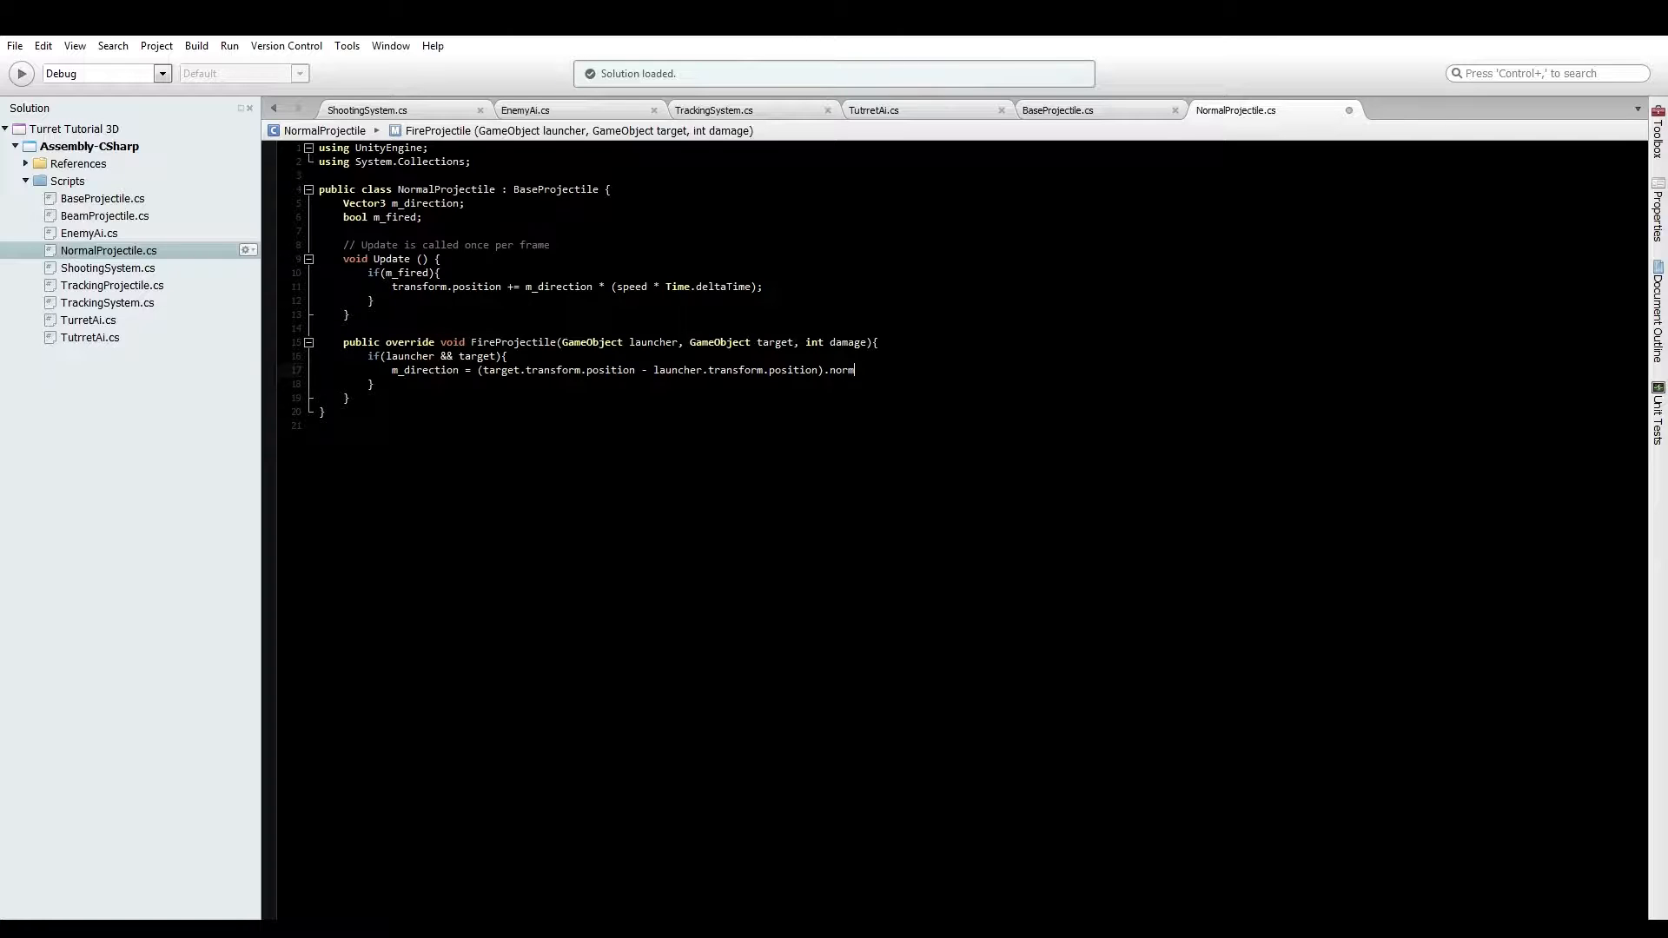
pyautogui.write('alized')
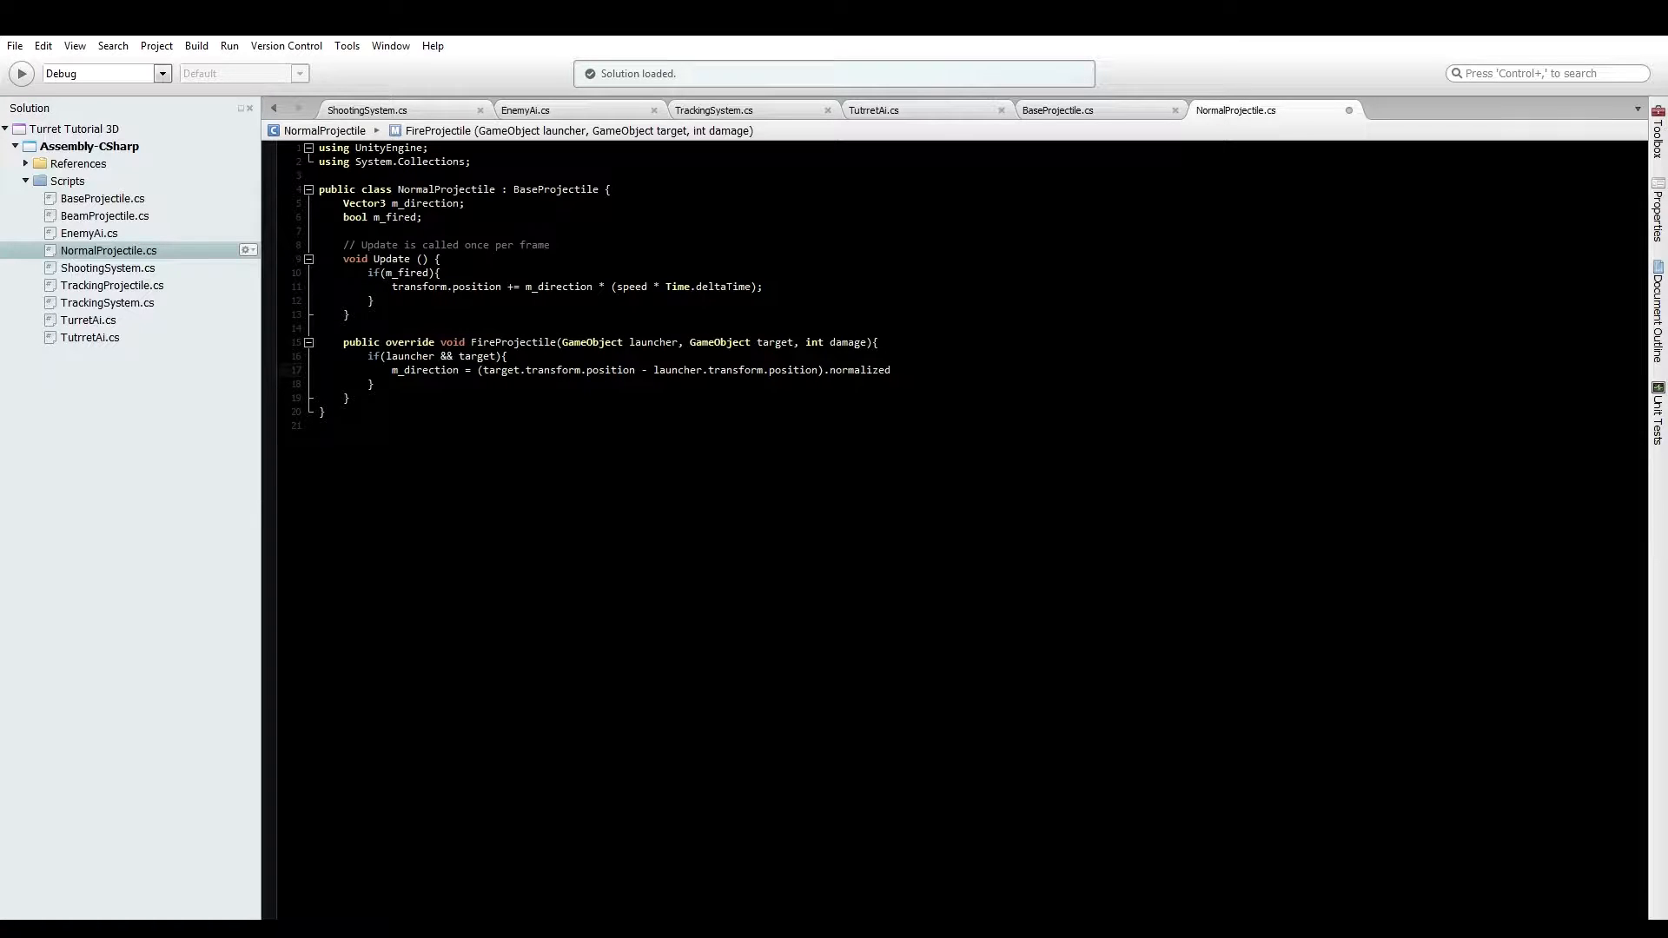
pyautogui.write(';')
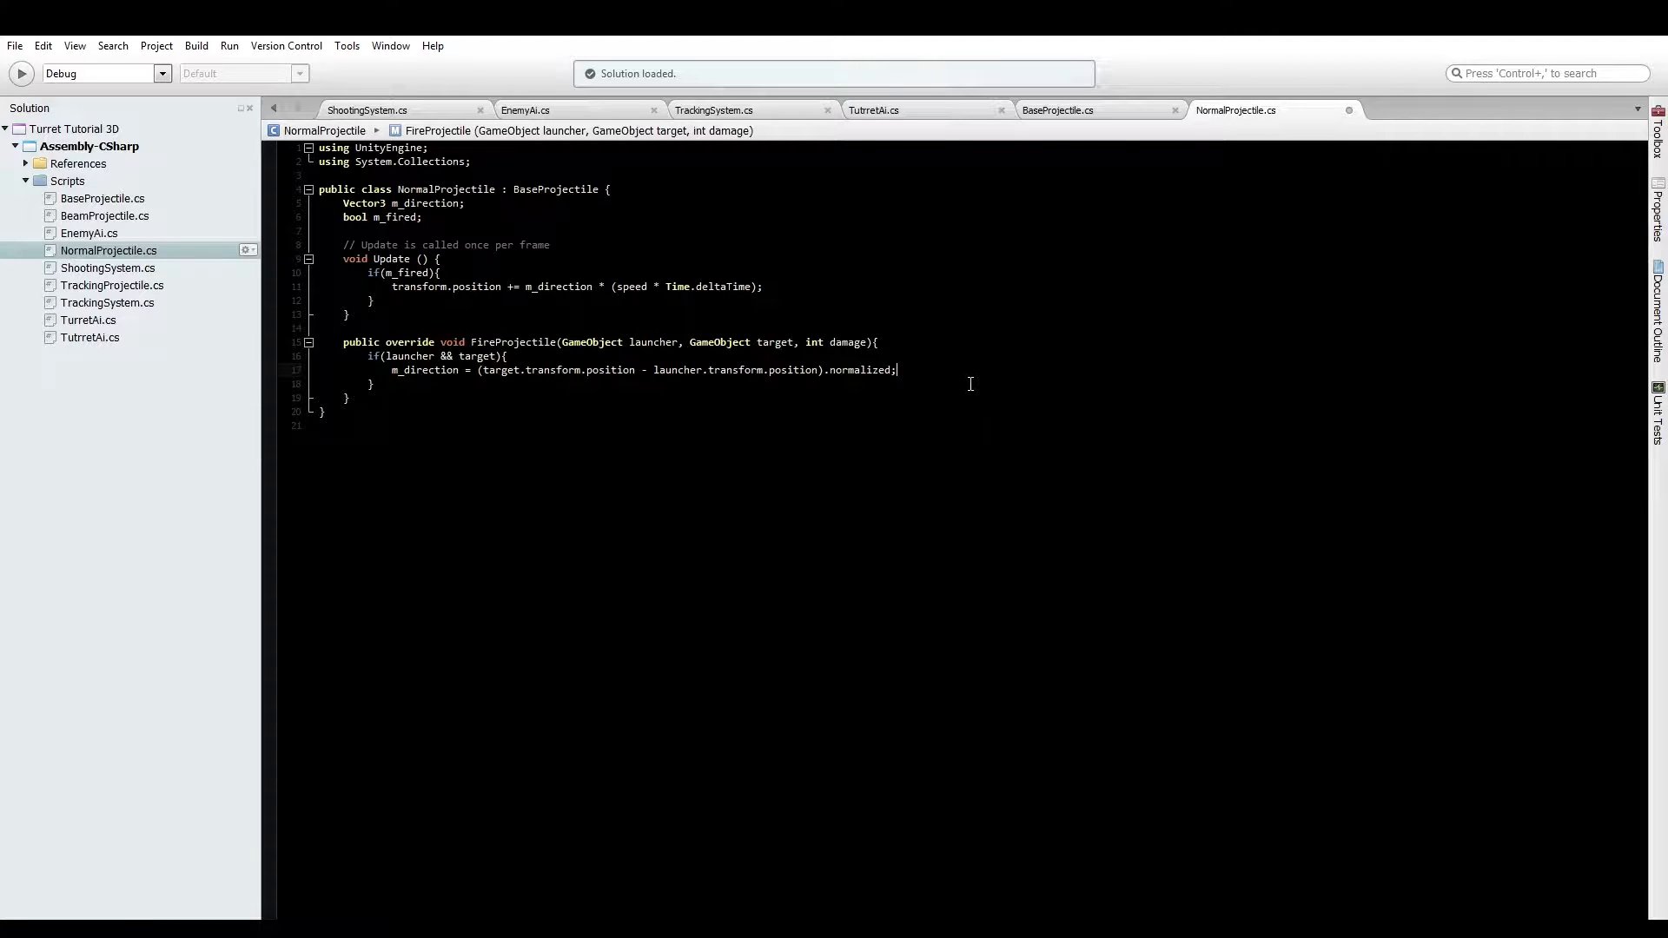
# Set 'm_fired = true;' after computing the direction
pyautogui.write('m_fired')
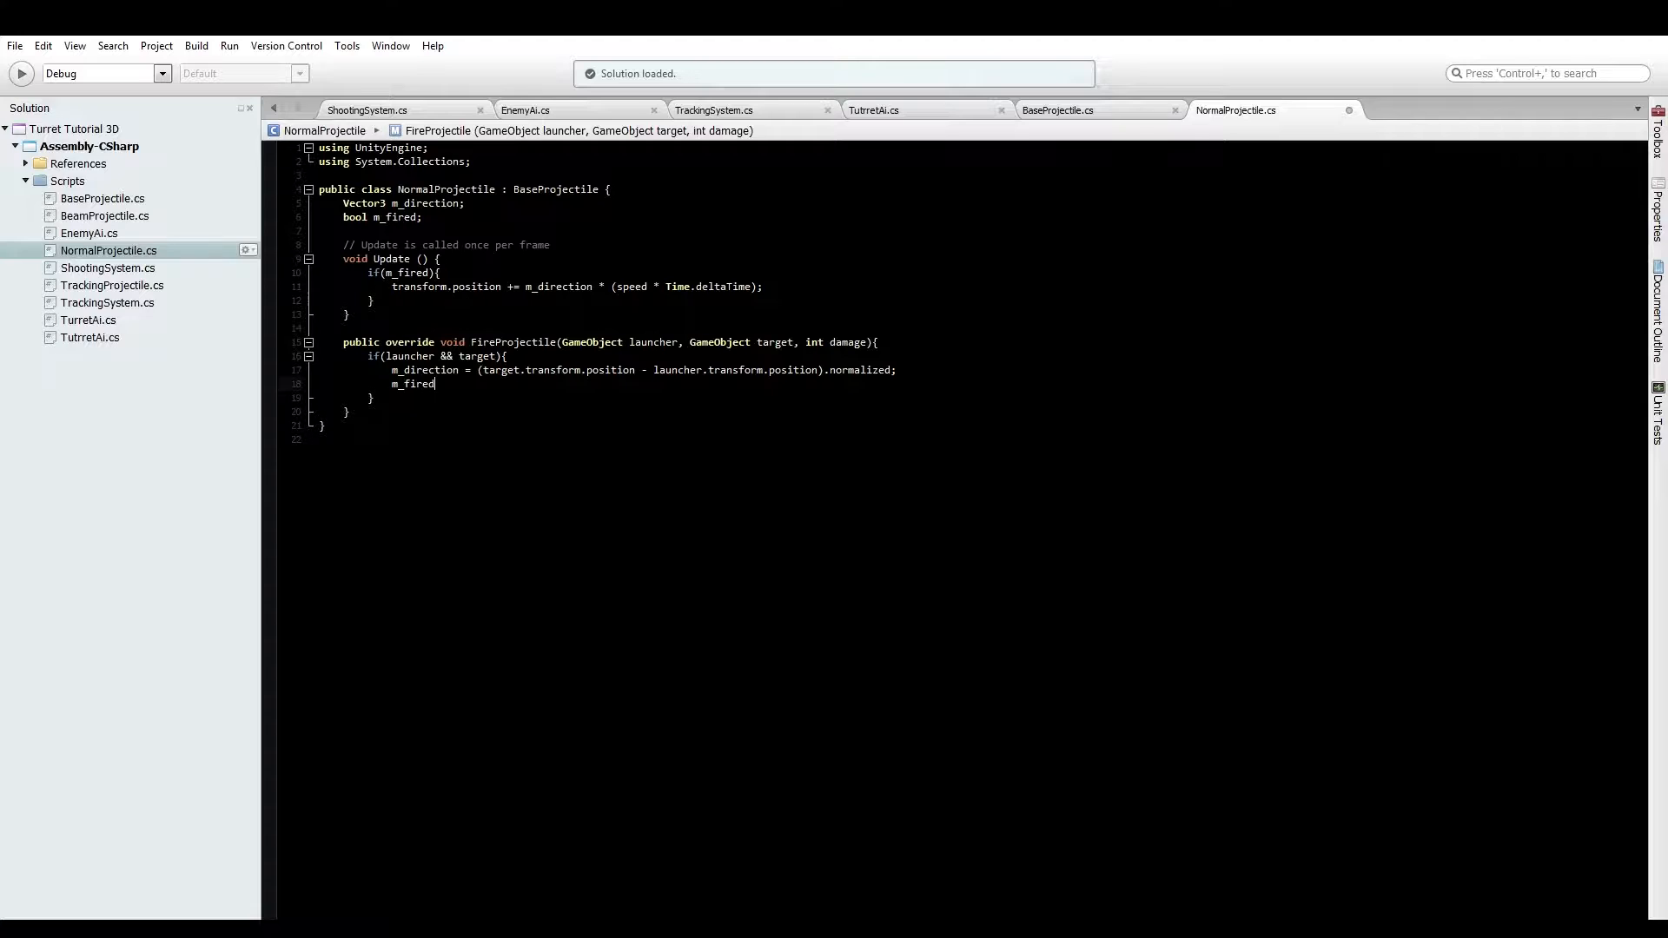
pyautogui.write('= true;')
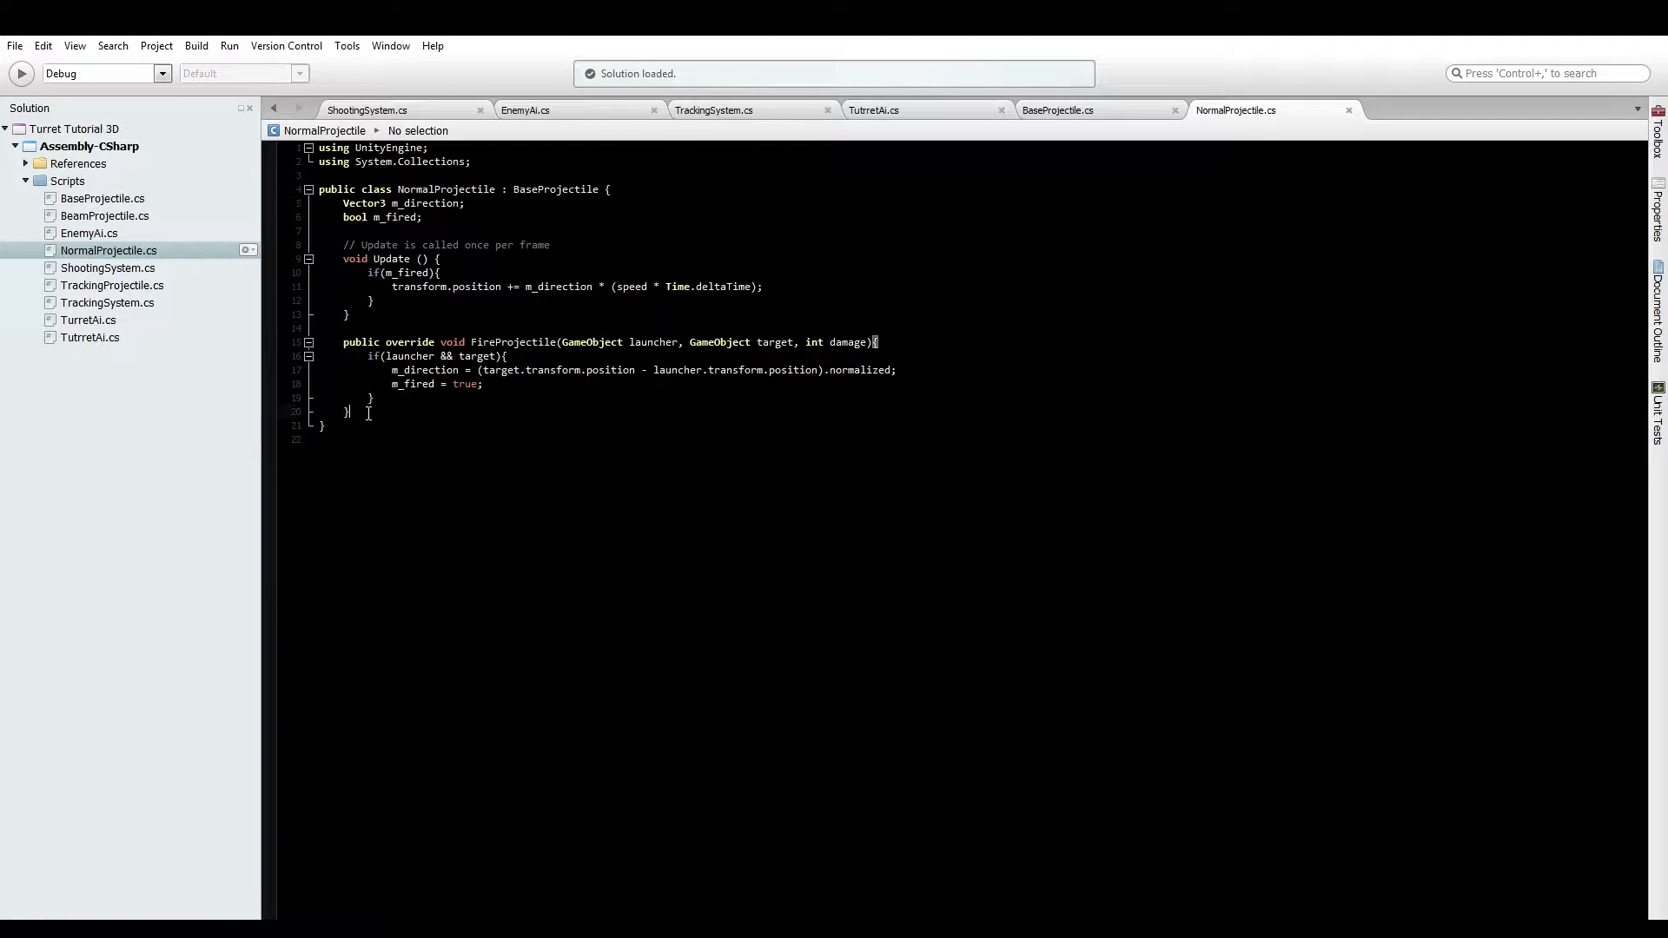
# Reuse the projectile code in TrackingProjectile and declare the GameObject m_target field
pyautogui.moveTo(344, 203); pyautogui.dragTo(344, 411)
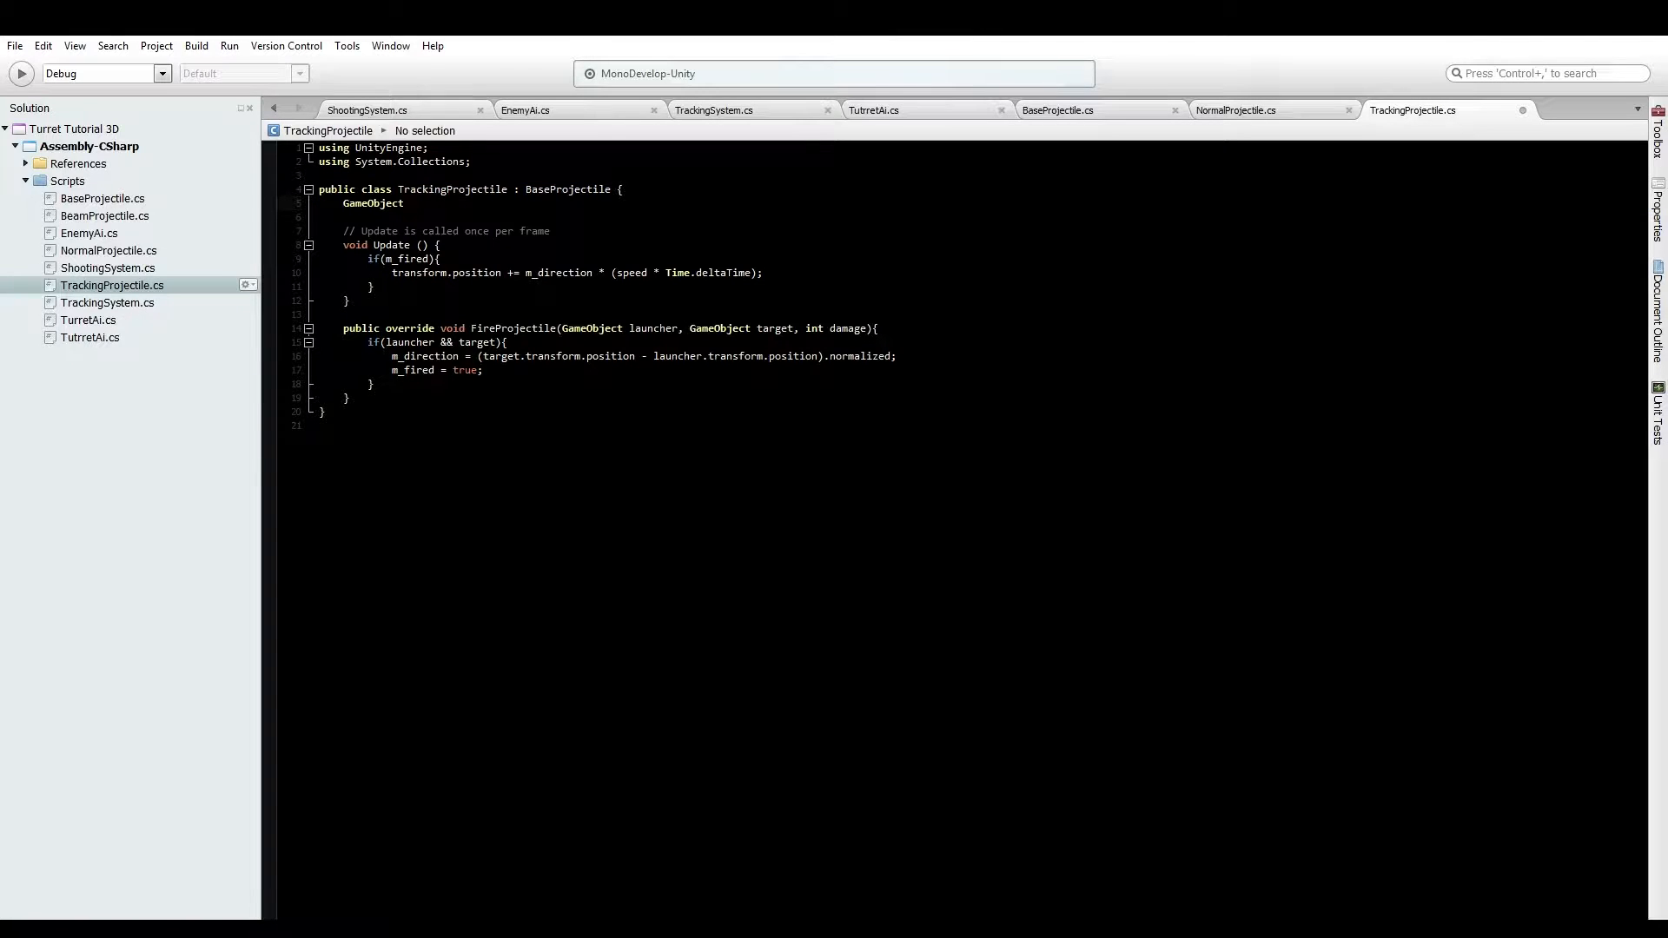
pyautogui.write('m_target;')
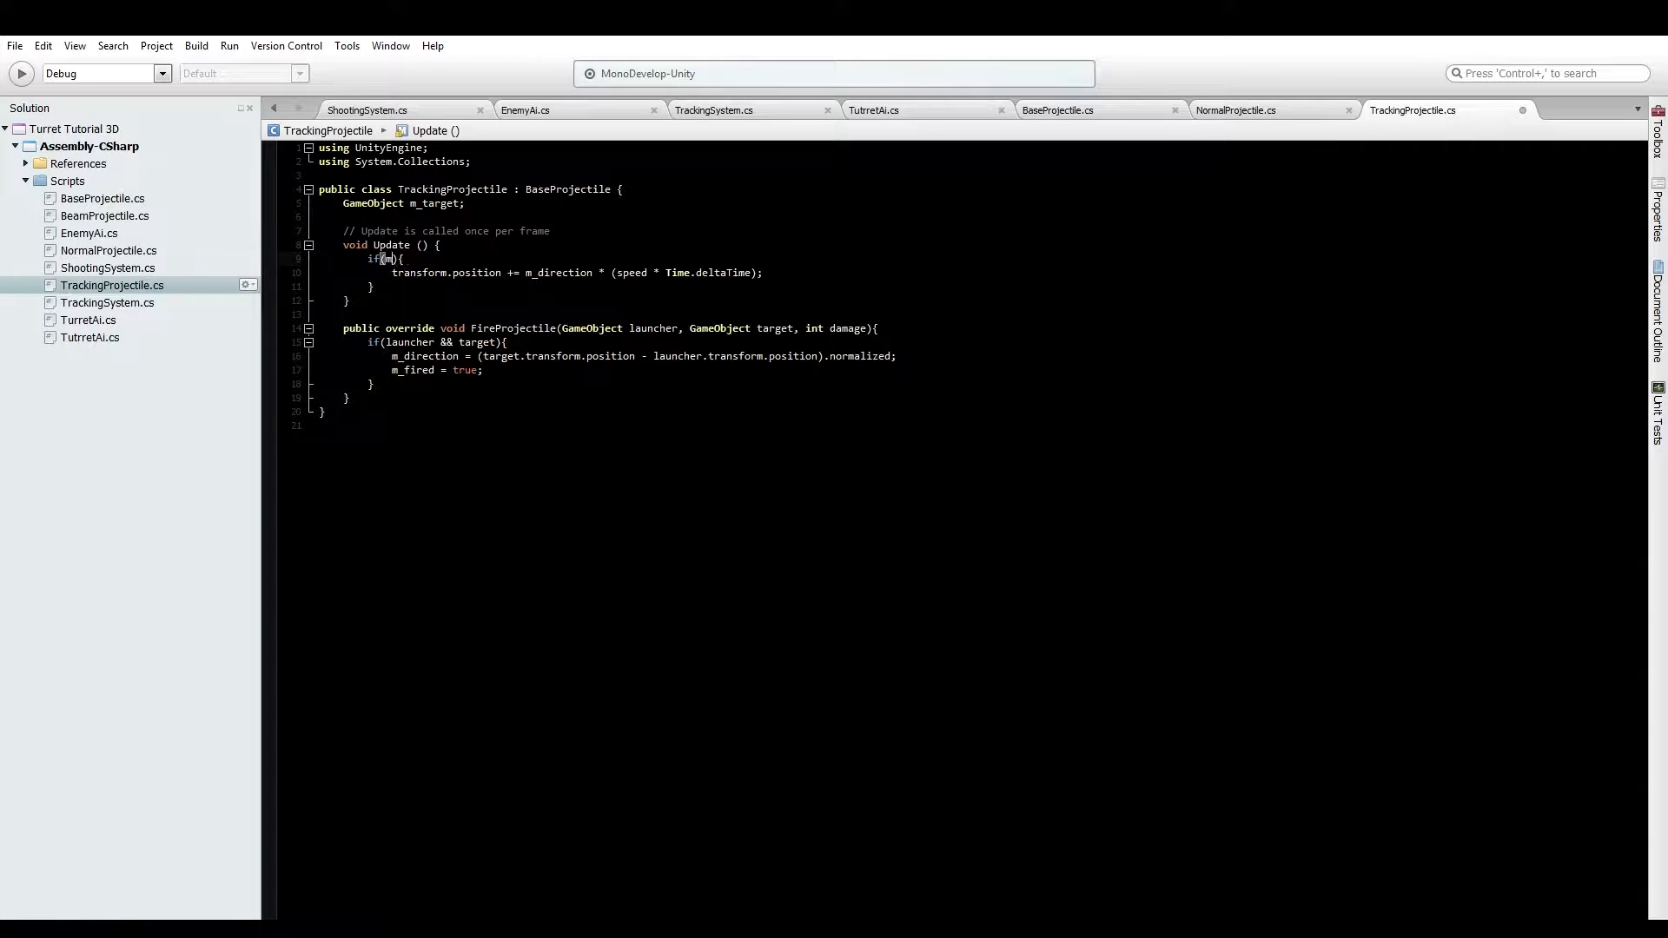
pyautogui.write('_target')
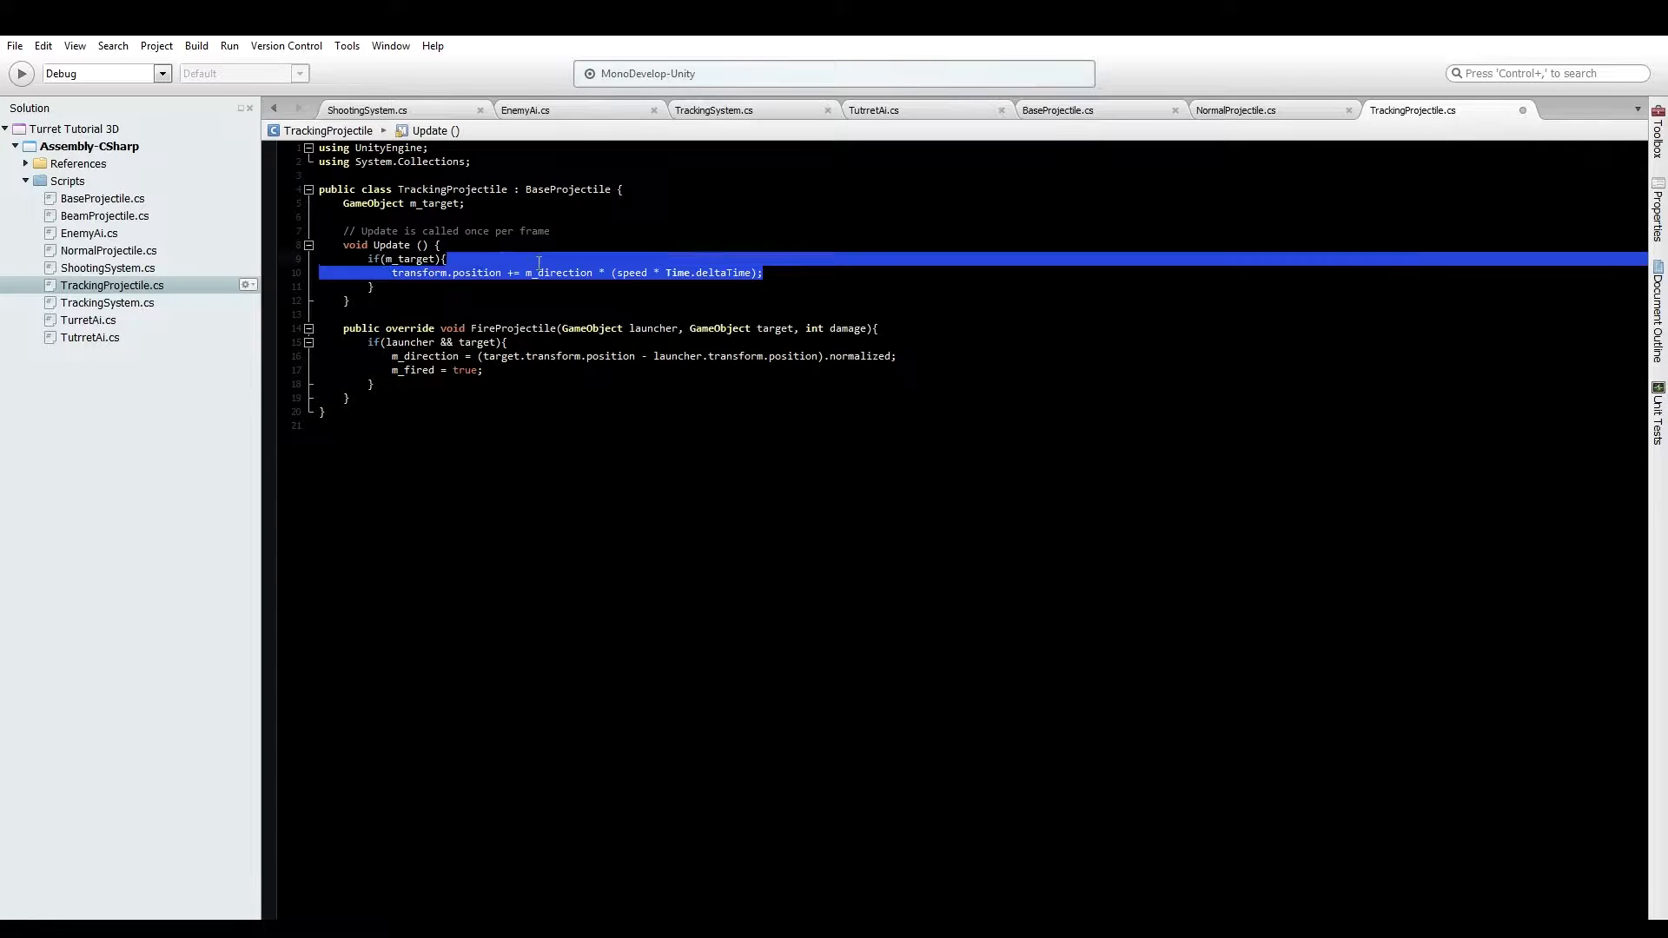
pyautogui.write('vec')
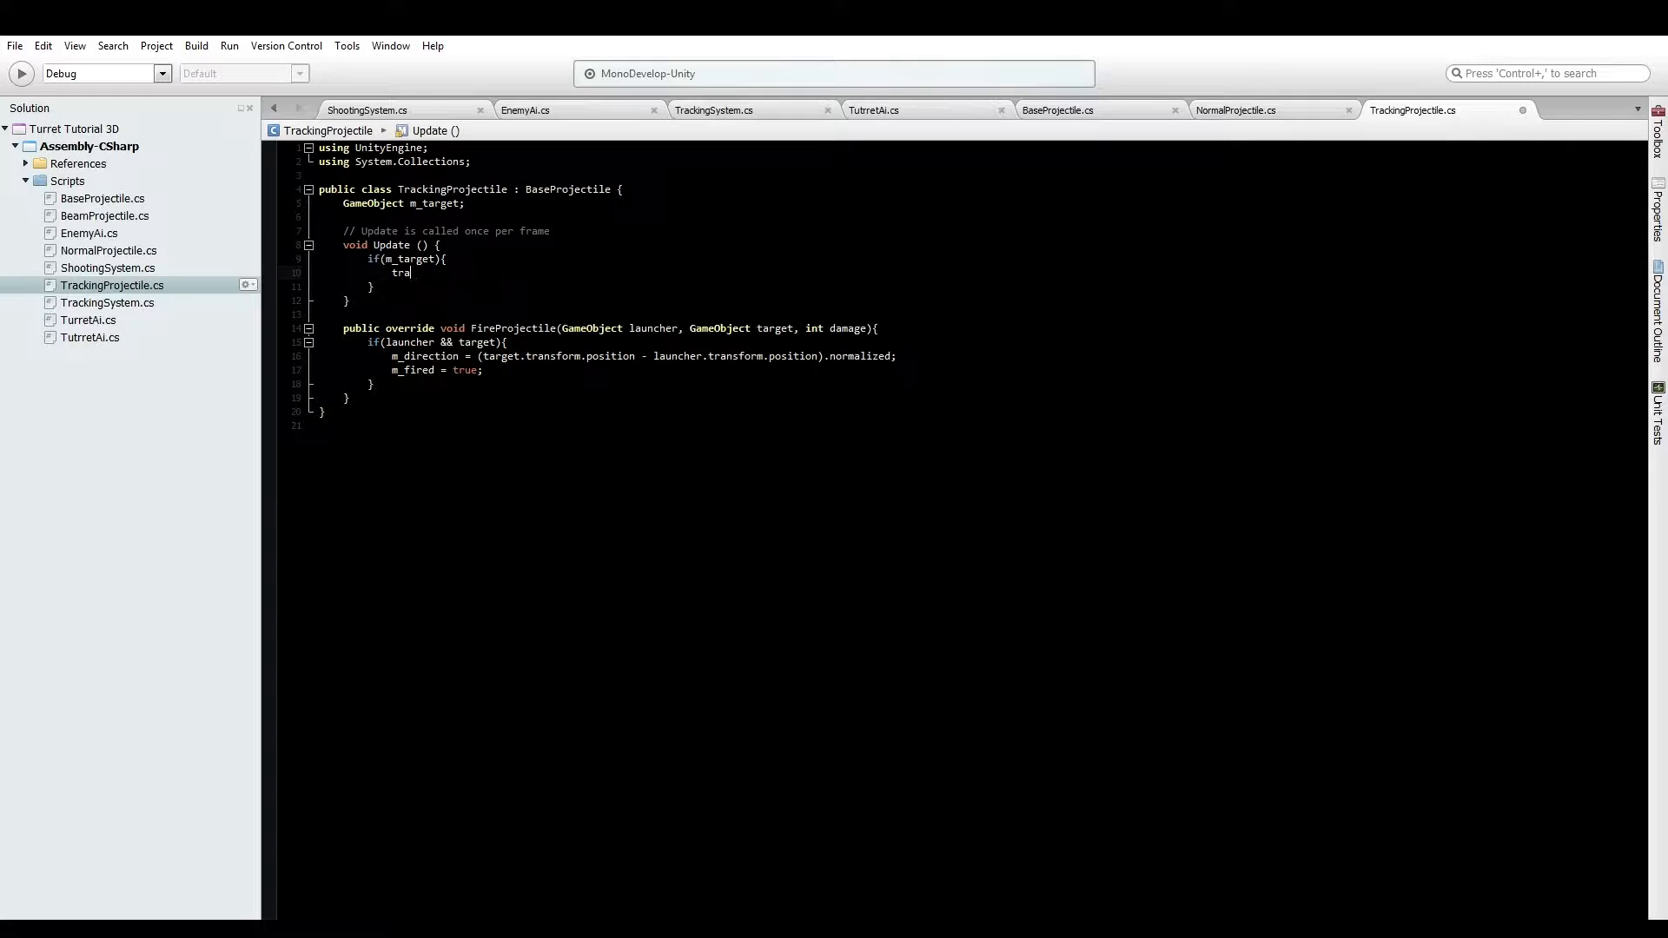
pyautogui.press('Backspace')
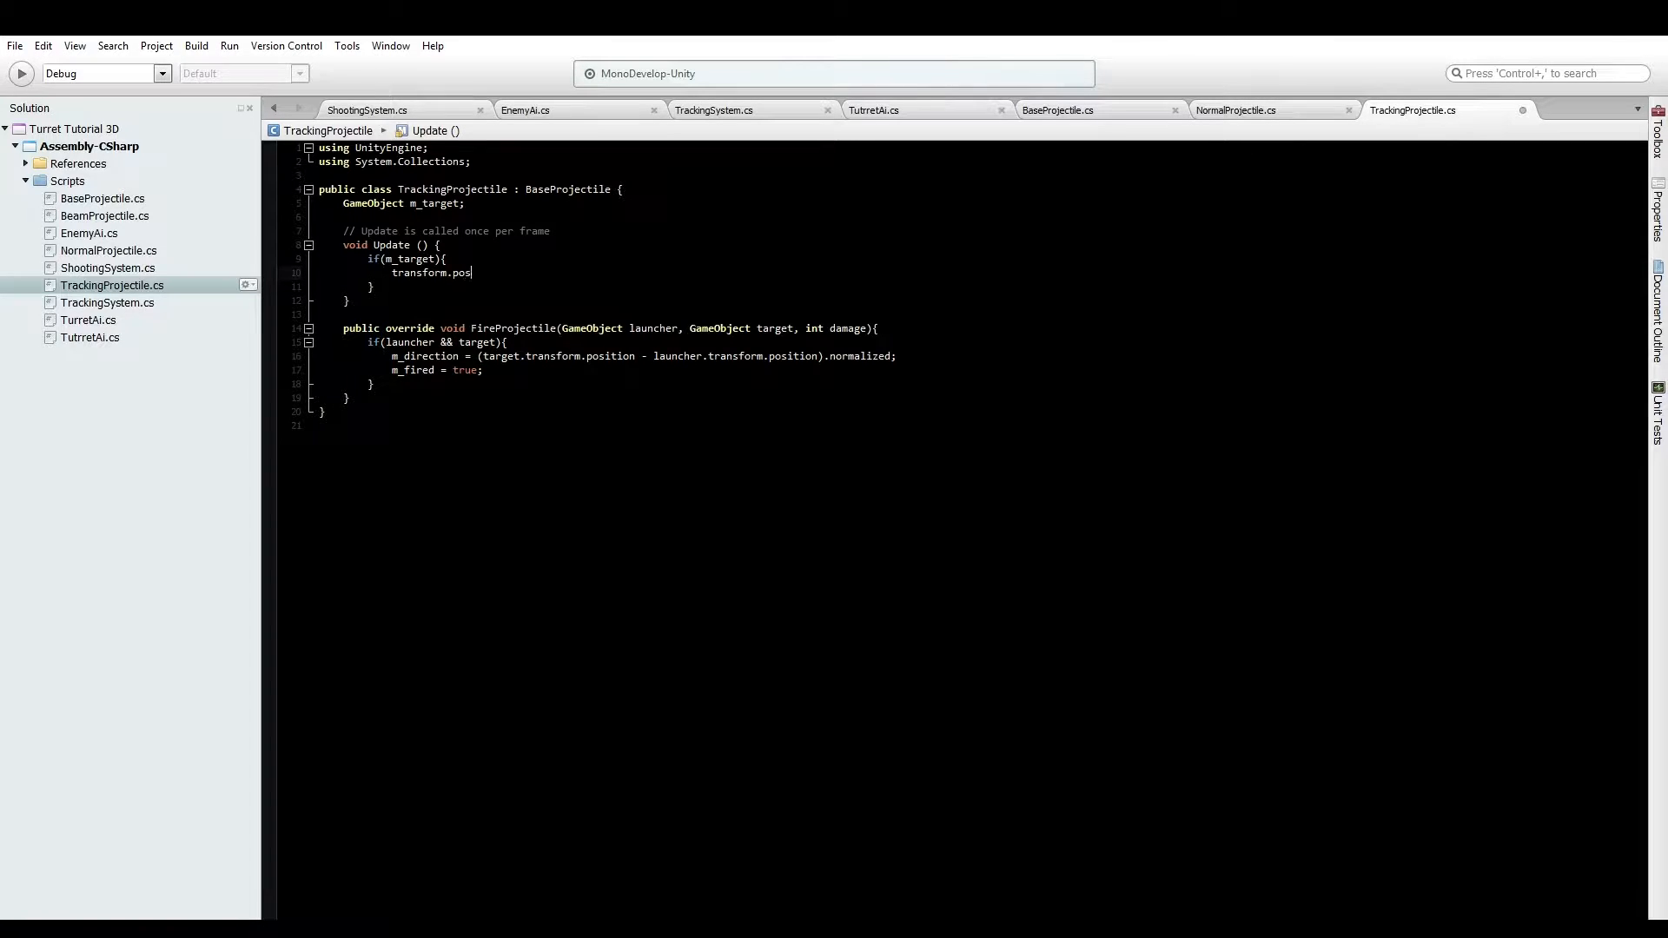
# In Update, move with 'transform.position = Vector3.MoveTowards(transform.position, m_target.transform.position, speed * Time.deltaTime);'
pyautogui.write('ition +=')
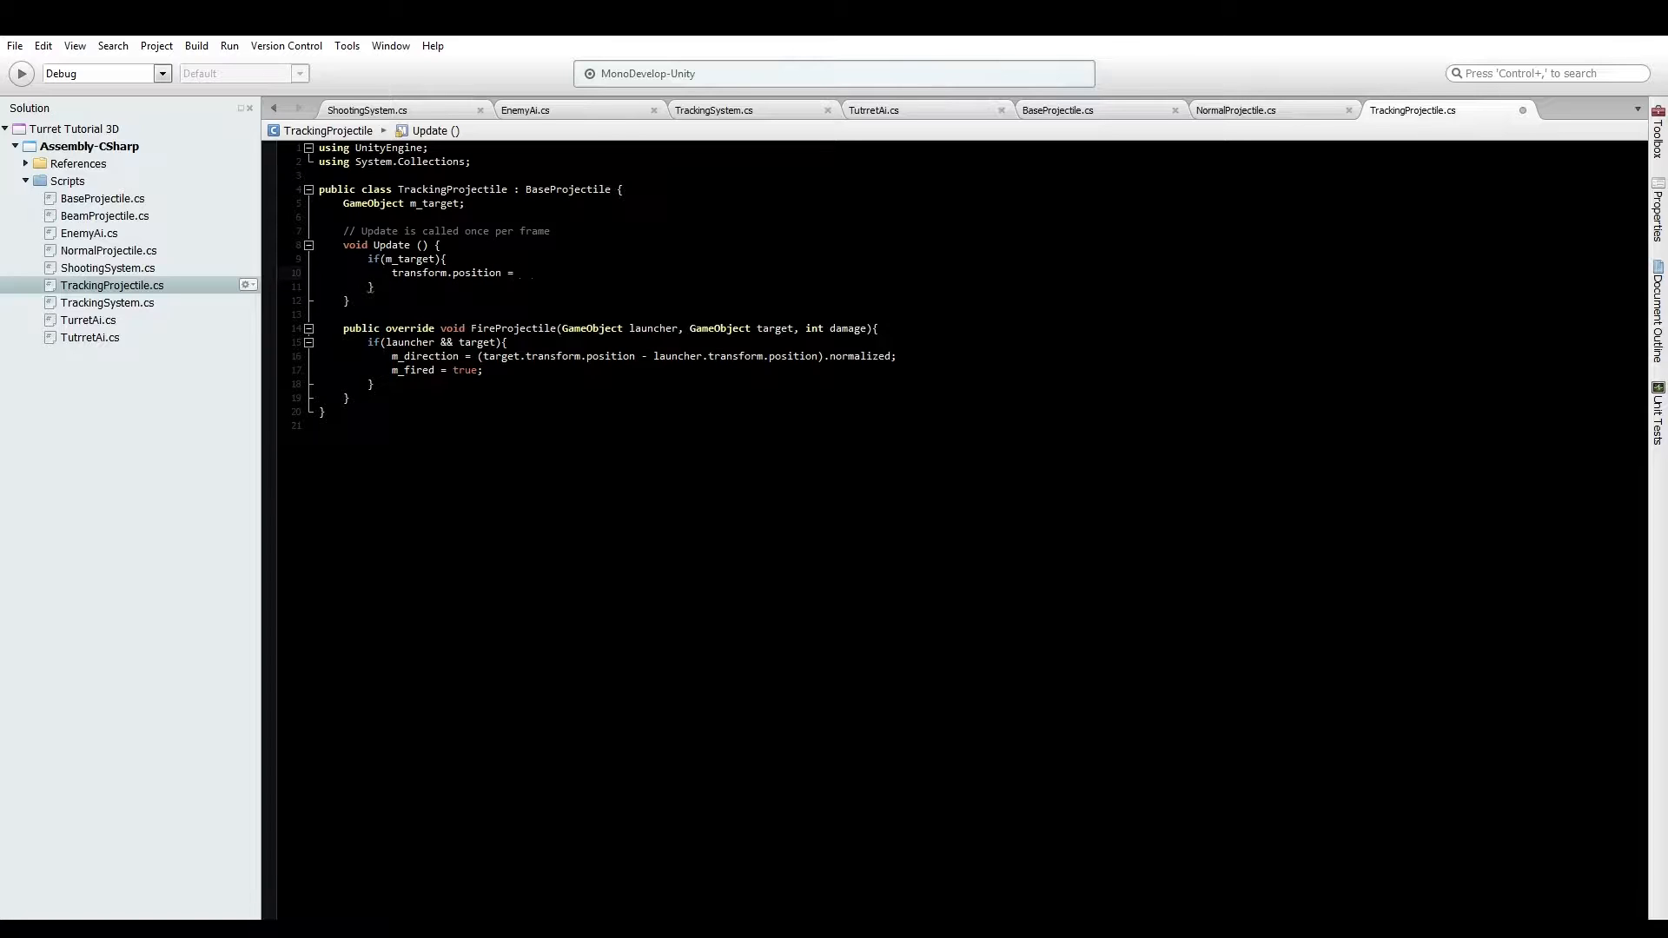
pyautogui.write('Vector3.')
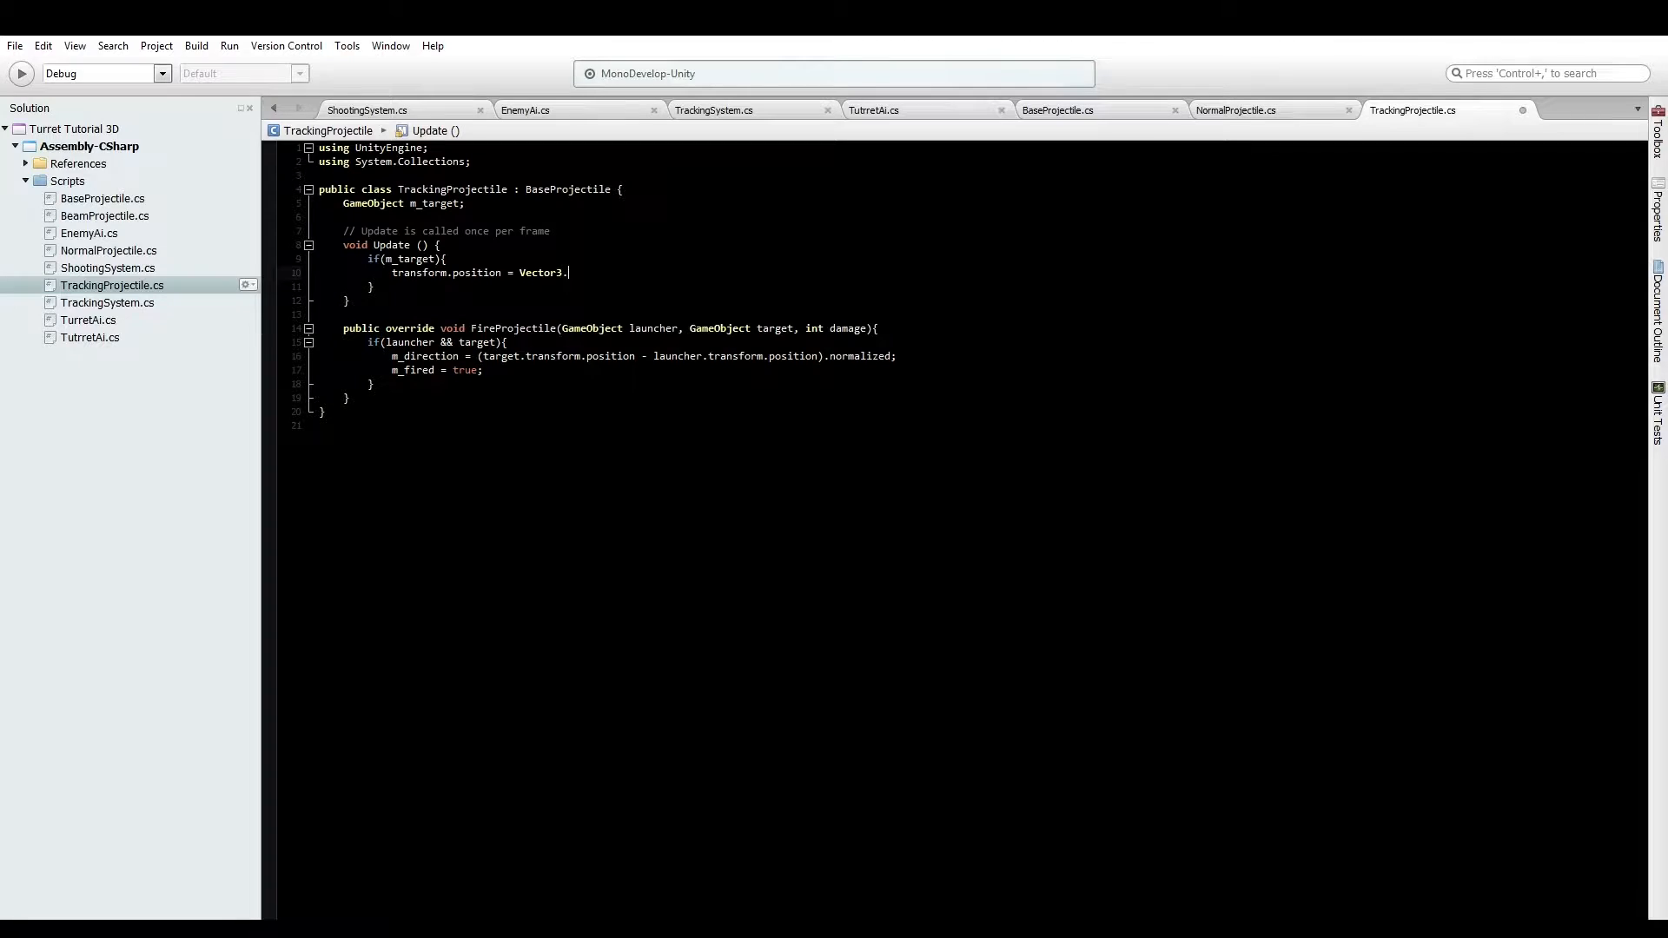
pyautogui.write('MoveTowards')
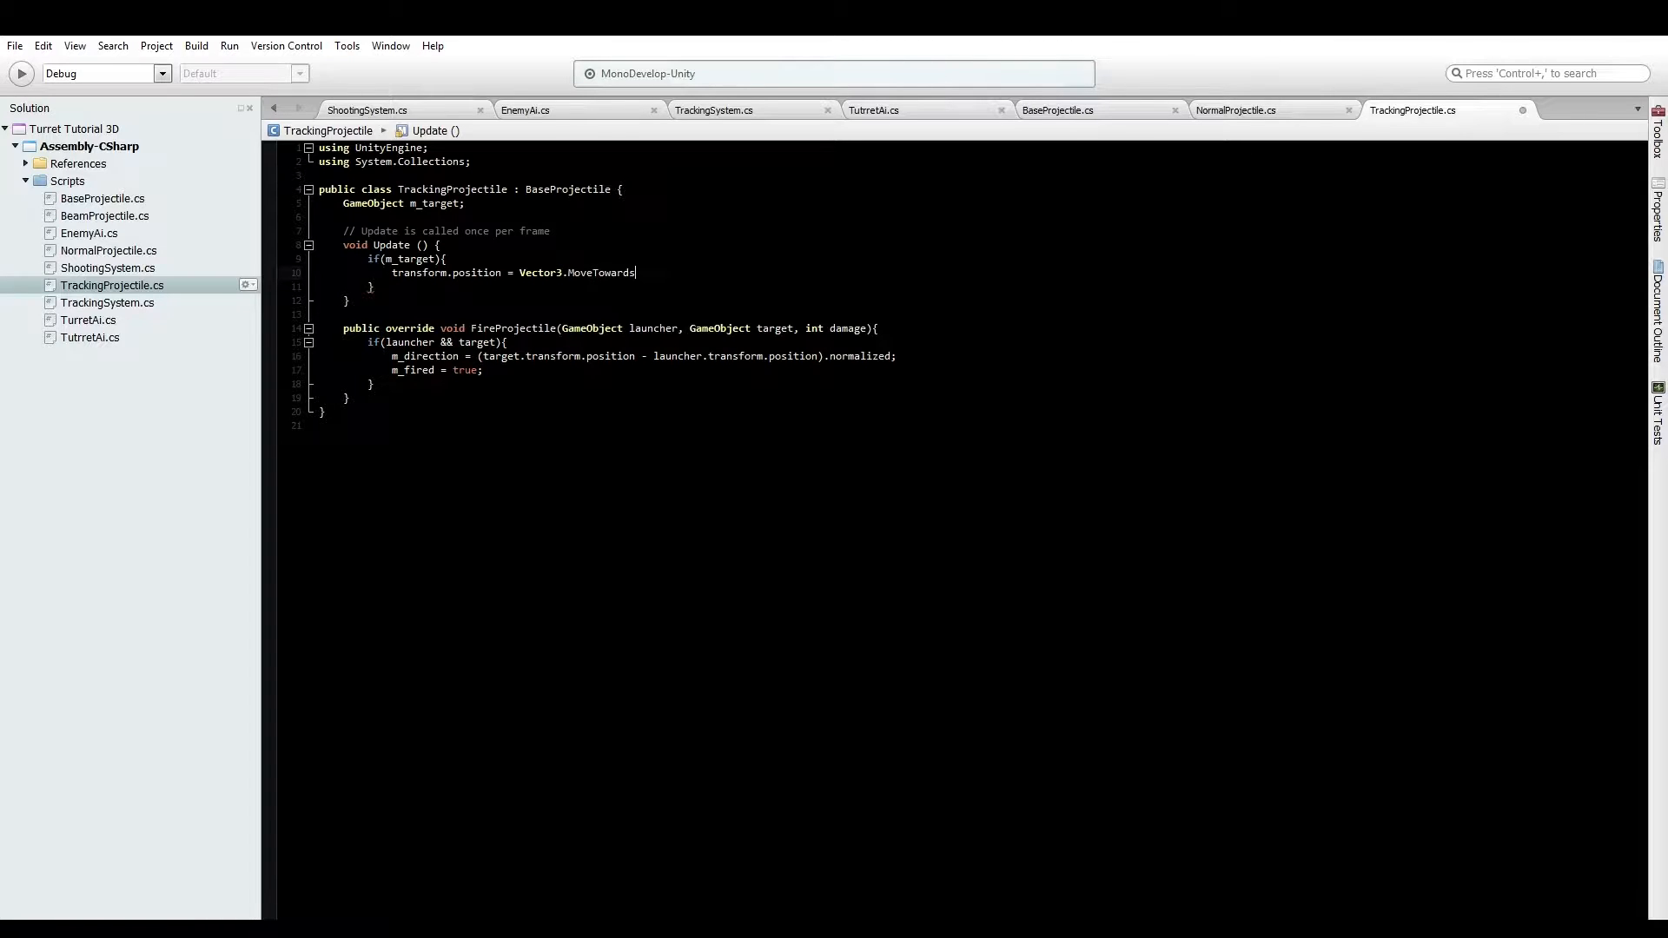
pyautogui.write('(transform.')
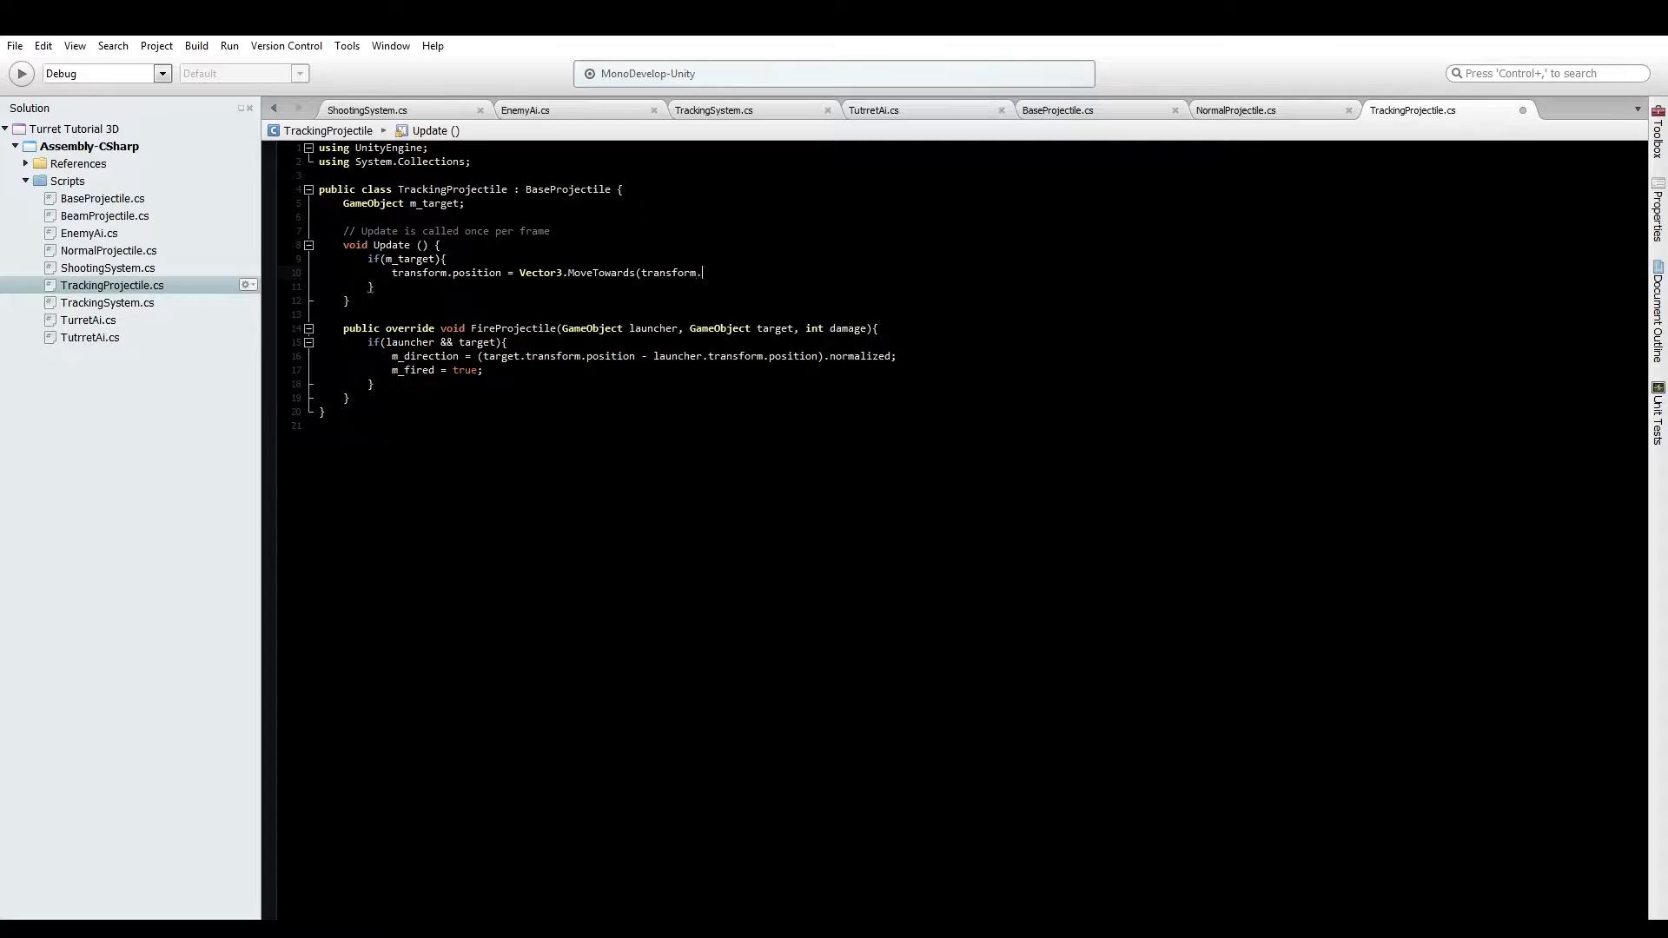
pyautogui.write('position, m')
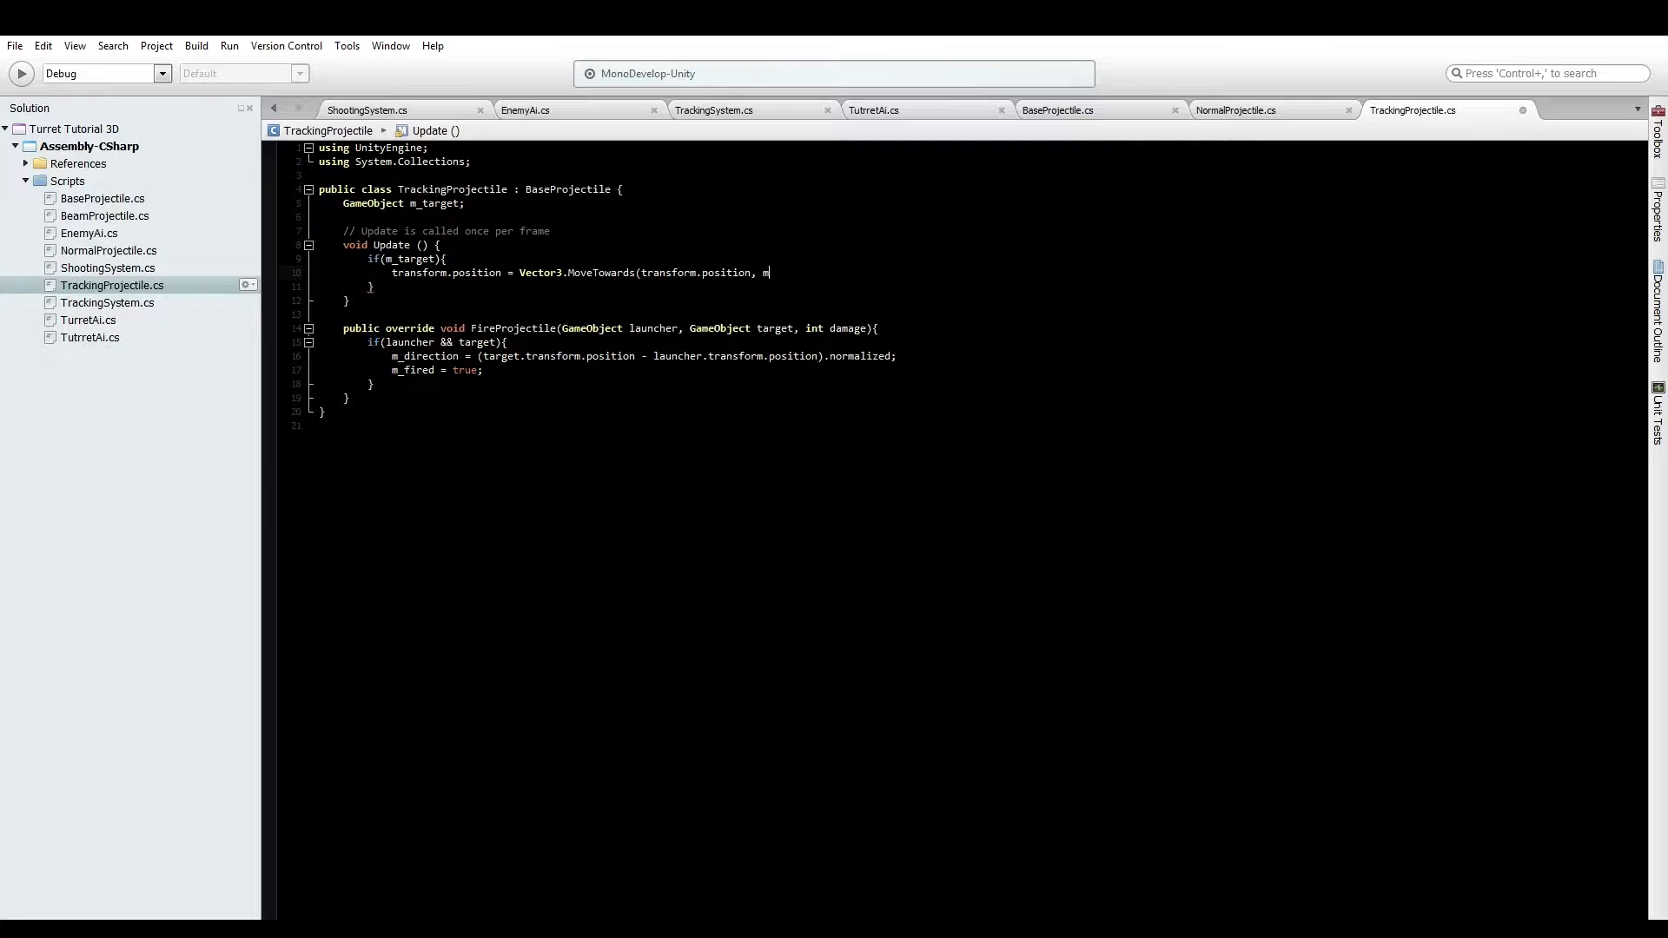
pyautogui.write('_target.transform.position,')
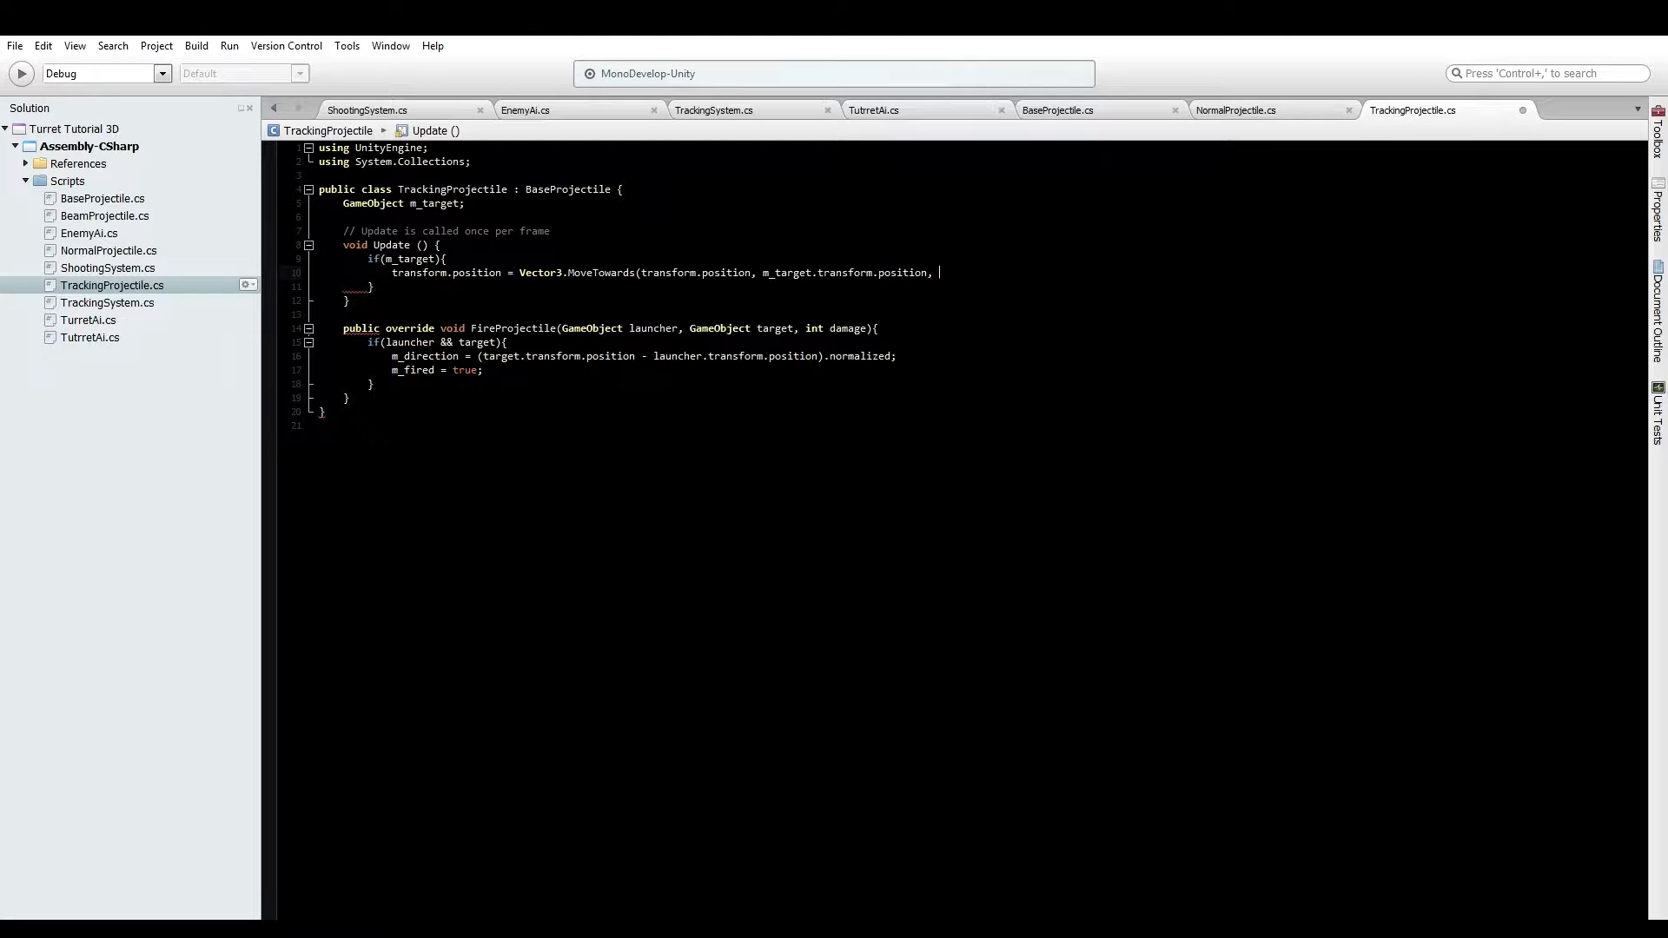
pyautogui.write('speed * time')
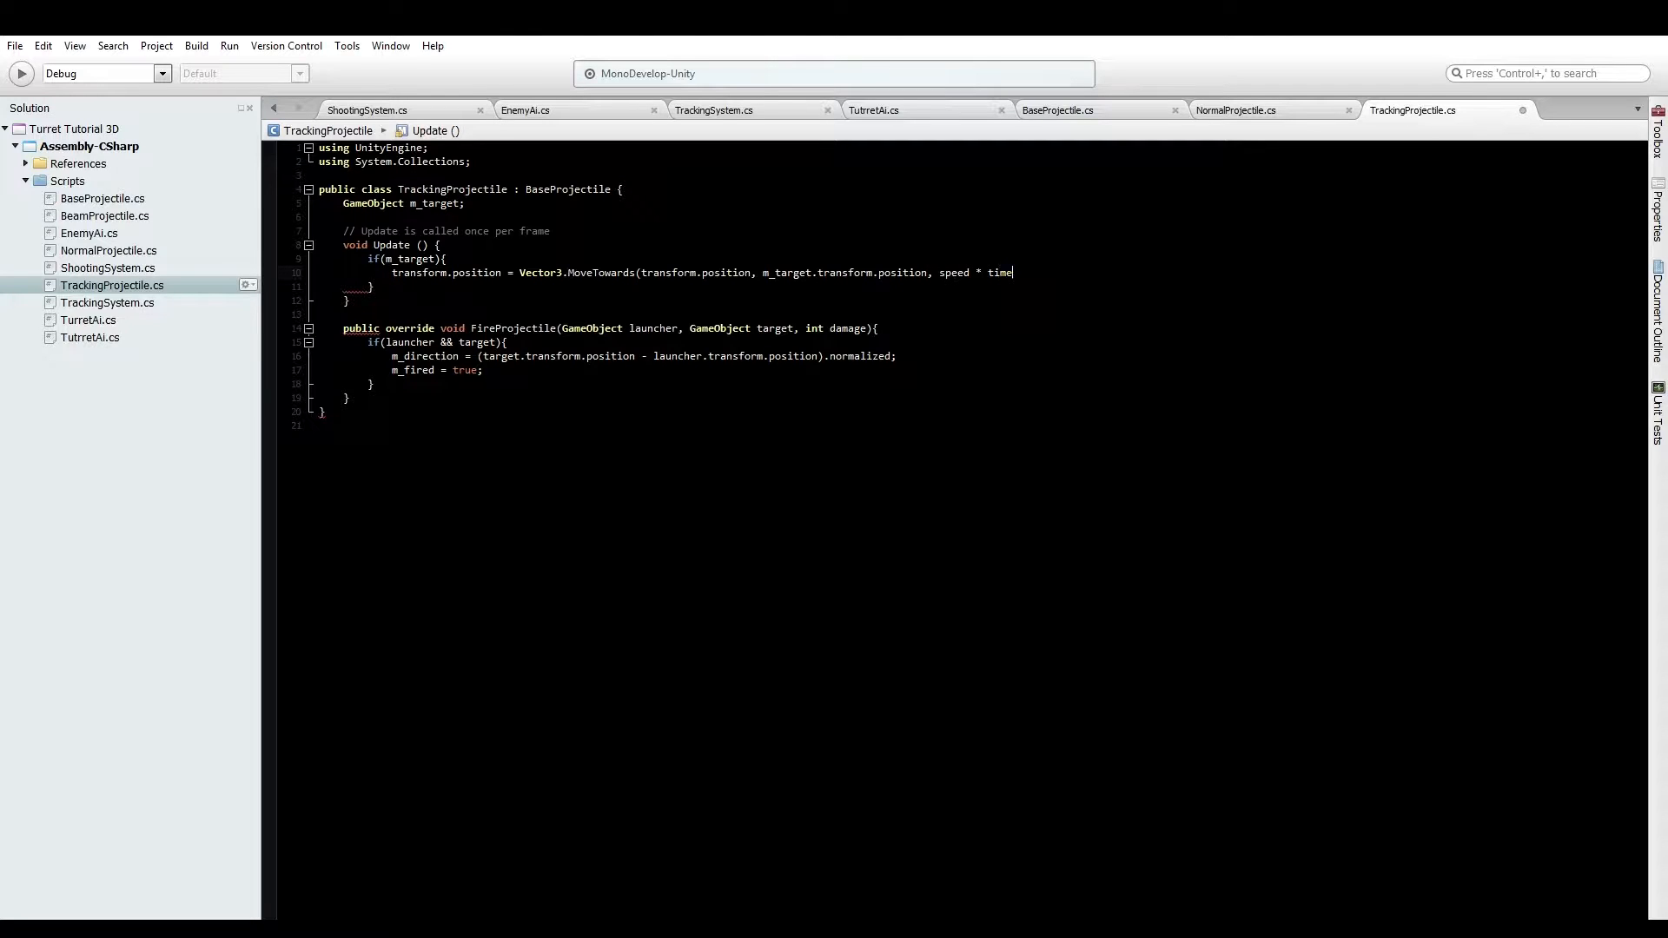
pyautogui.write('.deltaTime);')
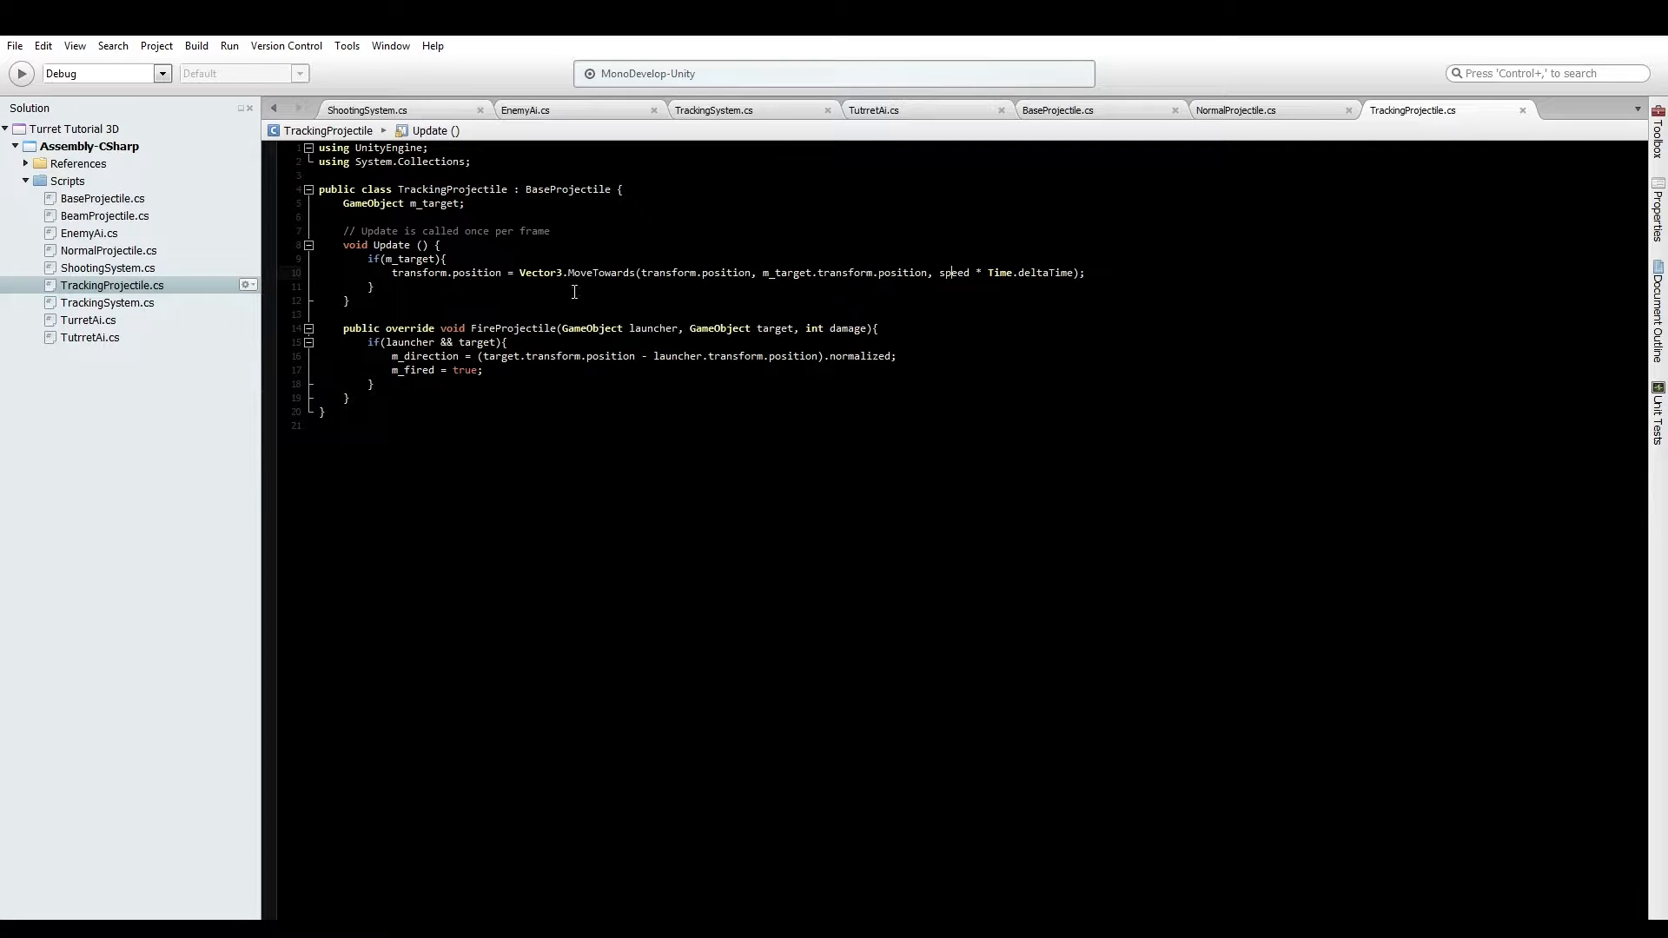
pyautogui.moveTo(823, 260)
pyautogui.write('m_target = targ')
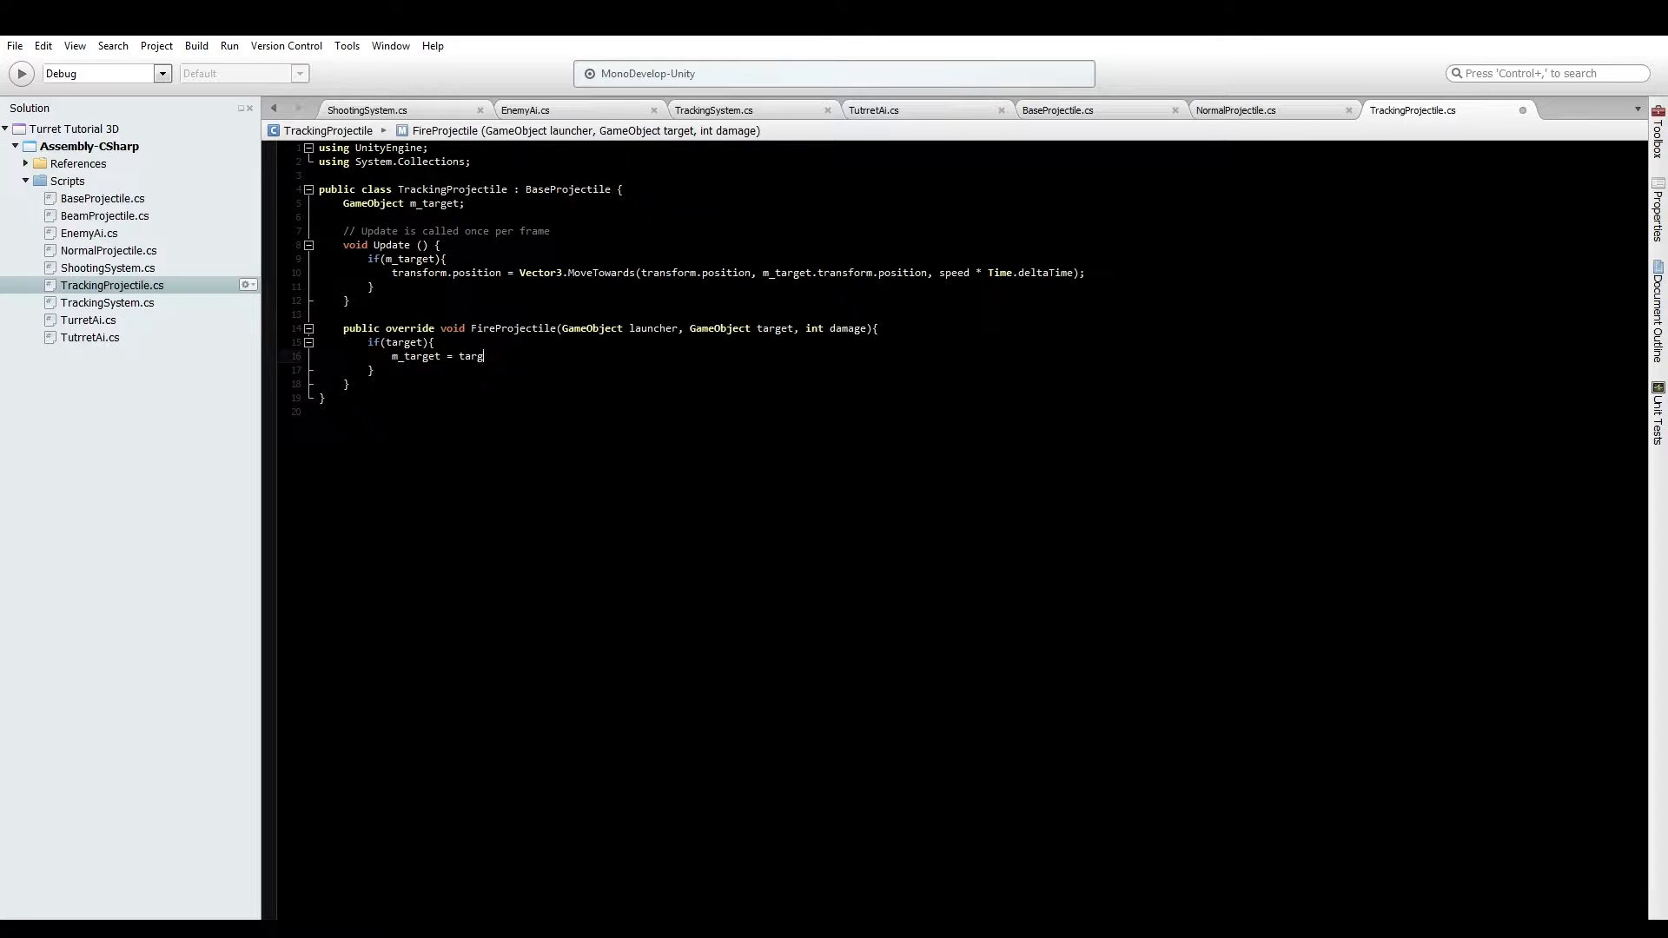
# Store 'm_target = target;' in FireProjectile
pyautogui.write('et;')
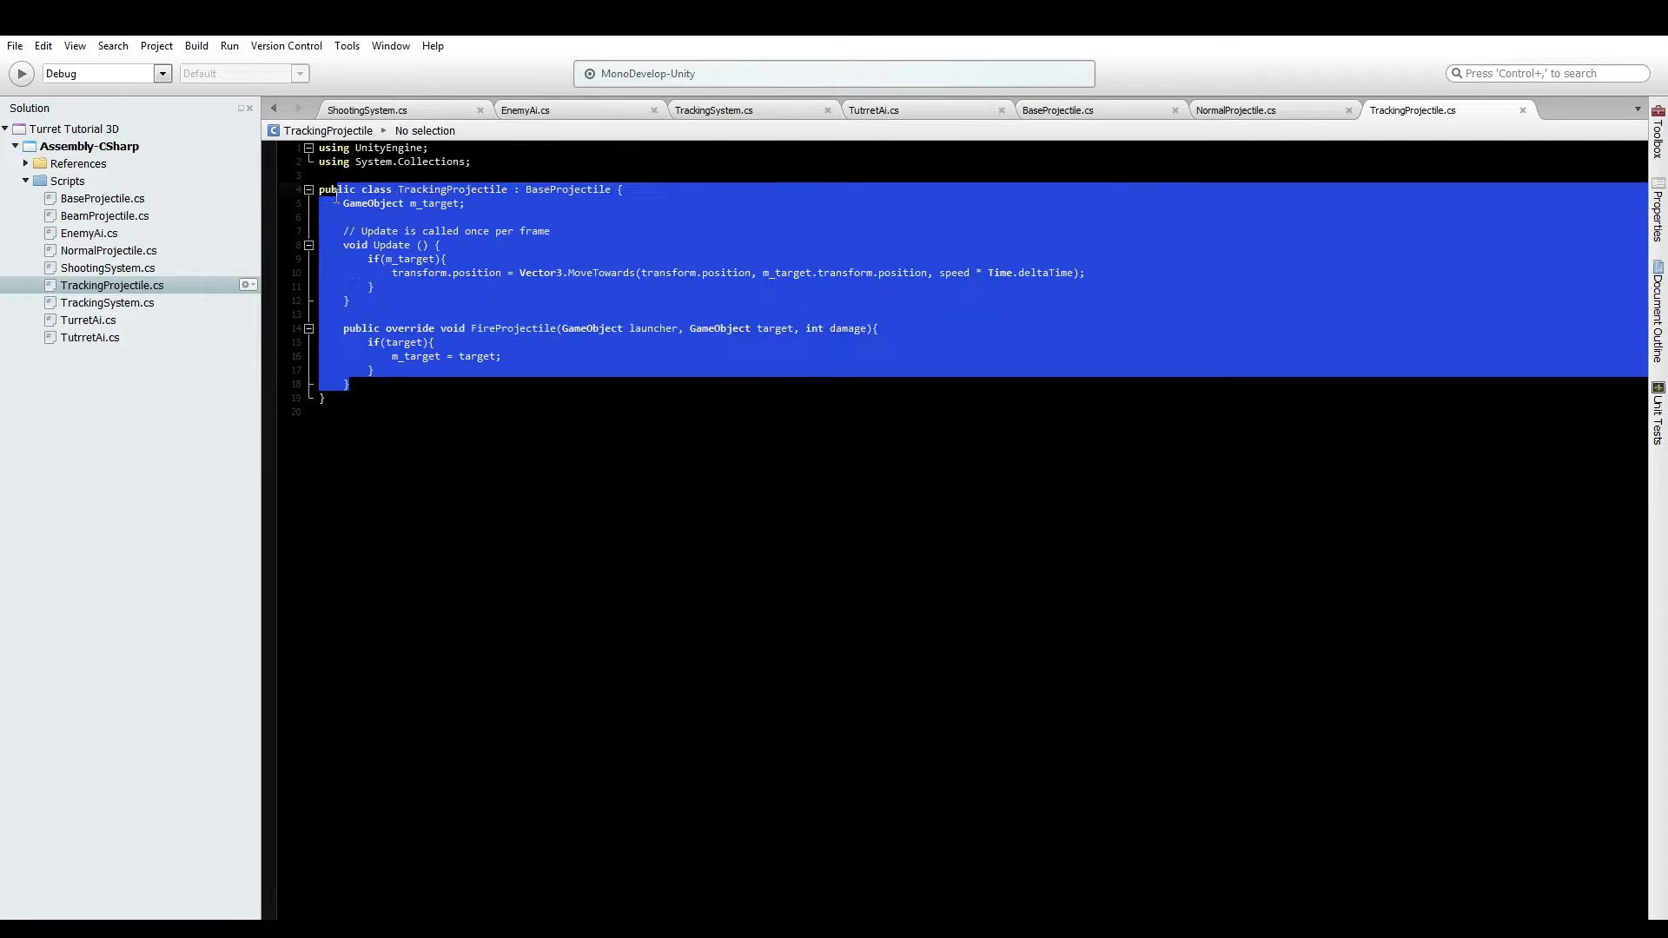
pyautogui.click(416, 203)
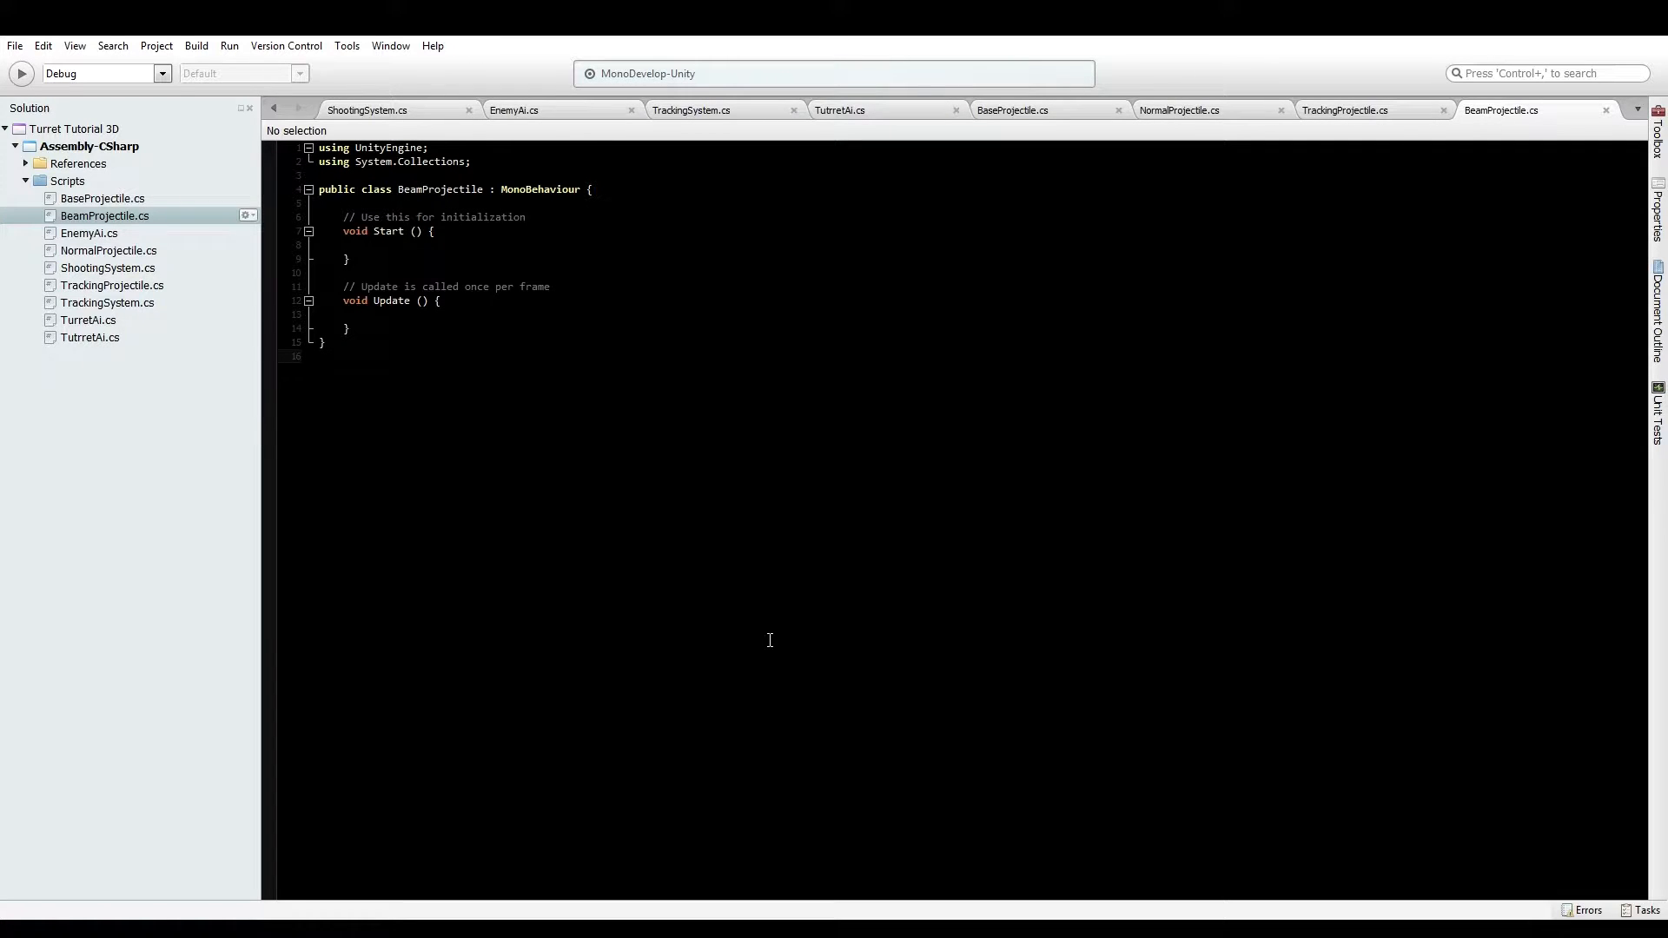
# Paste the tracking code into BeamProjectile and rename m_target to m_launcher, storing the launcher
pyautogui.click(322, 354)
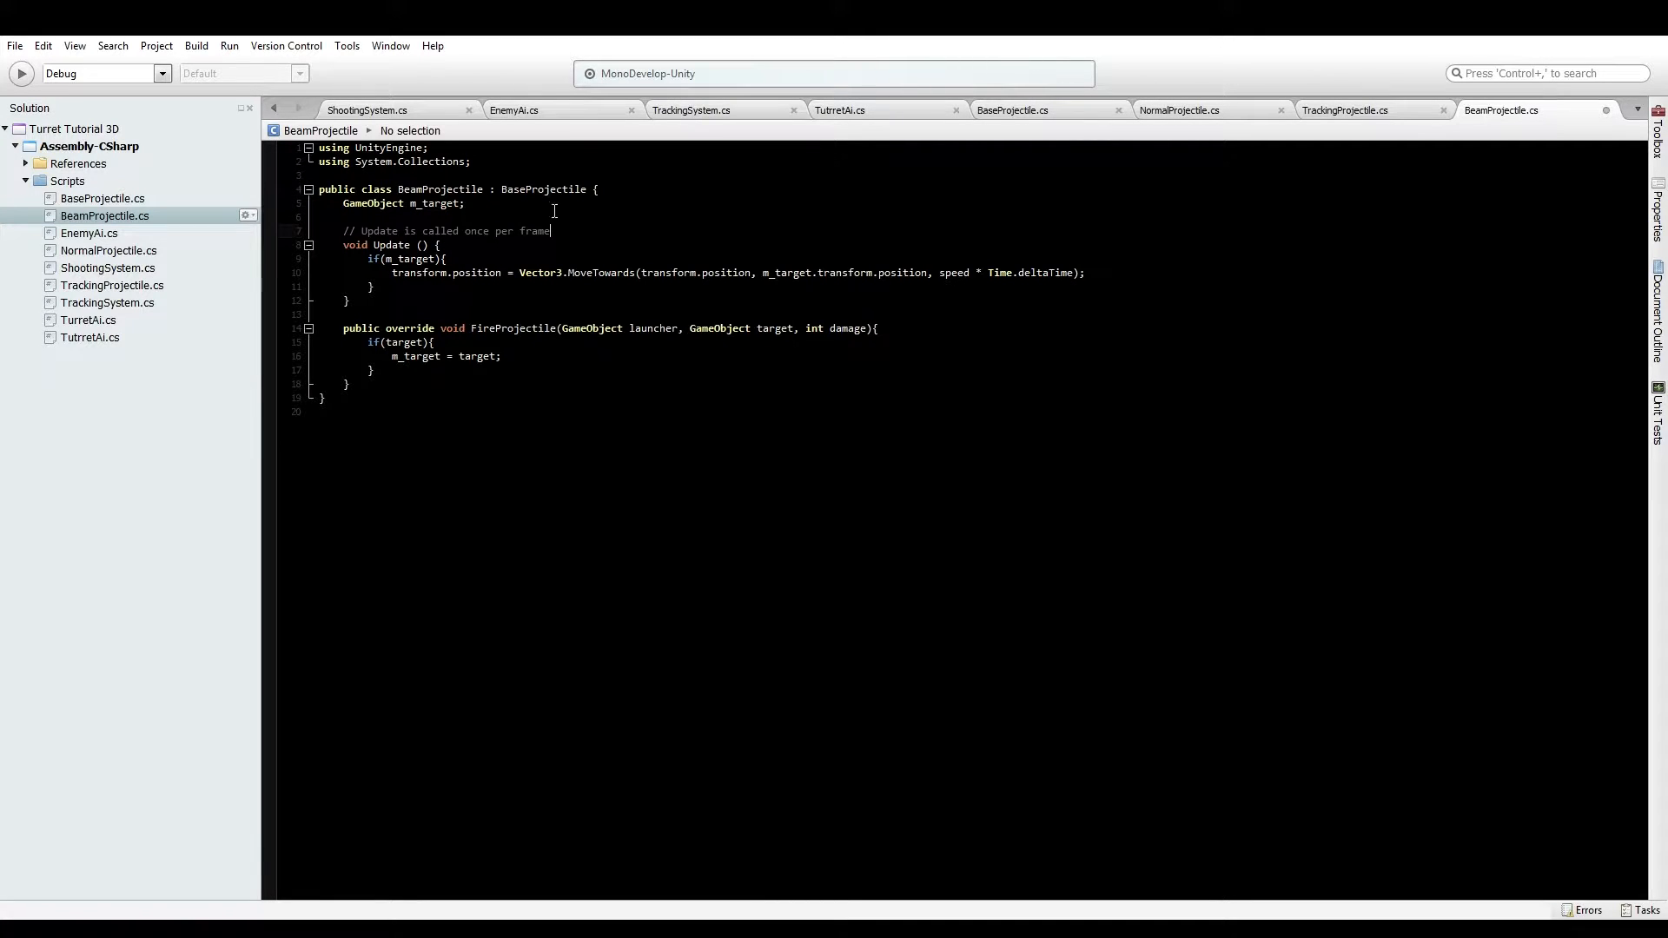
pyautogui.doubleClick(434, 203)
pyautogui.write('launche')
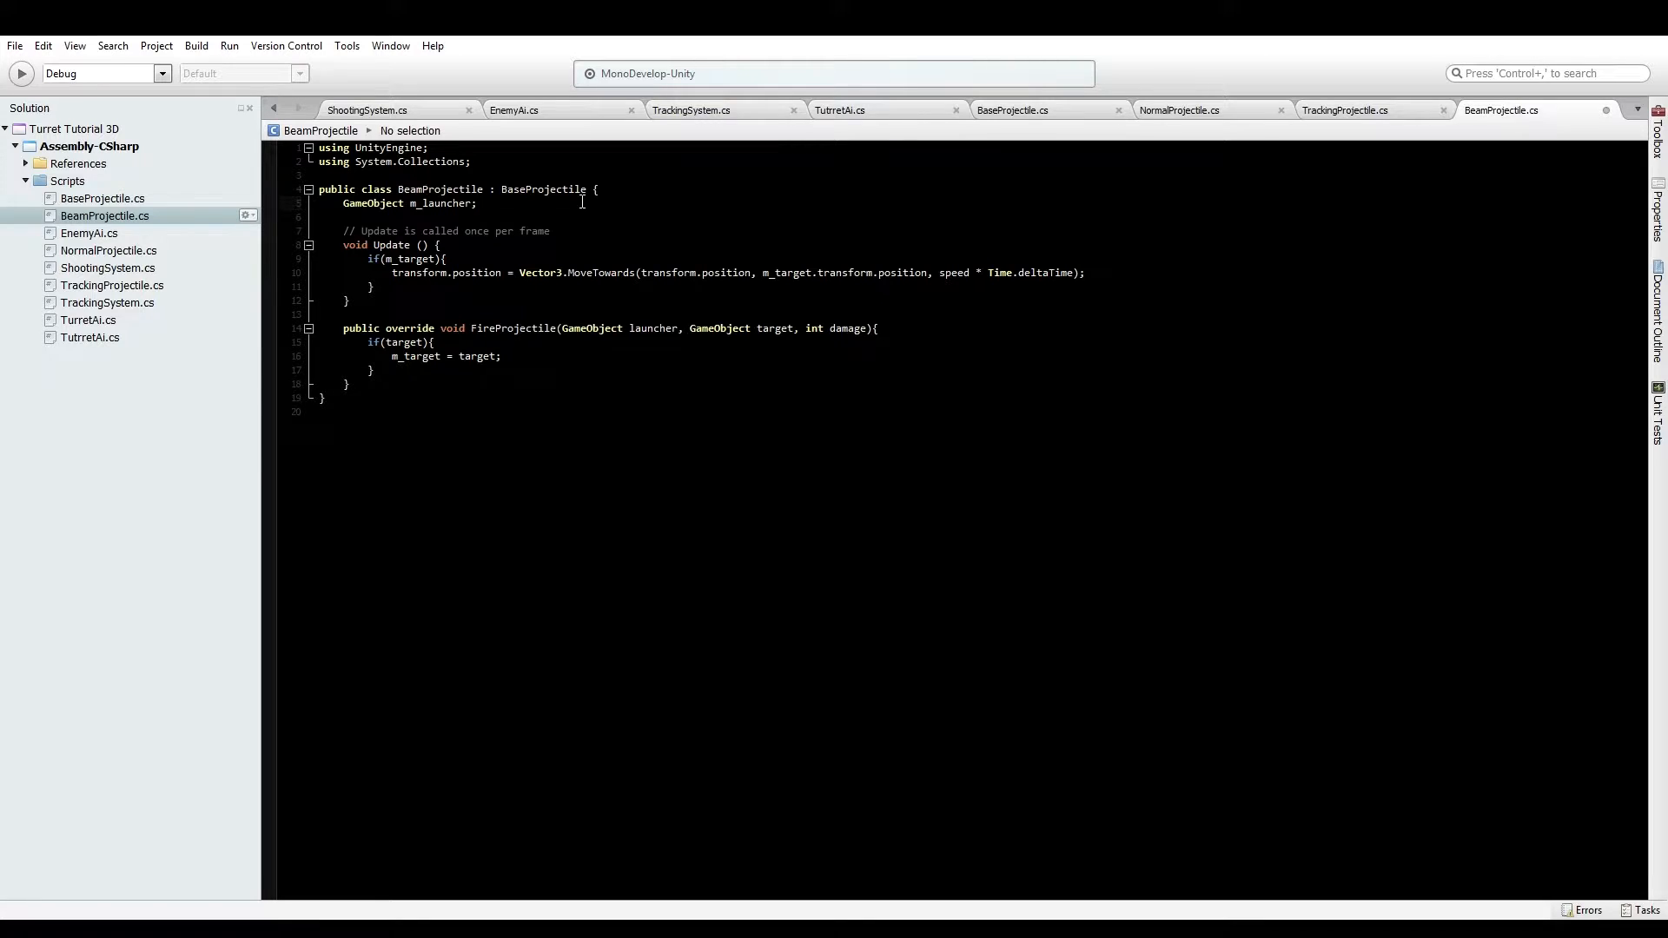
pyautogui.doubleClick(401, 342)
pyautogui.write('launche')
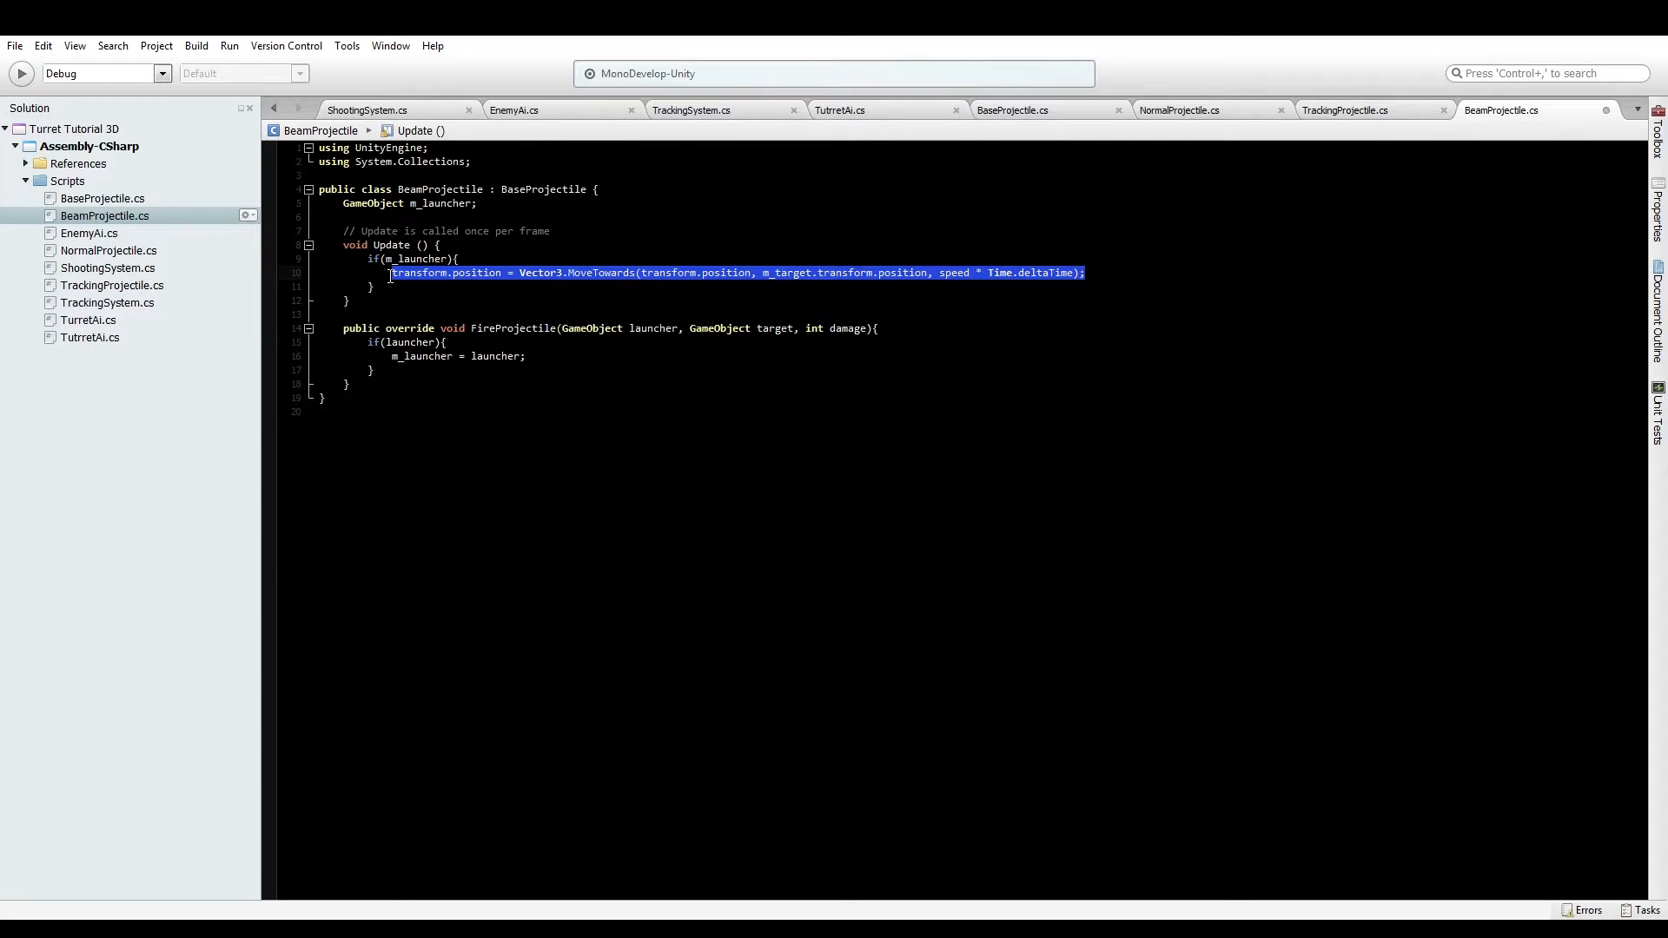
# Replace the MoveTowards line with 'GetComponent<LineRenderer>().SetPosition(0, m_launcher.transform.position);'
pyautogui.write('get')
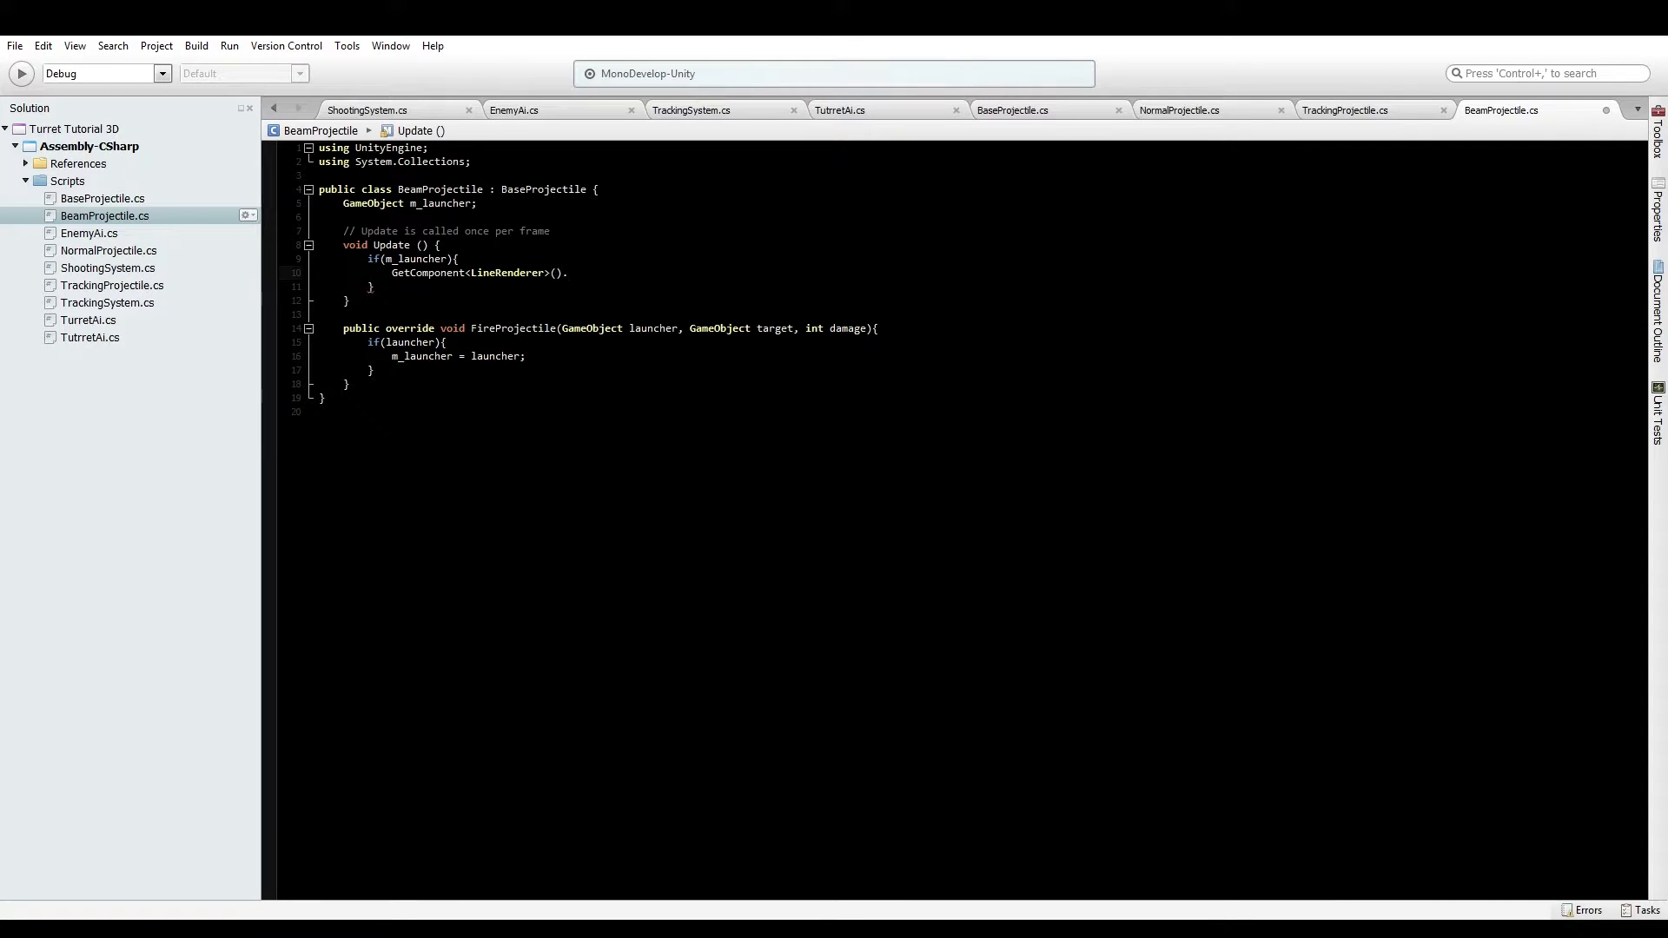
pyautogui.write('set')
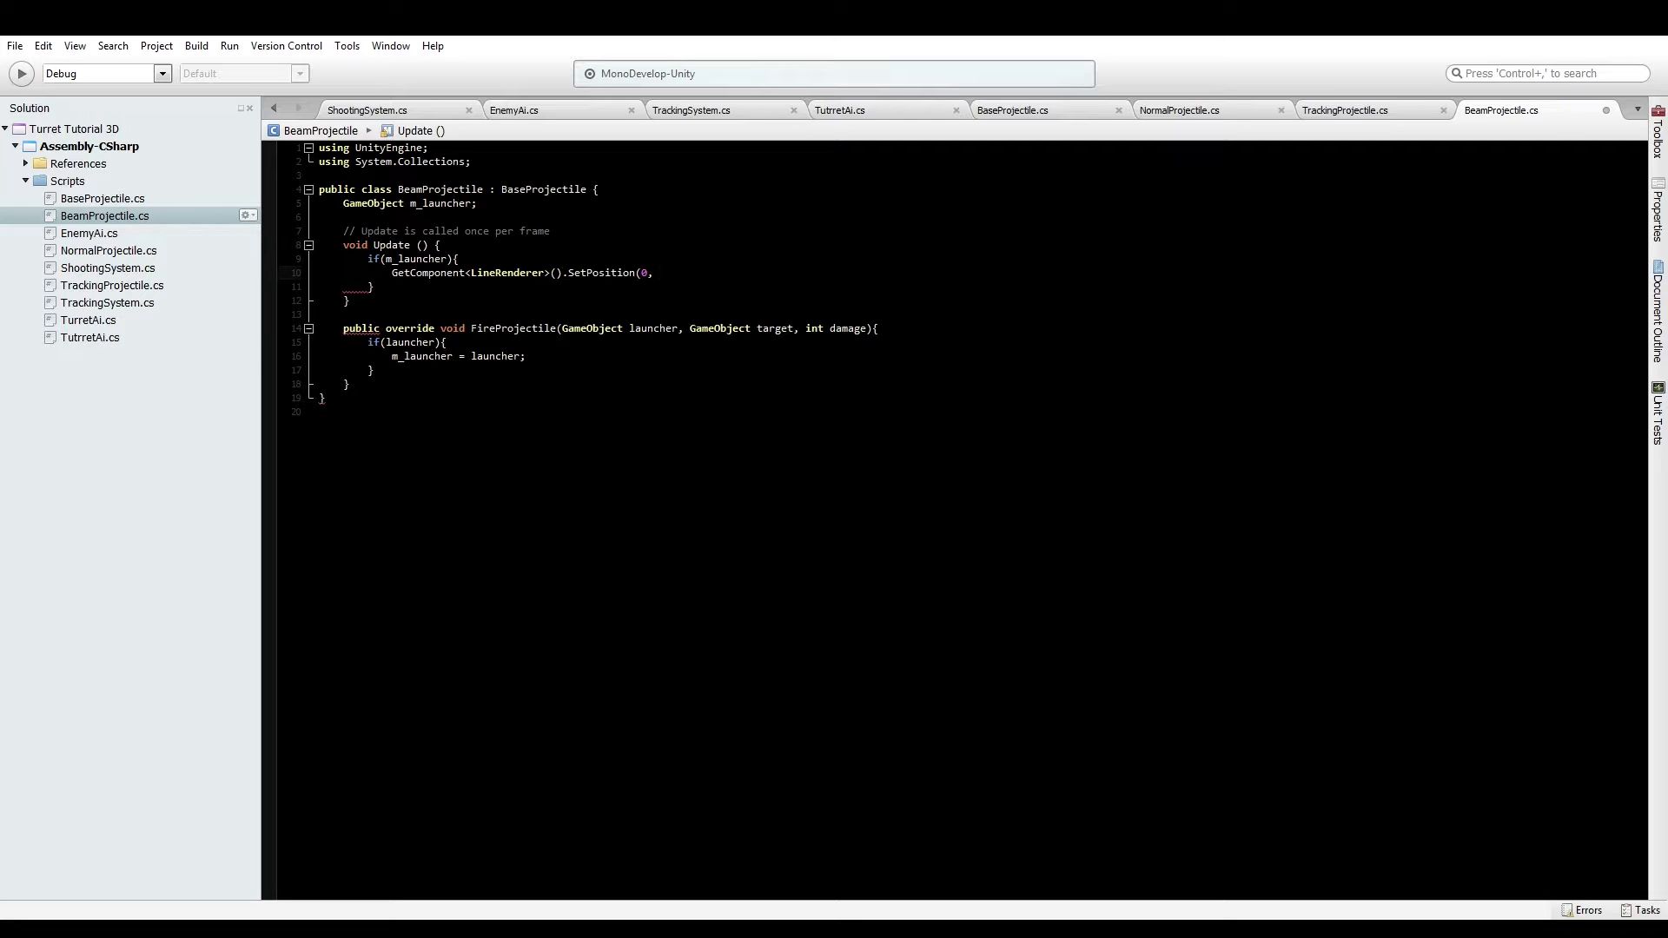
pyautogui.write('" "')
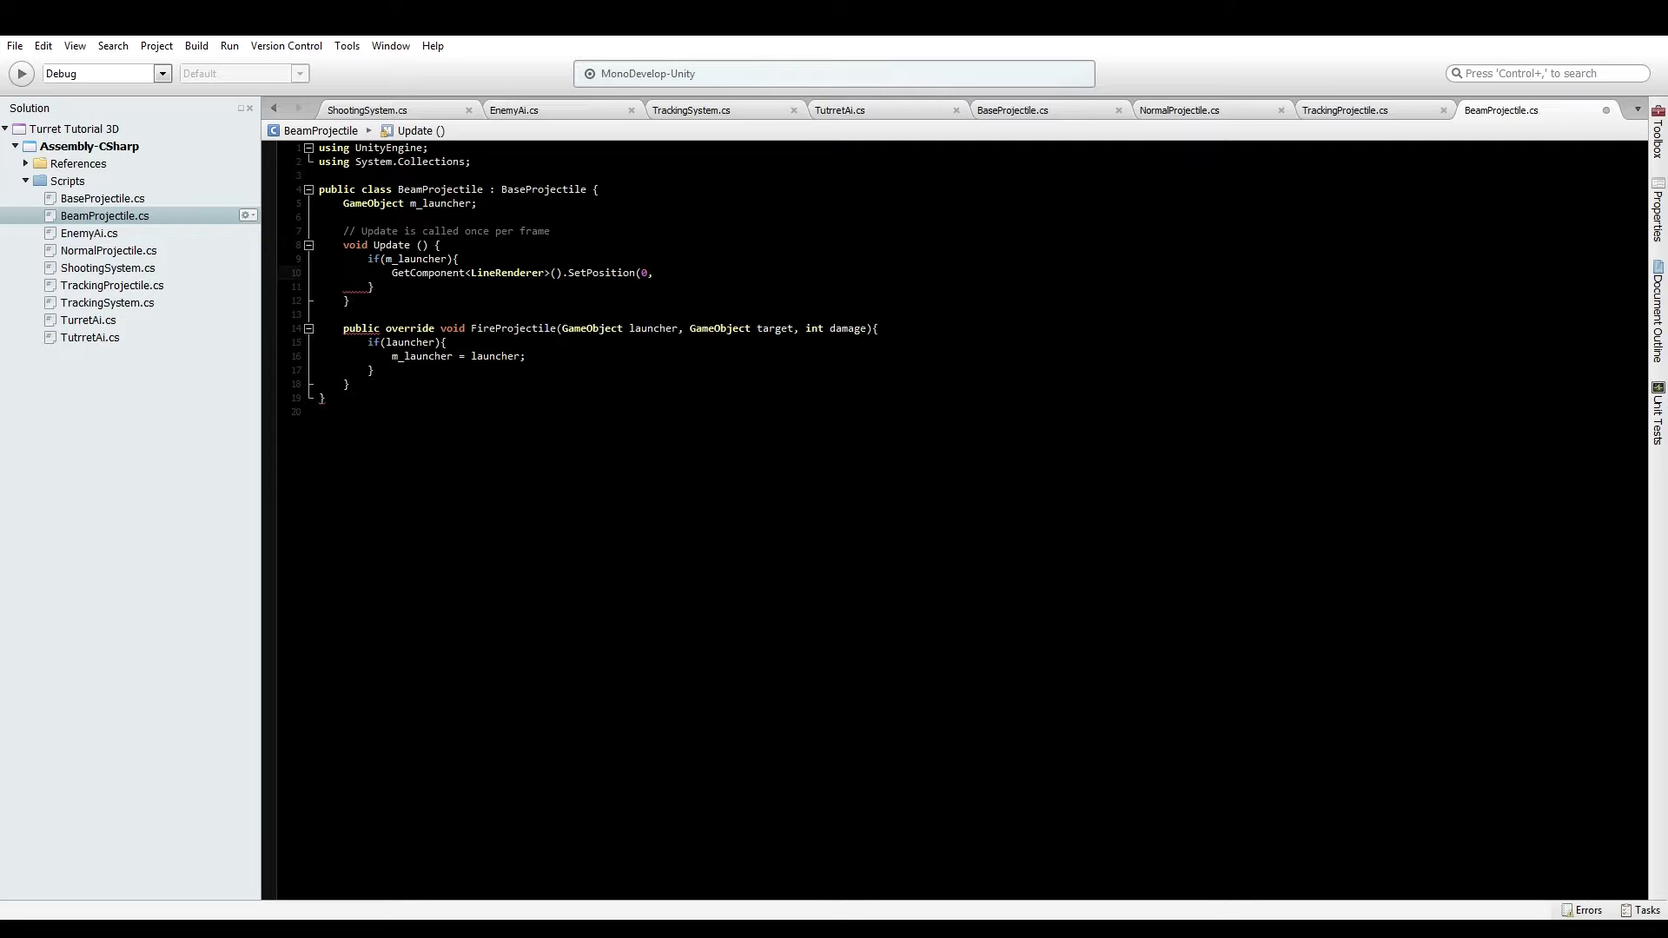
pyautogui.write('" "')
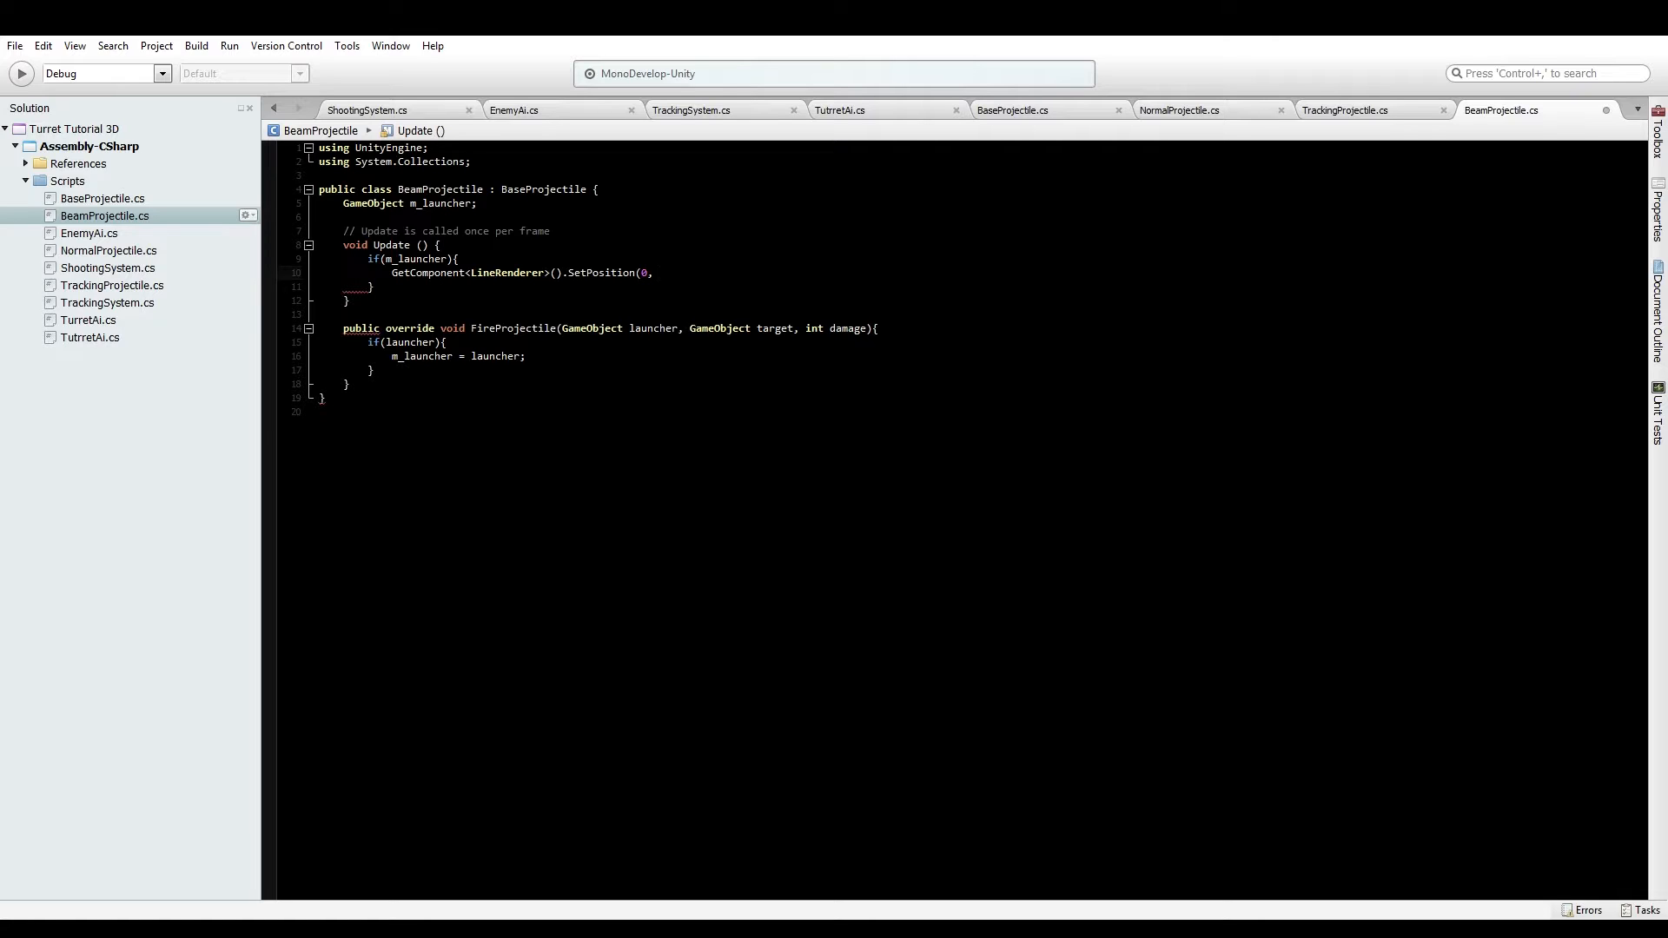
pyautogui.write('" "')
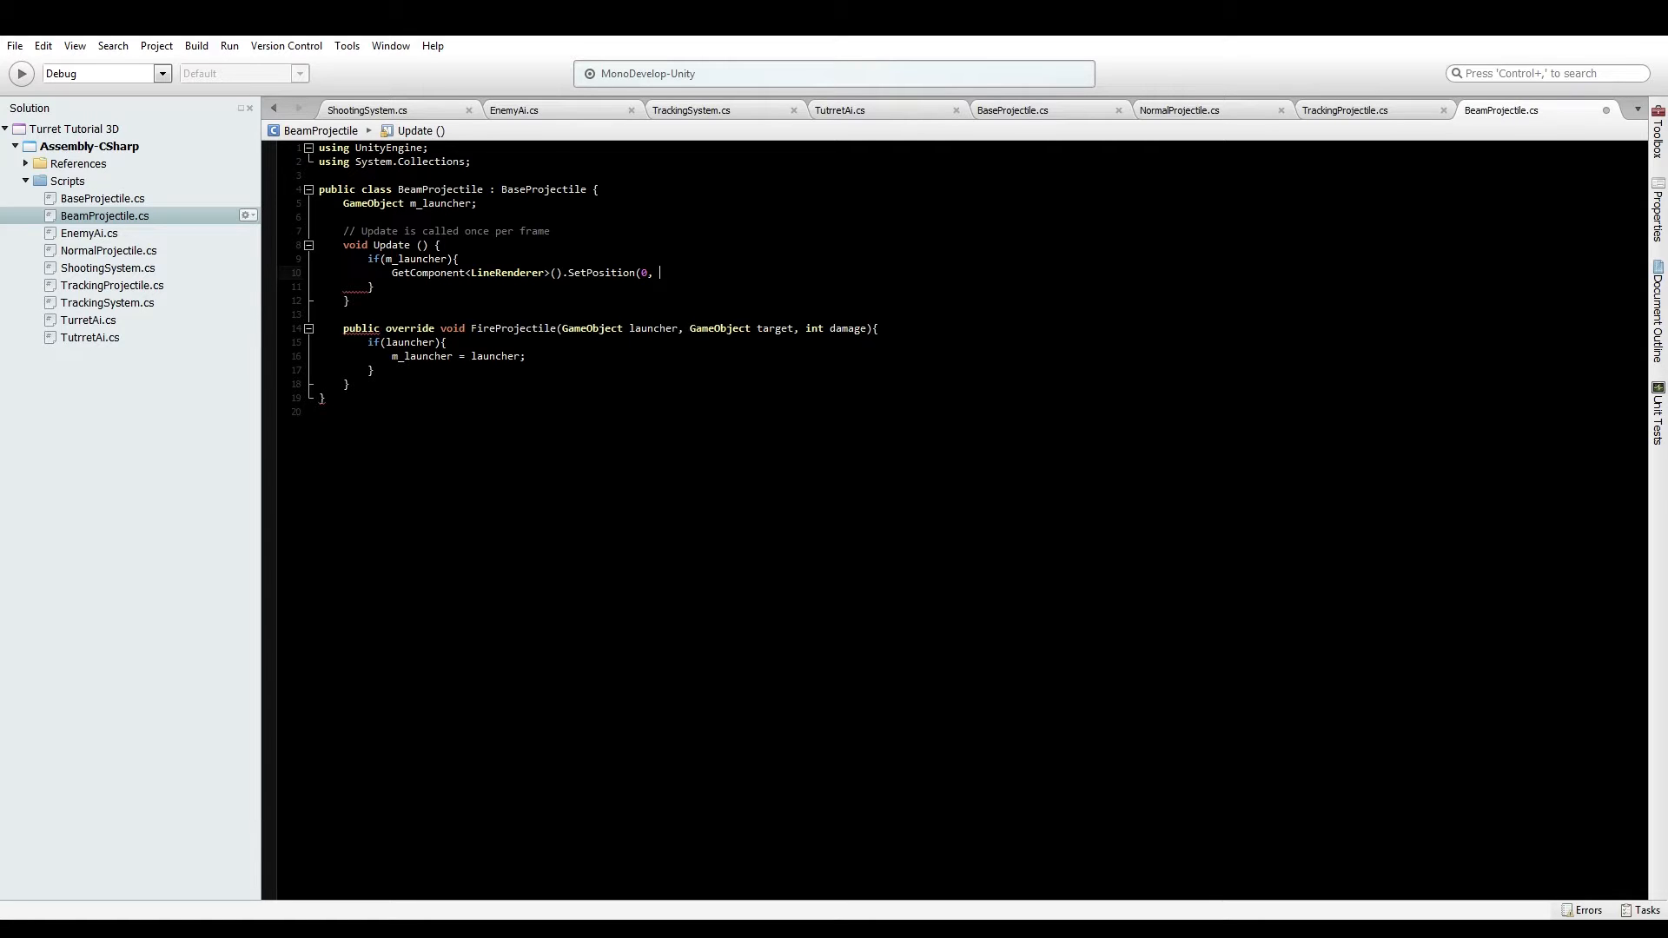
pyautogui.write('m_launcher.pos')
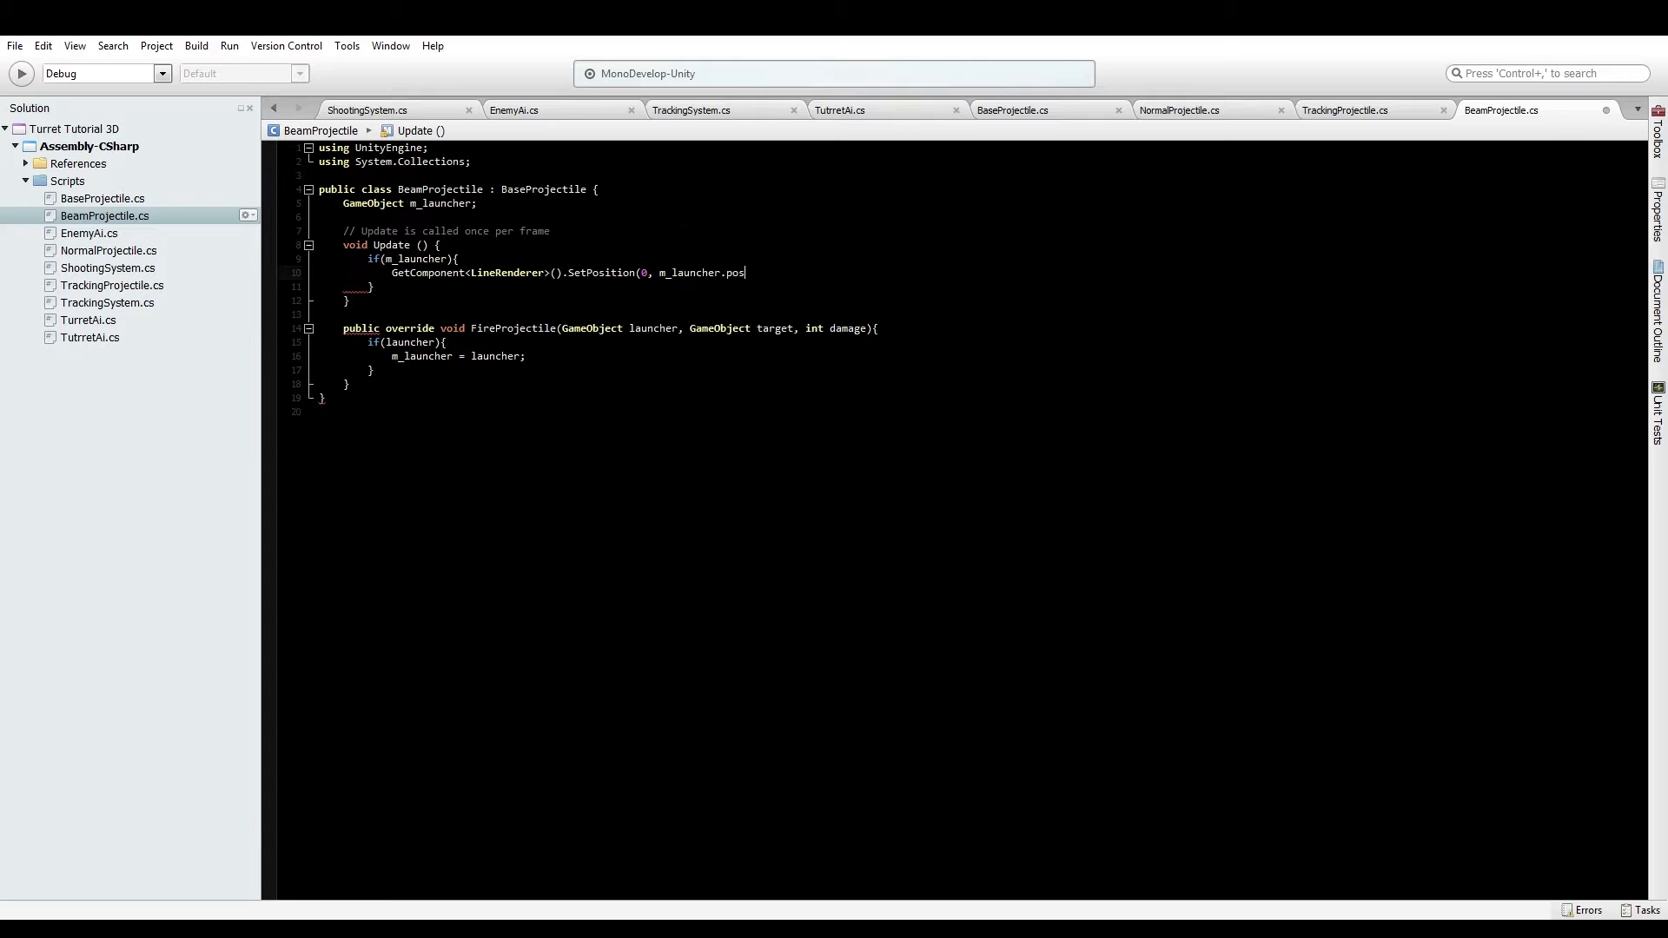
pyautogui.write('transform.p')
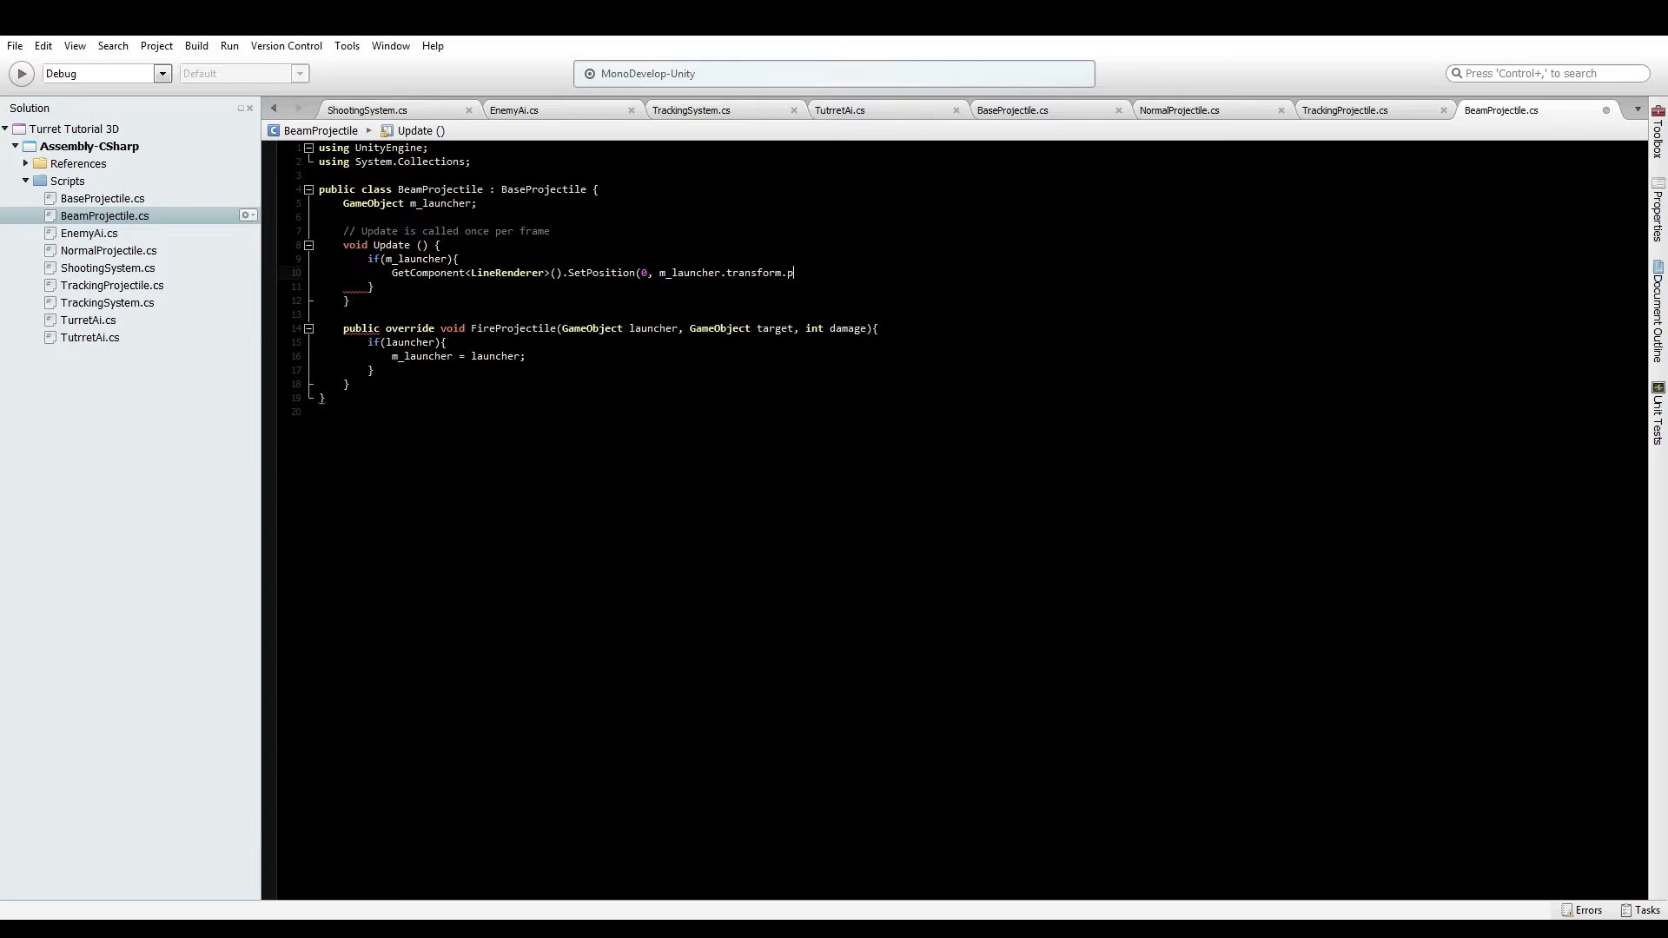
pyautogui.write('osition)')
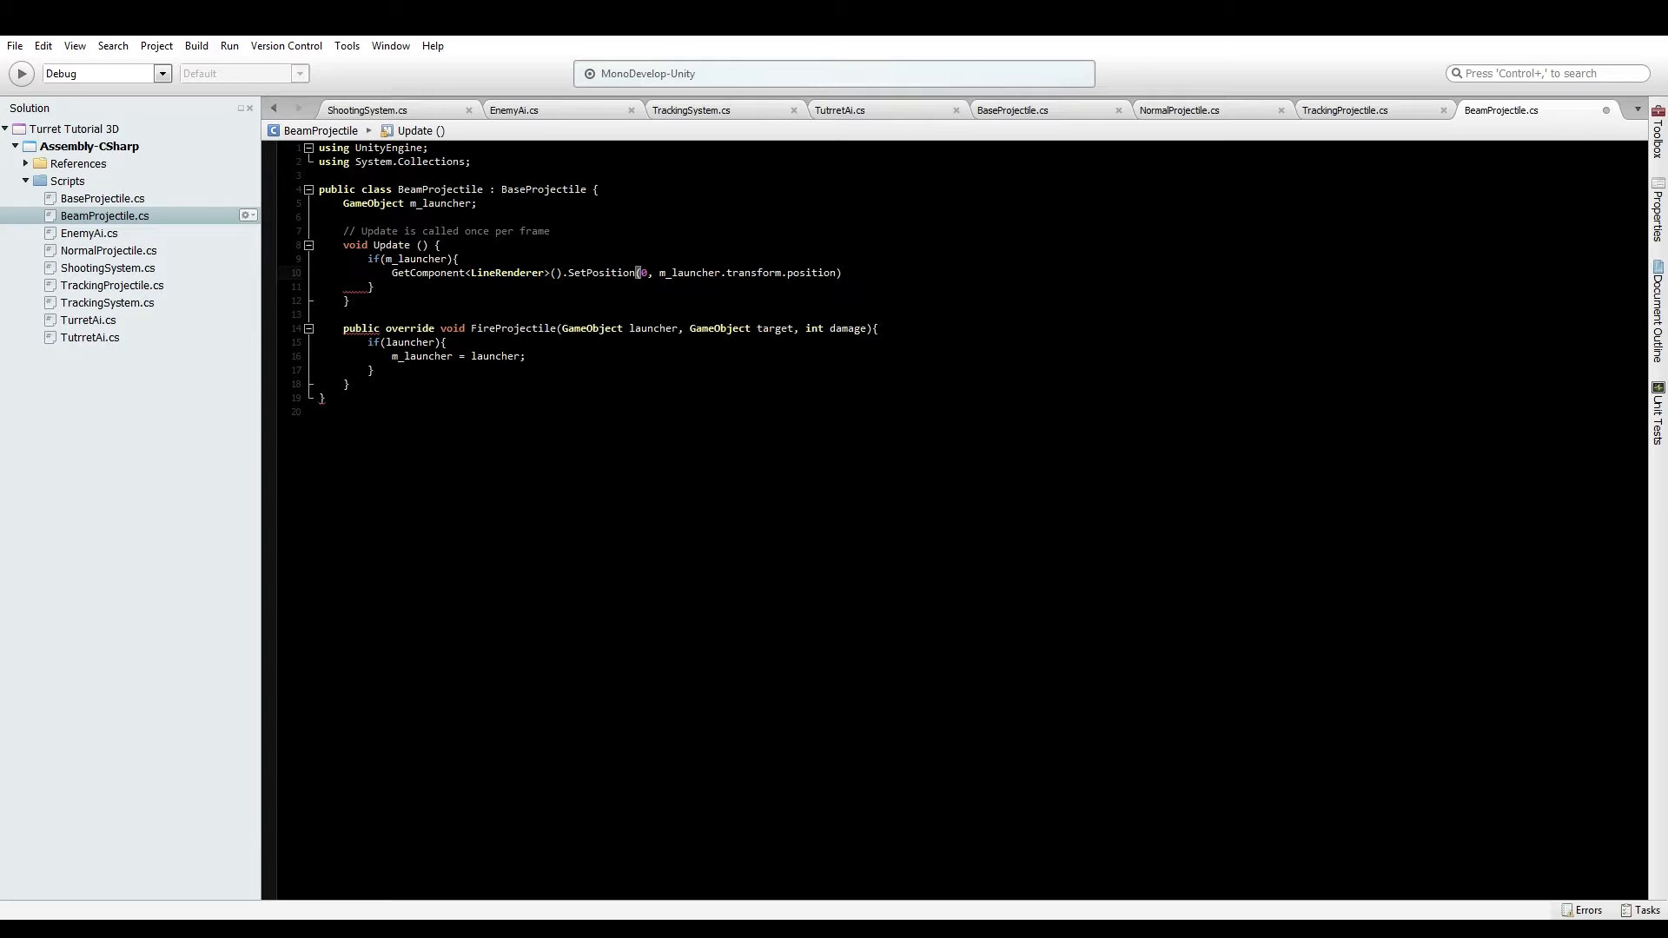
# Begin 'SetPosition(1, m_launcher.transform.position + (m_launcher.transform.forward *' for the beam end
pyautogui.write('get')
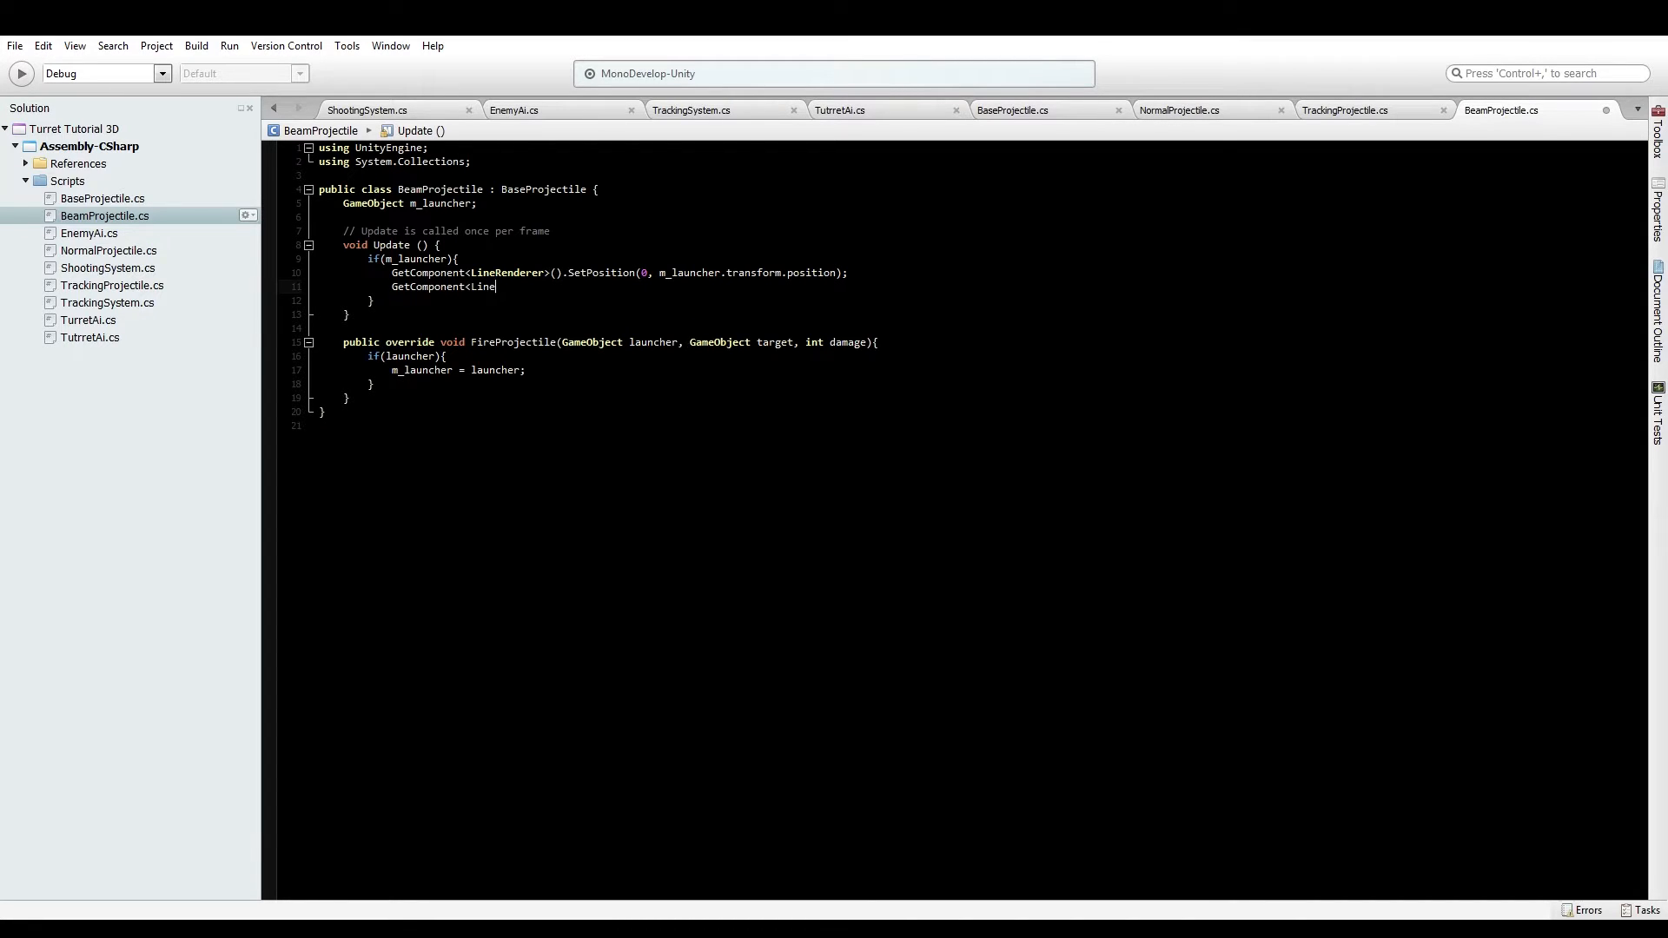
pyautogui.write('Renderer>().s')
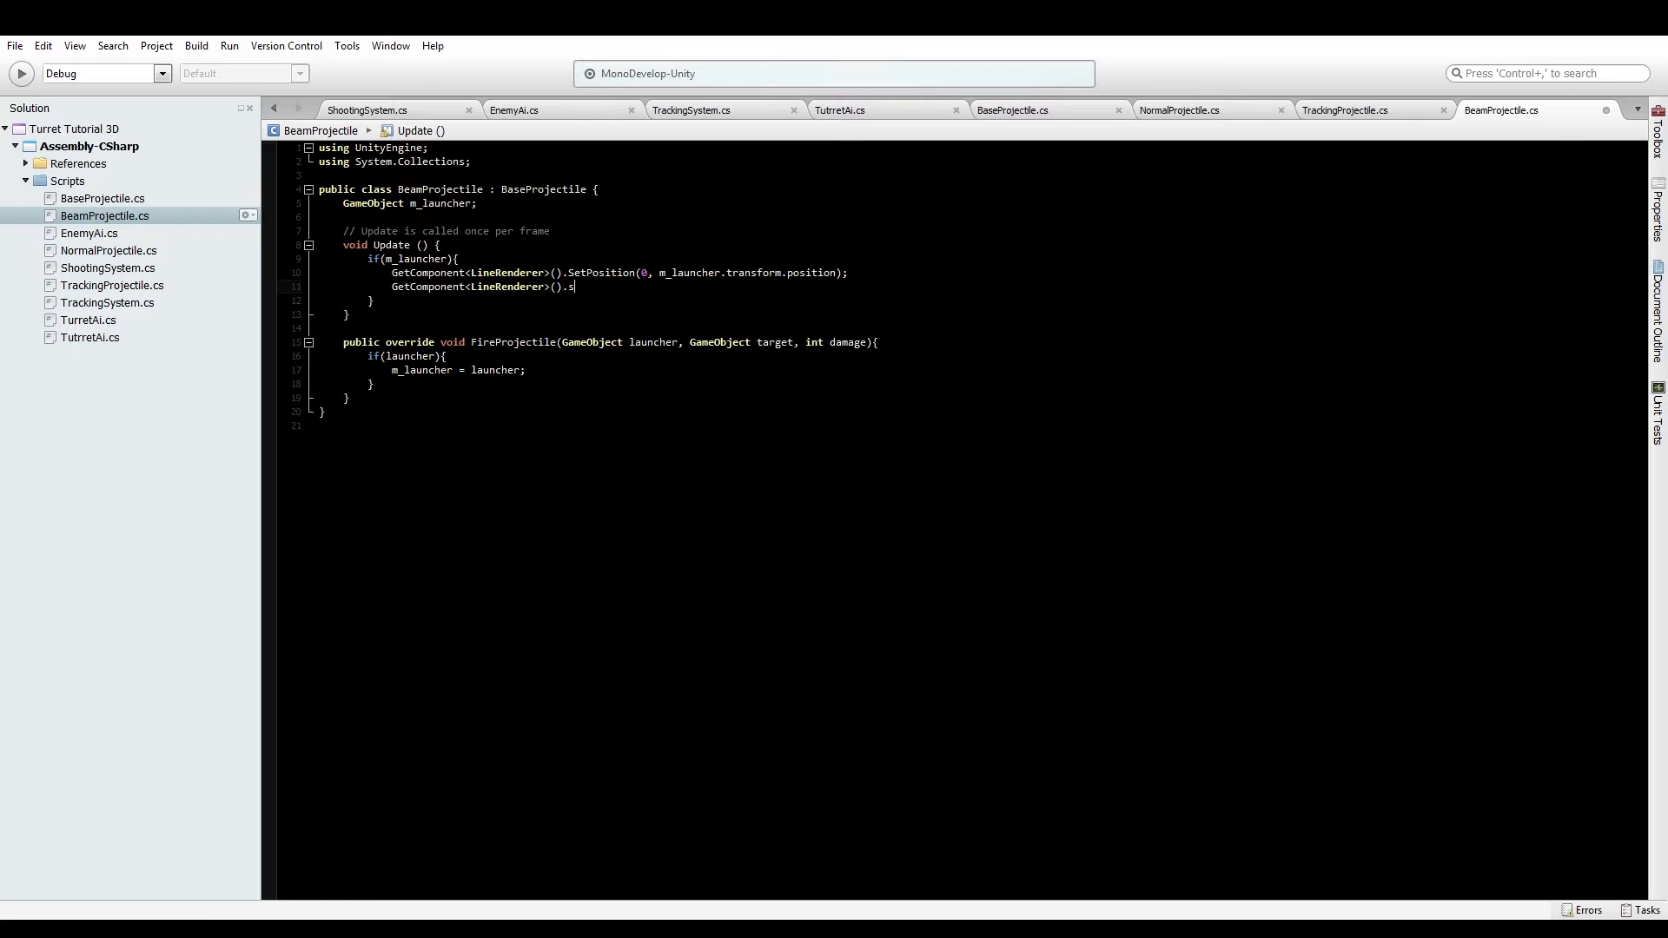
pyautogui.write('etPosition(1,')
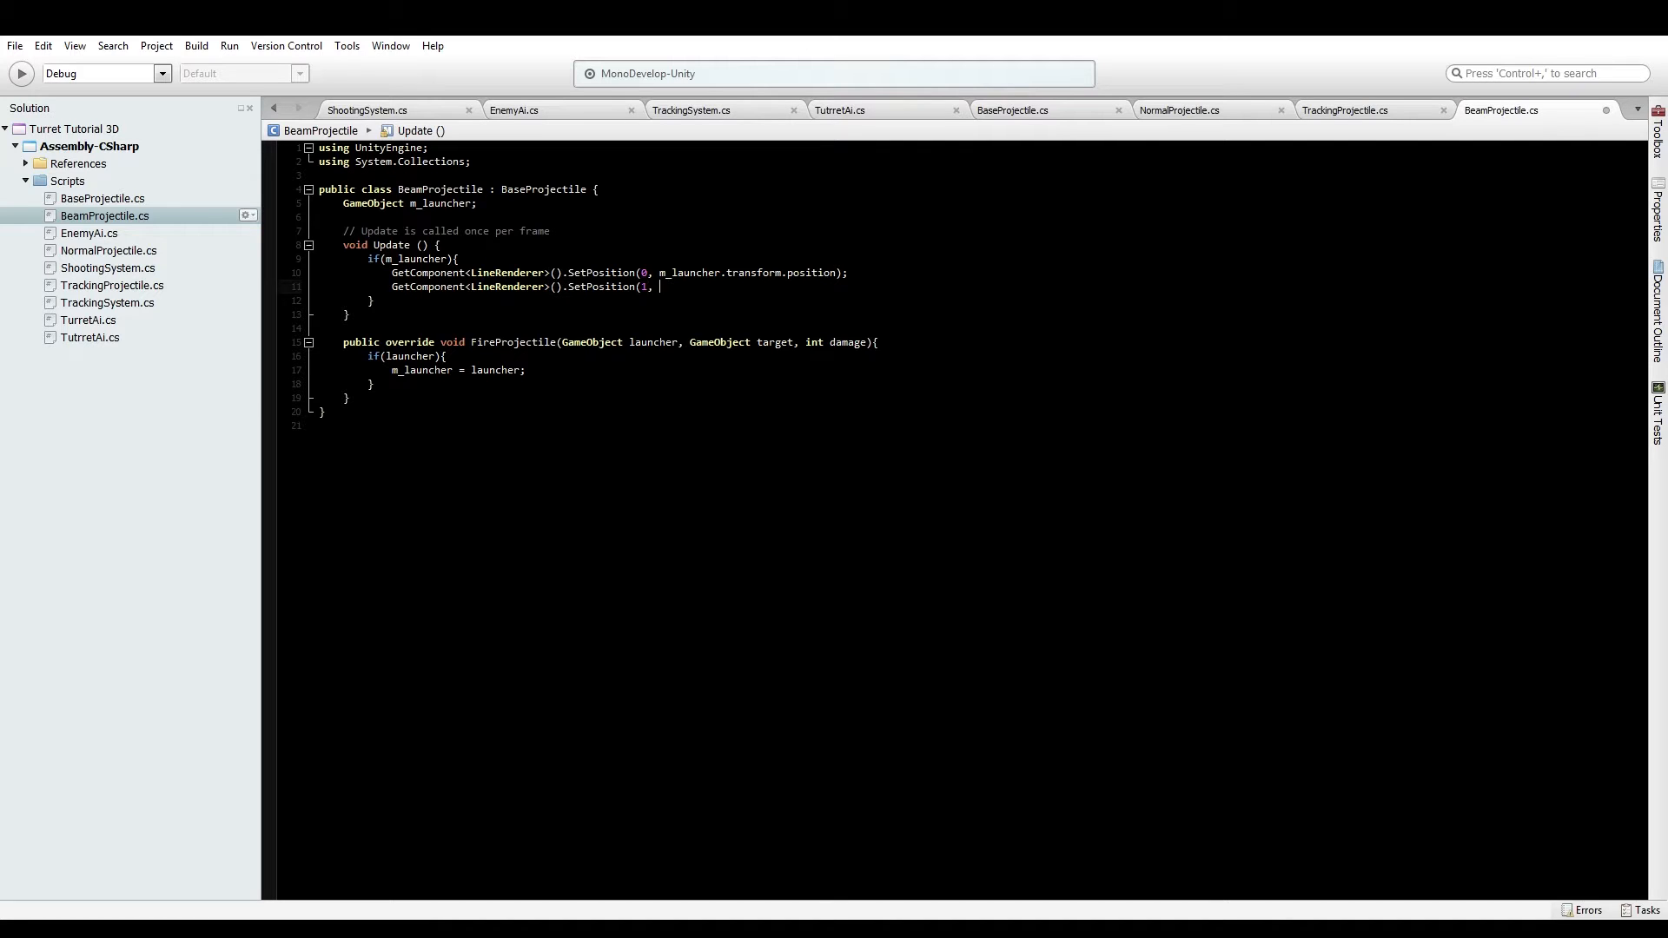
pyautogui.write('m_launcher.transform.po')
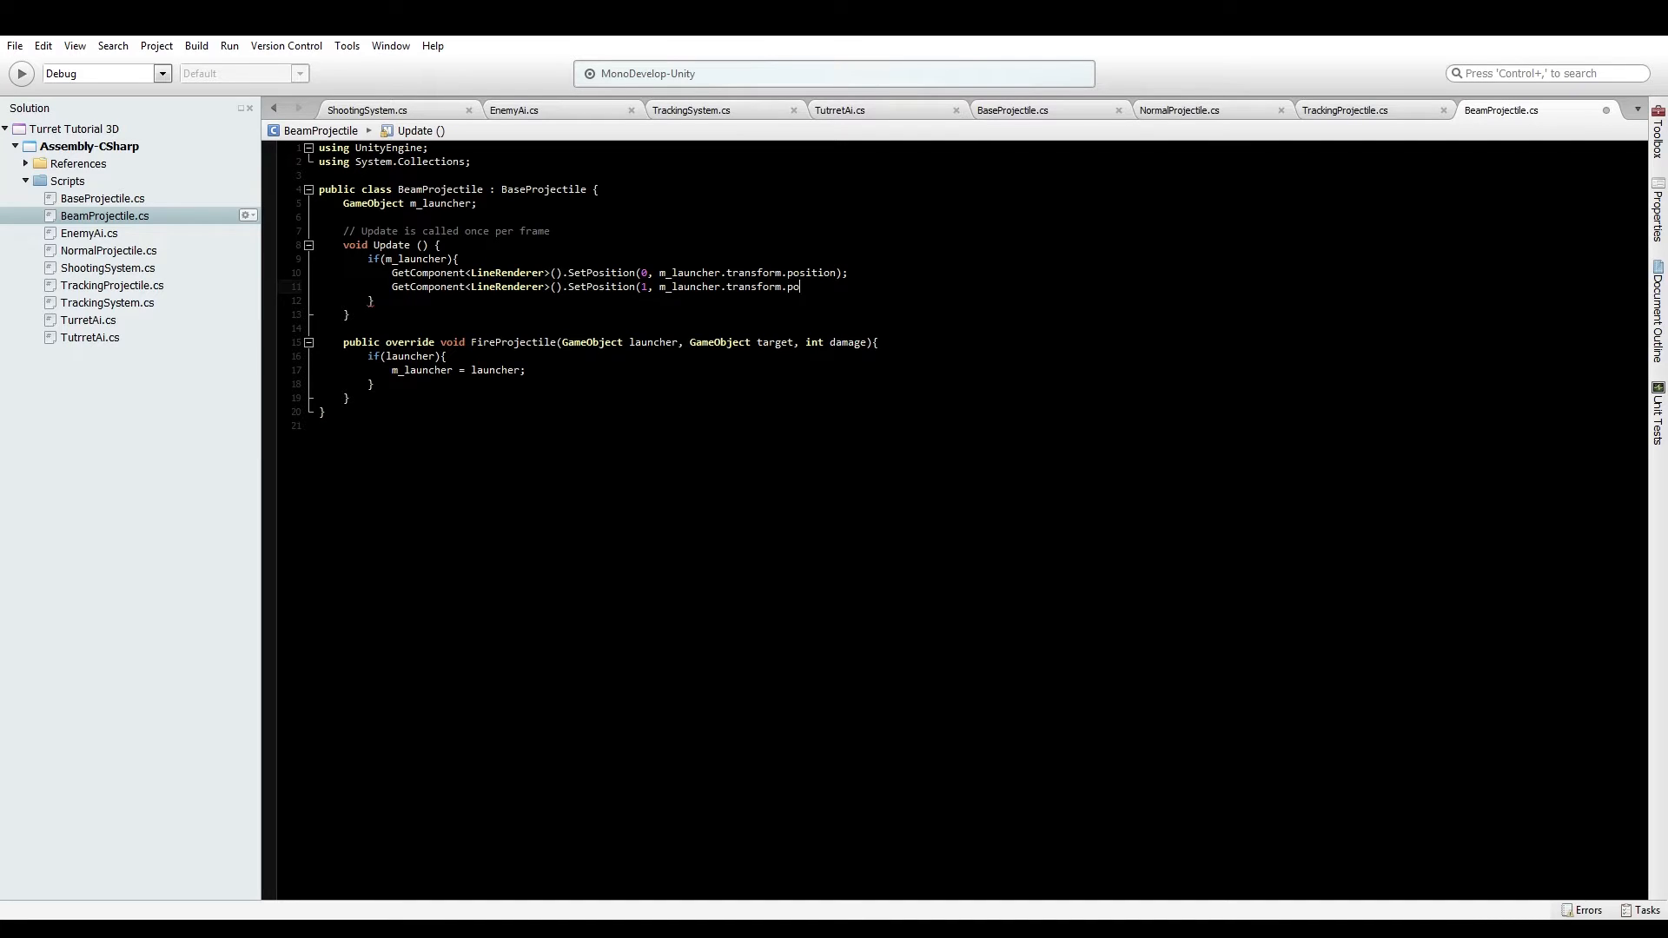
pyautogui.write('sition +')
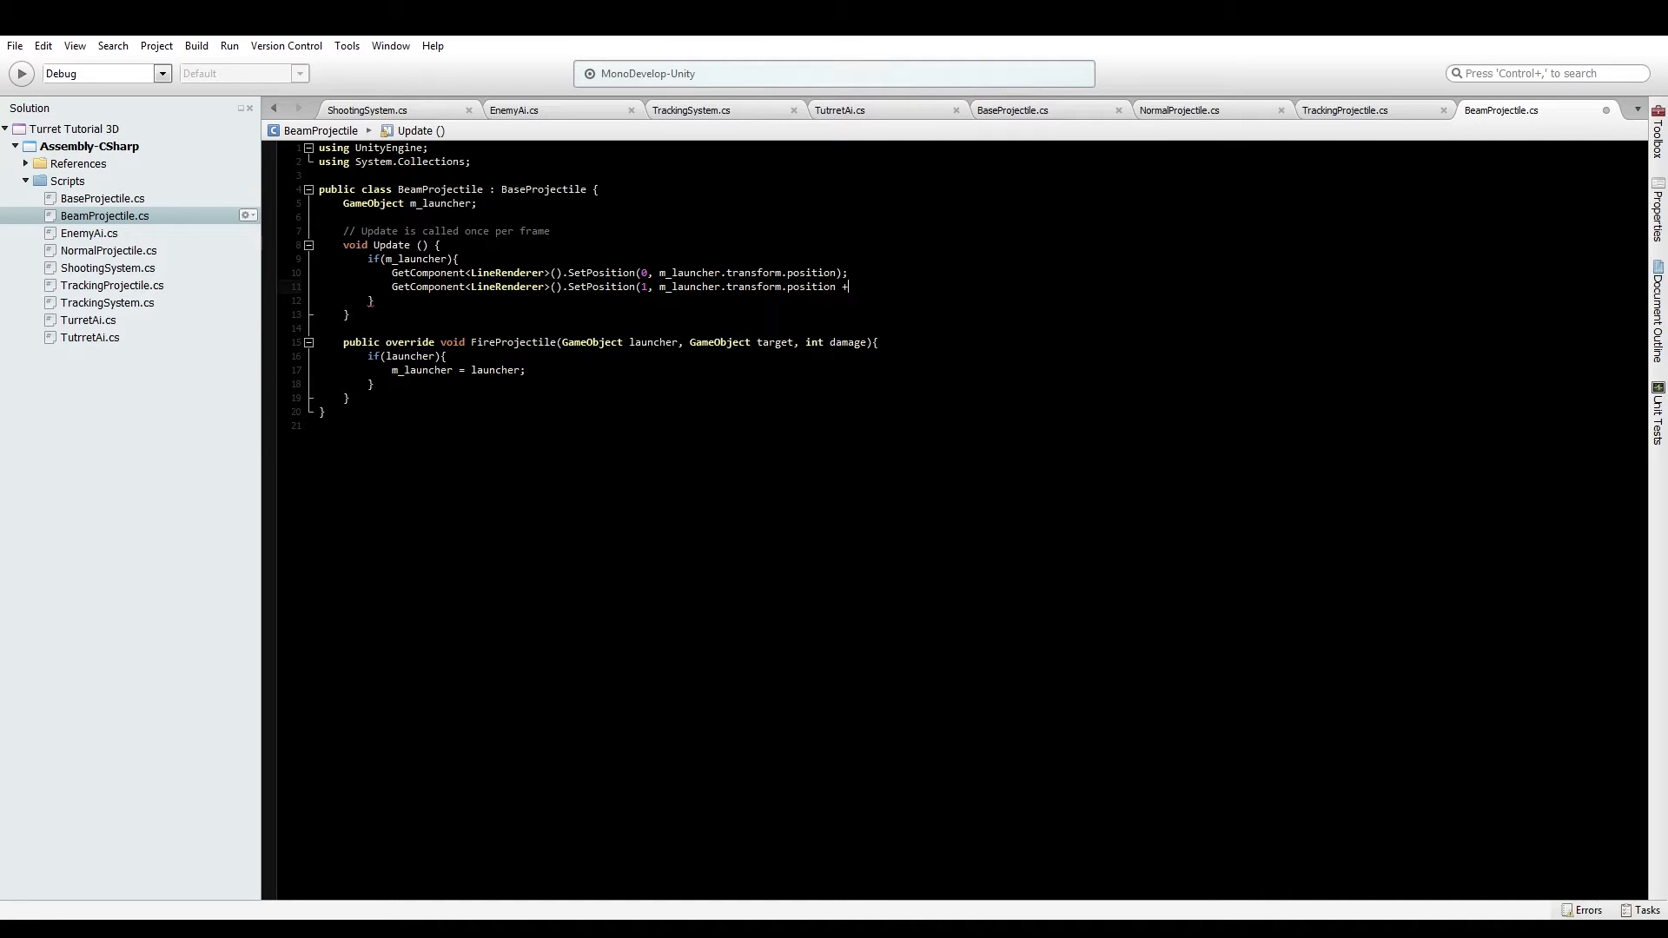
pyautogui.write('(t')
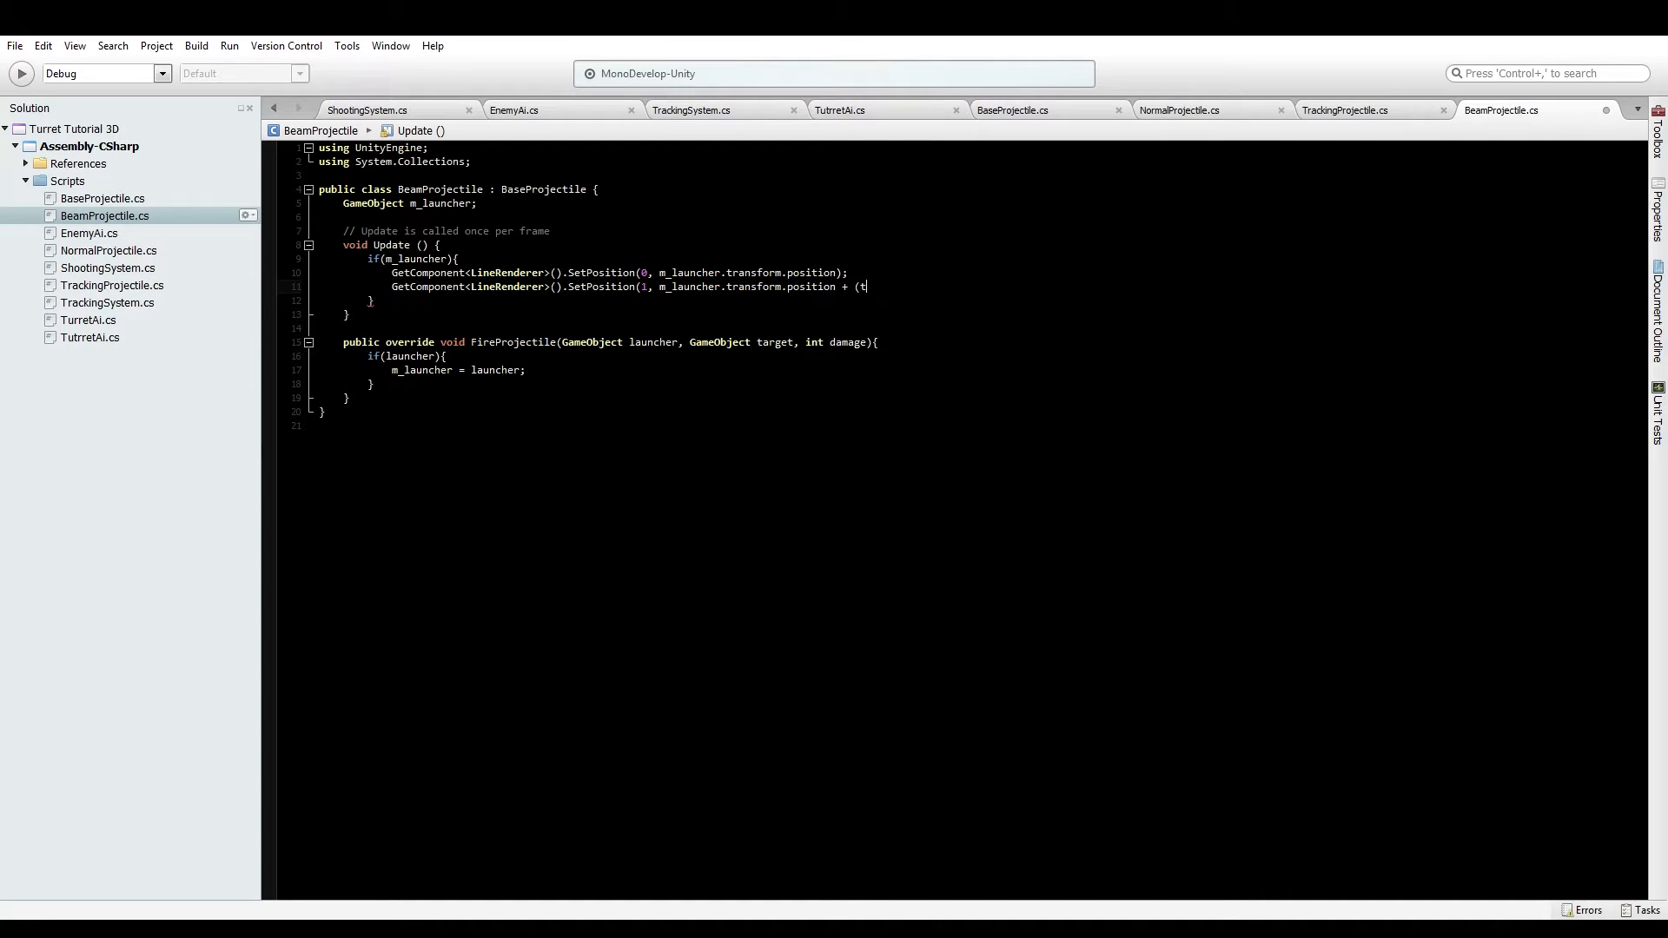
pyautogui.write('m_launcher.tra')
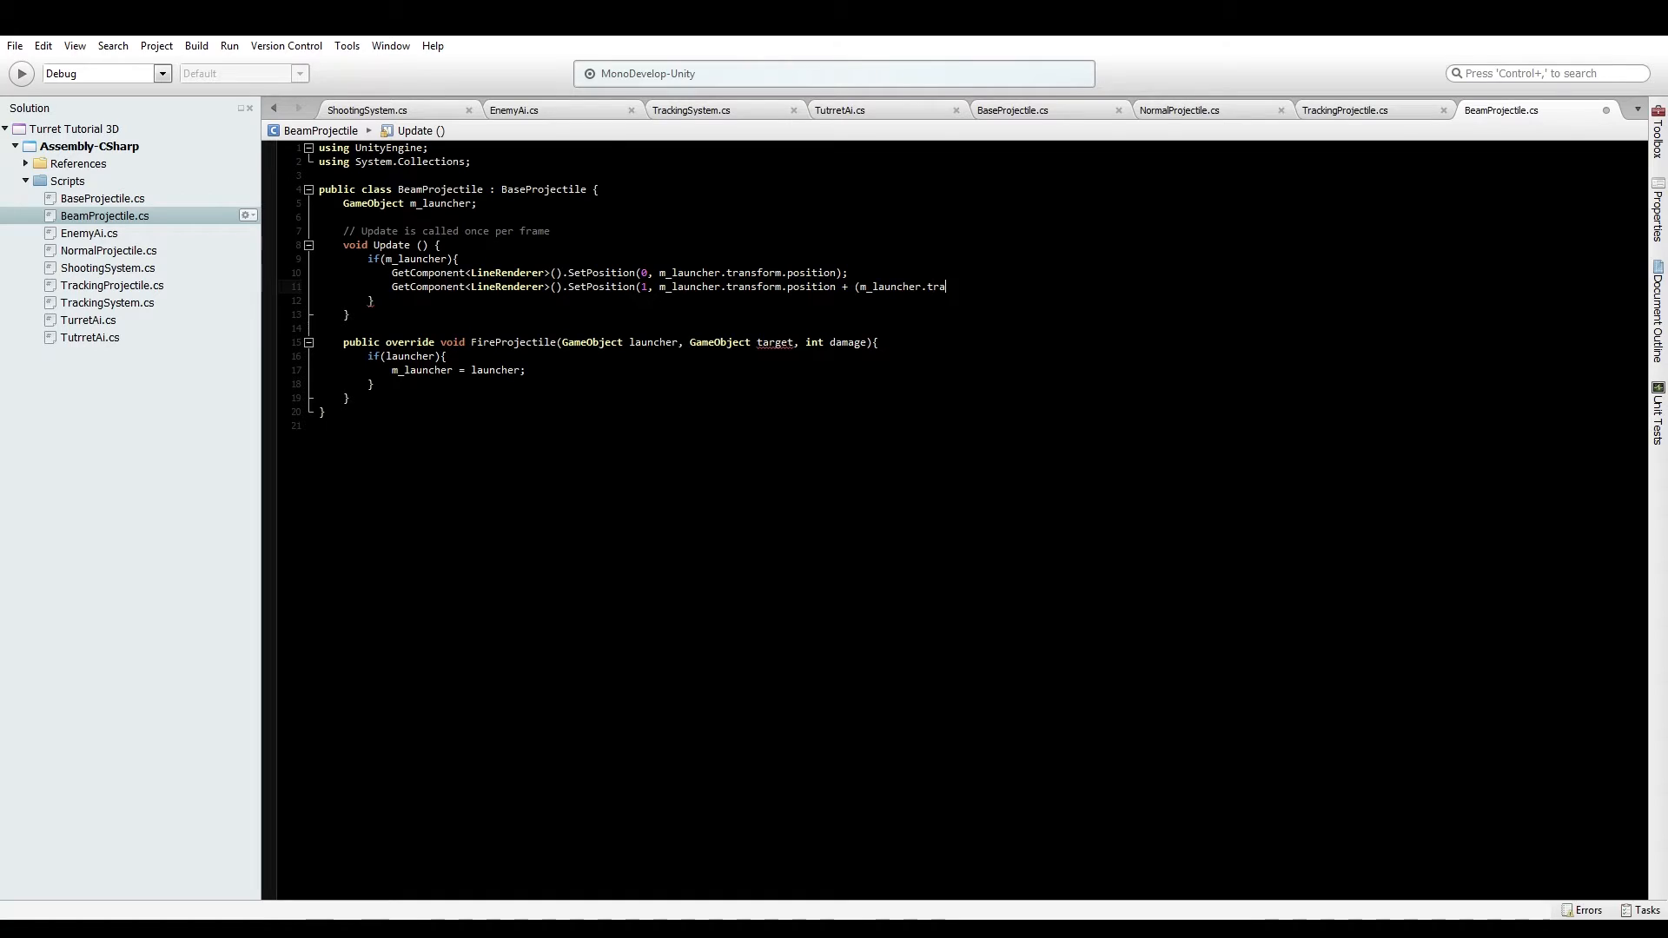
pyautogui.write('nsform.forward *')
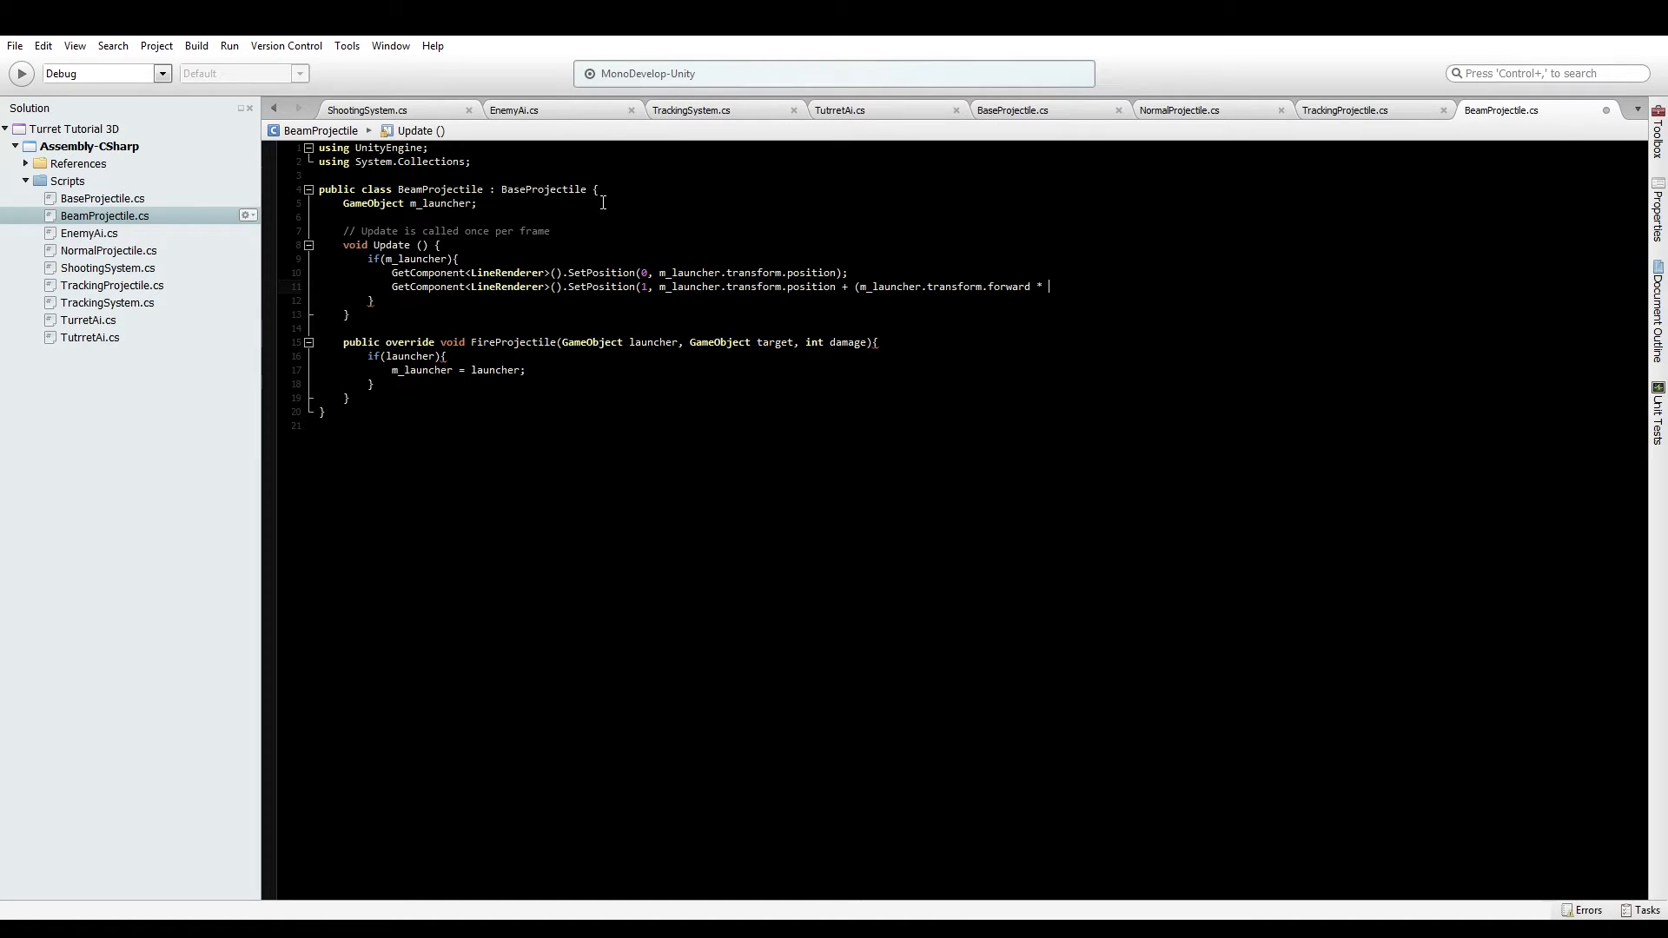
# Add 'public float beamLength = 10.0f;' above m_launcher
pyautogui.write('public float b')
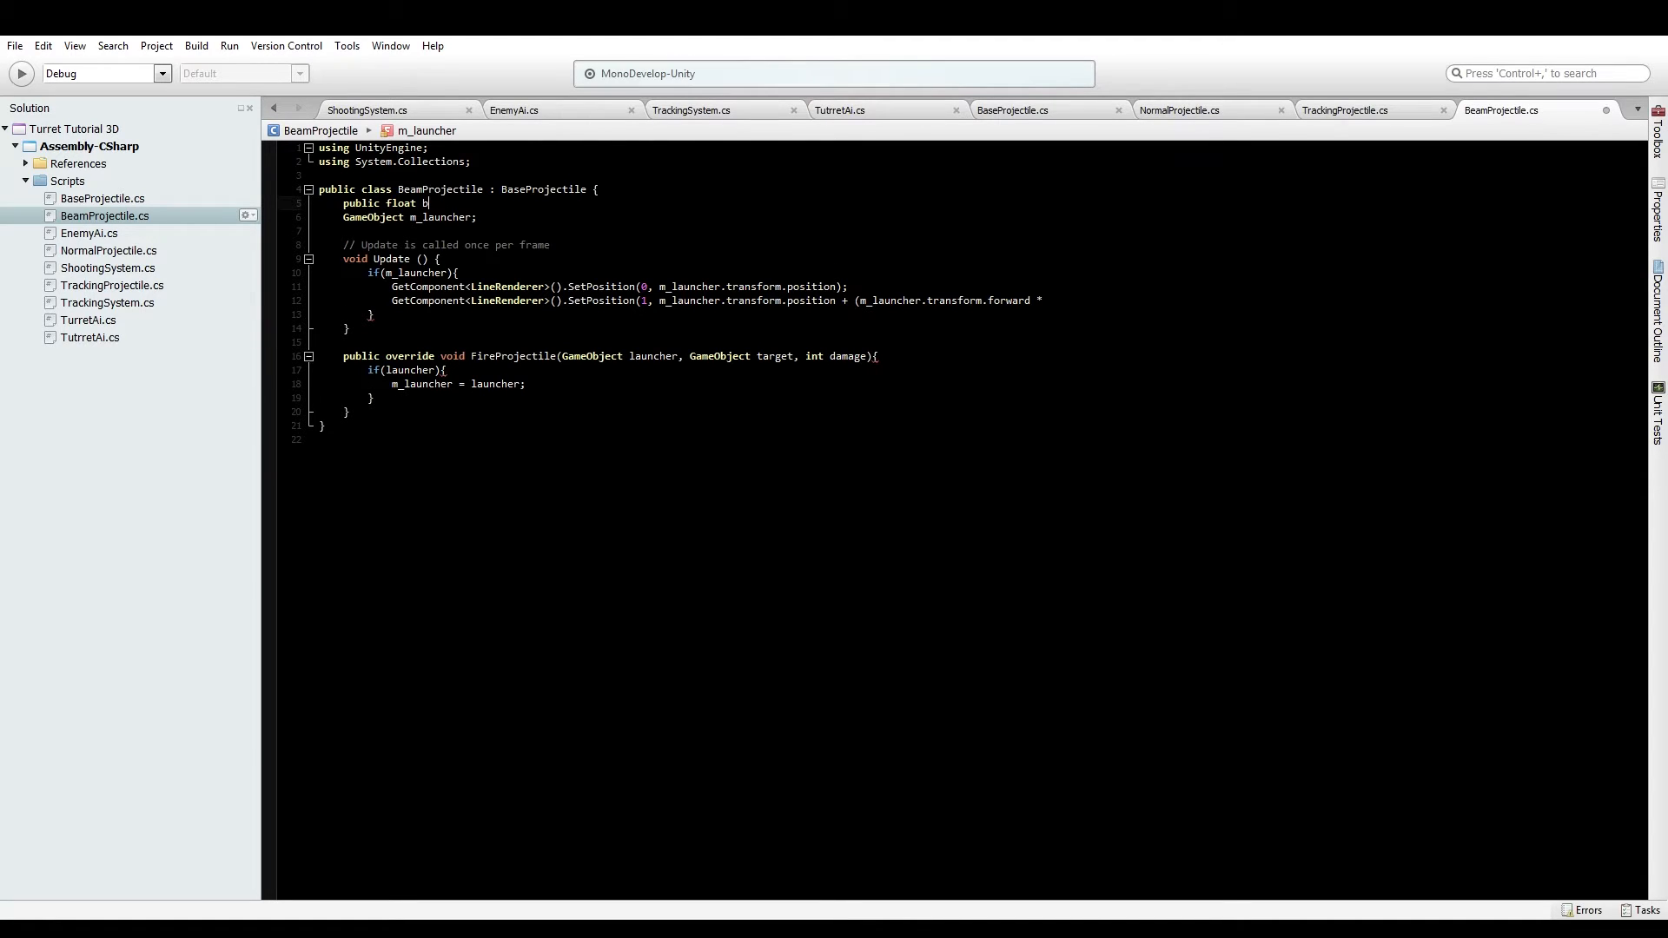
pyautogui.write('eamLength;')
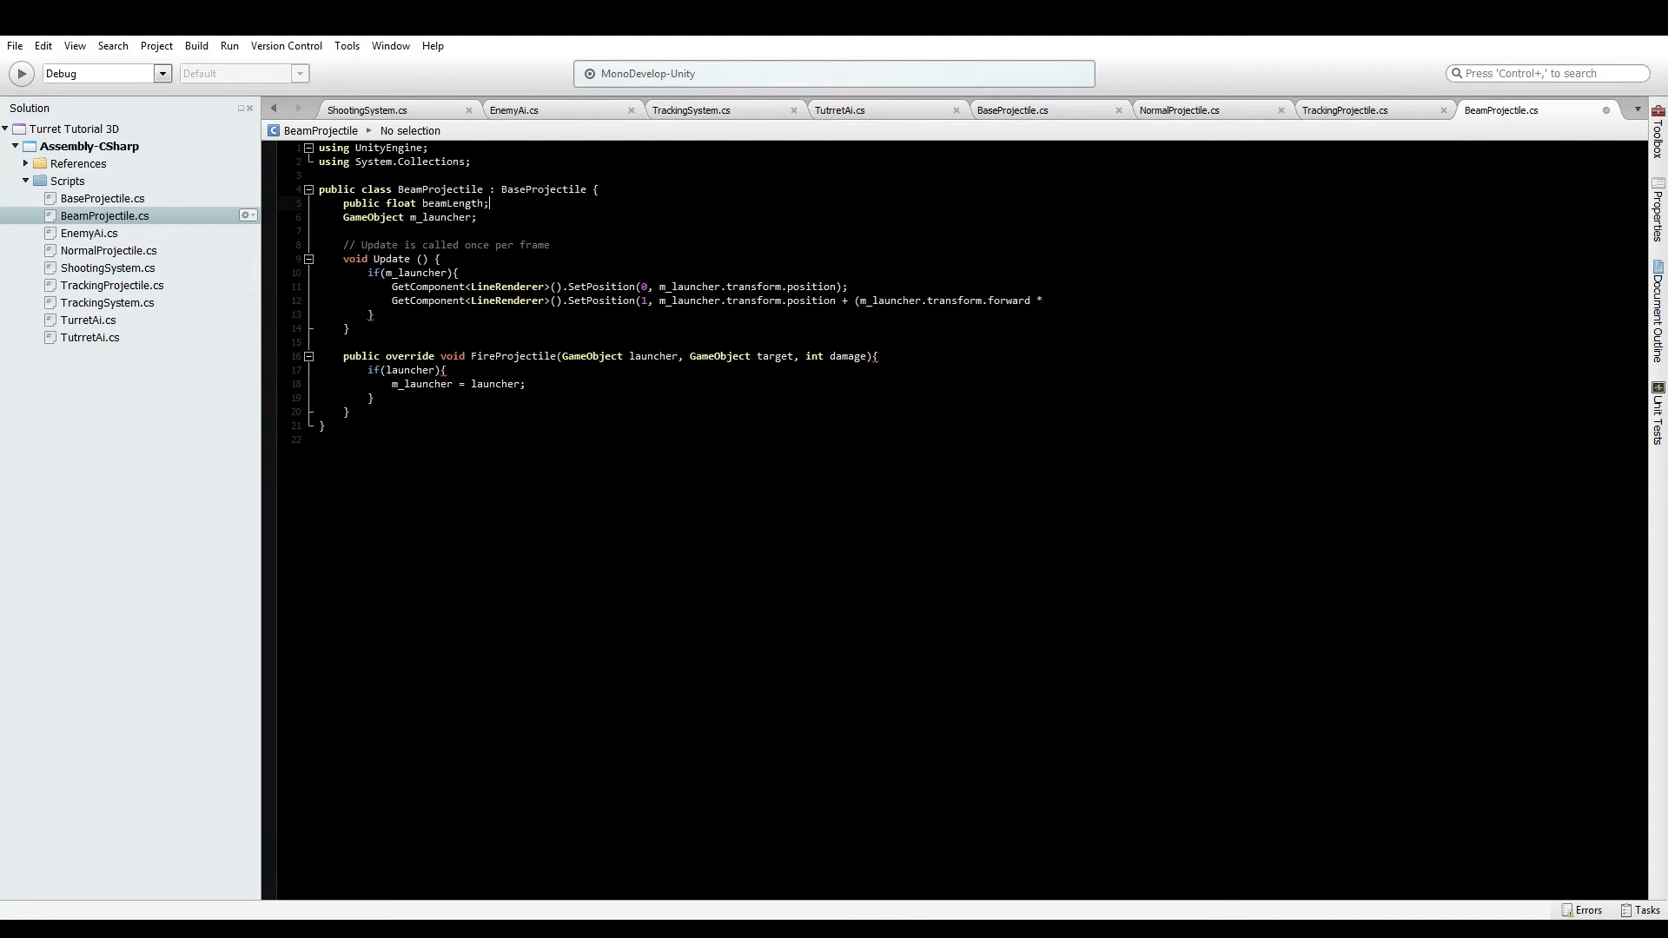
pyautogui.write('= 10.0f')
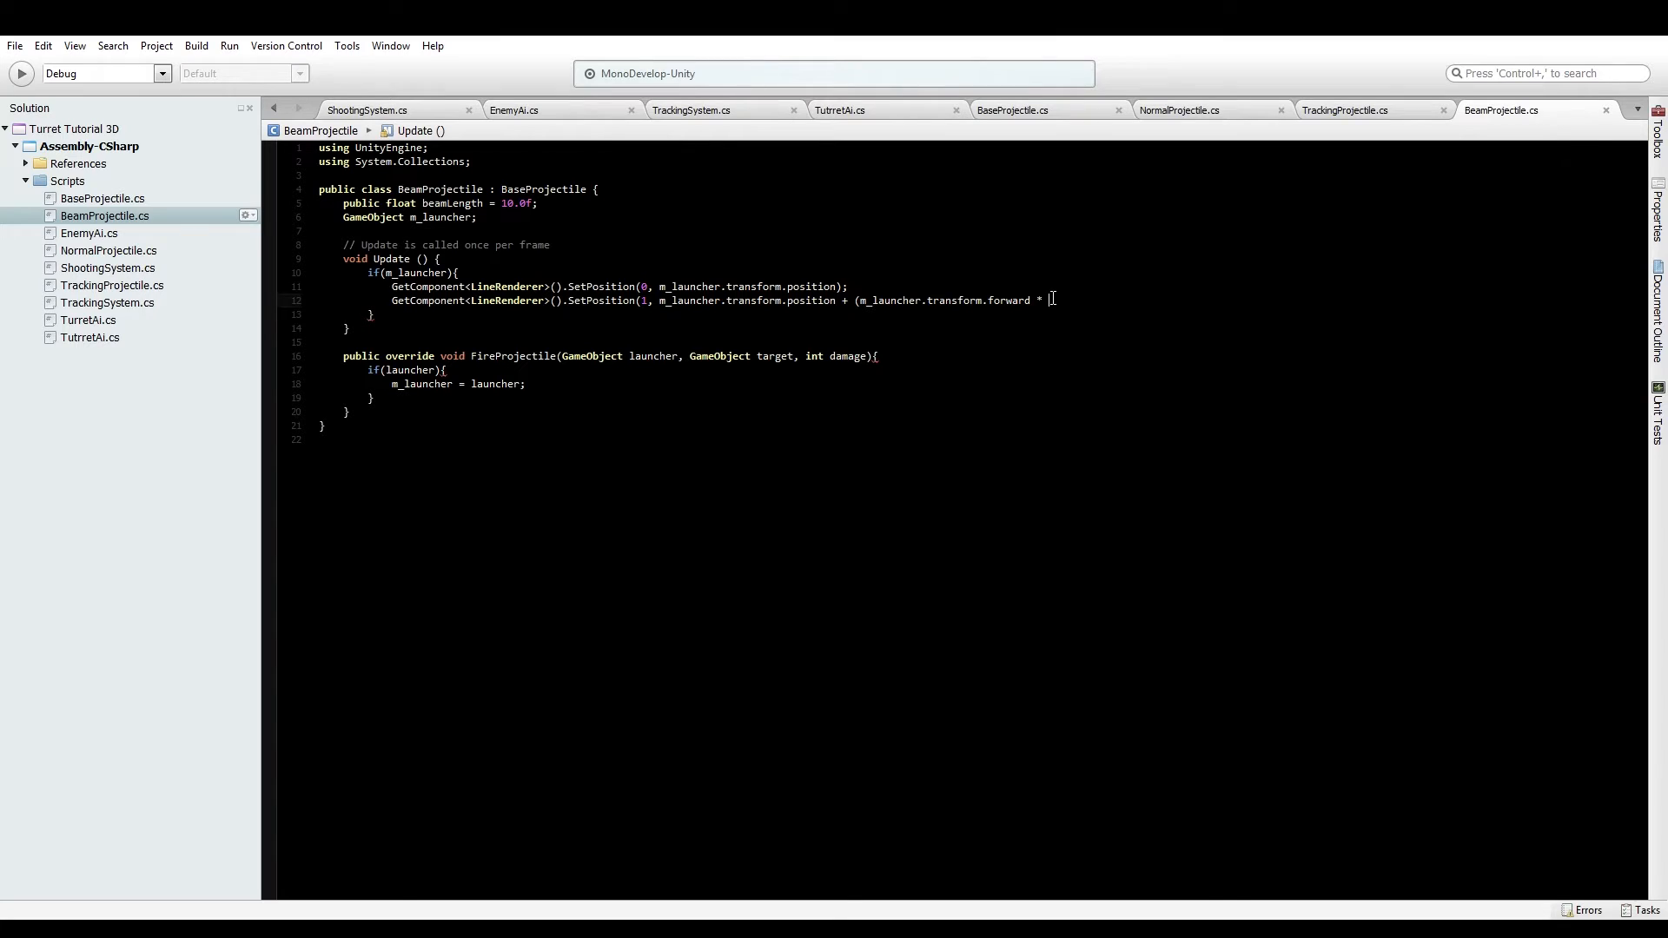
# Finish the beam end point with '* beamLength));' so position 1 extends along forward by beamLength
pyautogui.write('beam')
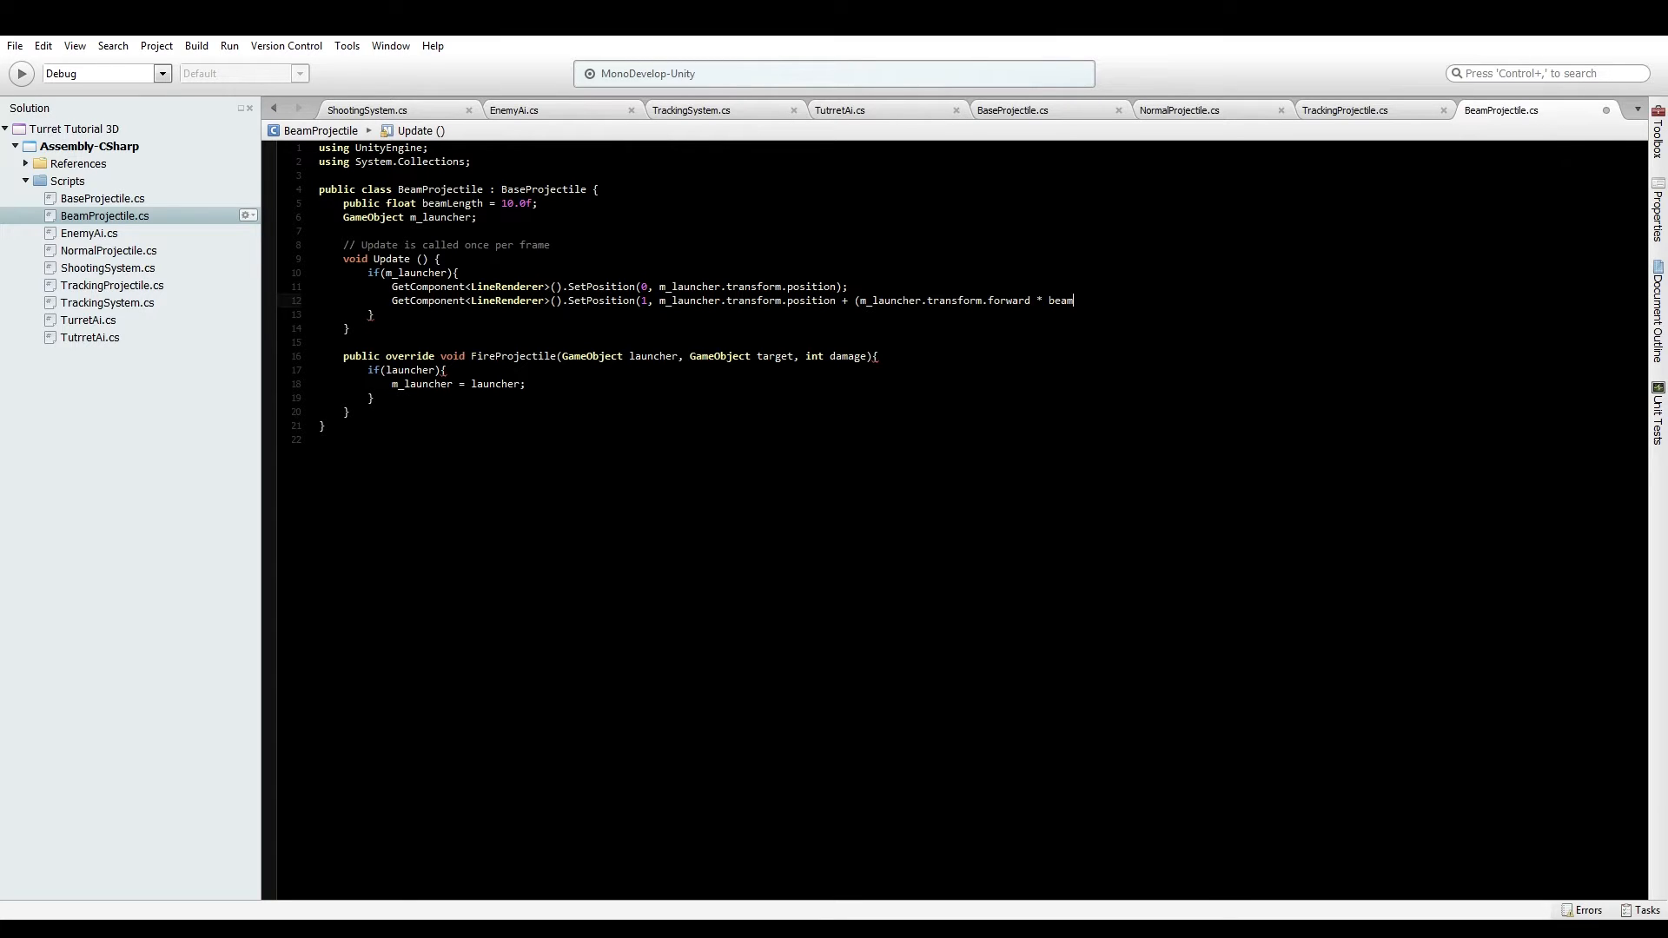
pyautogui.write('Length);')
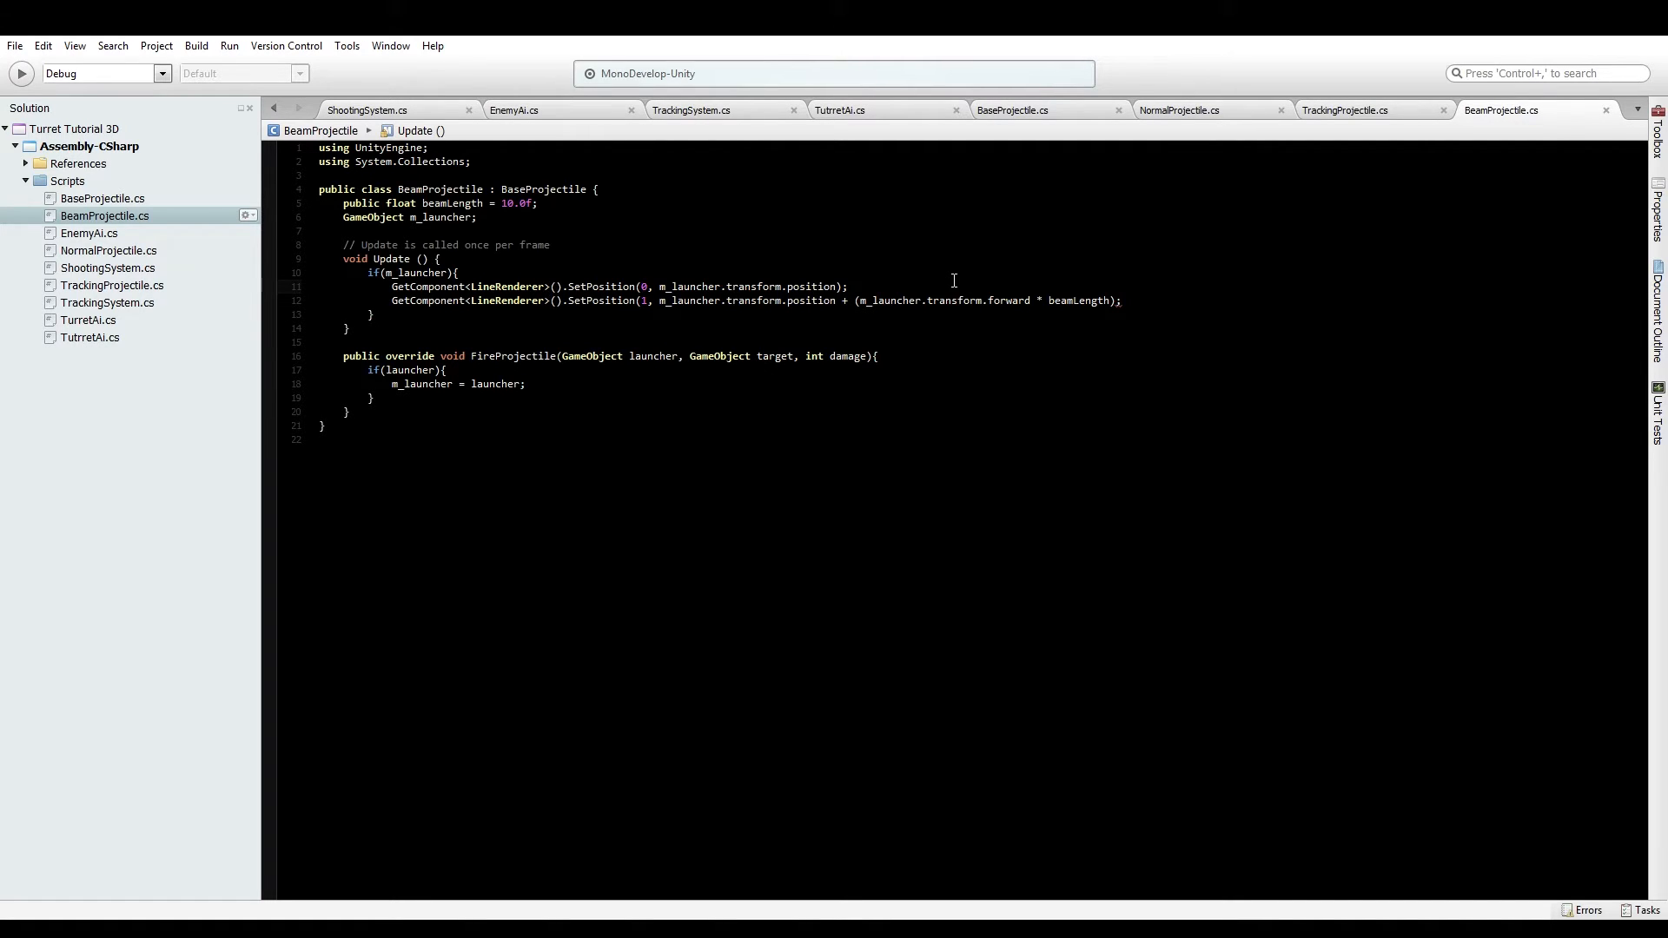
pyautogui.click(847, 287)
pyautogui.write(')')
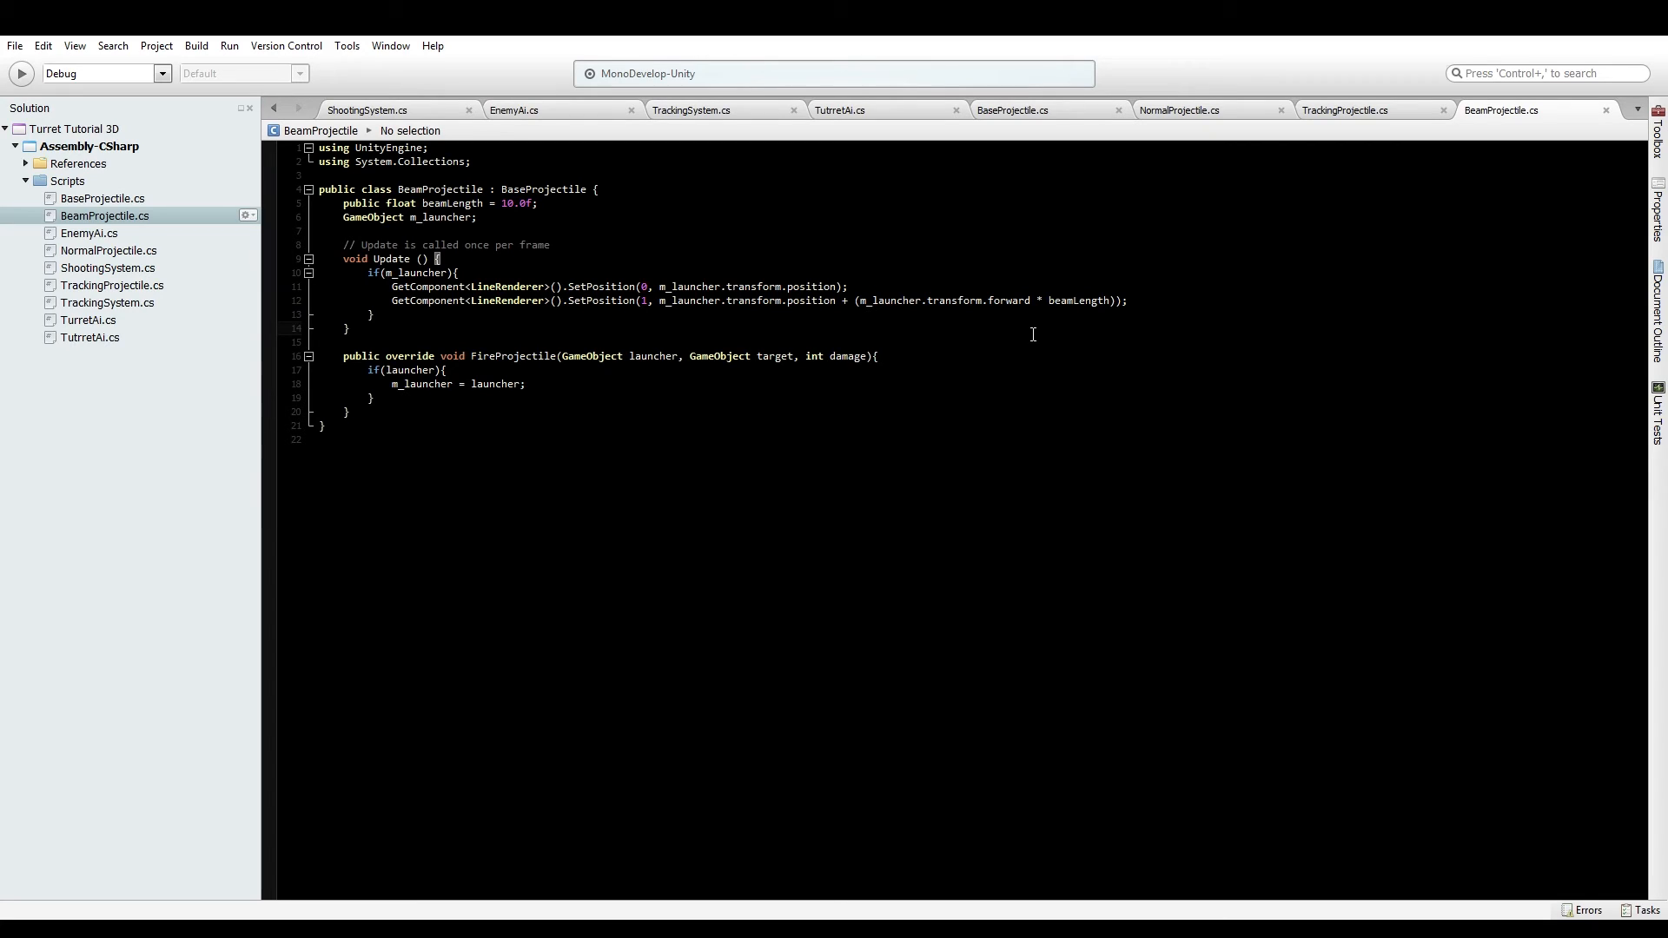
pyautogui.click(848, 286)
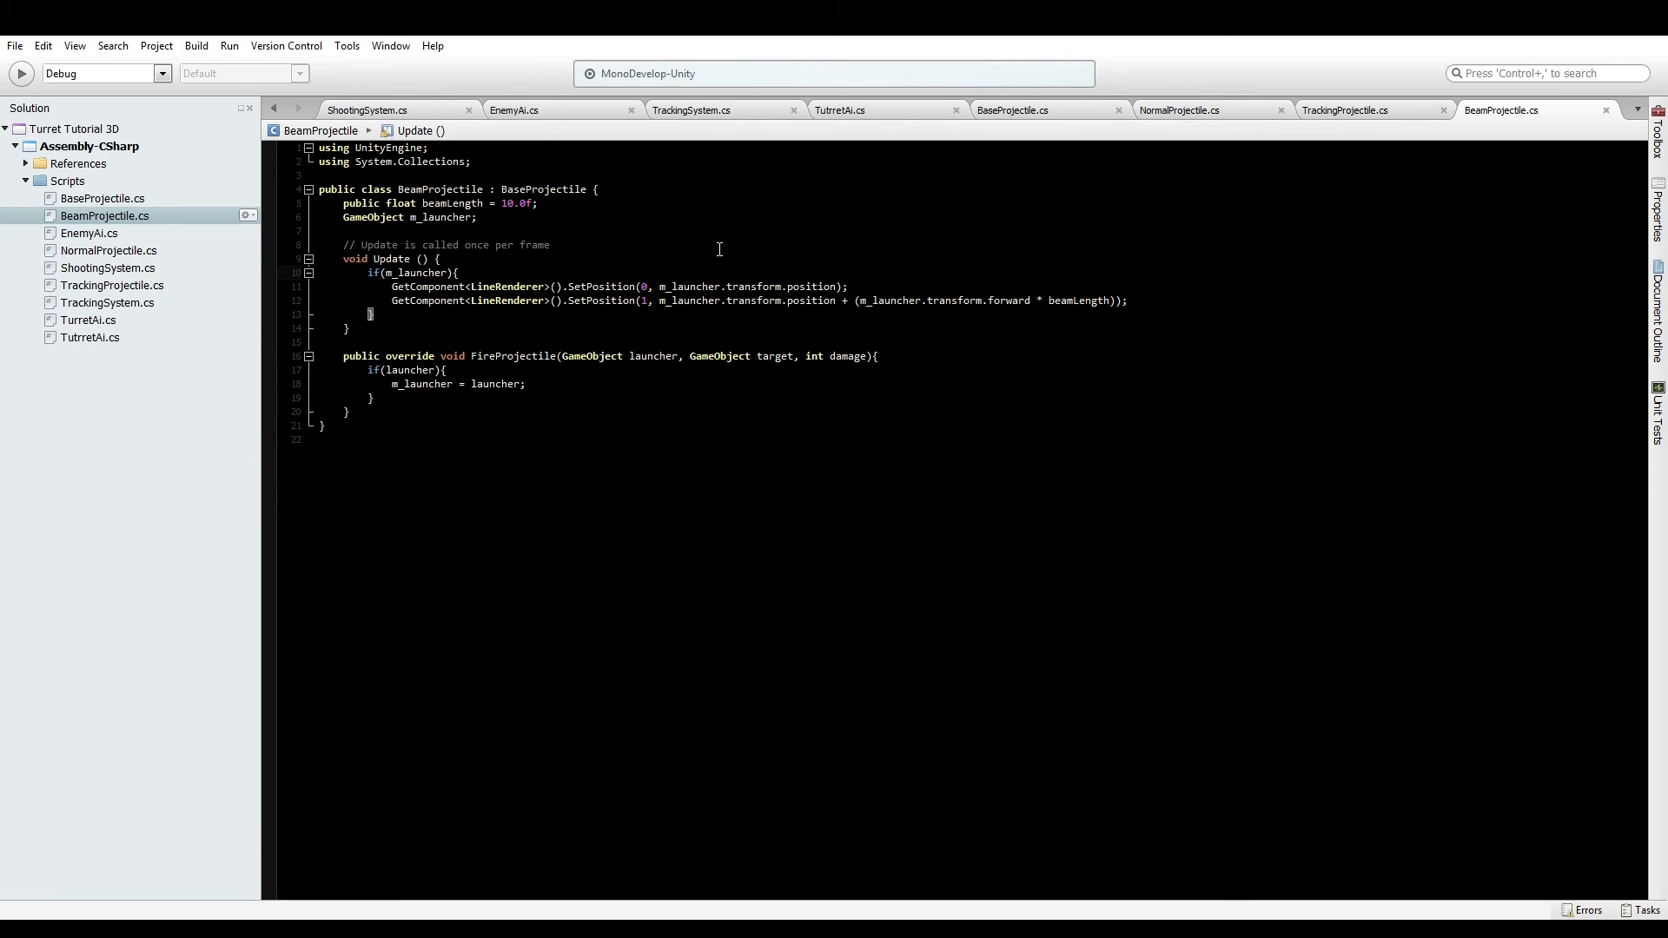
pyautogui.click(457, 273)
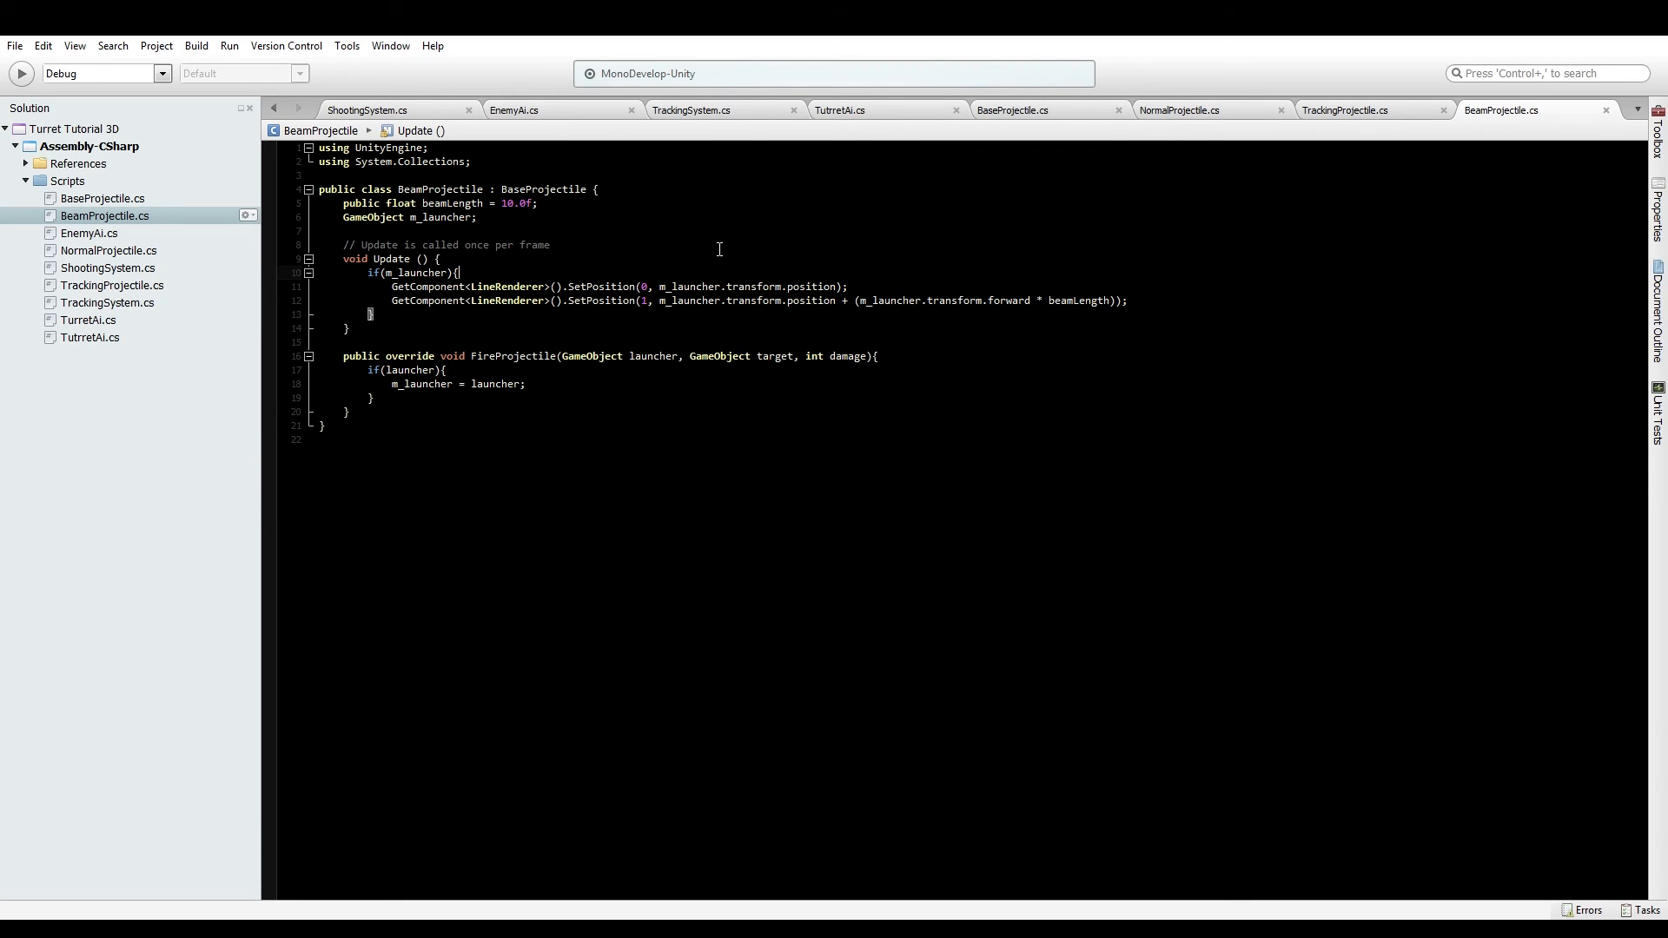